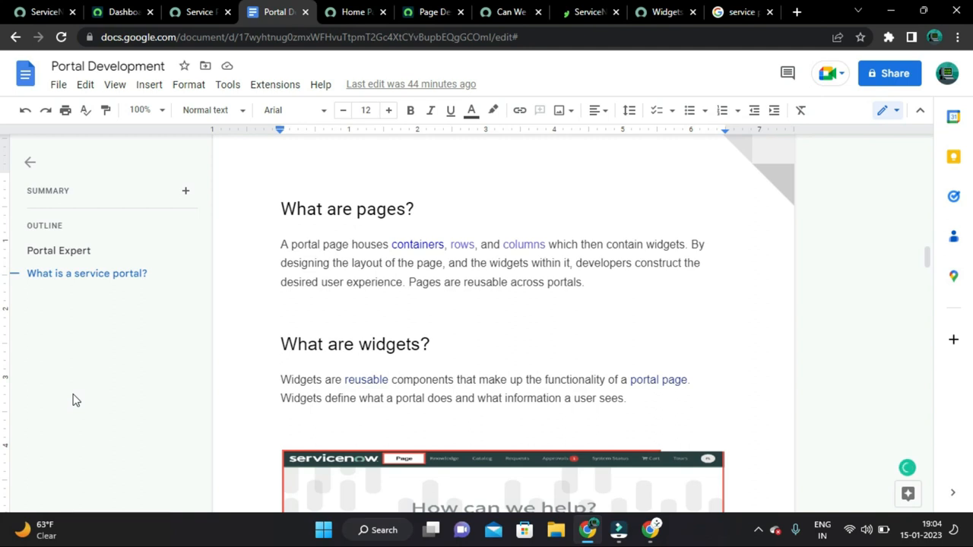
mouse_move(130, 379)
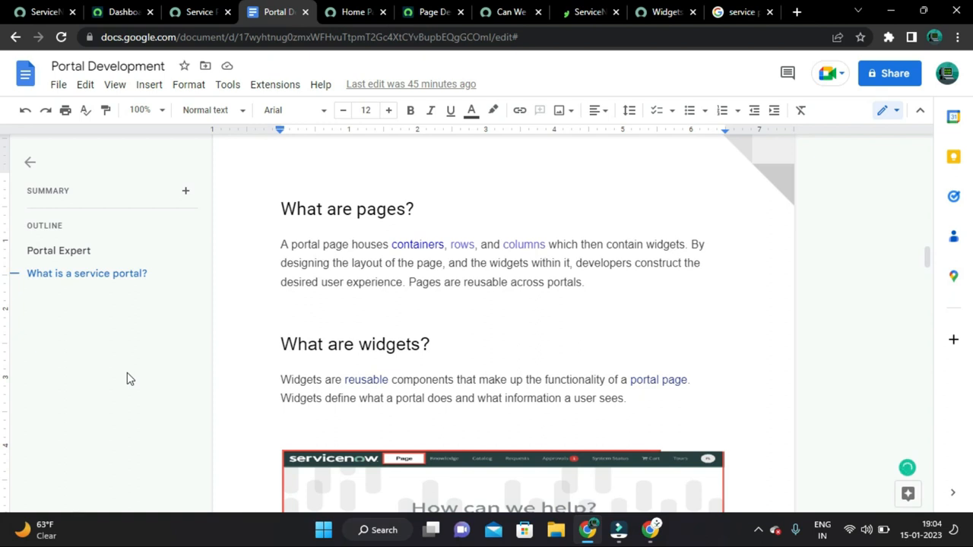
mouse_move(356, 12)
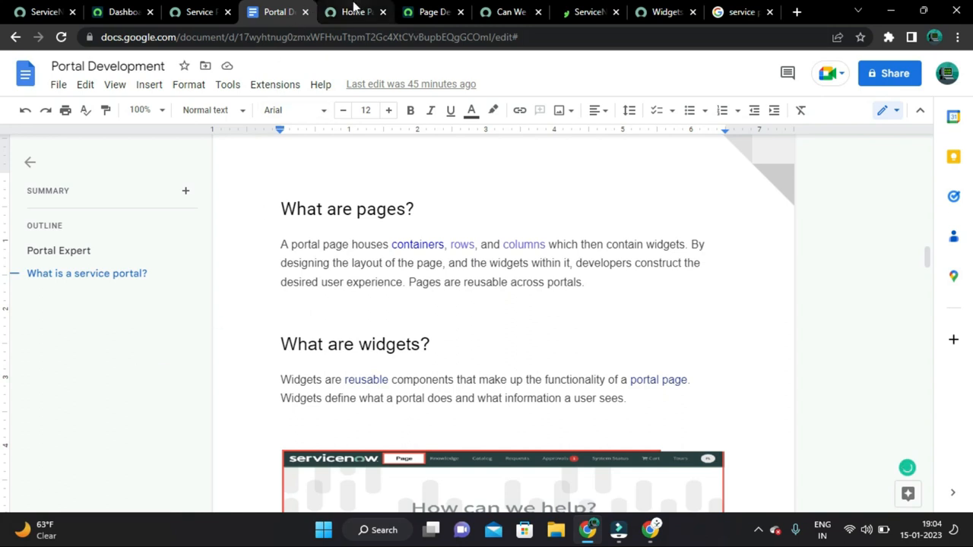
Step: Browse the Service Portal home page with its How can we help? search and quick links
click(356, 12)
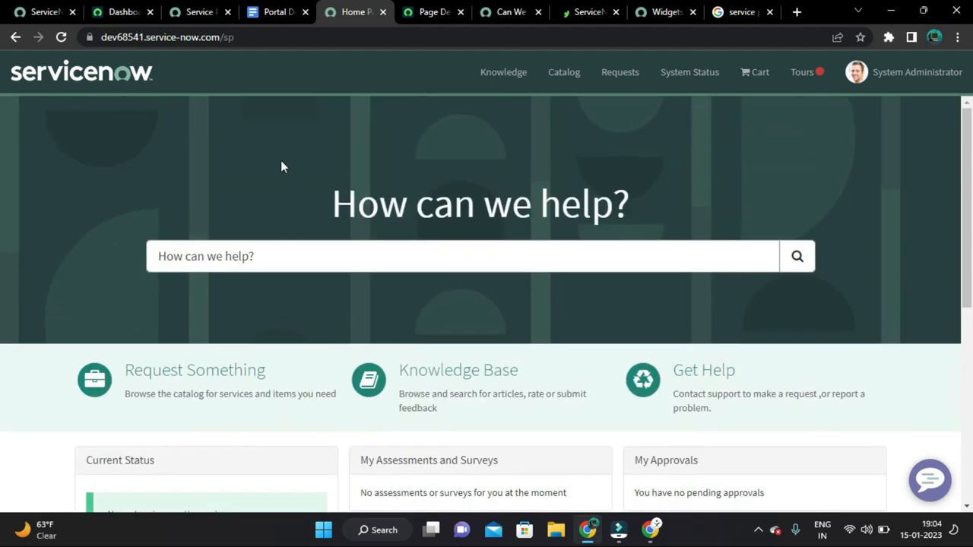
mouse_move(288, 140)
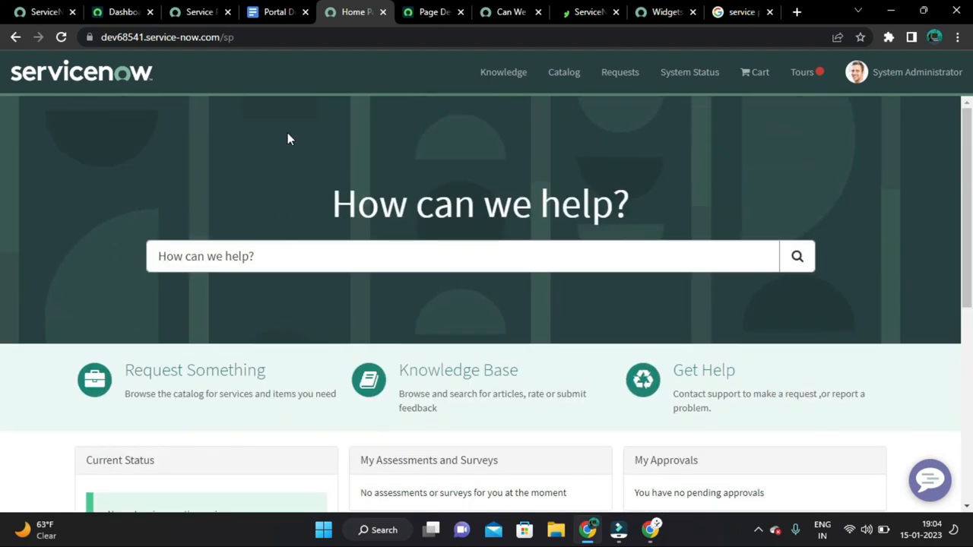
scroll(down, 3)
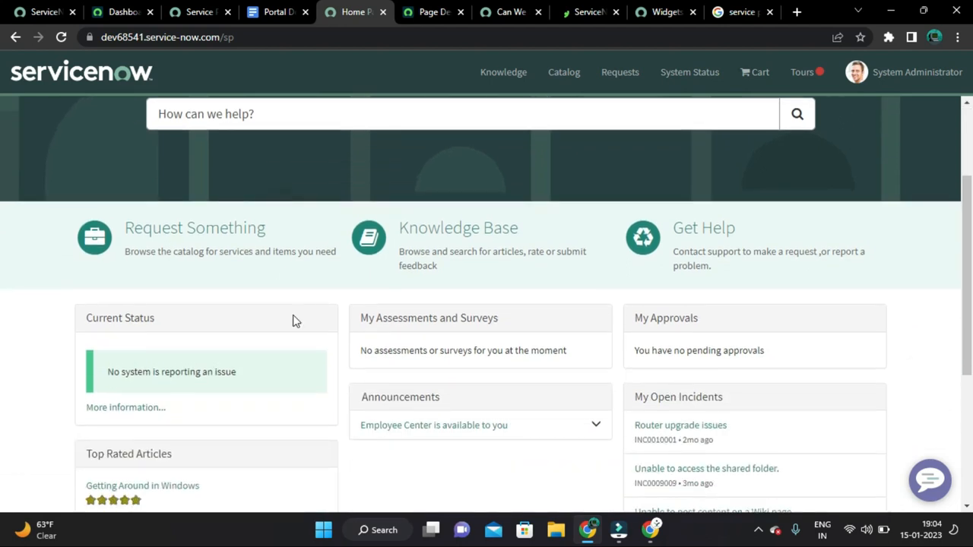
scroll(up, 3)
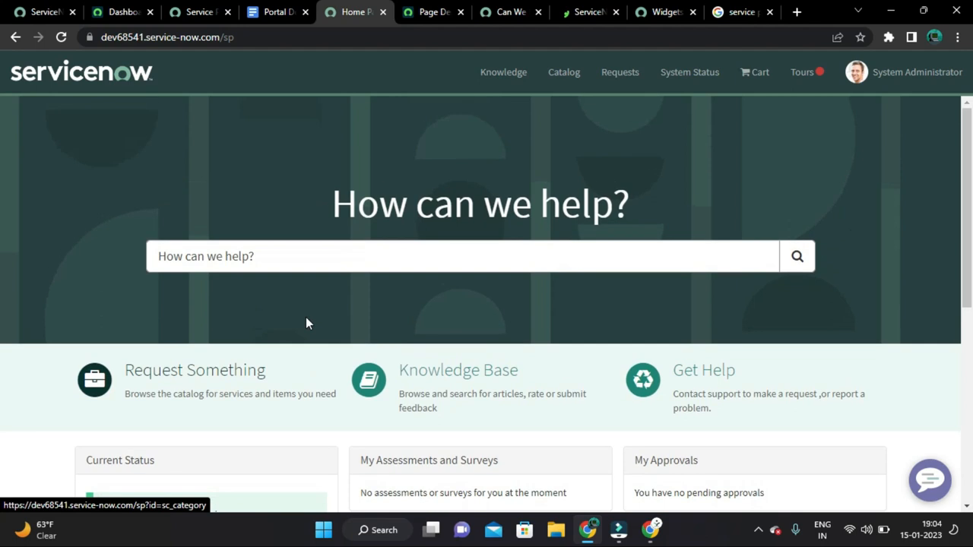
scroll(down, 3)
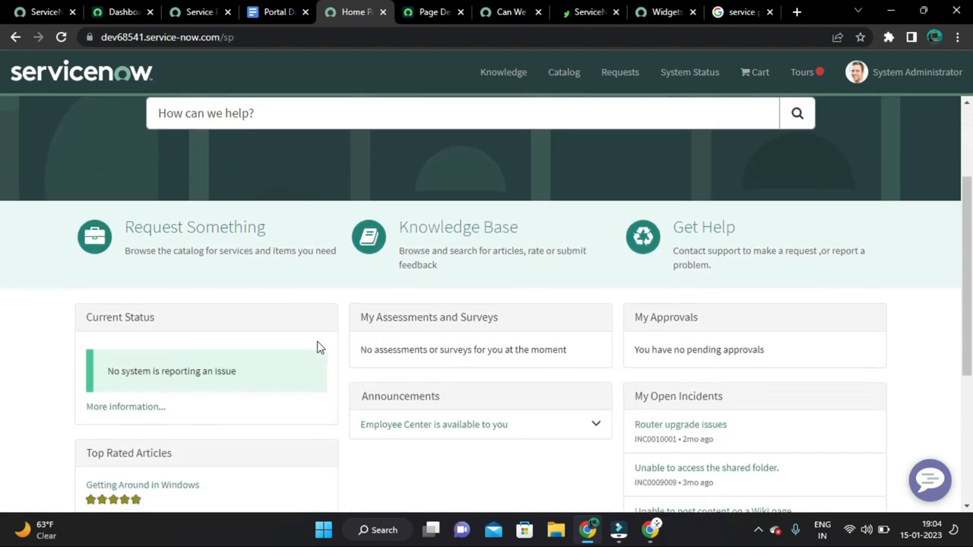
scroll(up, 3)
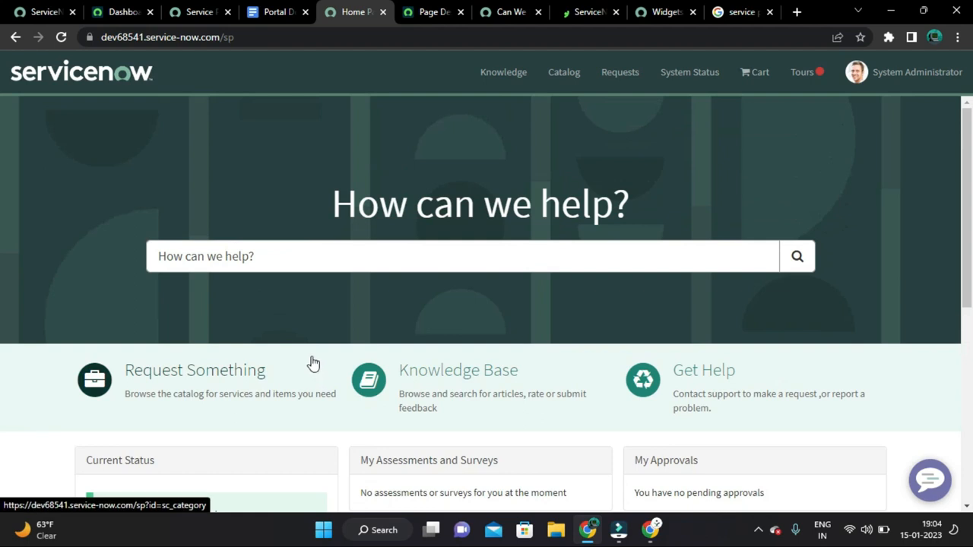
mouse_move(259, 174)
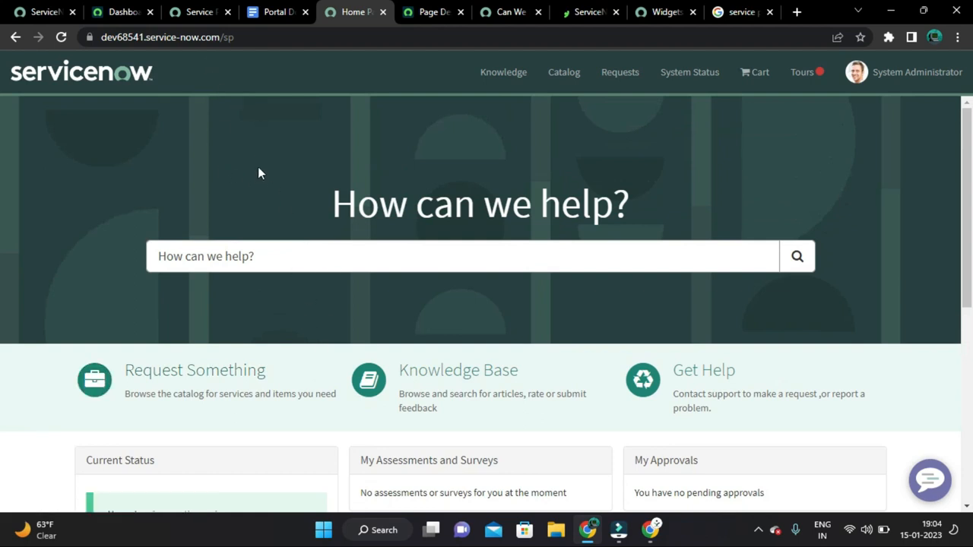
mouse_move(312, 373)
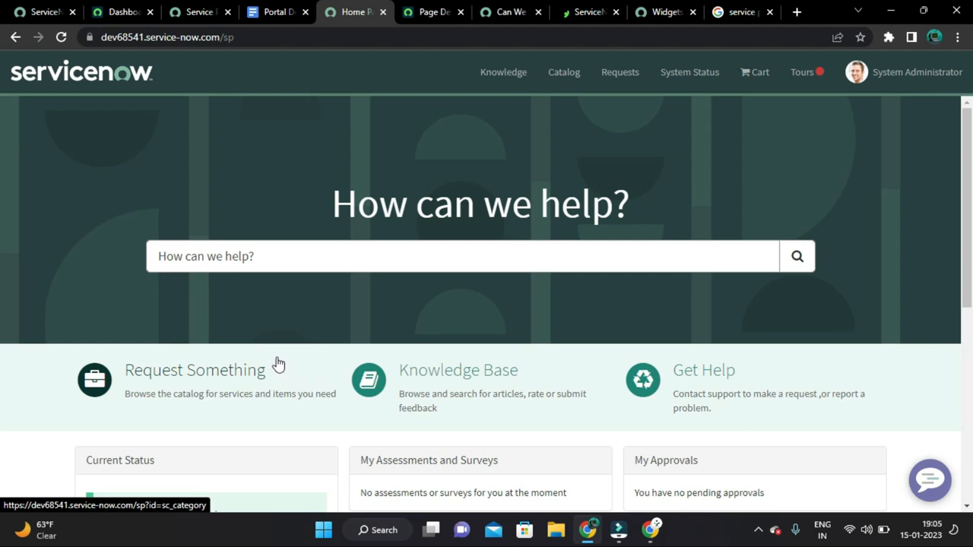
Step: Show Widget Customizations from the Request Something widget's context menu and review the outlined widgets
right_click(205, 380)
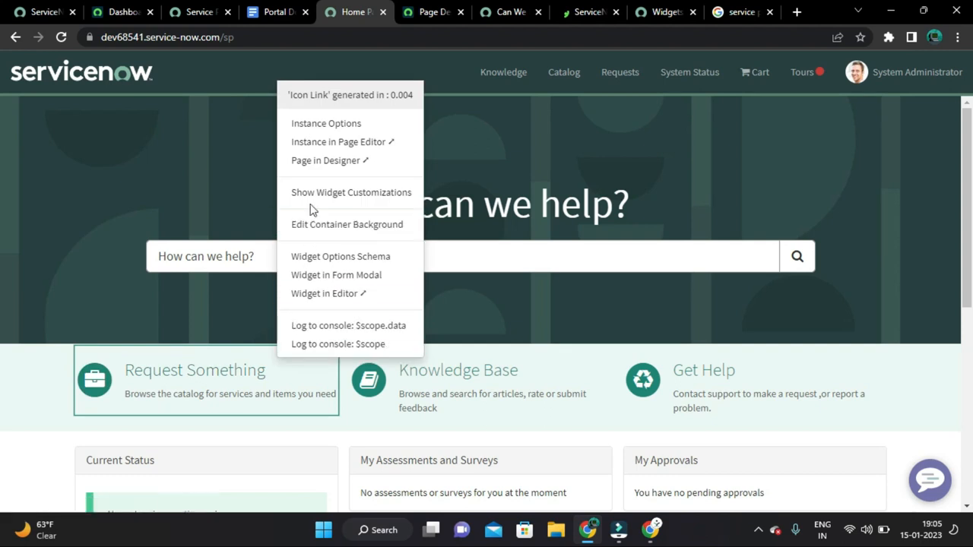
click(325, 298)
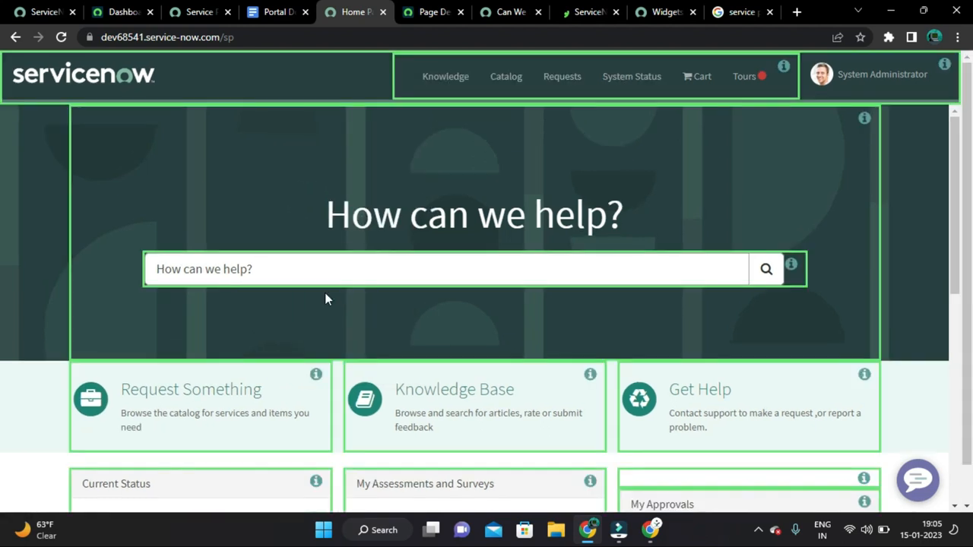
scroll(down, 3)
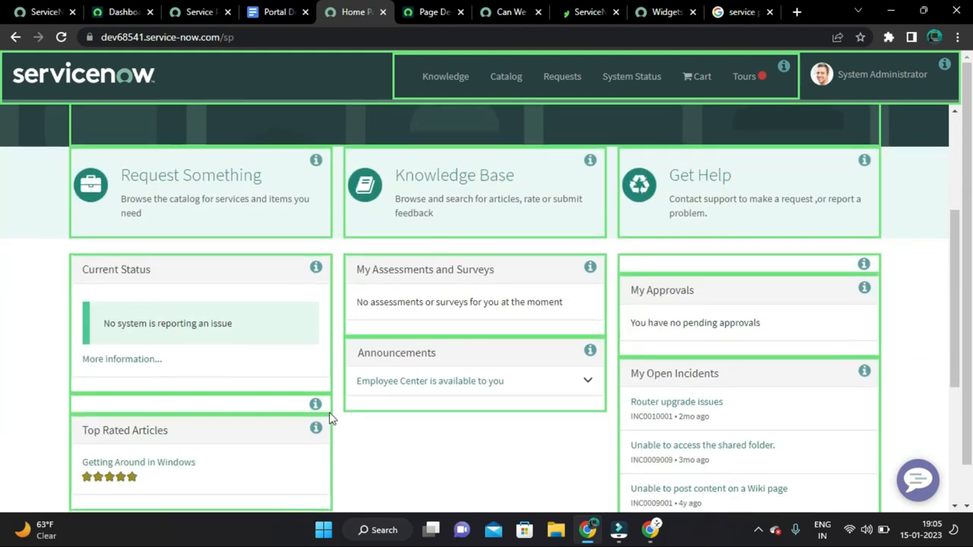
scroll(down, 3)
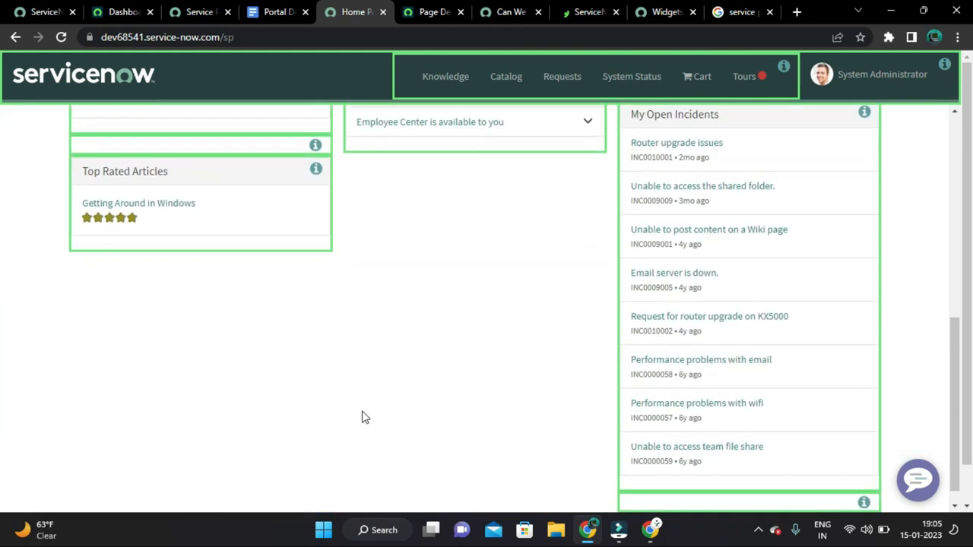
scroll(up, 3)
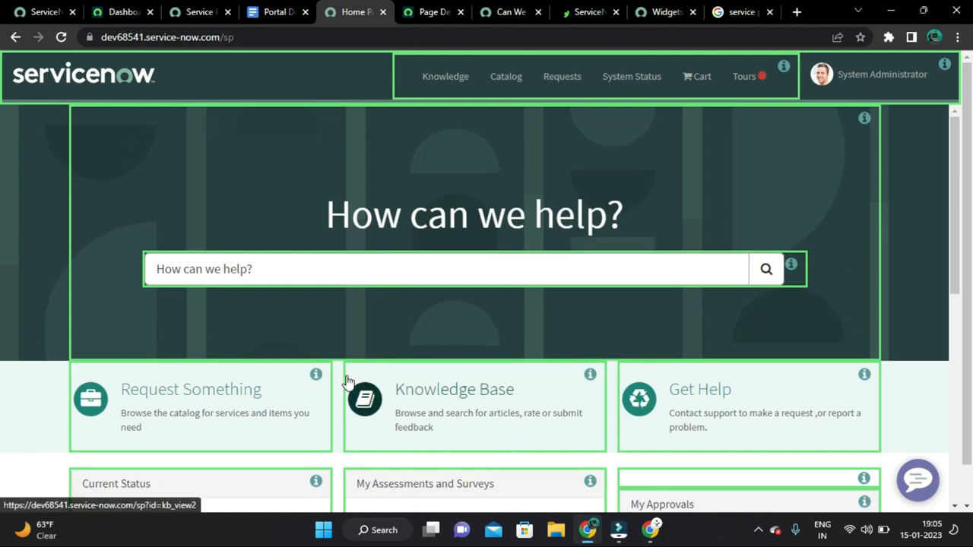
scroll(down, 3)
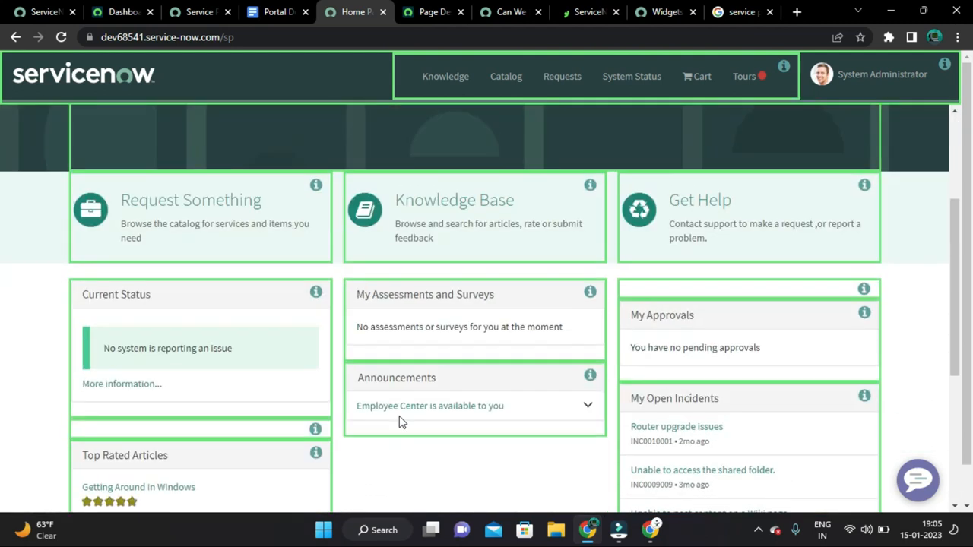
scroll(down, 3)
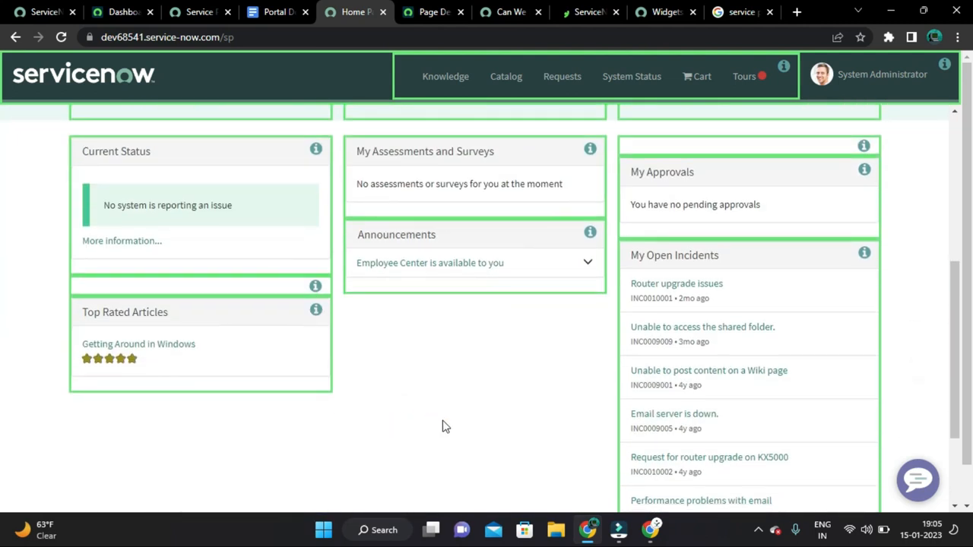
scroll(up, 3)
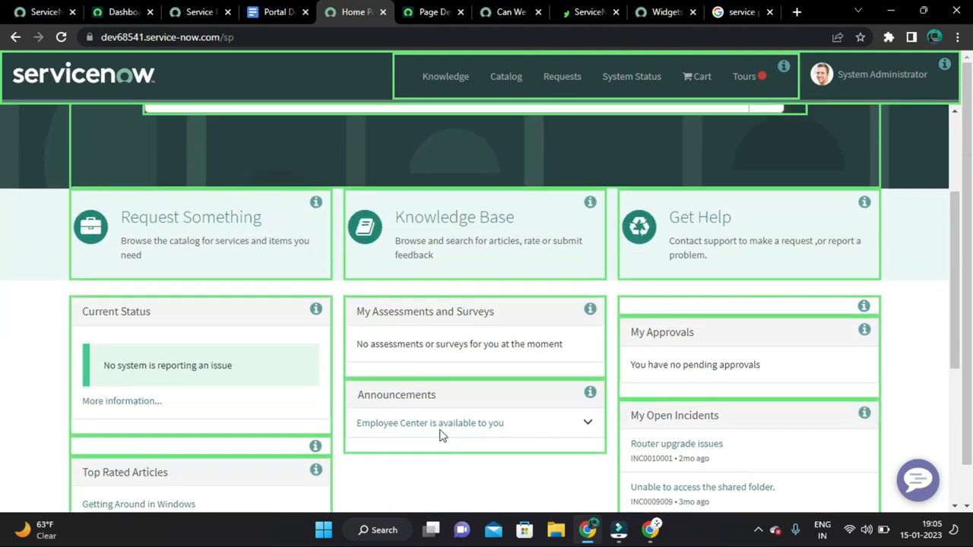
scroll(up, 3)
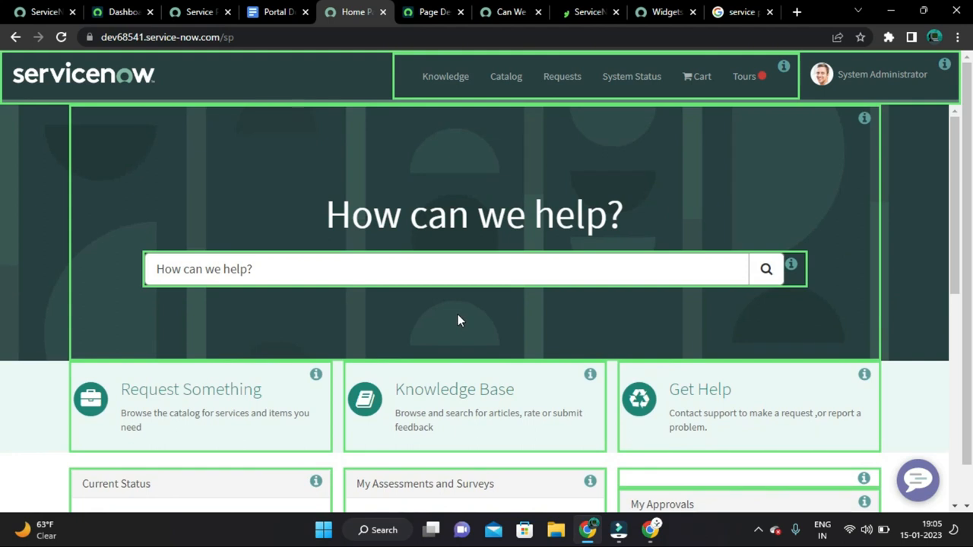
mouse_move(535, 304)
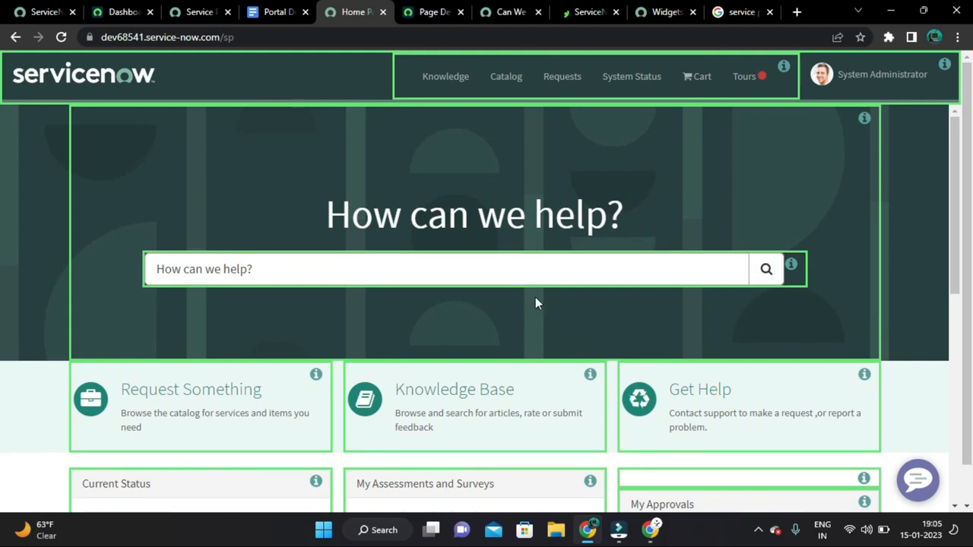
scroll(down, 3)
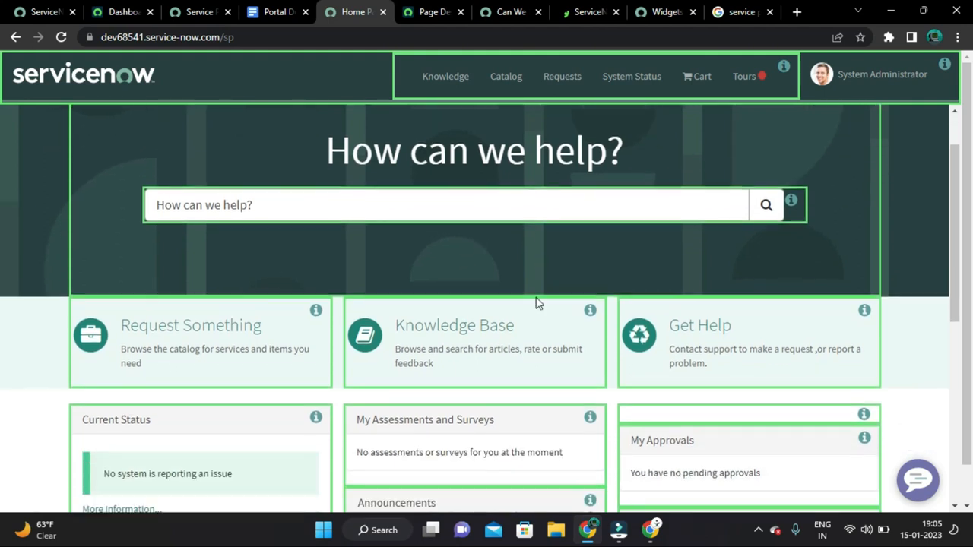
scroll(down, 3)
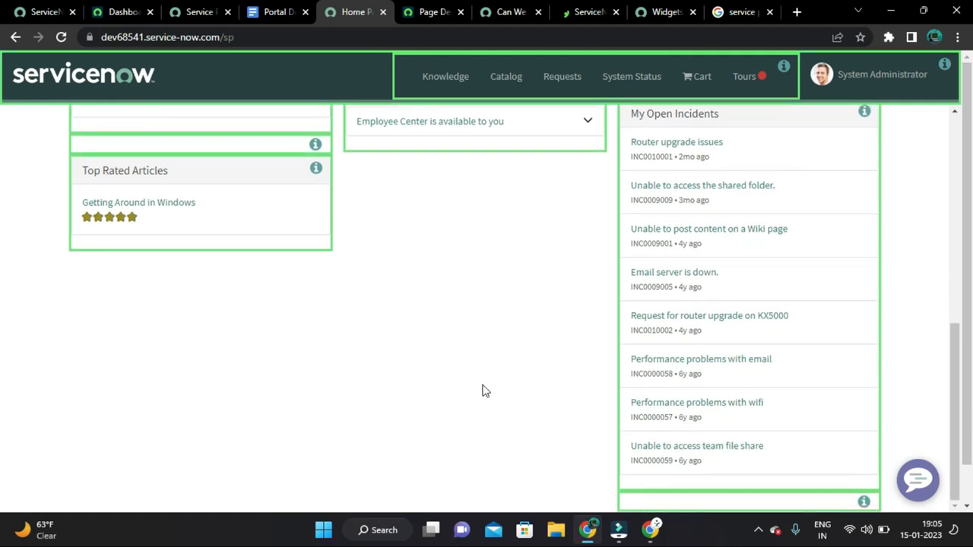
scroll(up, 3)
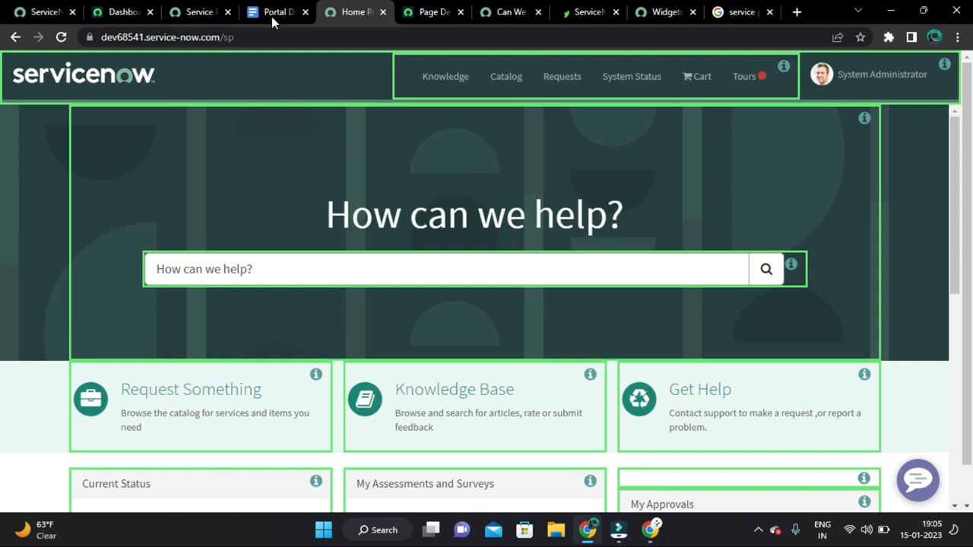
Step: Return to the Portal Development notes in Google Docs
click(277, 12)
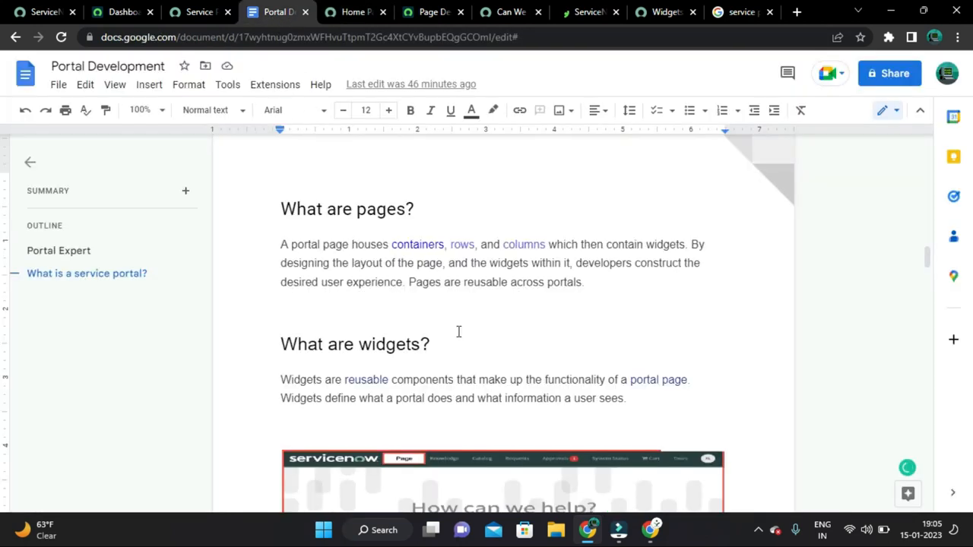
mouse_move(481, 346)
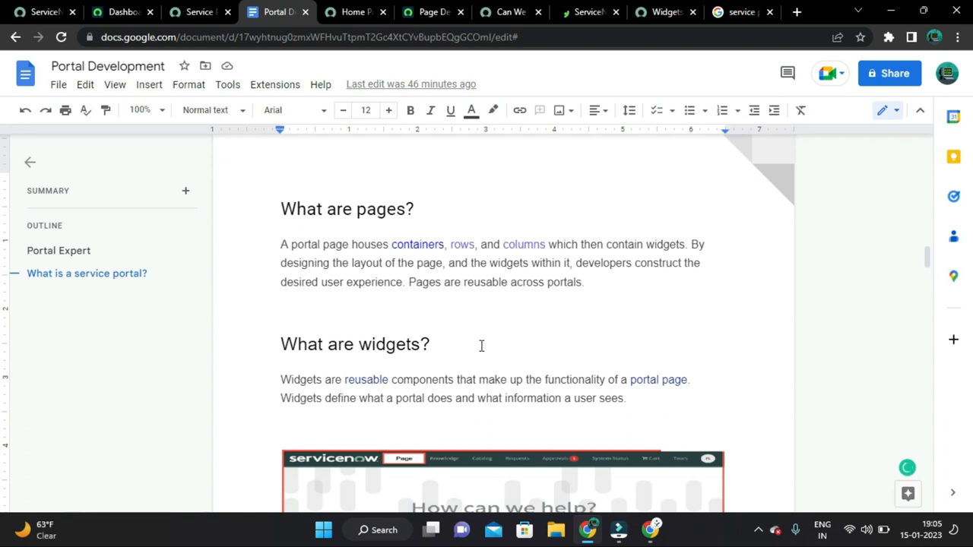
click(353, 12)
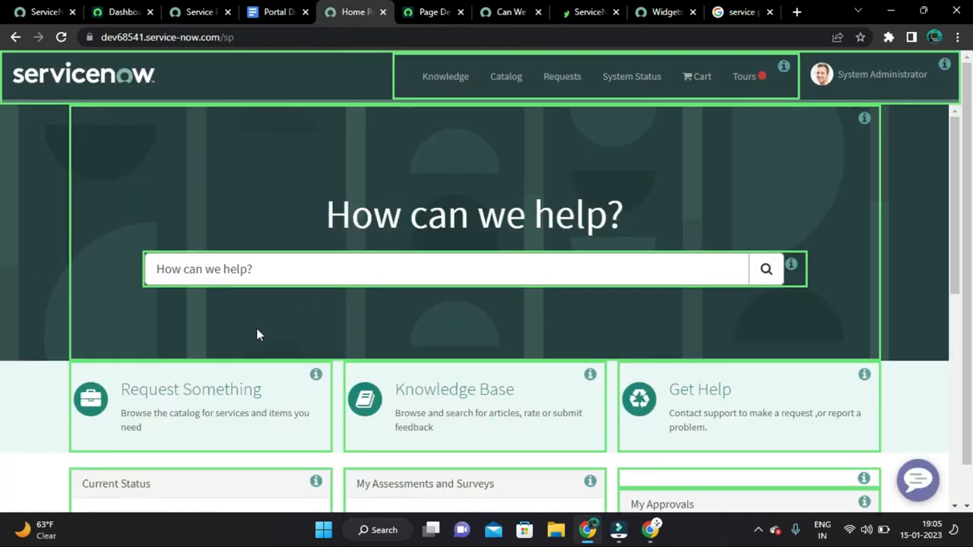
scroll(down, 3)
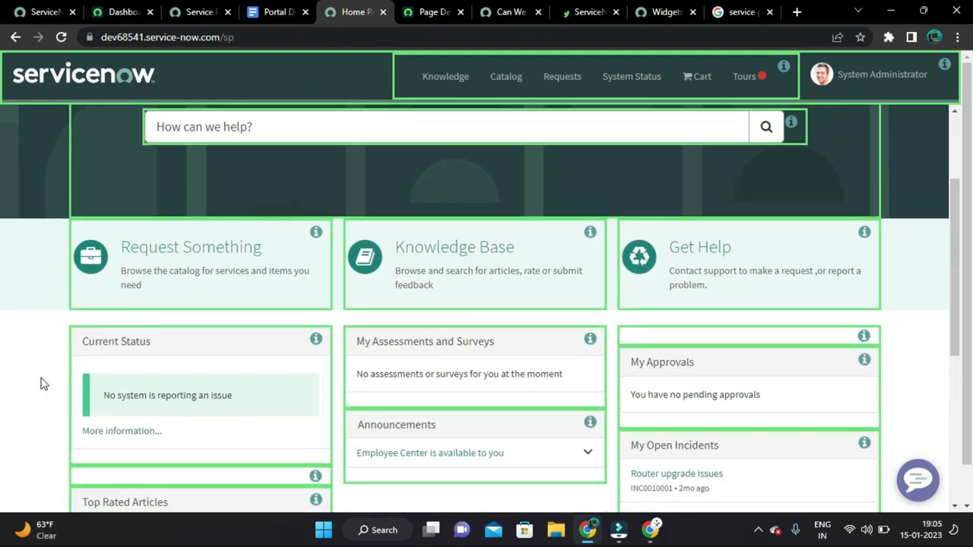
scroll(up, 3)
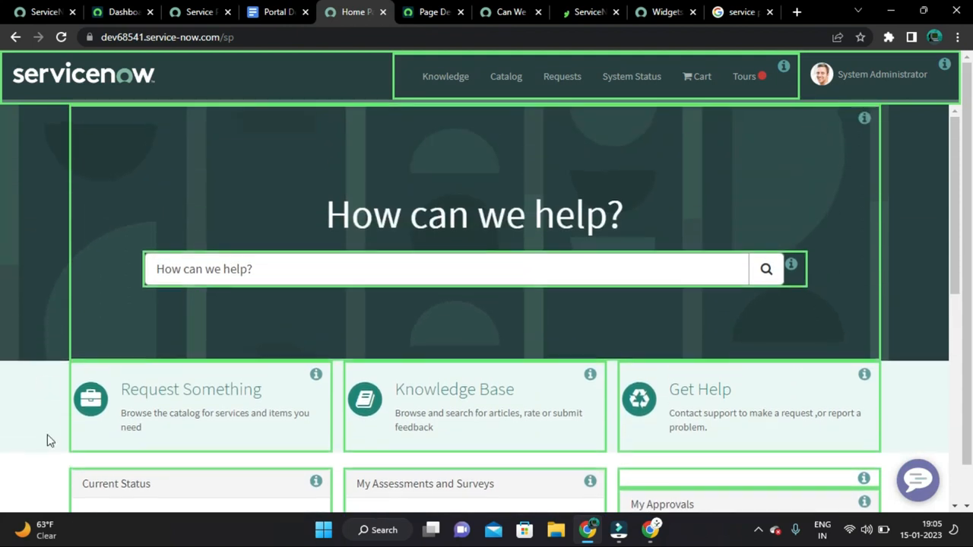
scroll(down, 3)
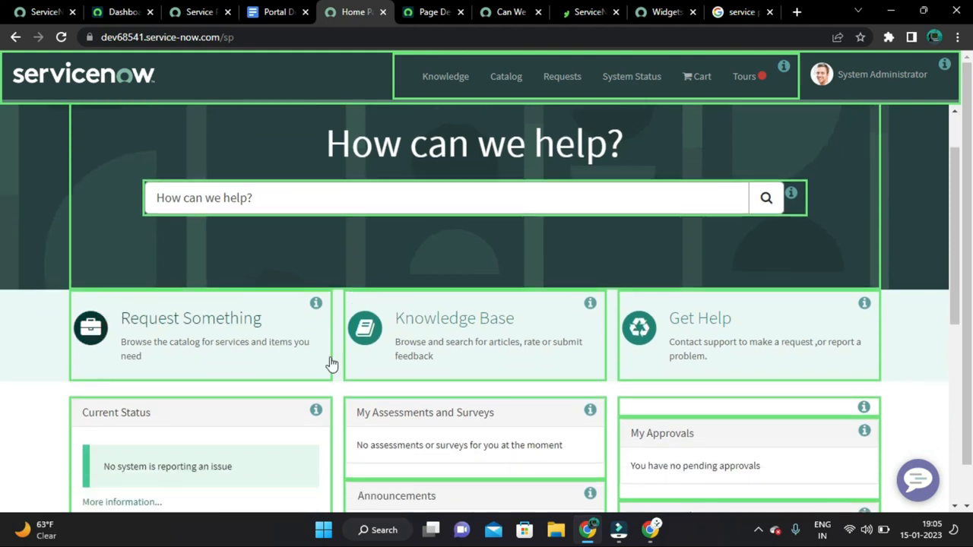
scroll(down, 3)
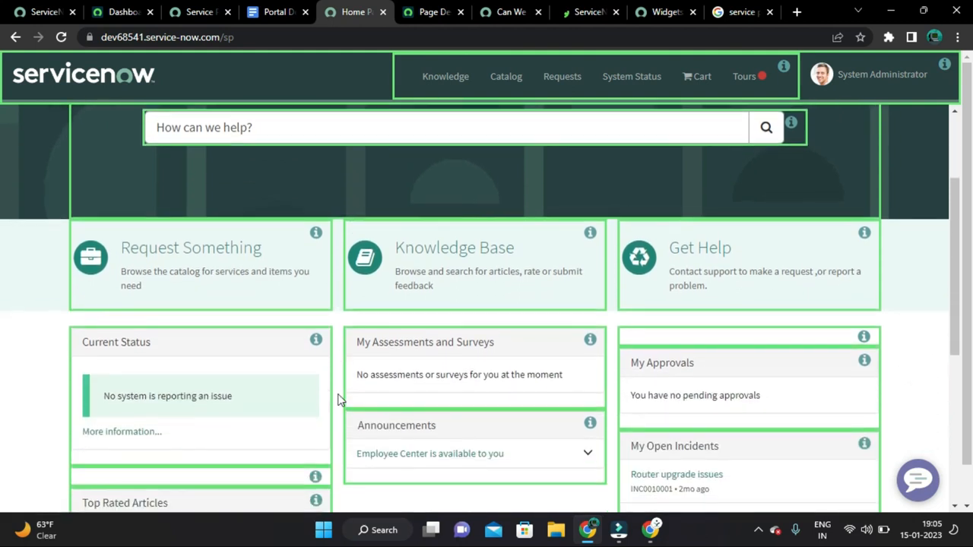
scroll(up, 3)
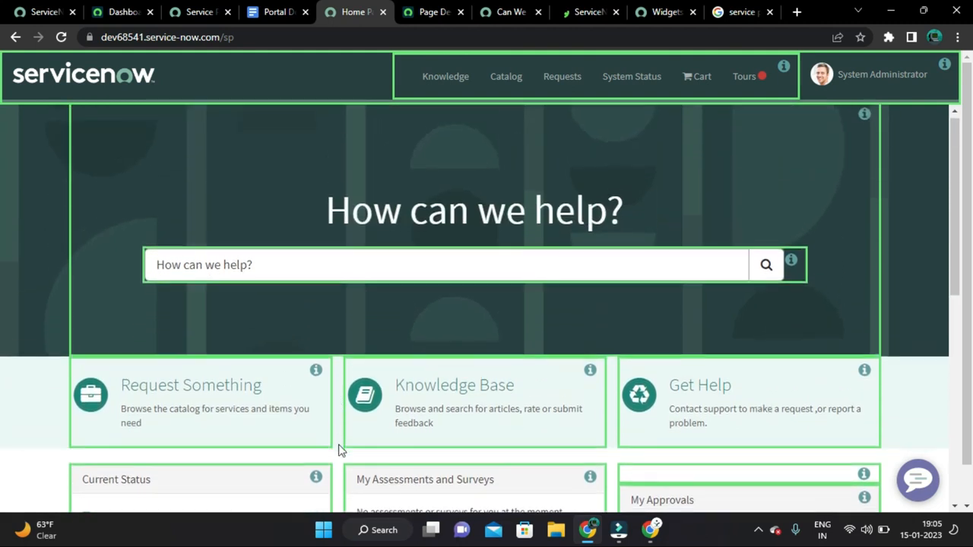
scroll(down, 3)
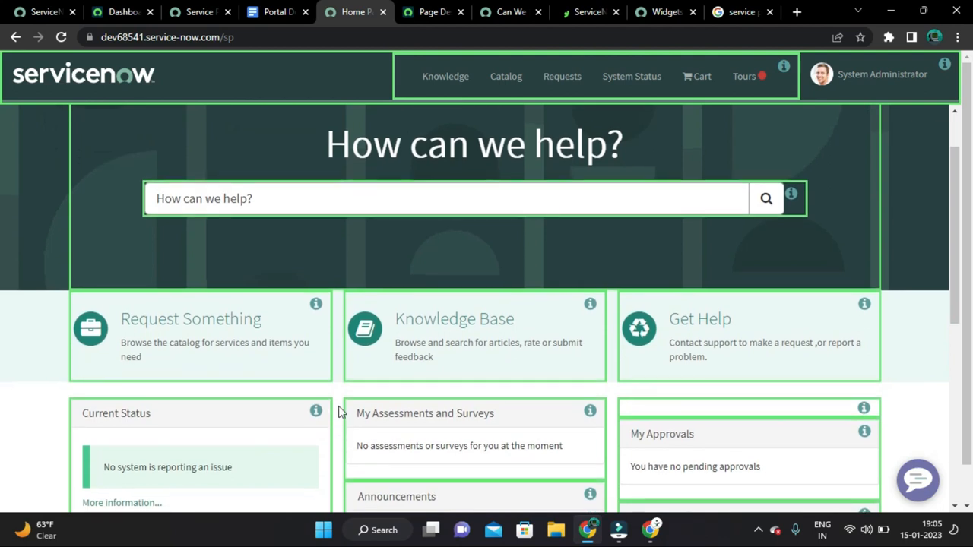
scroll(up, 3)
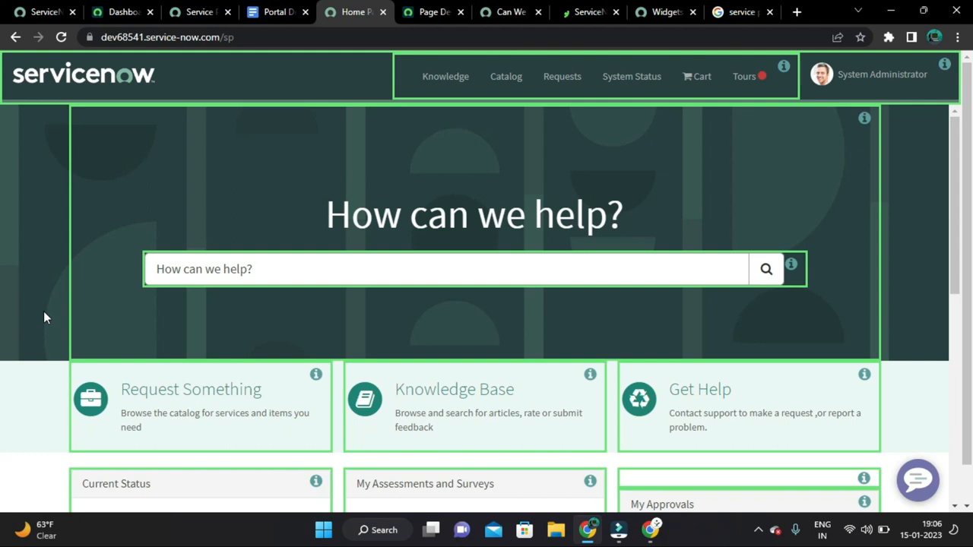
mouse_move(64, 312)
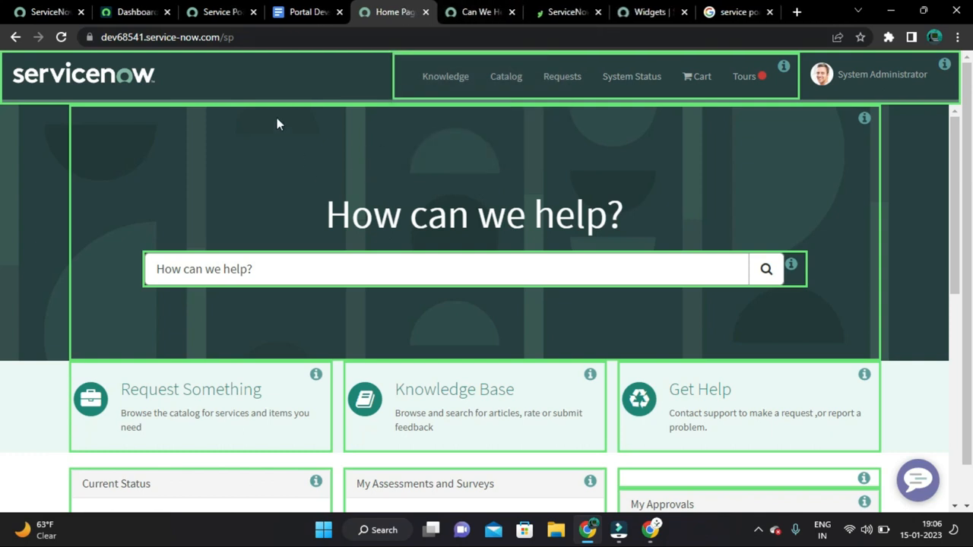
scroll(down, 3)
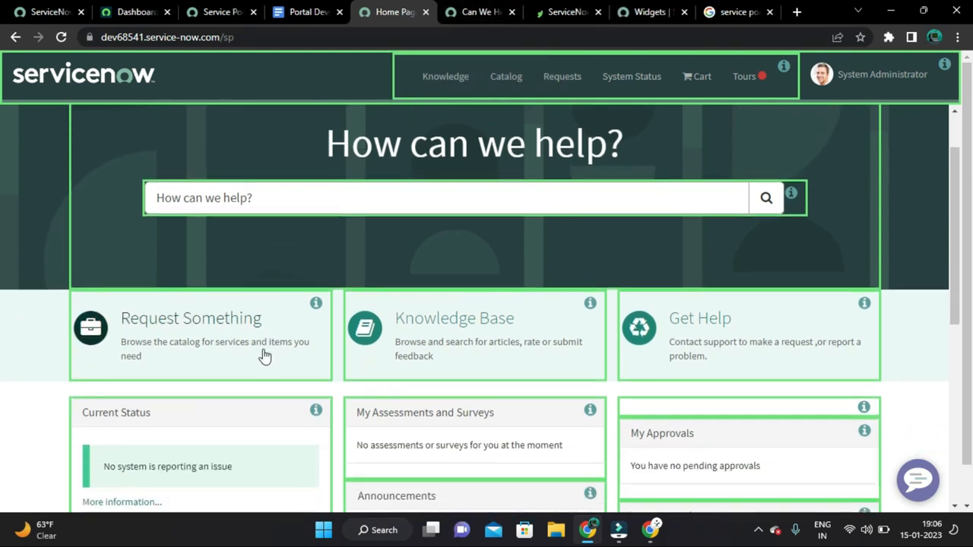
scroll(down, 3)
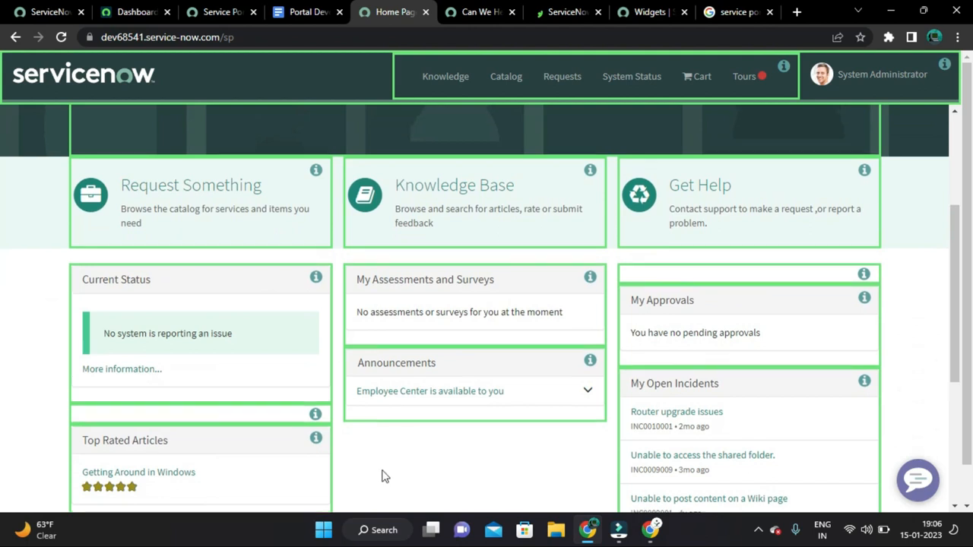
scroll(up, 3)
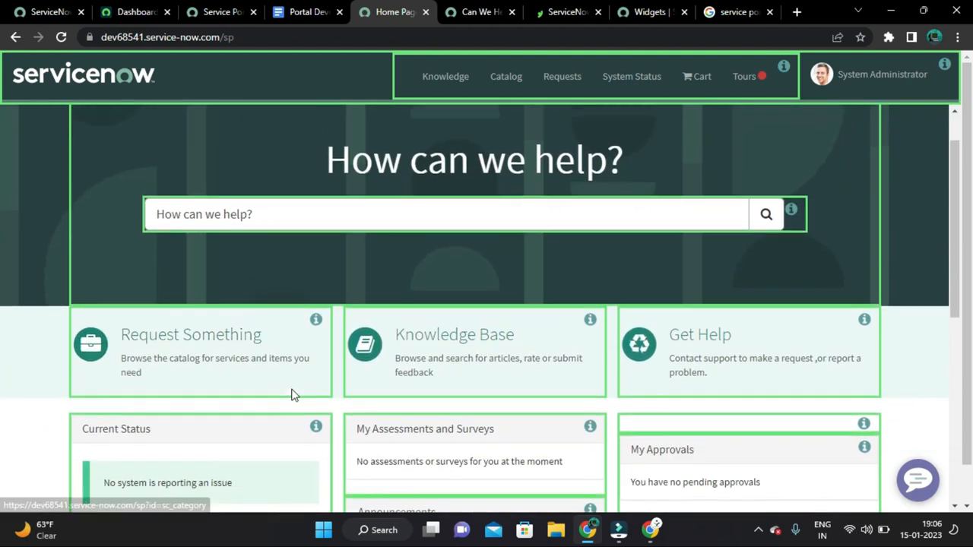
scroll(down, 3)
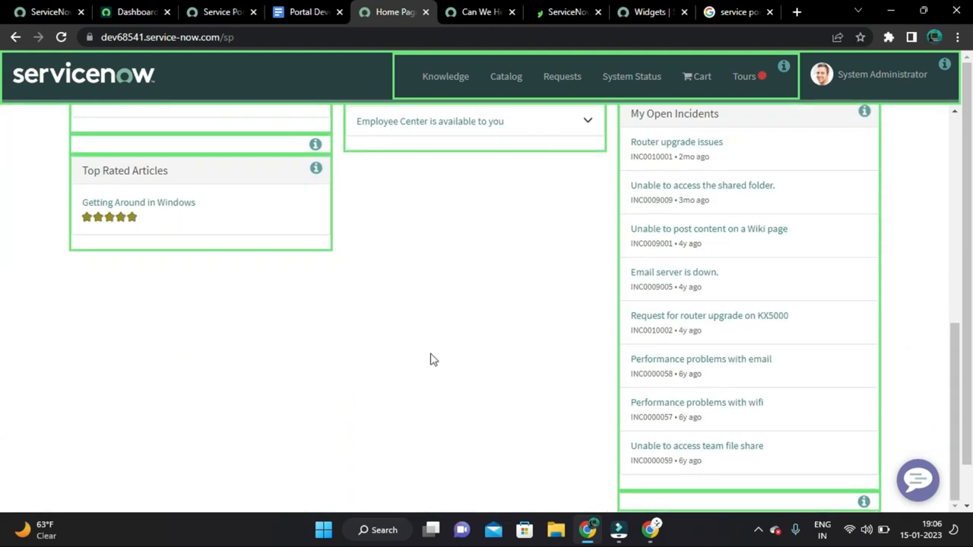
scroll(up, 3)
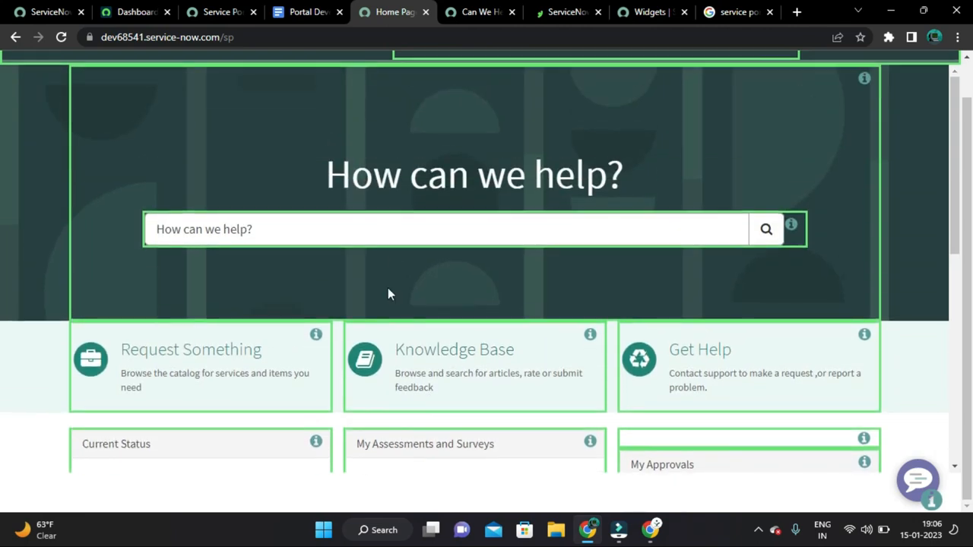
scroll(up, 3)
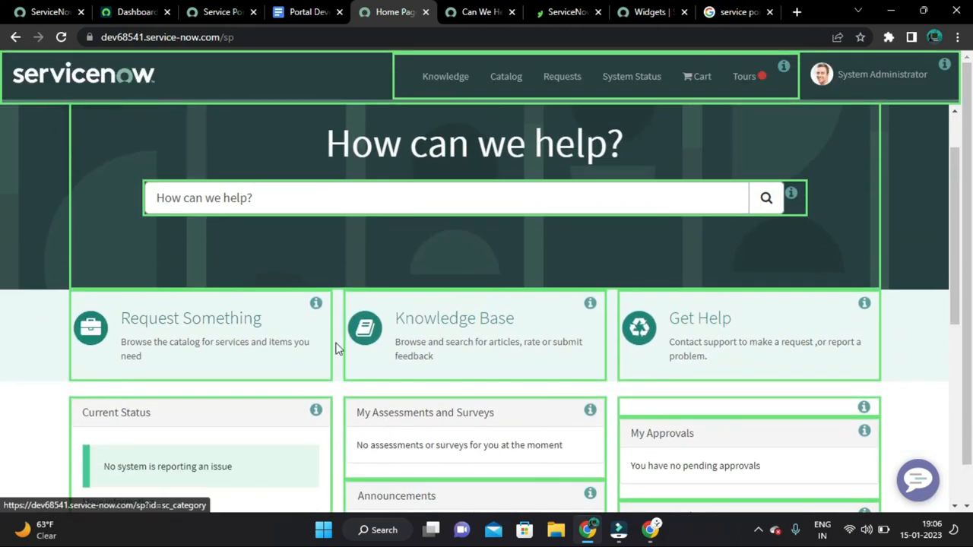
mouse_move(282, 313)
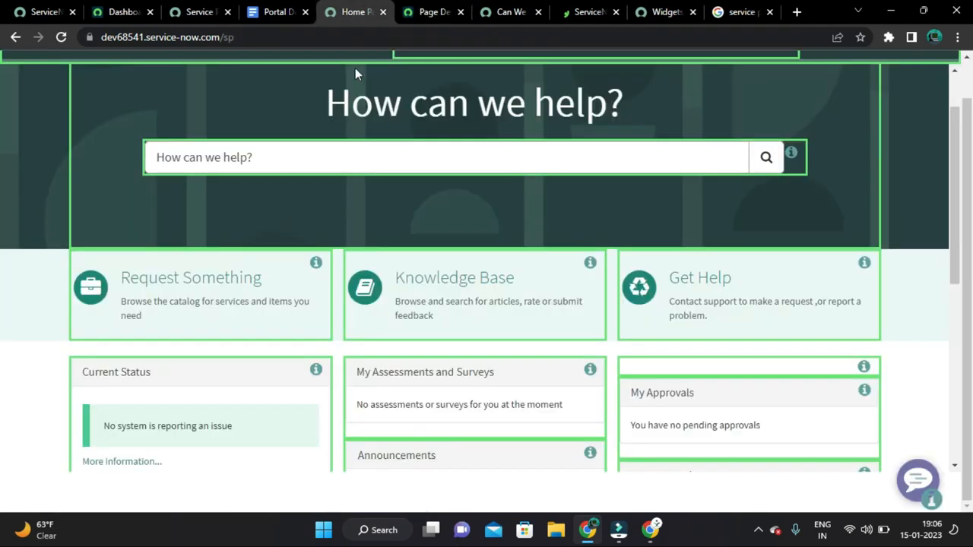
mouse_move(350, 12)
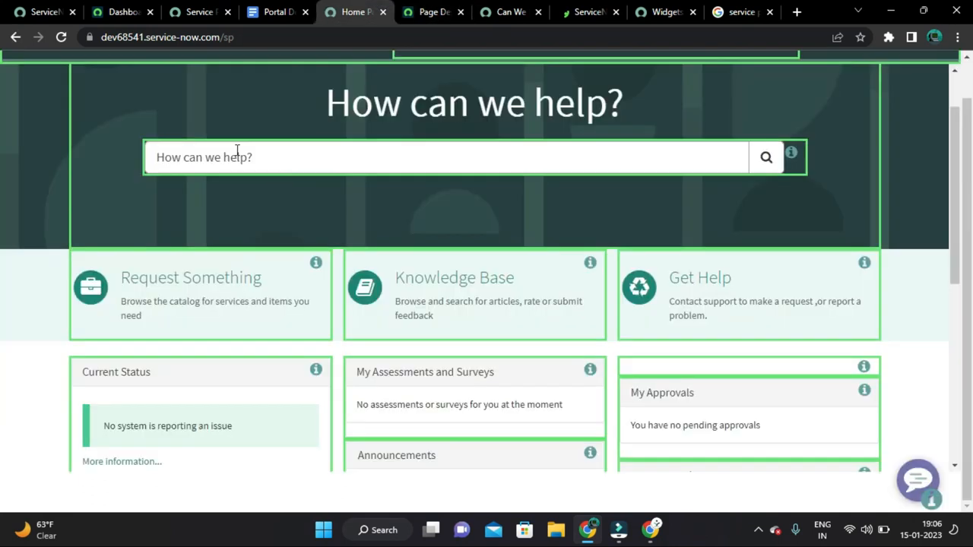
Step: List the Service Portal pages in the admin instance and filter the ID column for index
click(121, 12)
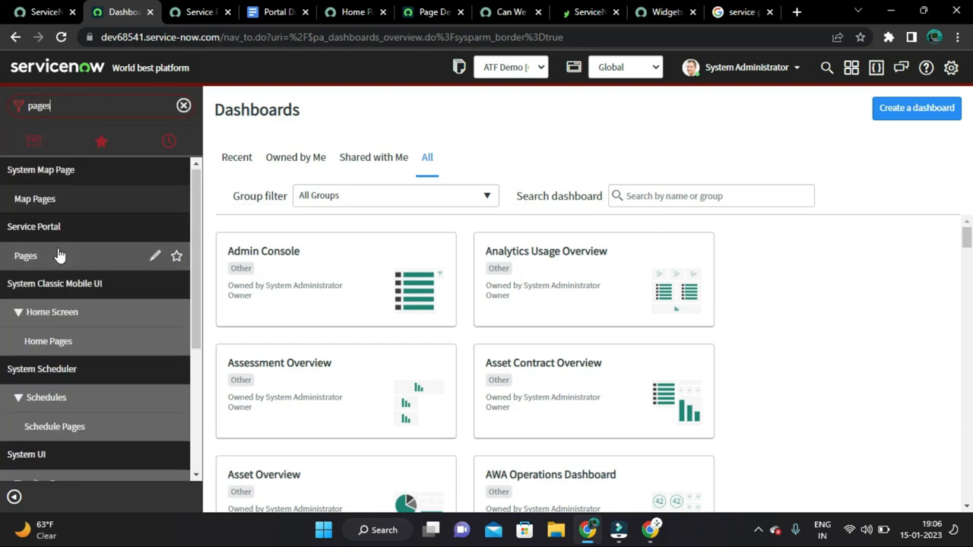
scroll(down, 3)
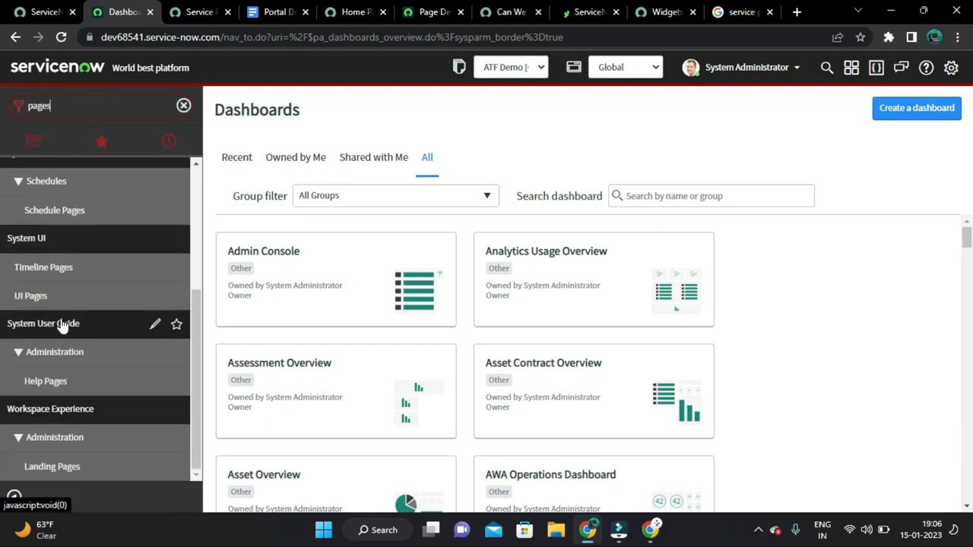
scroll(up, 3)
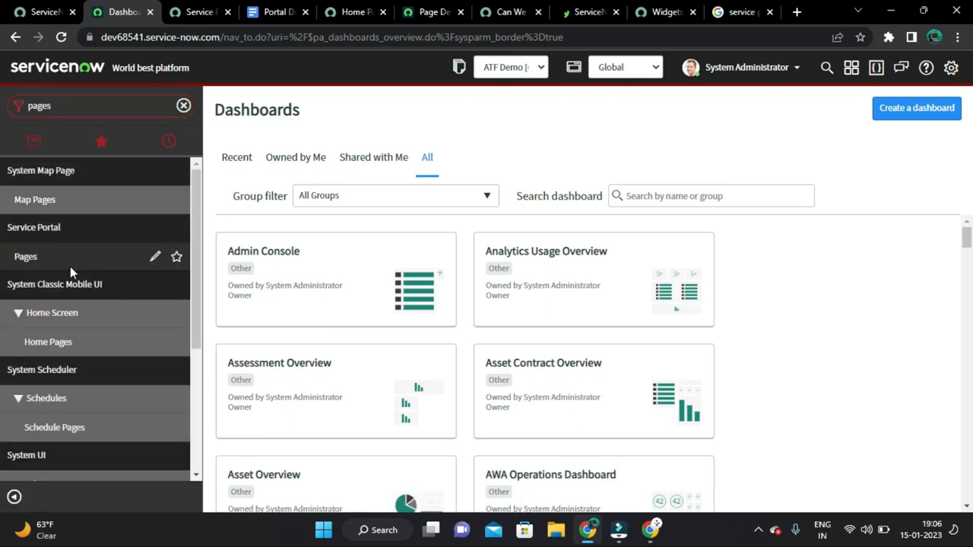
click(25, 256)
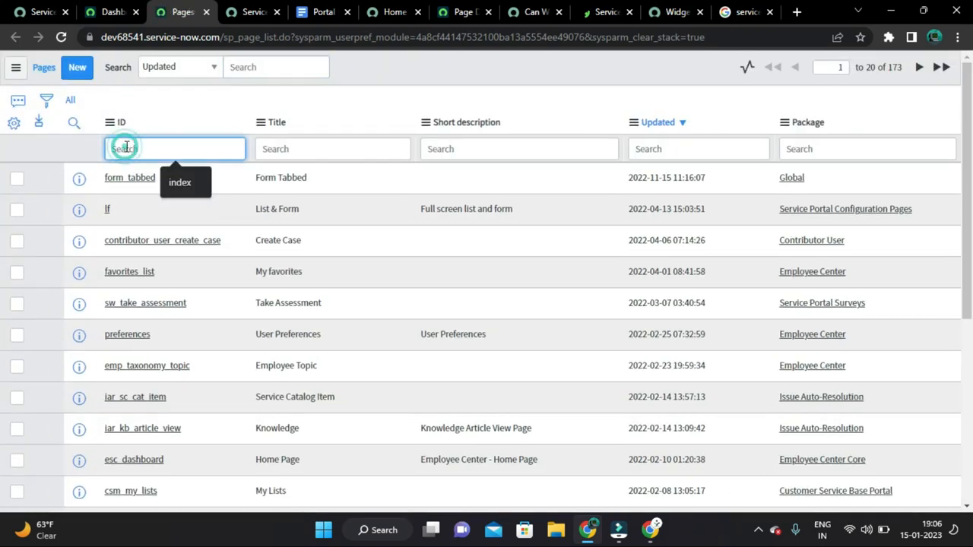
text(index)
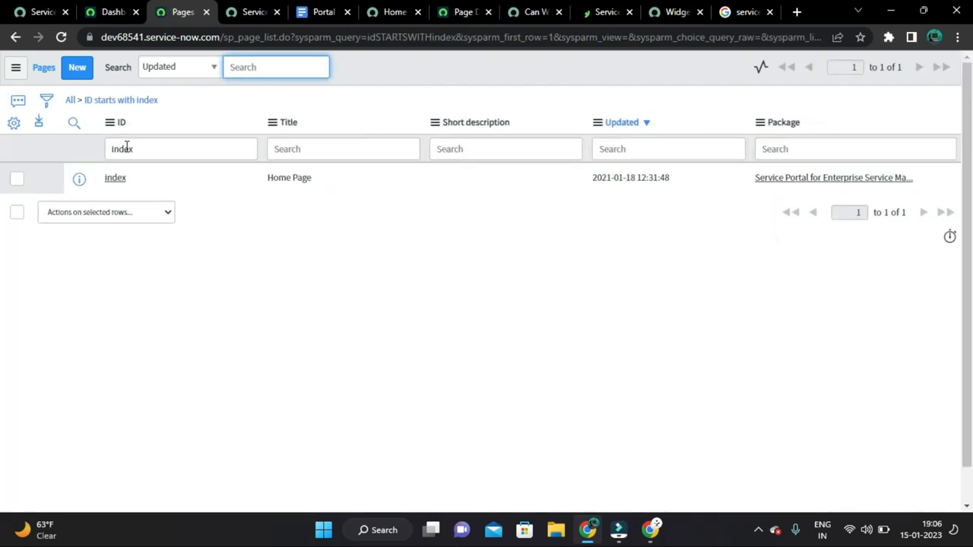
Step: Open the index Home Page record, expand its page CSS and review the container and widget hierarchy
click(115, 177)
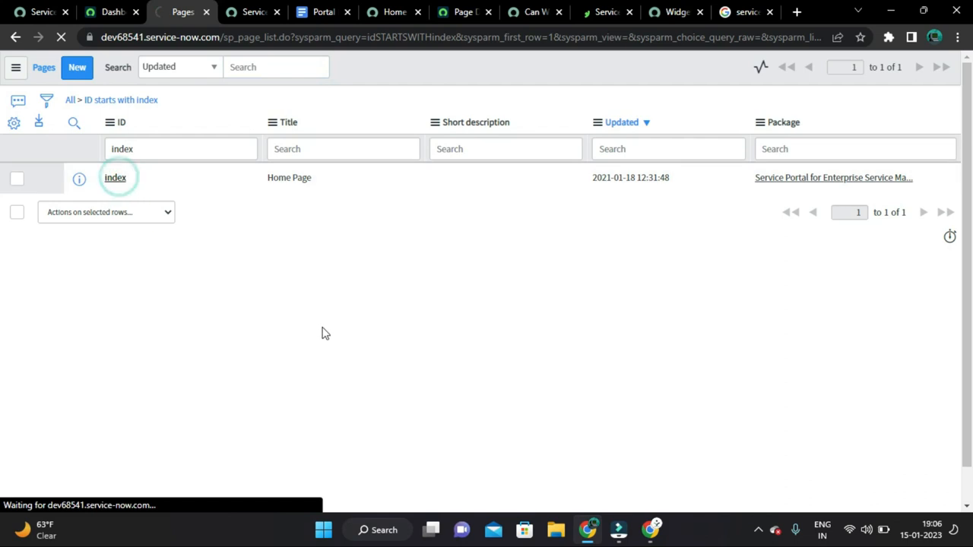
click(116, 177)
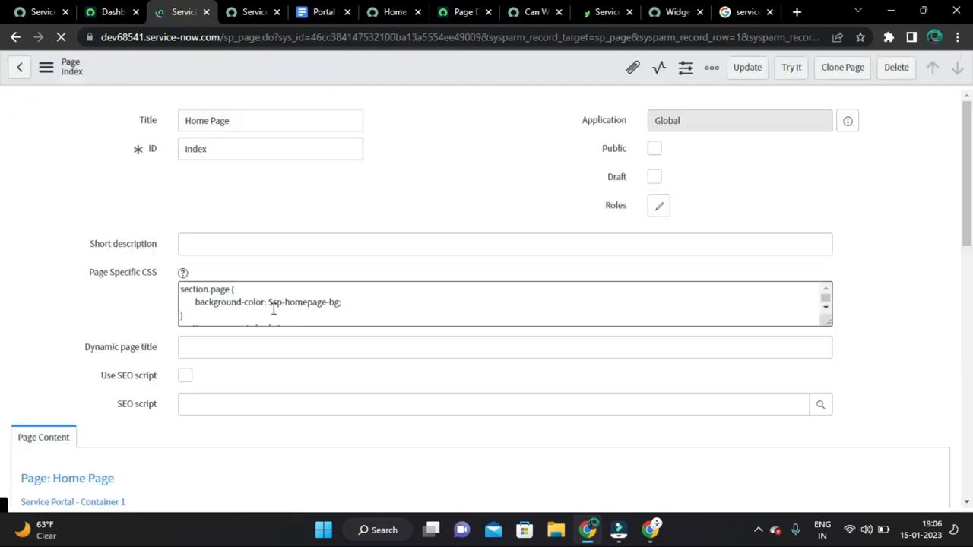
click(271, 149)
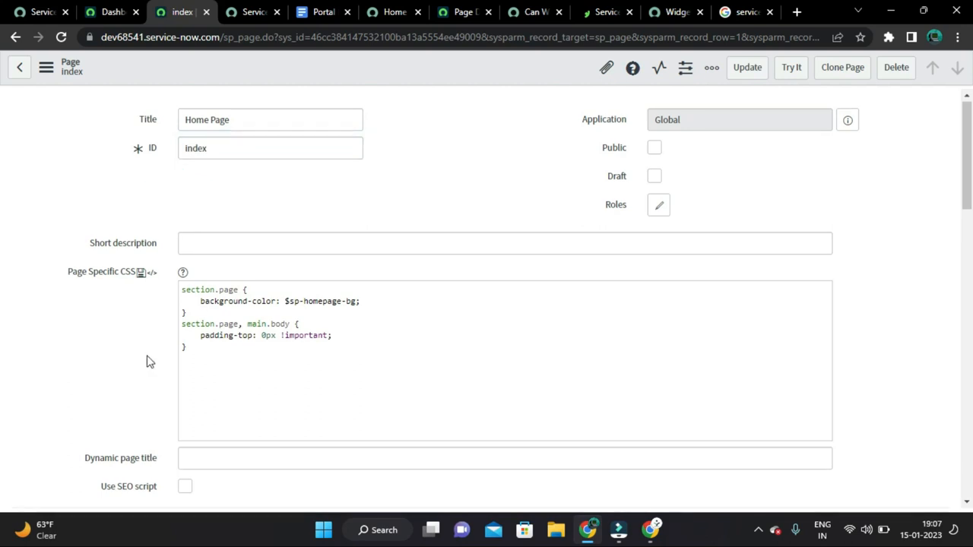
click(271, 149)
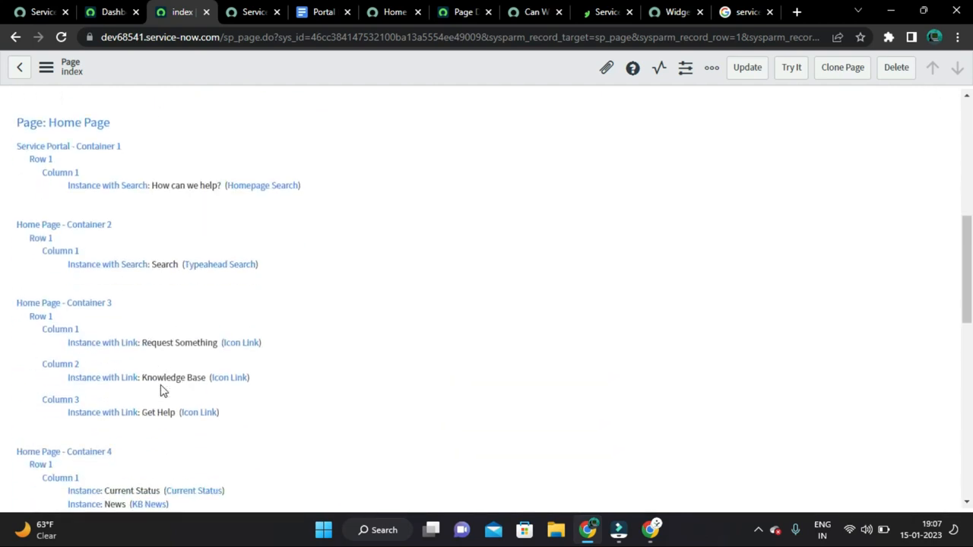
scroll(down, 3)
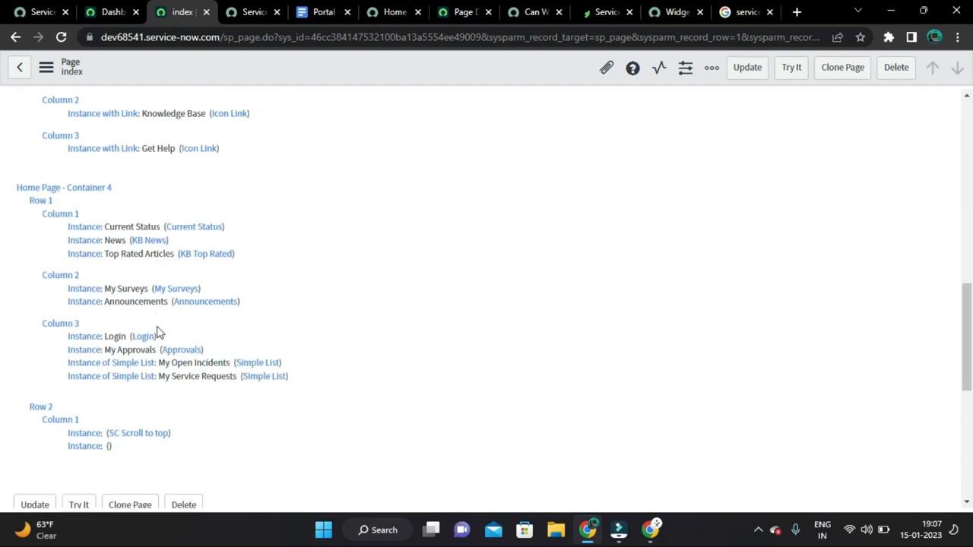
scroll(down, 3)
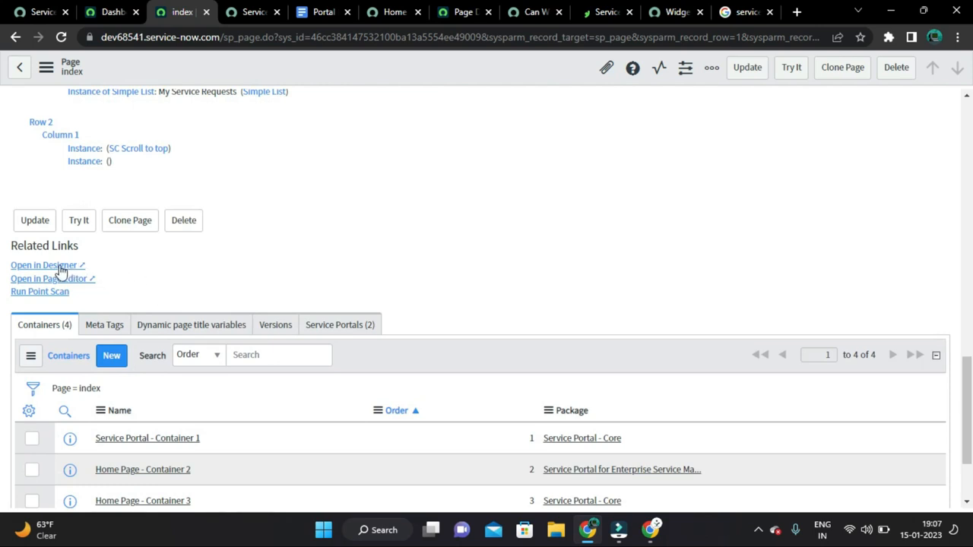
mouse_move(33, 275)
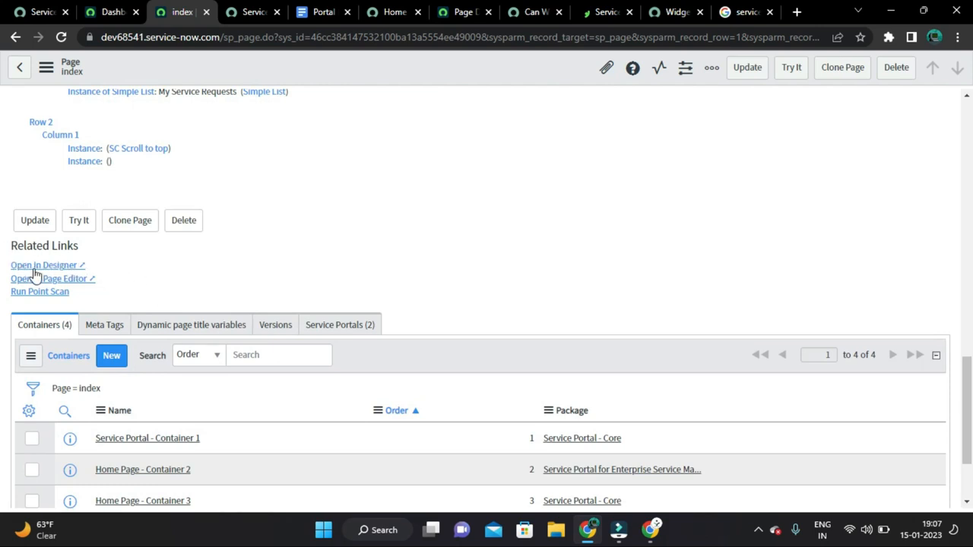
mouse_move(67, 271)
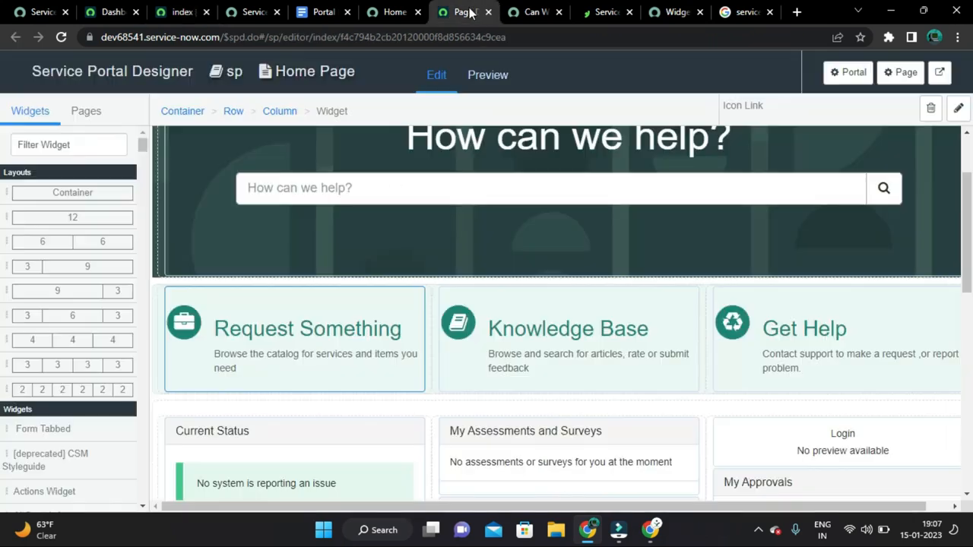
Step: Open the sp portal's index Home Page in Service Portal Designer edit mode and examine its search and icon link widgets
scroll(down, 3)
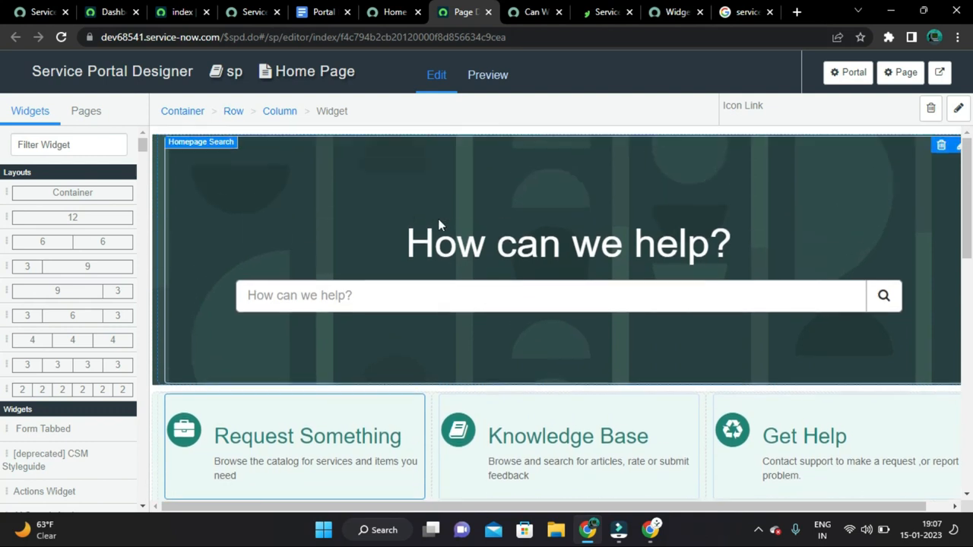
scroll(down, 3)
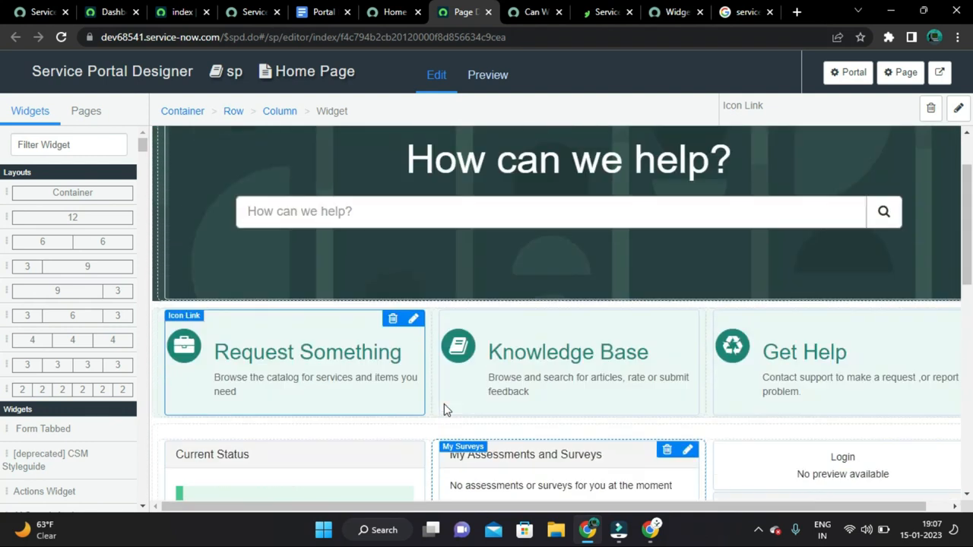
scroll(up, 3)
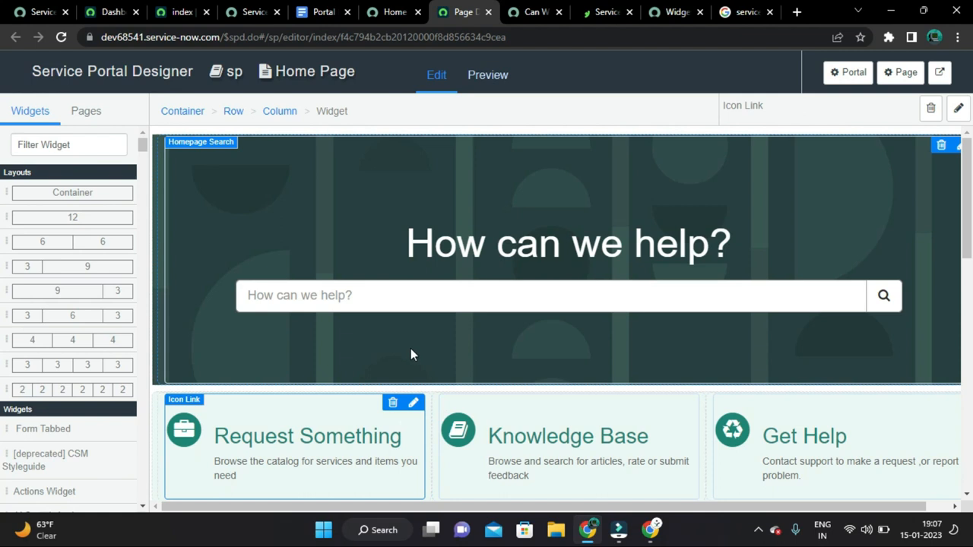
scroll(down, 3)
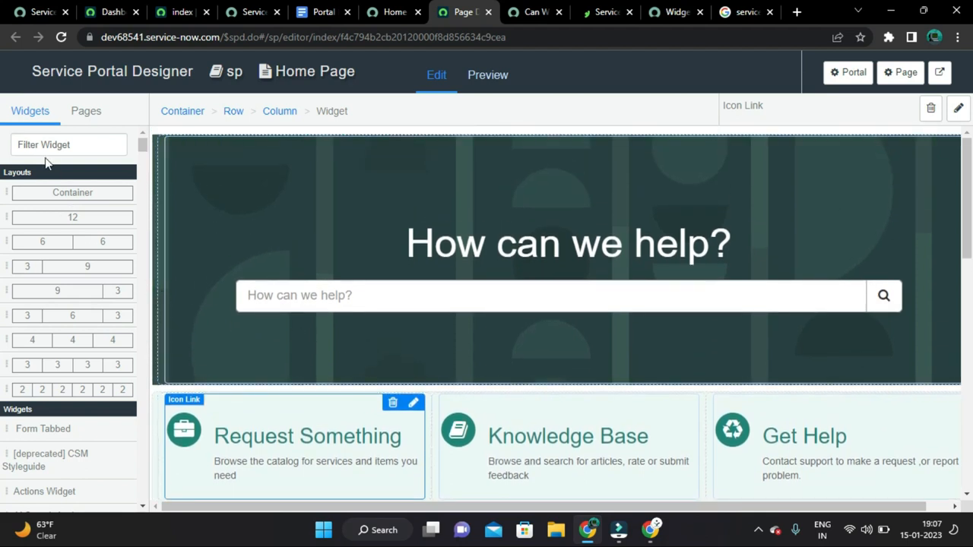
scroll(down, 3)
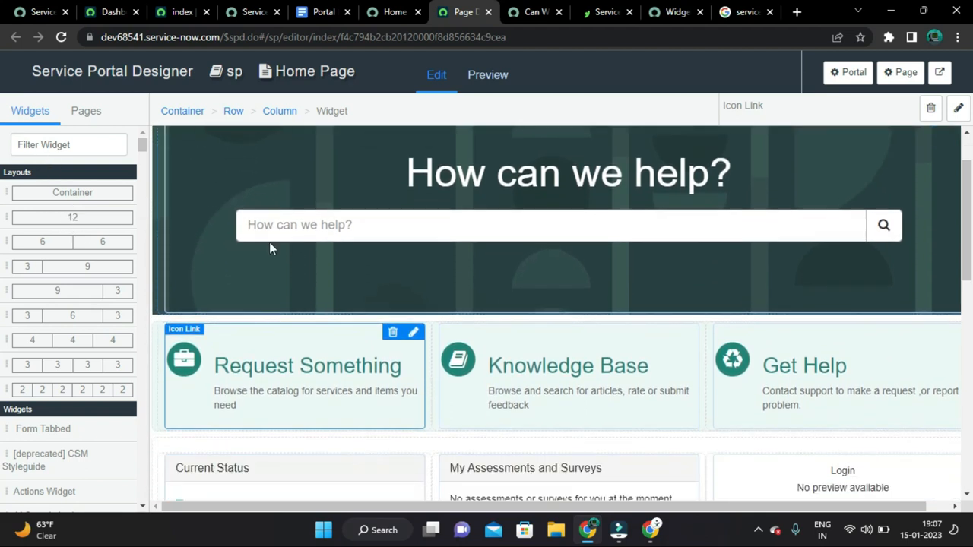
scroll(up, 3)
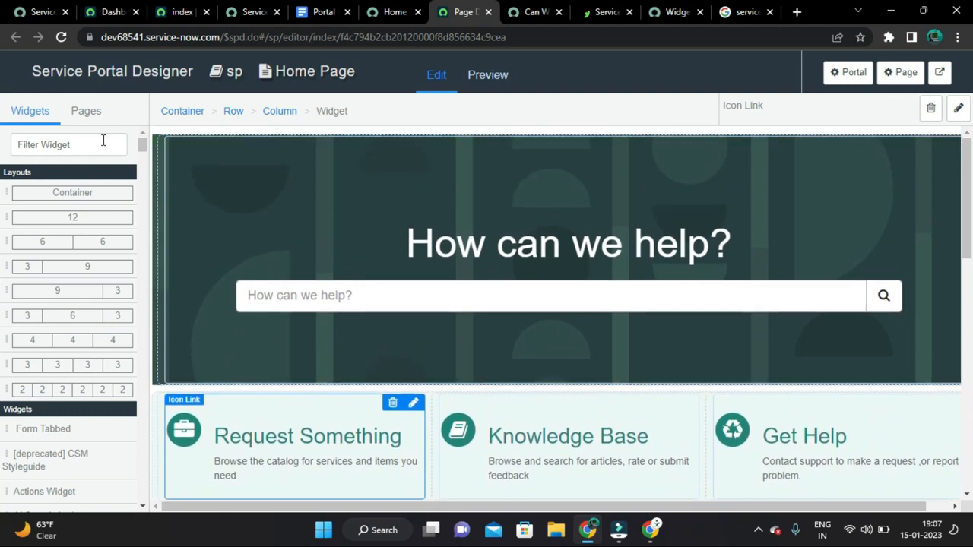
click(311, 243)
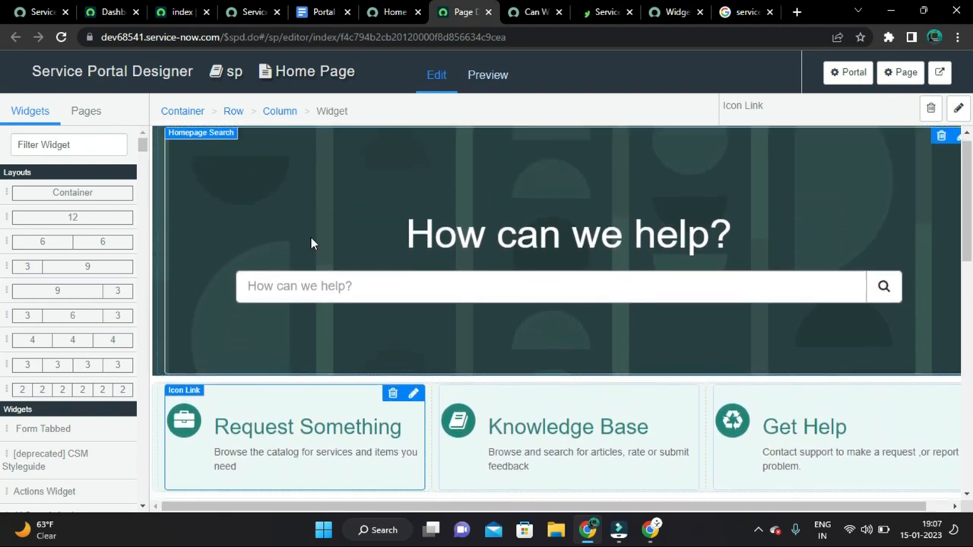
scroll(down, 3)
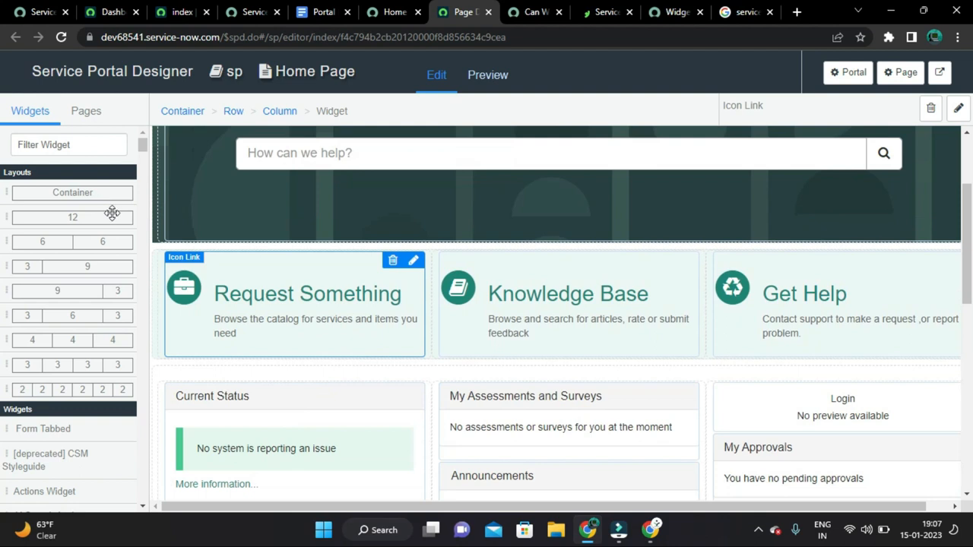
scroll(up, 3)
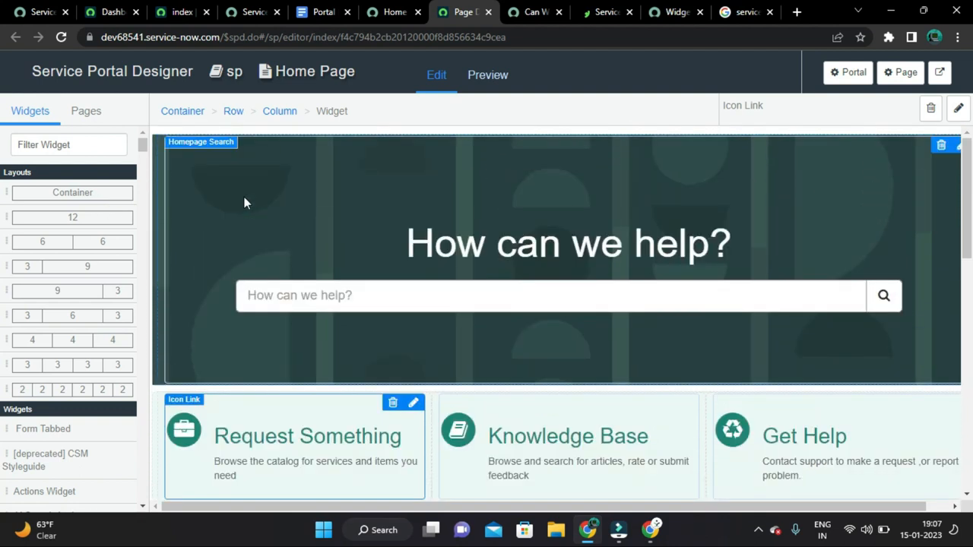
mouse_move(262, 222)
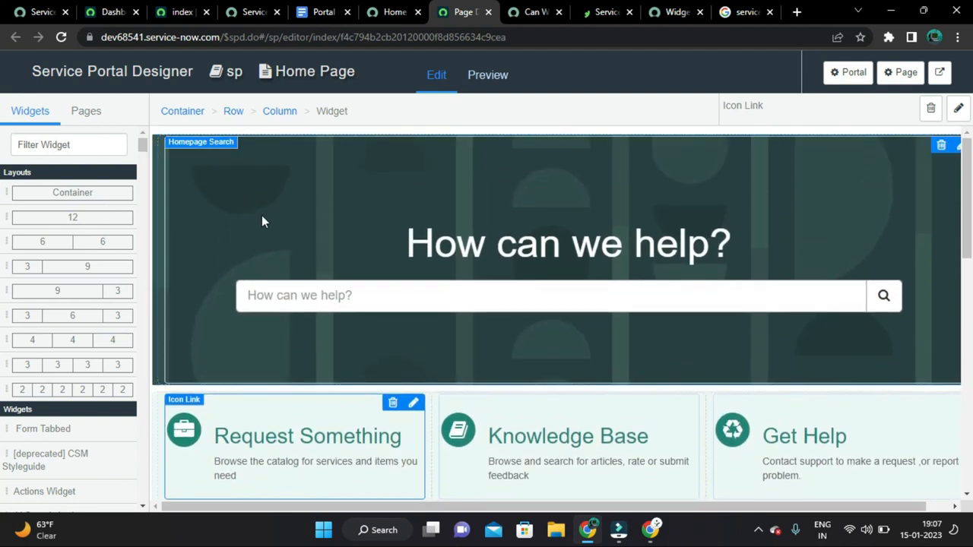
scroll(down, 3)
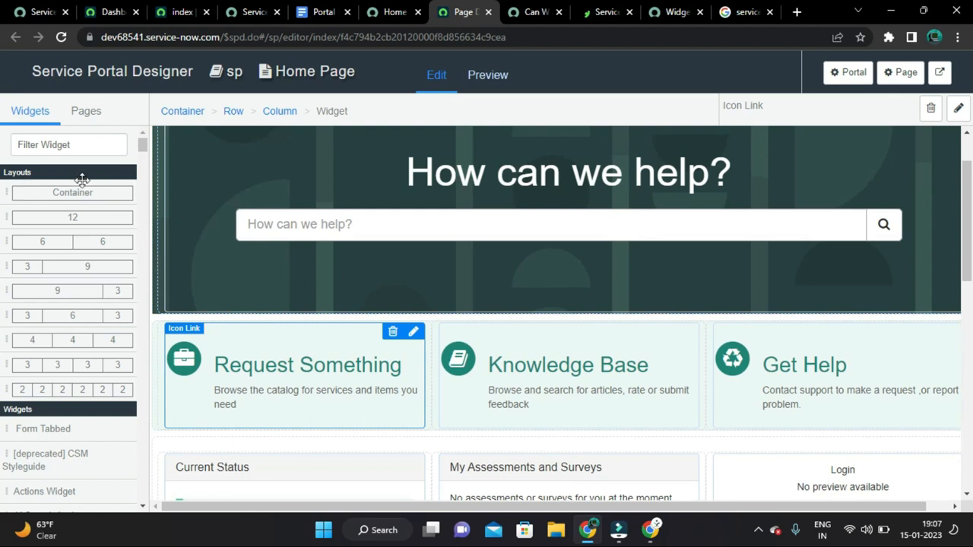
mouse_move(27, 191)
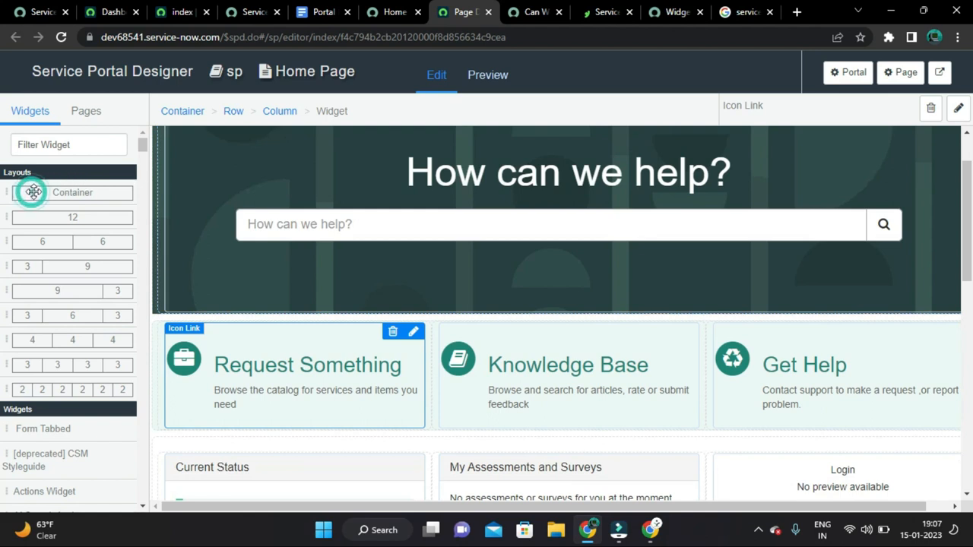
Step: Add a container under the search banner with a 3 3 3 3 four-column row and select its first column
drag(73, 192, 267, 336)
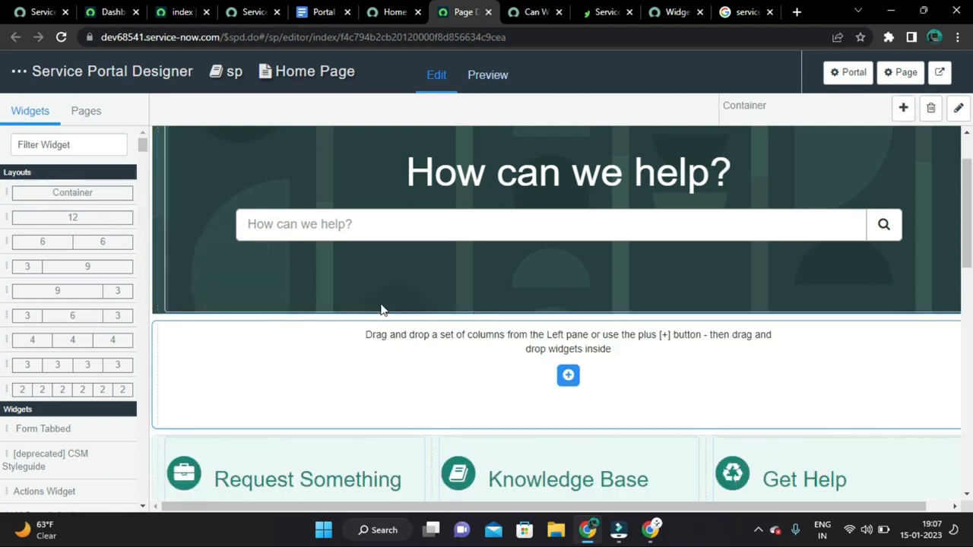
scroll(down, 3)
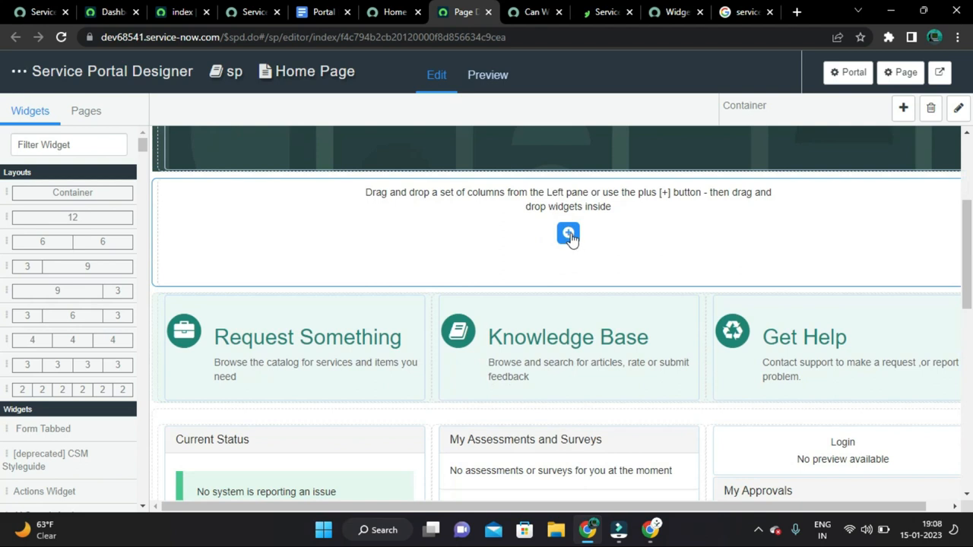
click(295, 346)
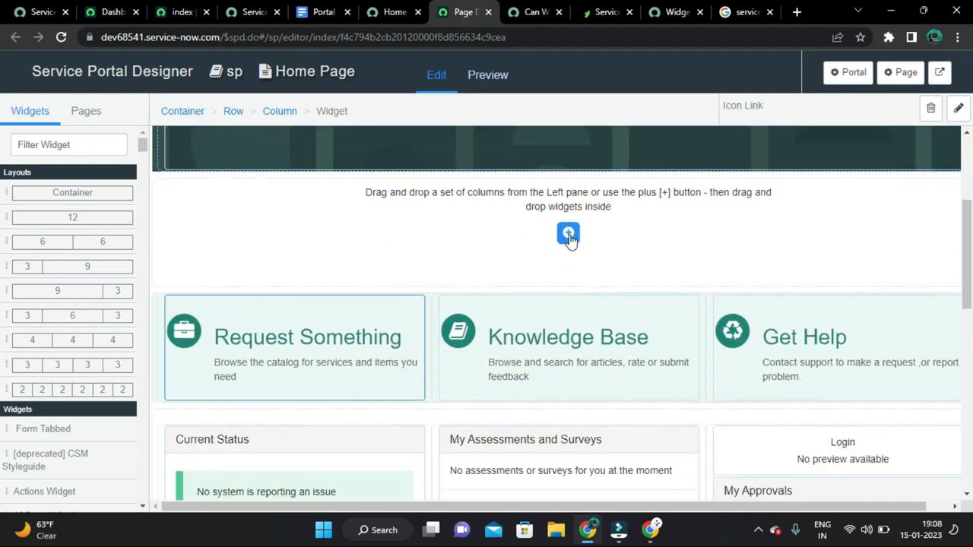
click(569, 234)
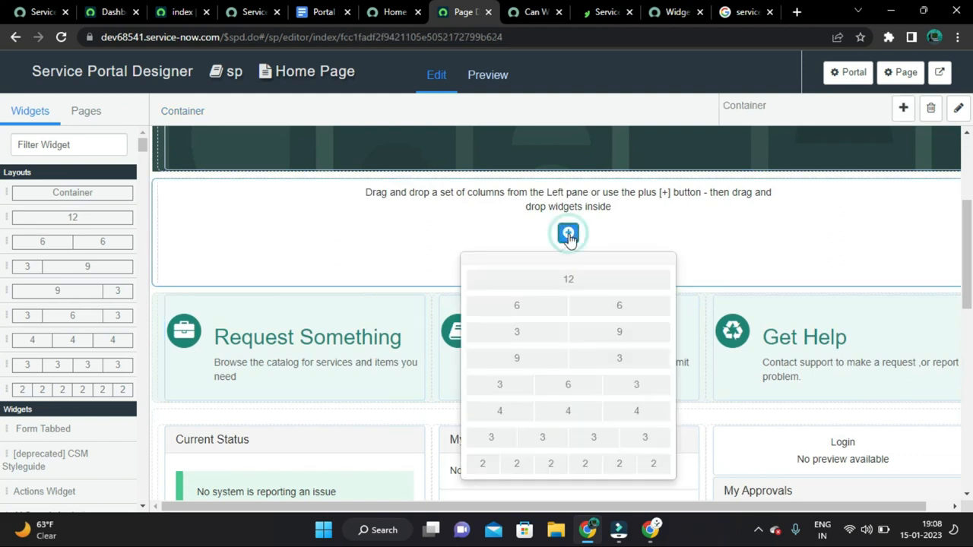
mouse_move(499, 221)
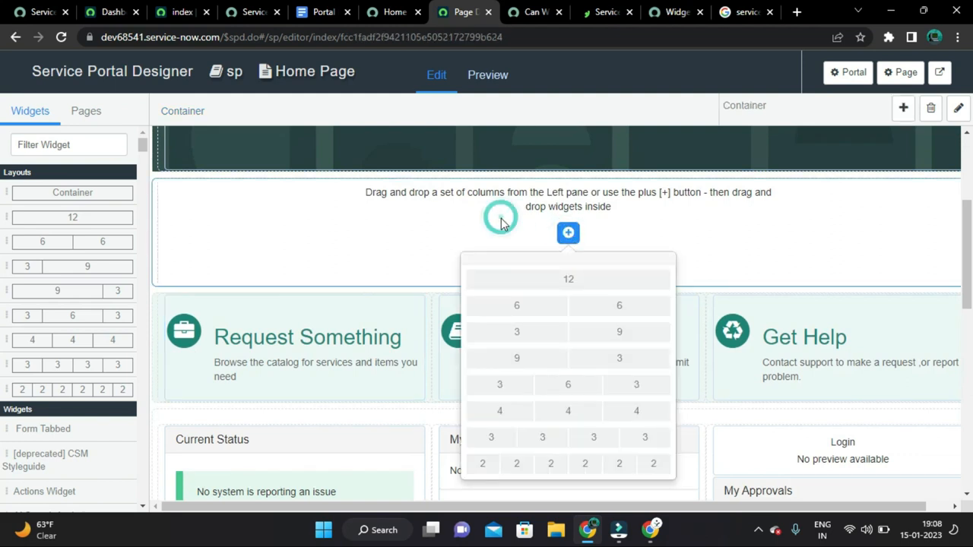
mouse_move(508, 228)
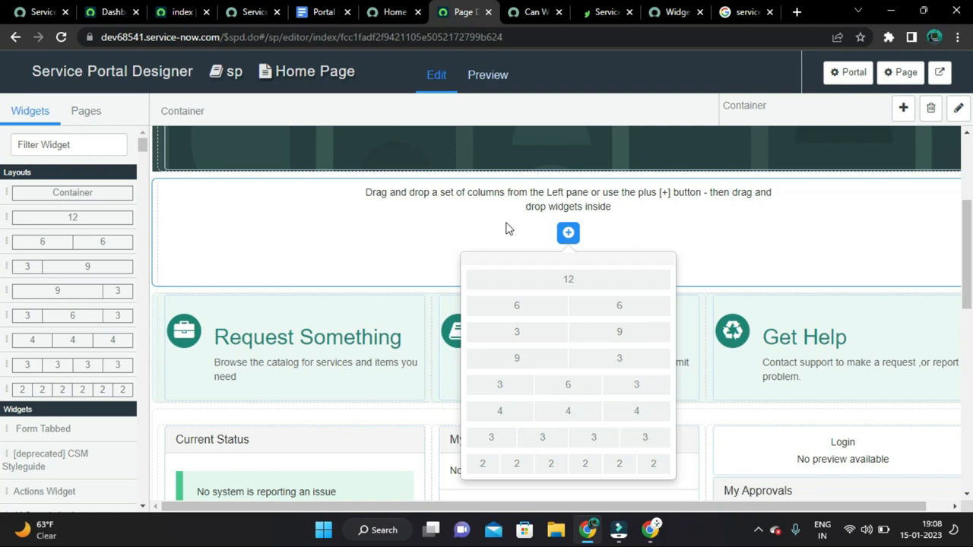
mouse_move(568, 234)
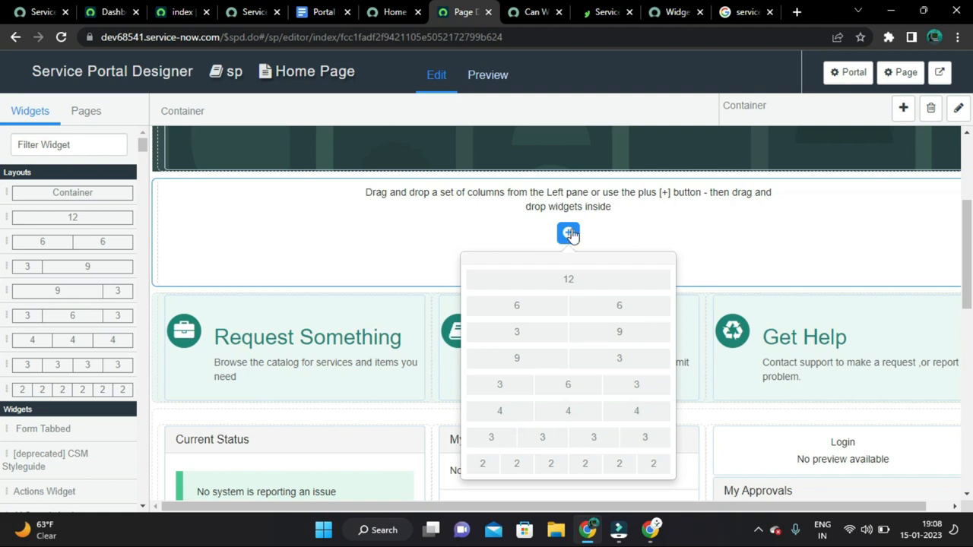
mouse_move(566, 416)
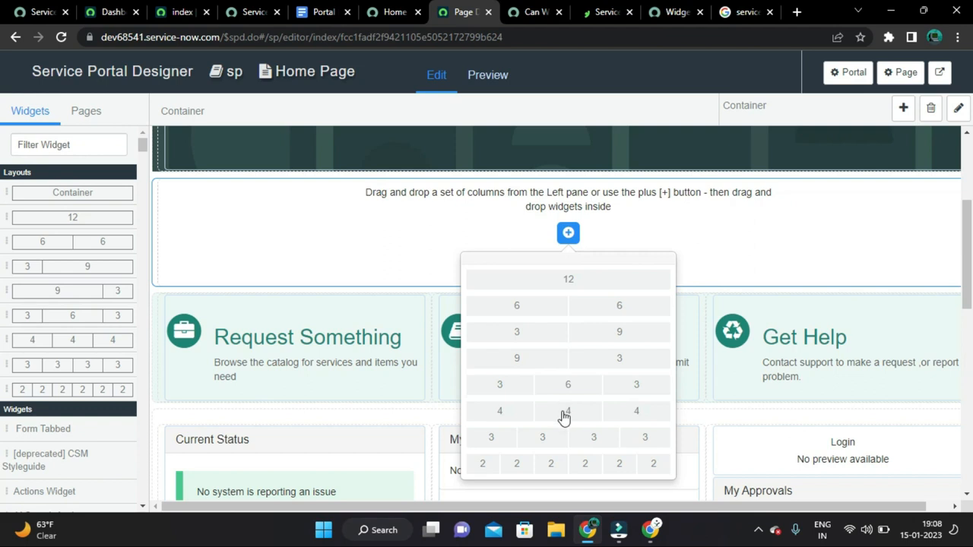
mouse_move(581, 450)
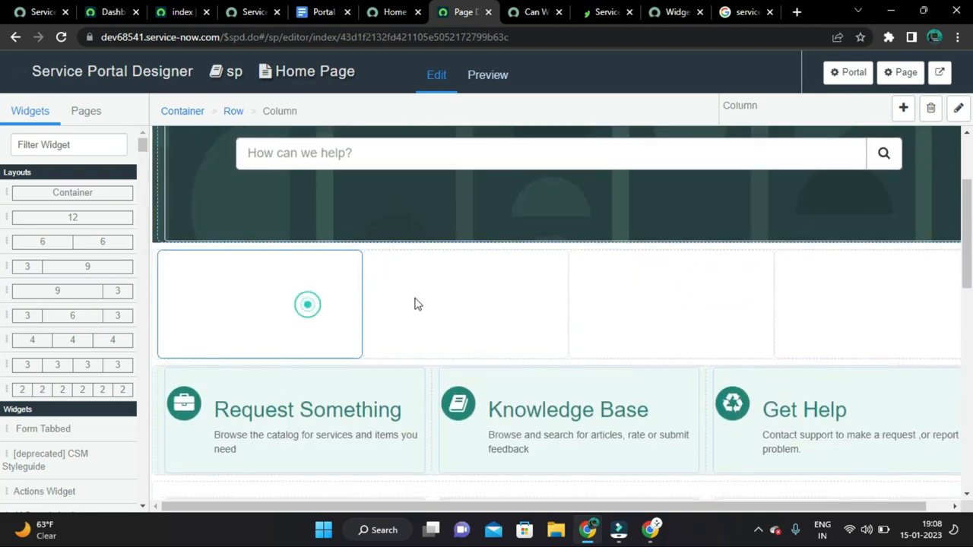
click(465, 304)
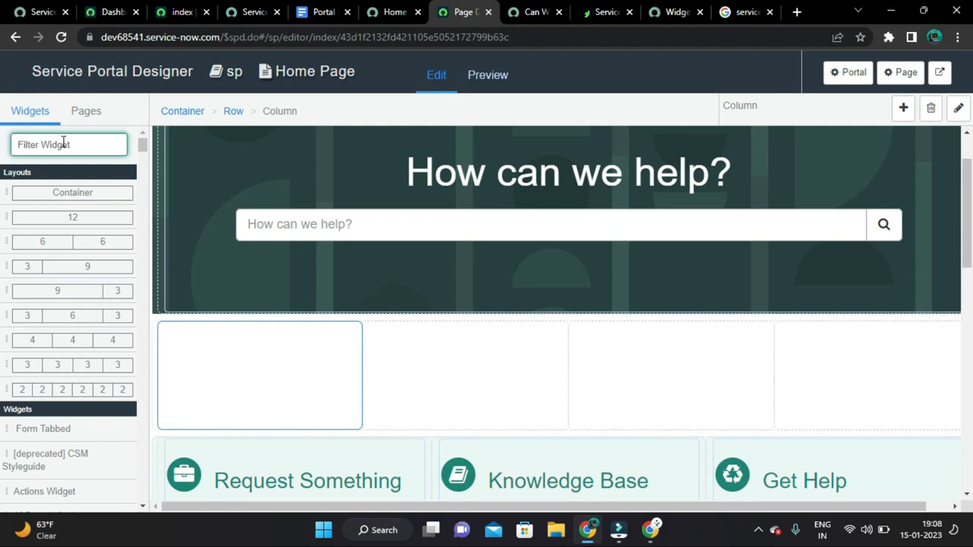
Step: Place the clock widget in column one and the Form widget in column two of the new row
text(coll clo)
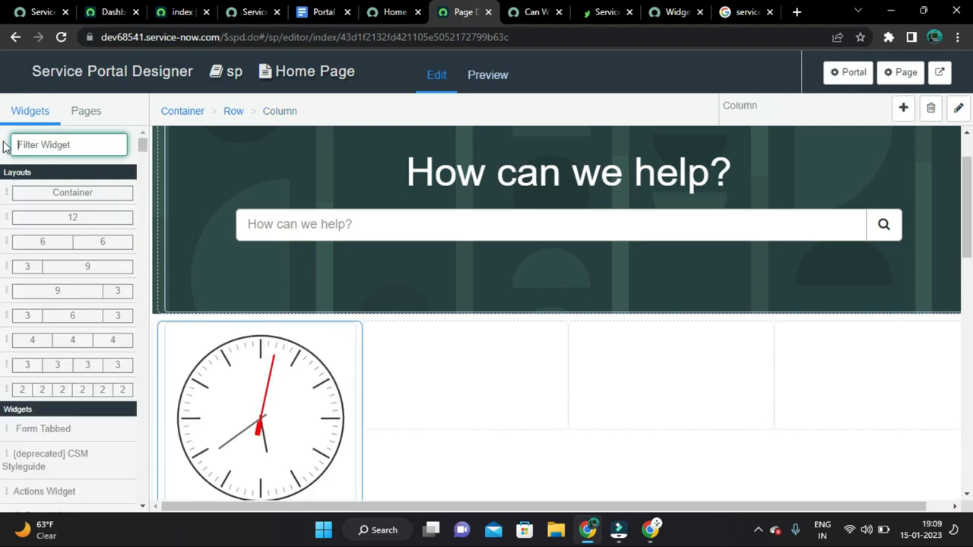
text(Form)
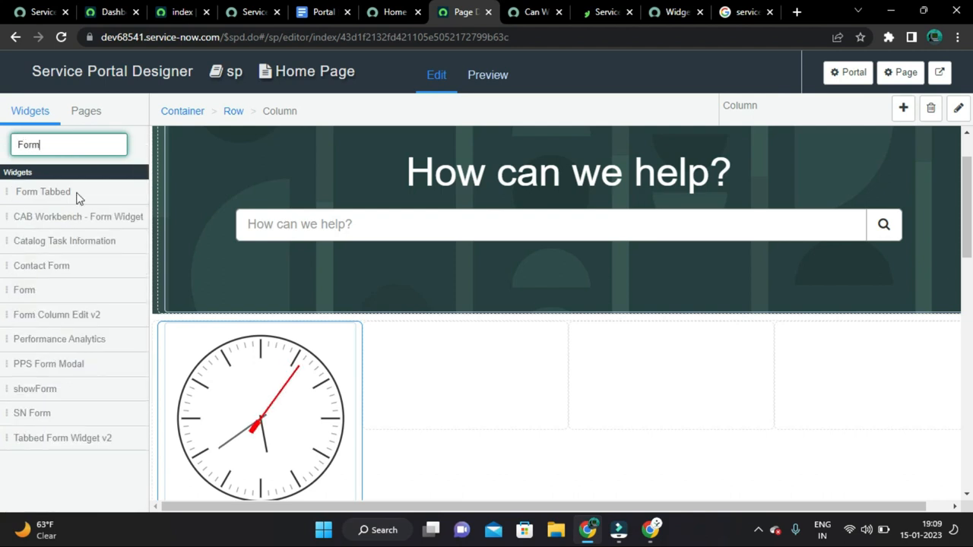
scroll(down, 3)
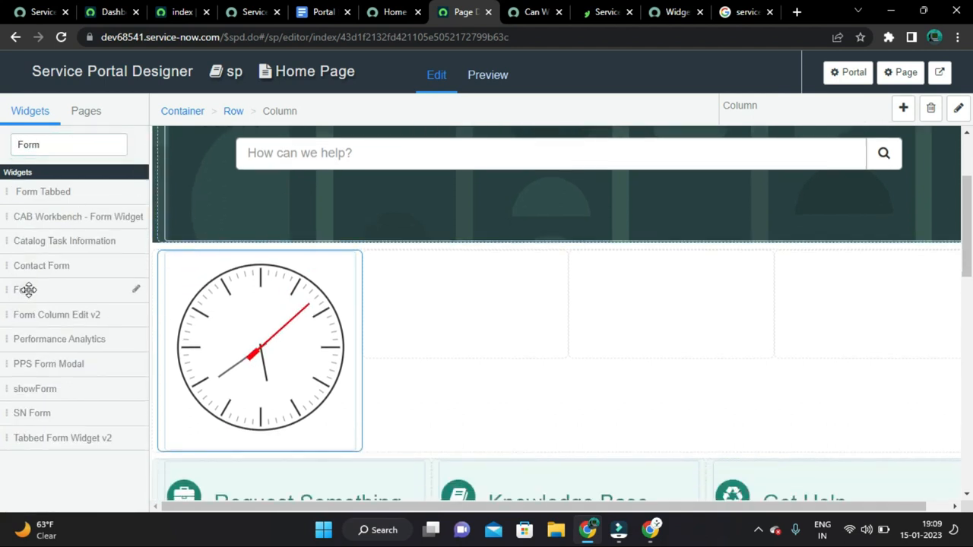
click(463, 304)
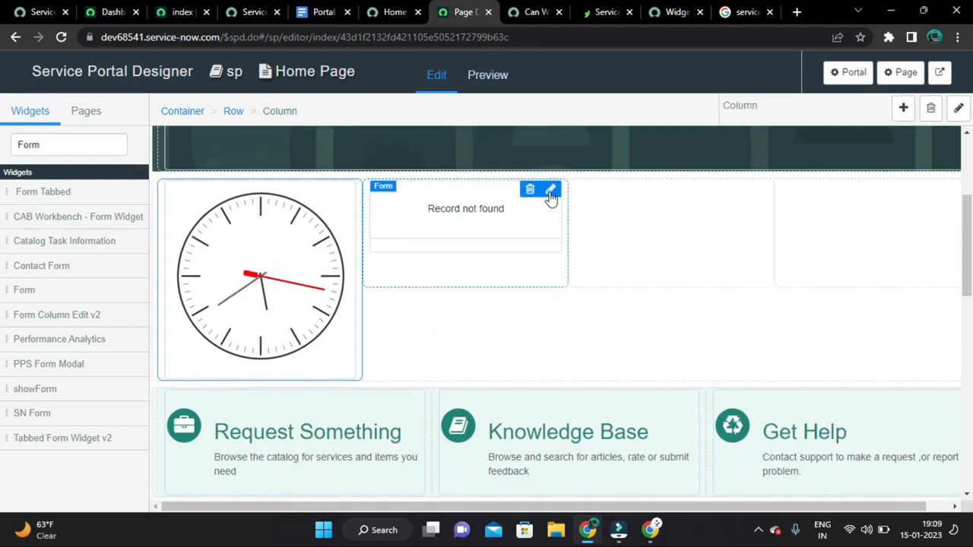
Step: Save the Form widget's instance options unchanged, then delete the Form widget from the row
click(551, 191)
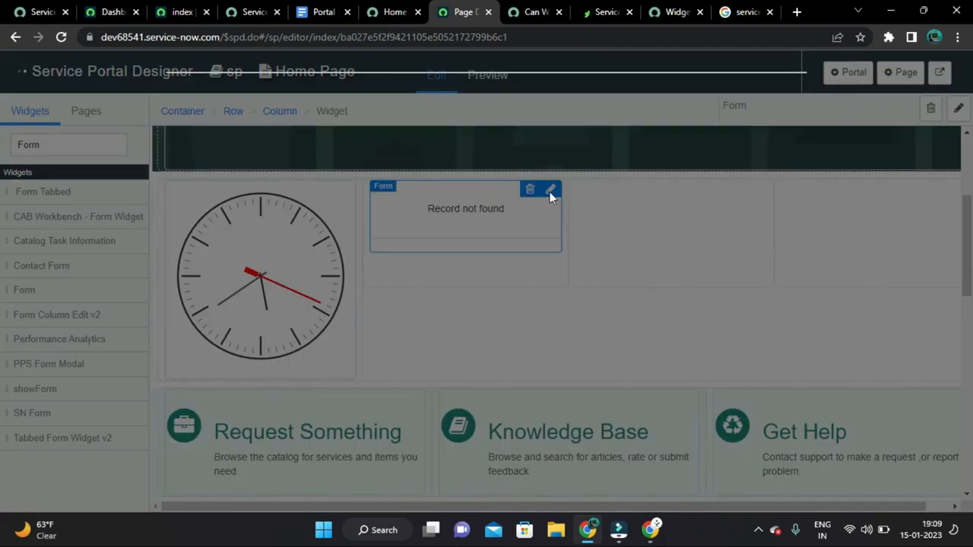
click(550, 188)
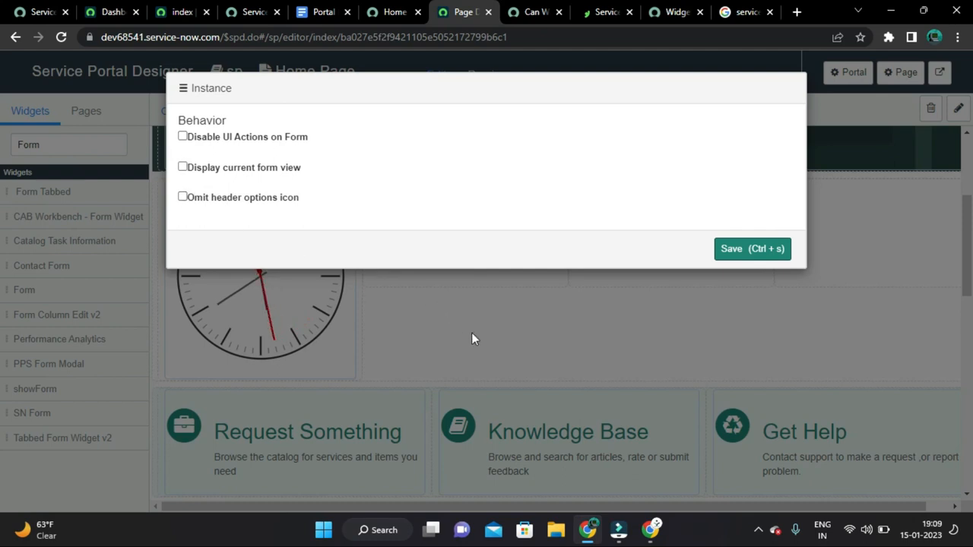
click(751, 249)
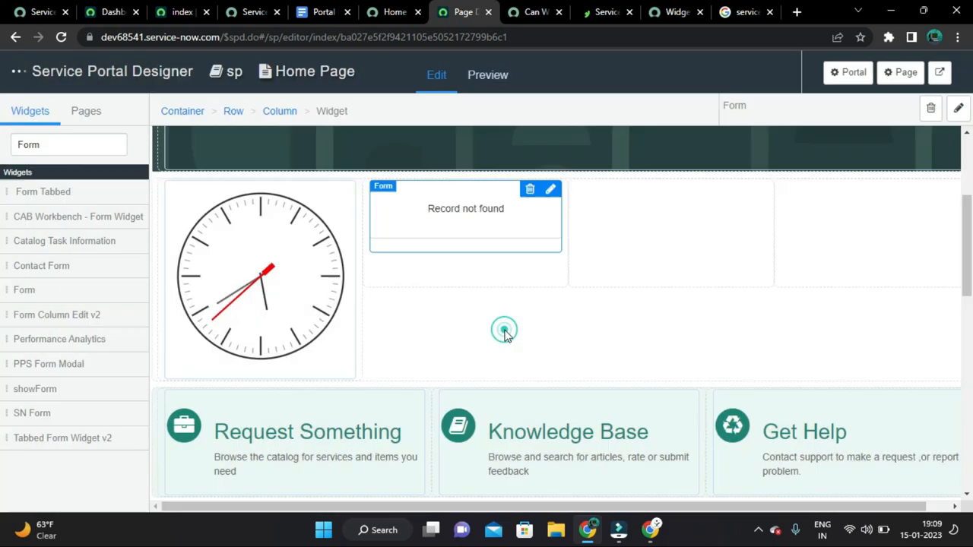
mouse_move(514, 197)
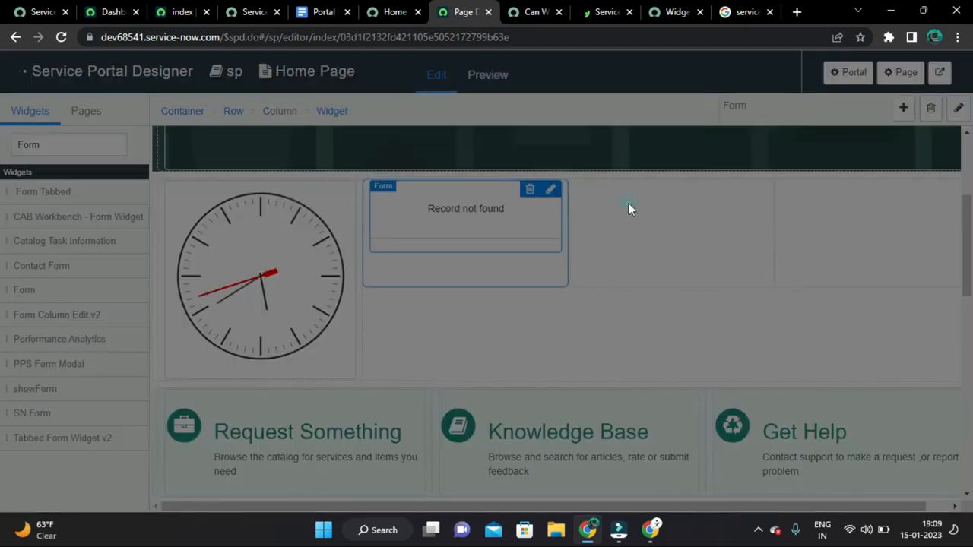
click(530, 189)
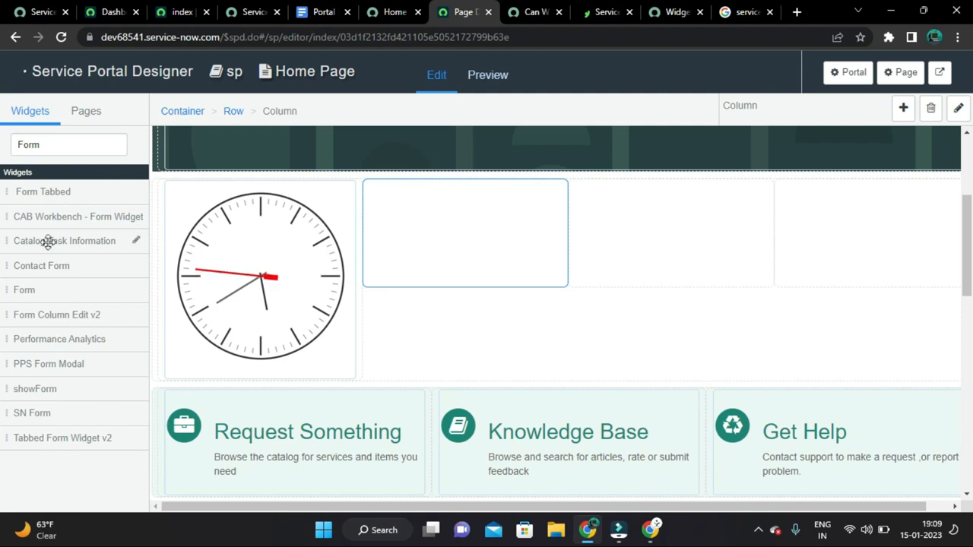
mouse_move(255, 216)
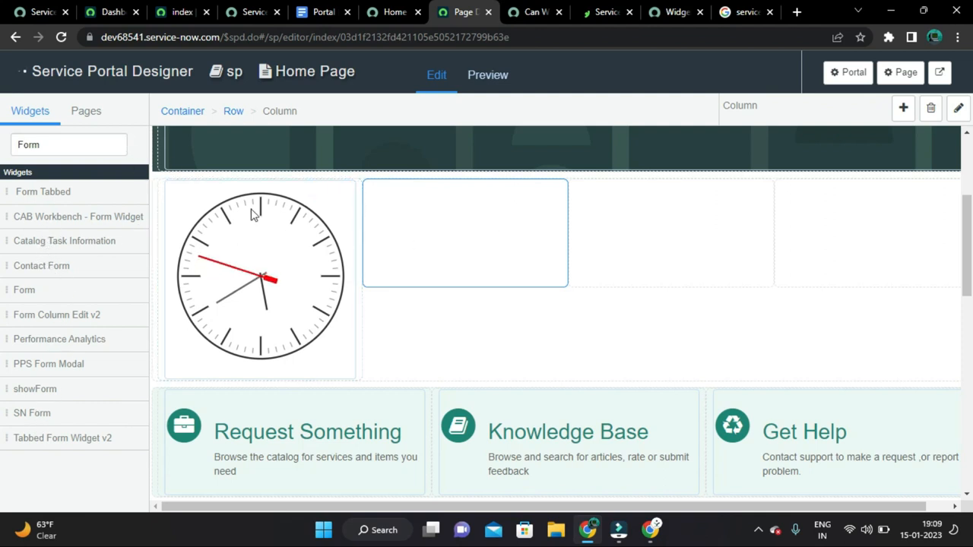
click(68, 145)
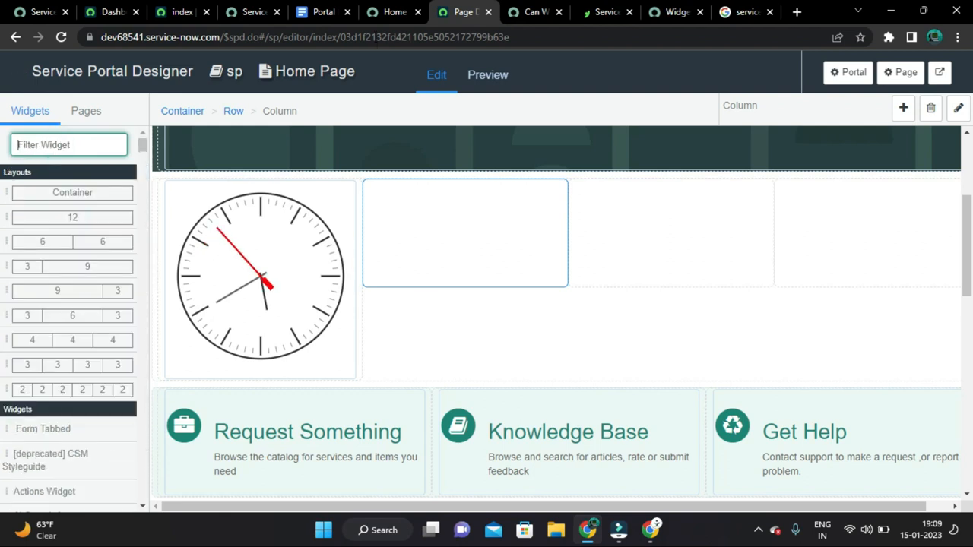
Step: Check the live portal home page now showing the clock row beneath the search banner
click(396, 12)
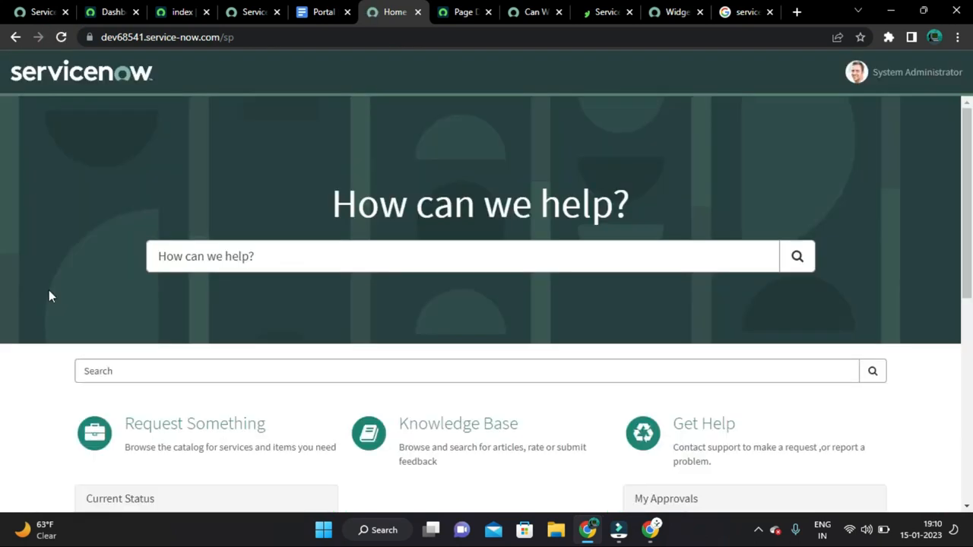
scroll(down, 3)
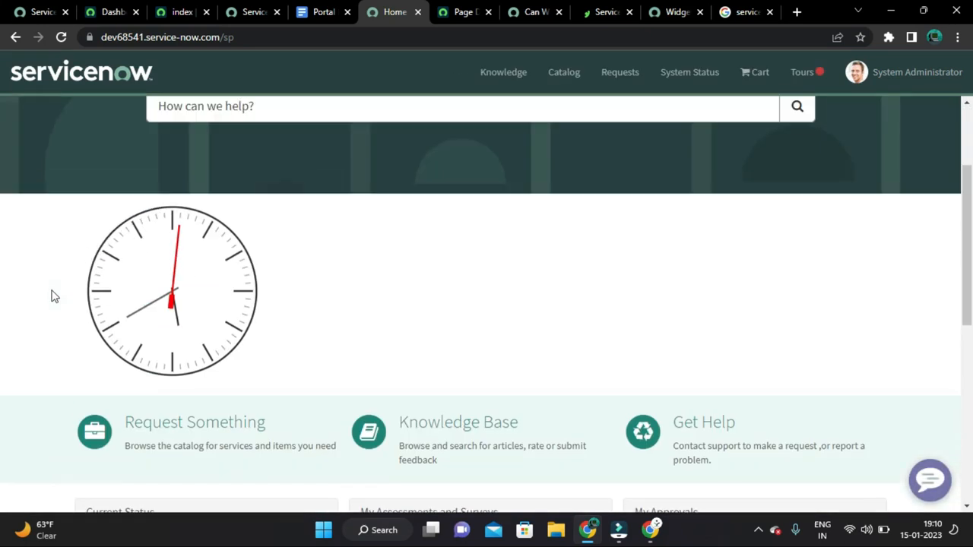
scroll(down, 3)
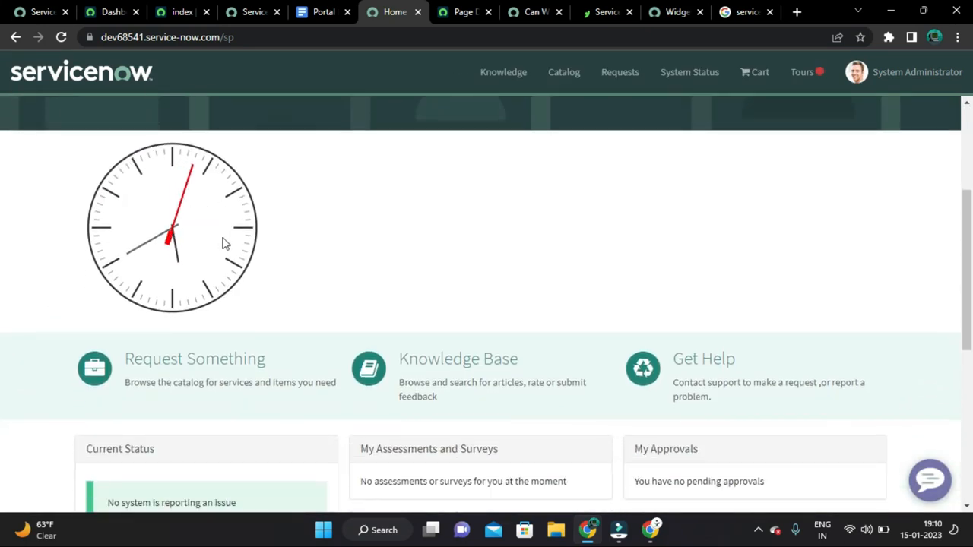
mouse_move(316, 231)
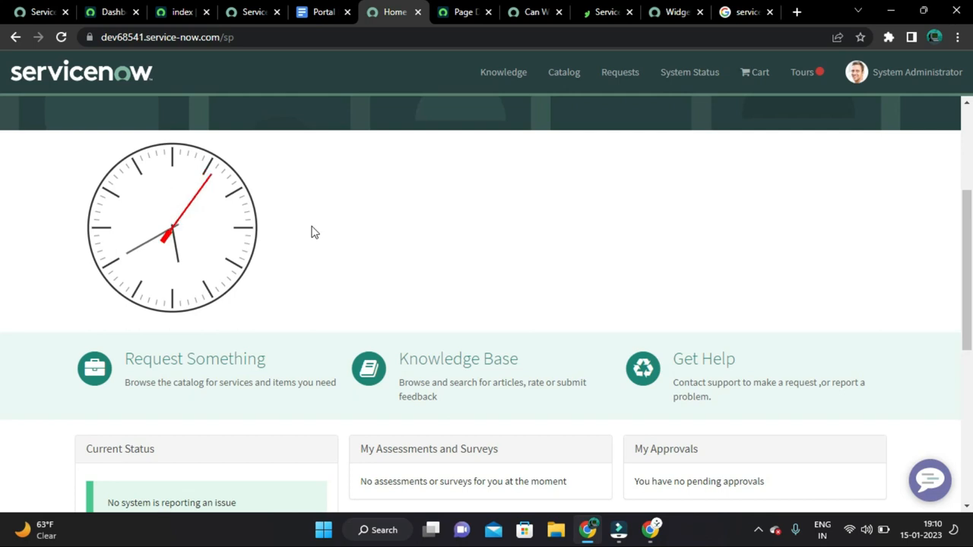
mouse_move(272, 223)
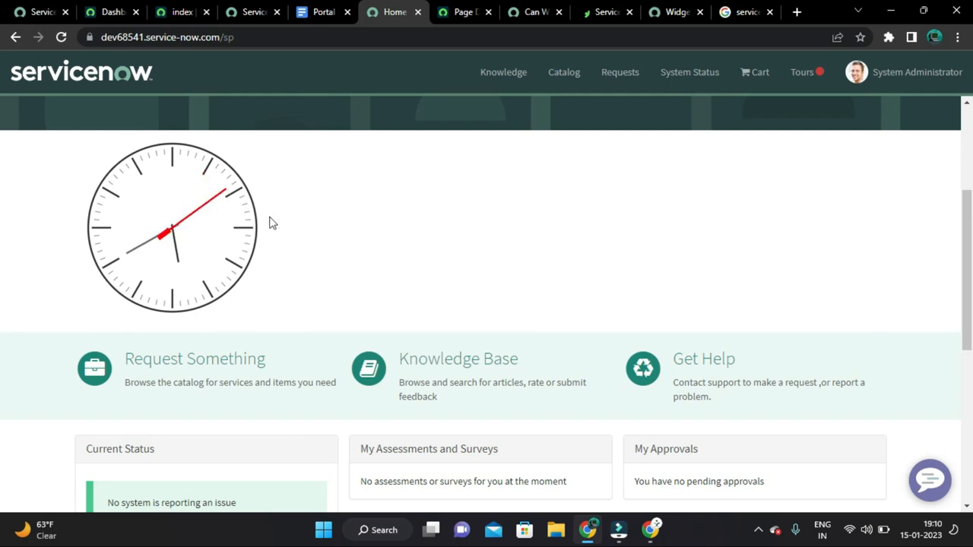
scroll(up, 3)
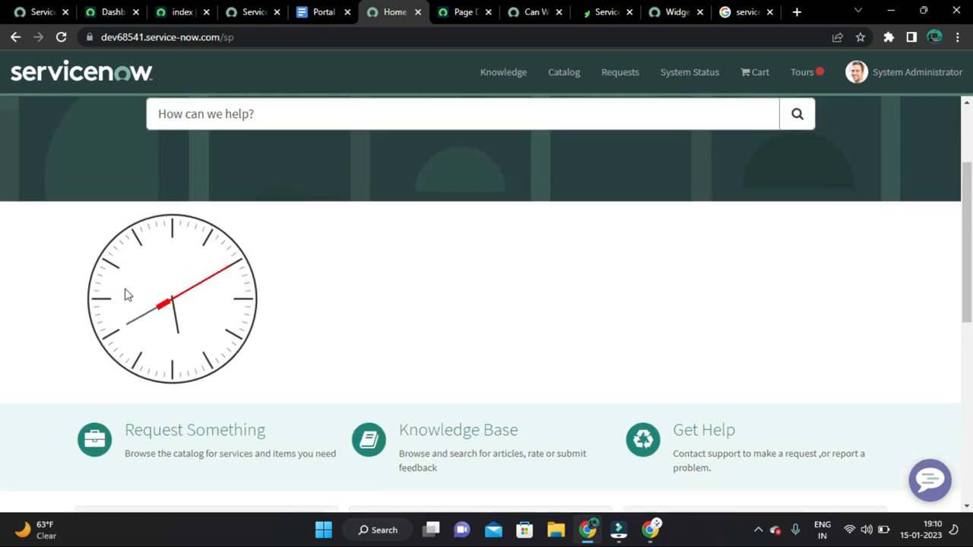
mouse_move(274, 292)
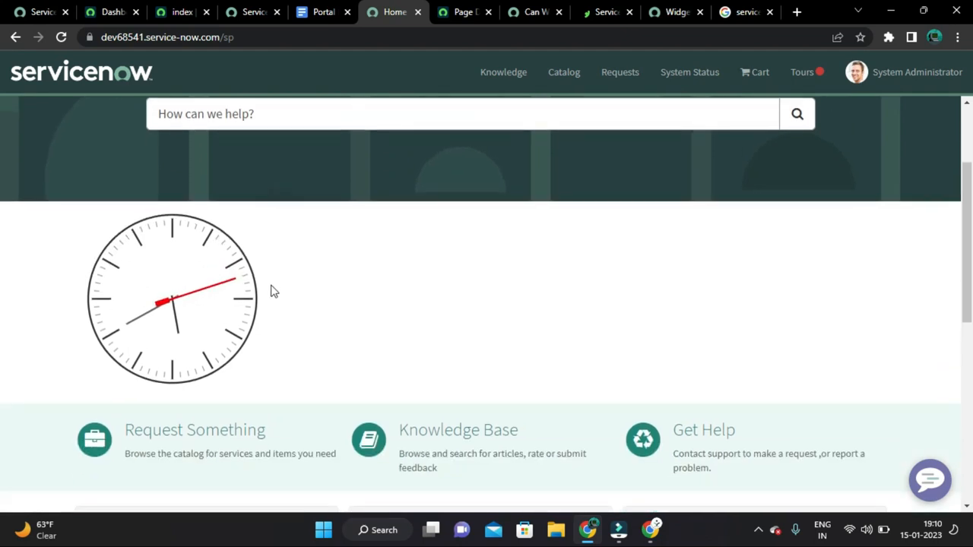
scroll(up, 3)
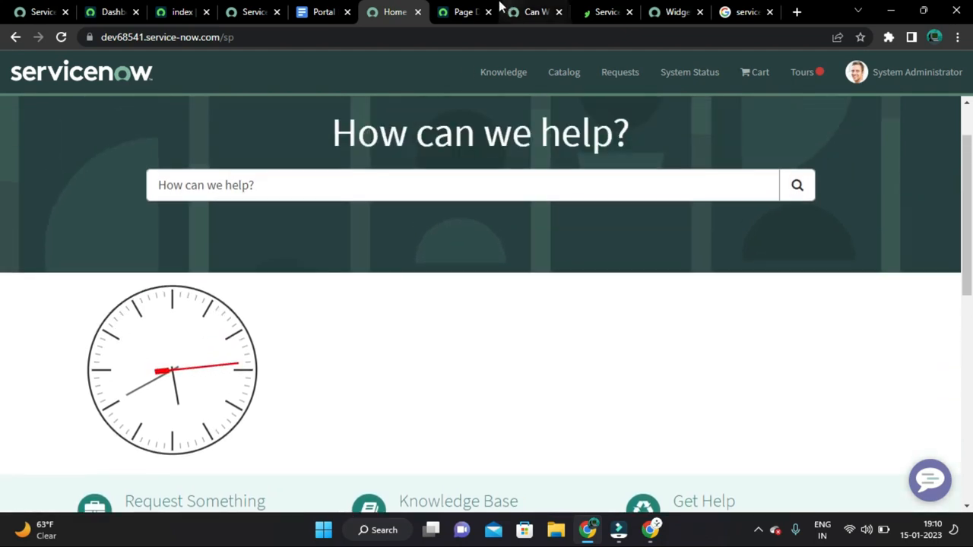
click(464, 12)
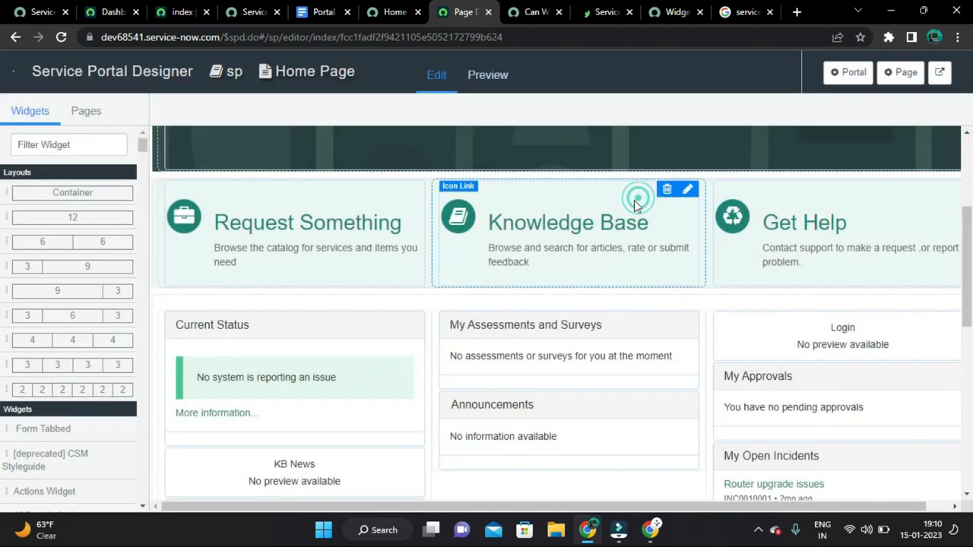
scroll(up, 3)
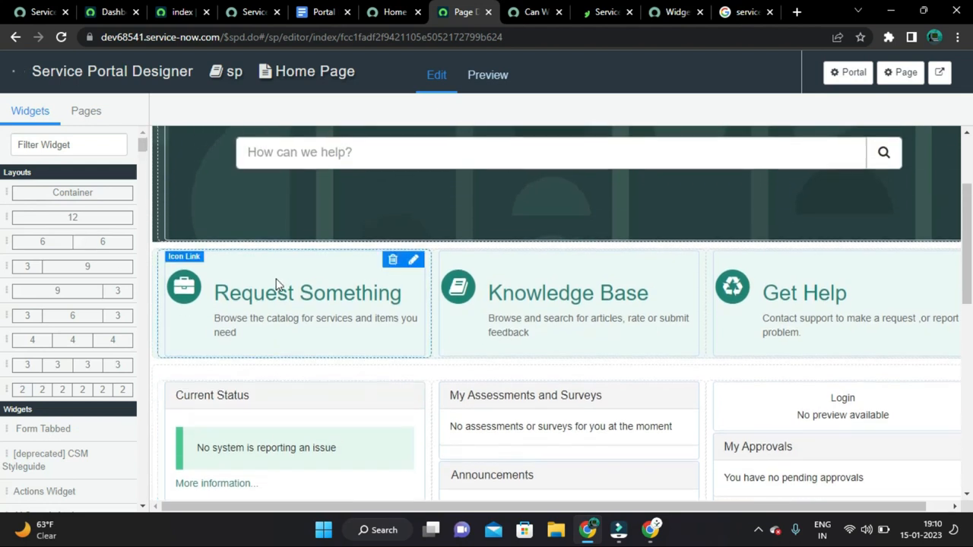
scroll(up, 3)
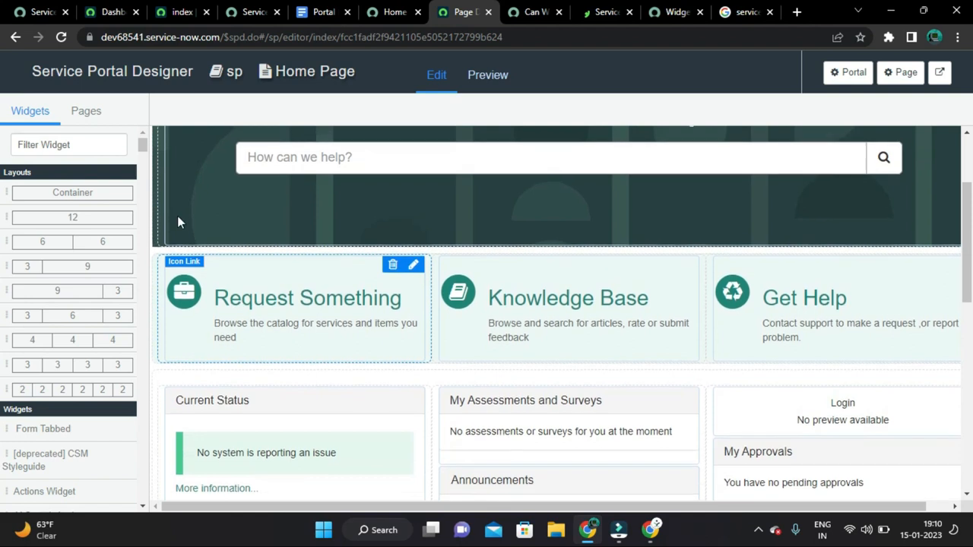
scroll(up, 3)
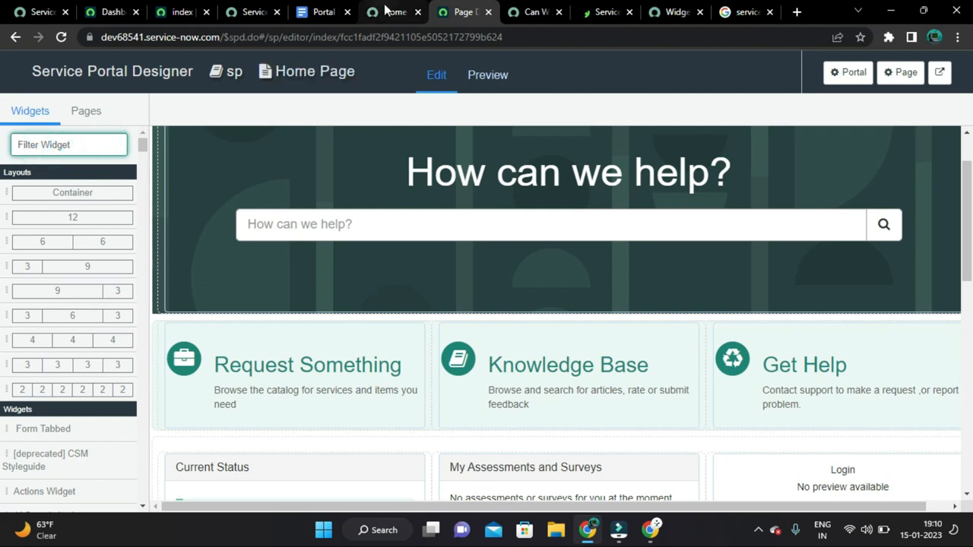
click(394, 12)
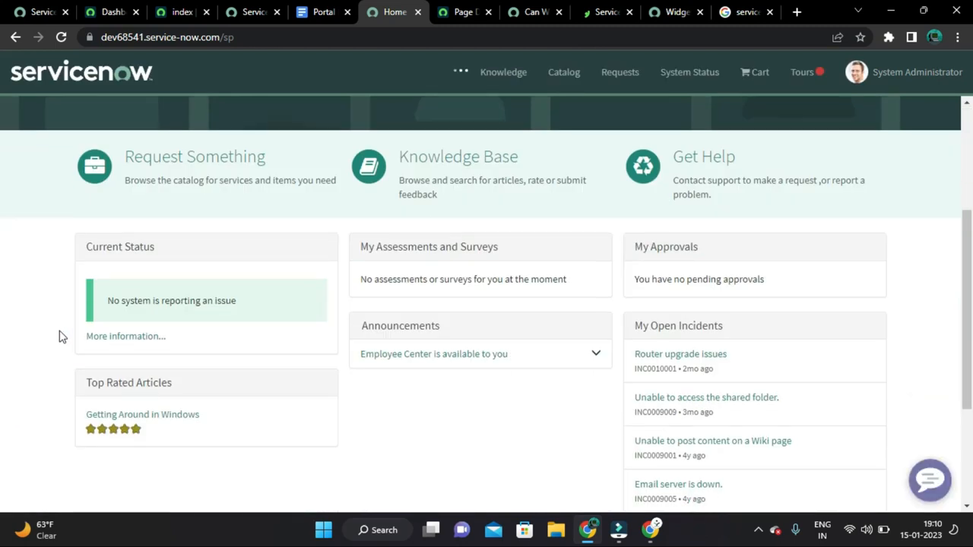
scroll(up, 3)
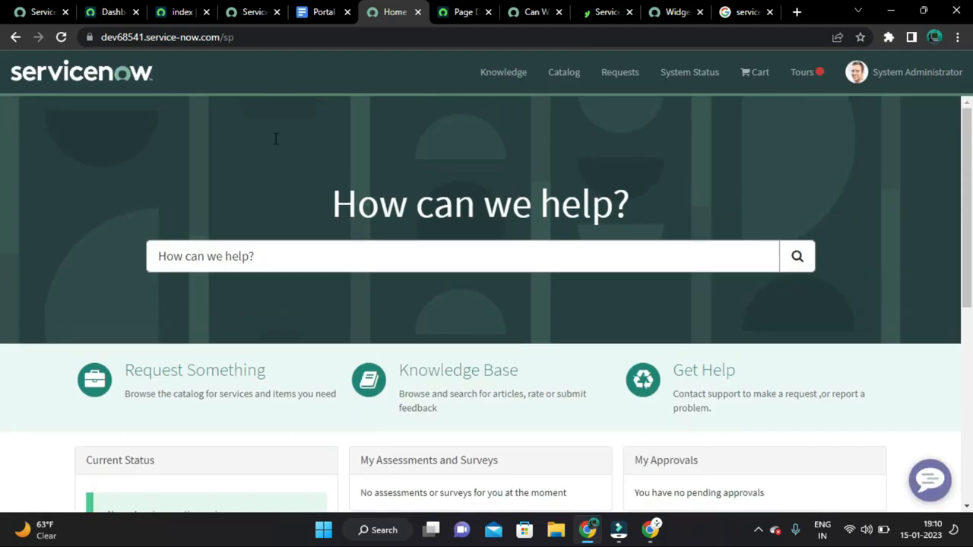
Step: Return to the Portal Development notes at the What are widgets? section
click(323, 12)
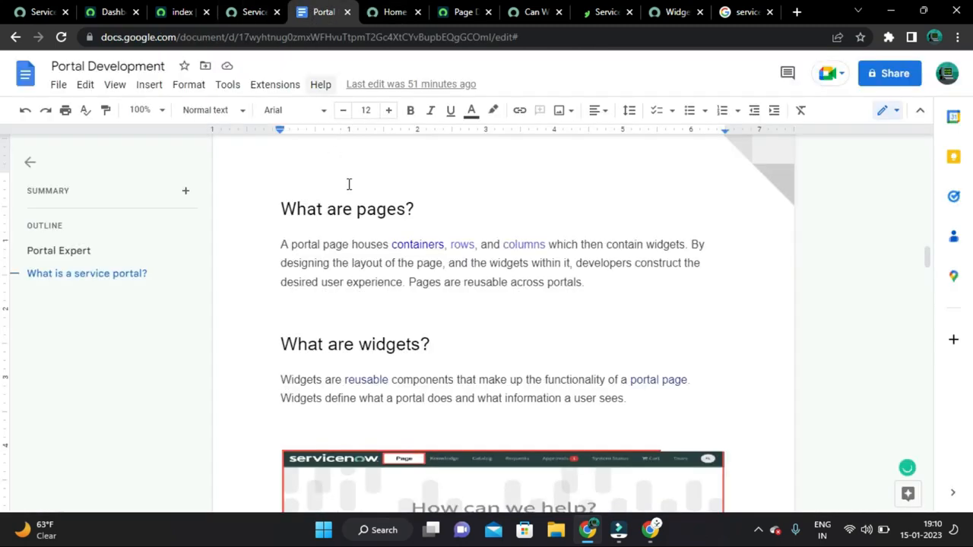
mouse_move(426, 228)
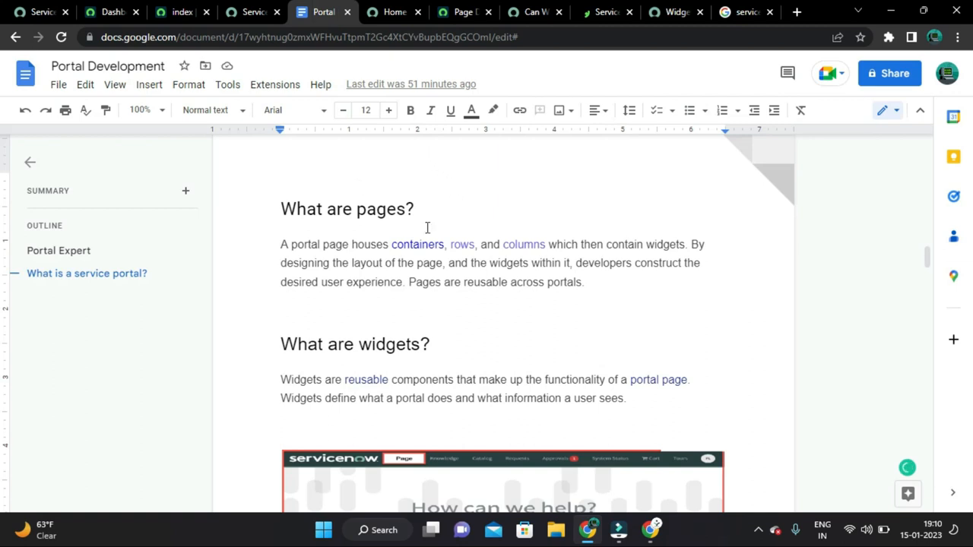
scroll(down, 3)
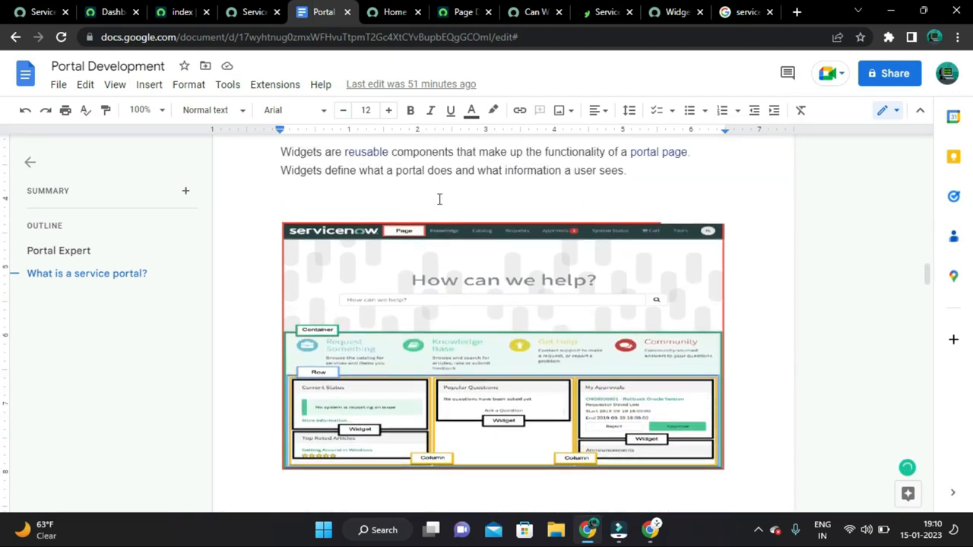
scroll(up, 3)
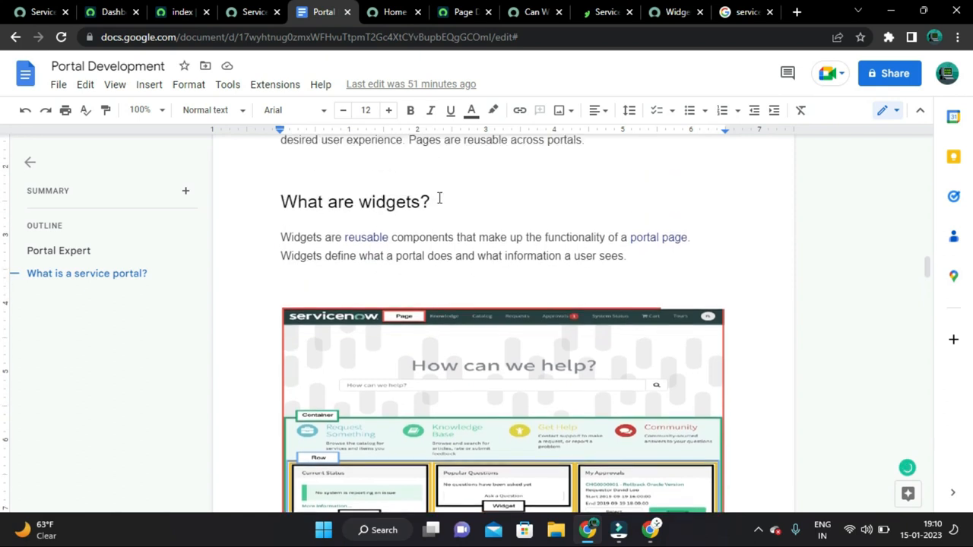
mouse_move(310, 286)
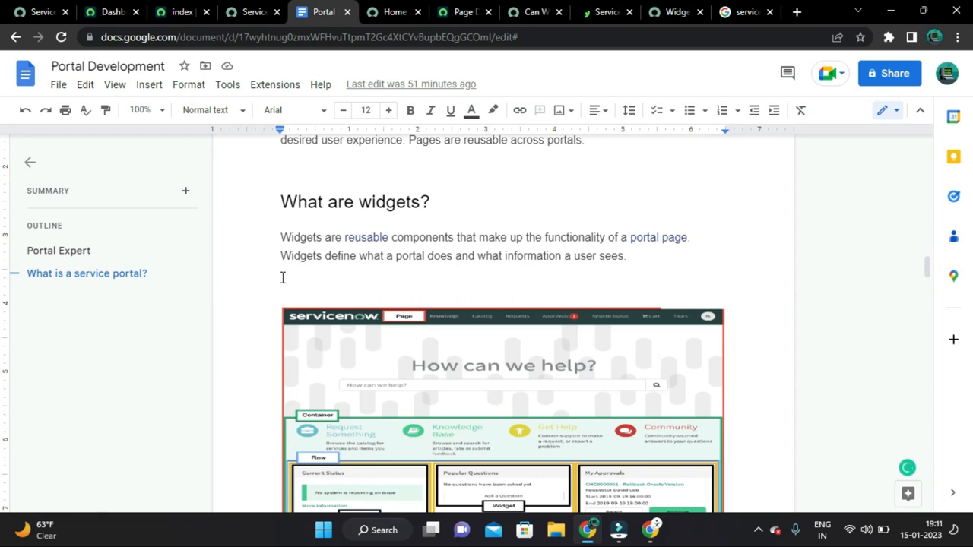
mouse_move(456, 264)
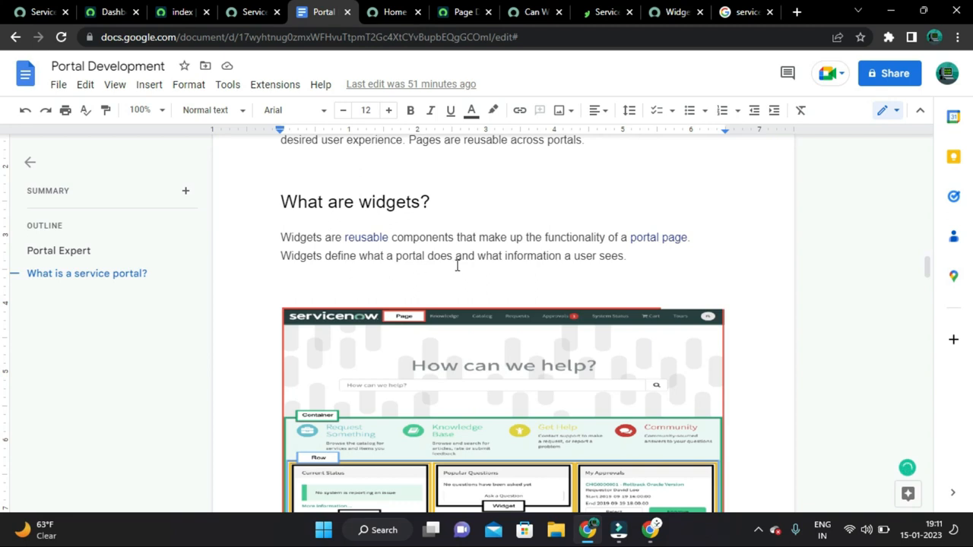
mouse_move(646, 265)
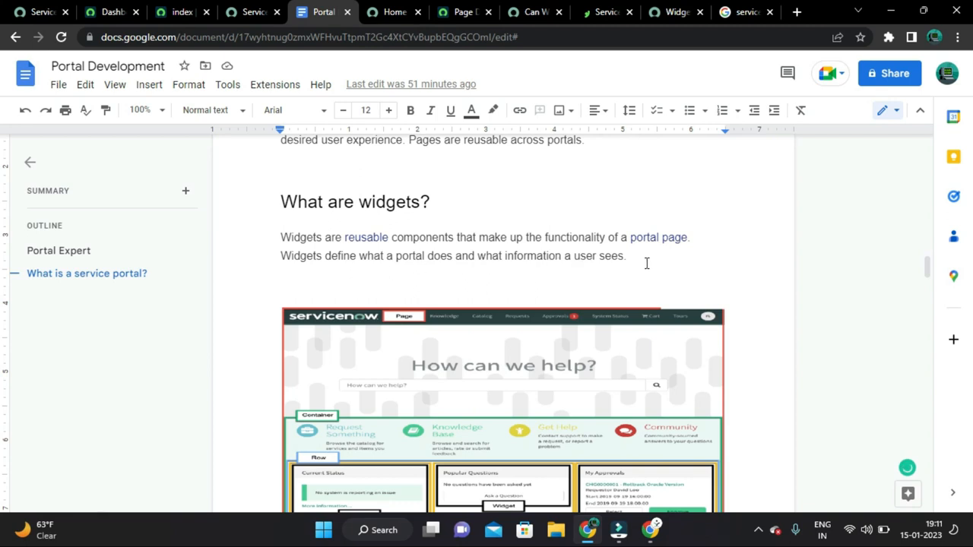
mouse_move(394, 13)
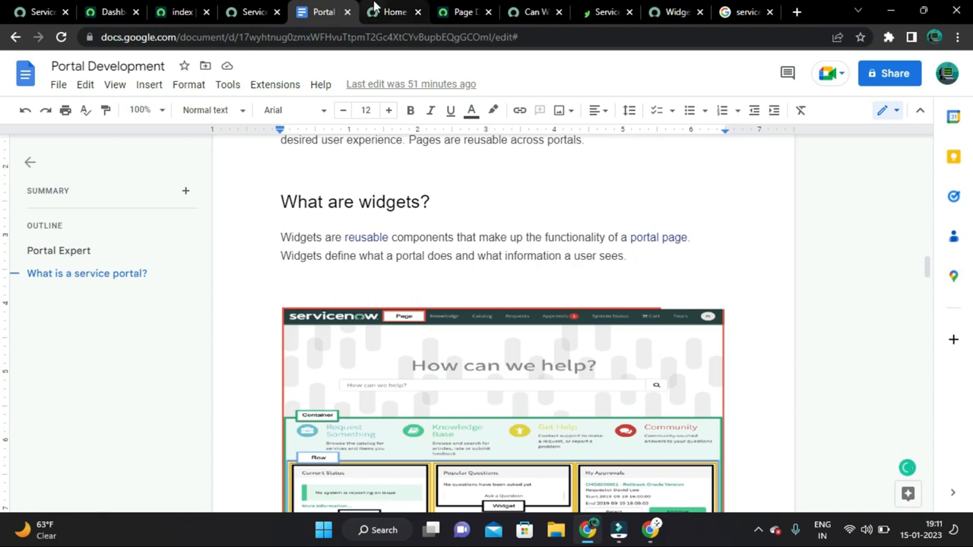
Step: Browse the live Service Portal home page, then return to the Portal Development notes on widgets
click(392, 12)
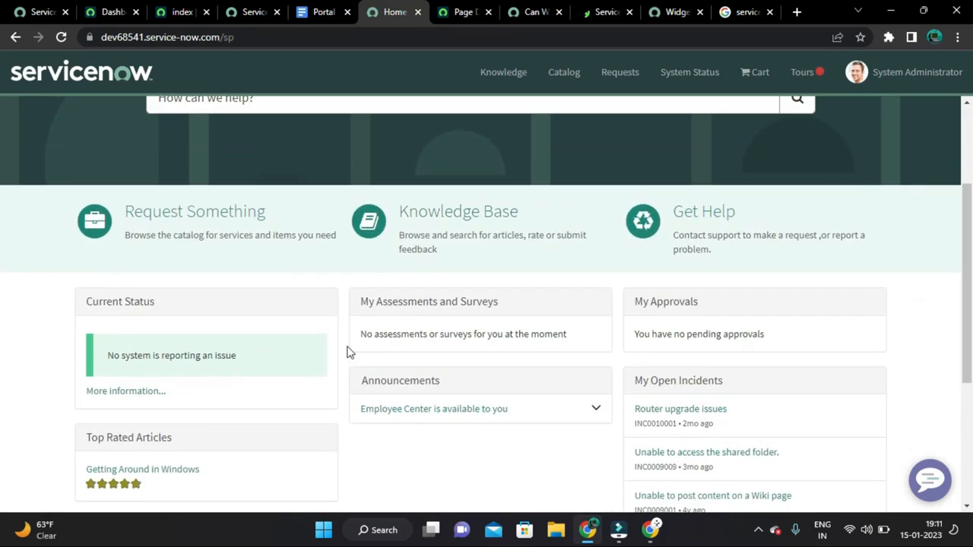
scroll(up, 3)
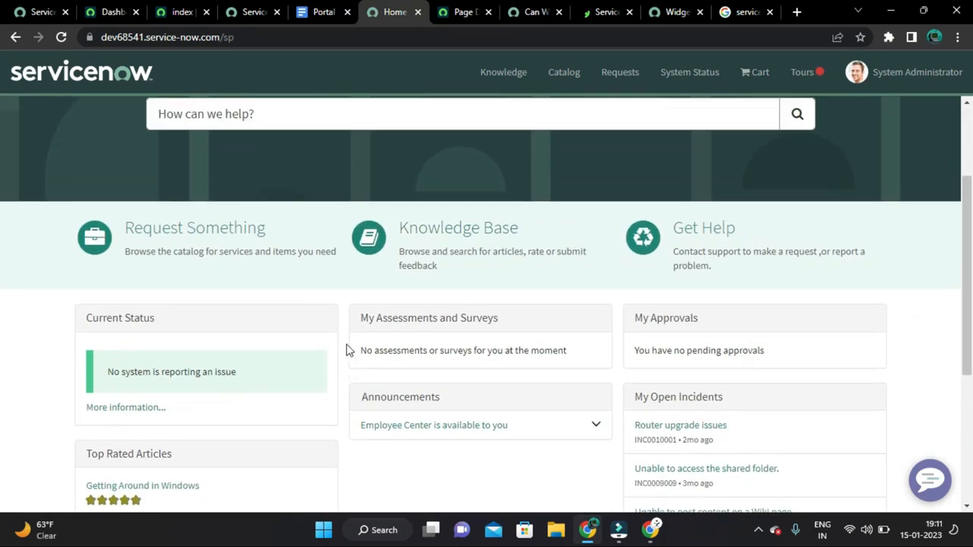
scroll(down, 3)
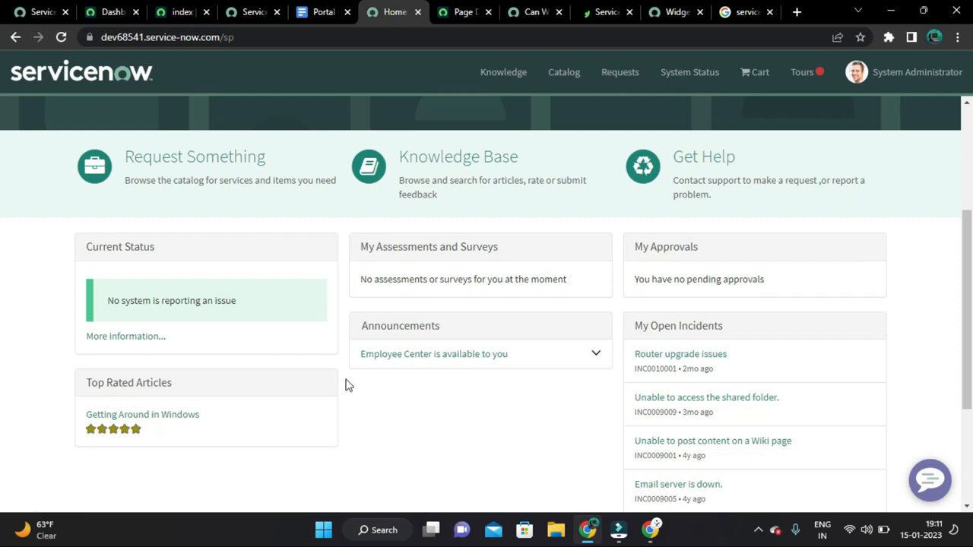
scroll(up, 3)
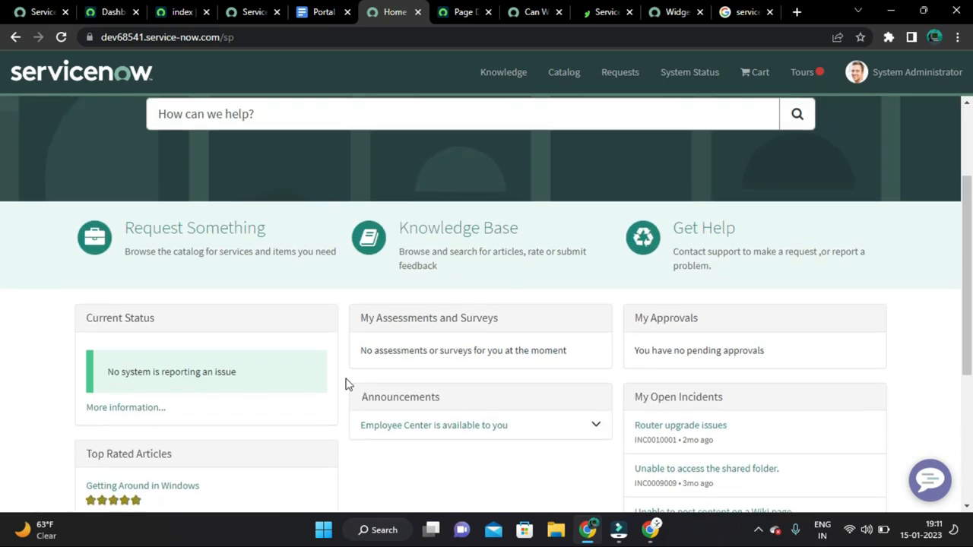
mouse_move(362, 420)
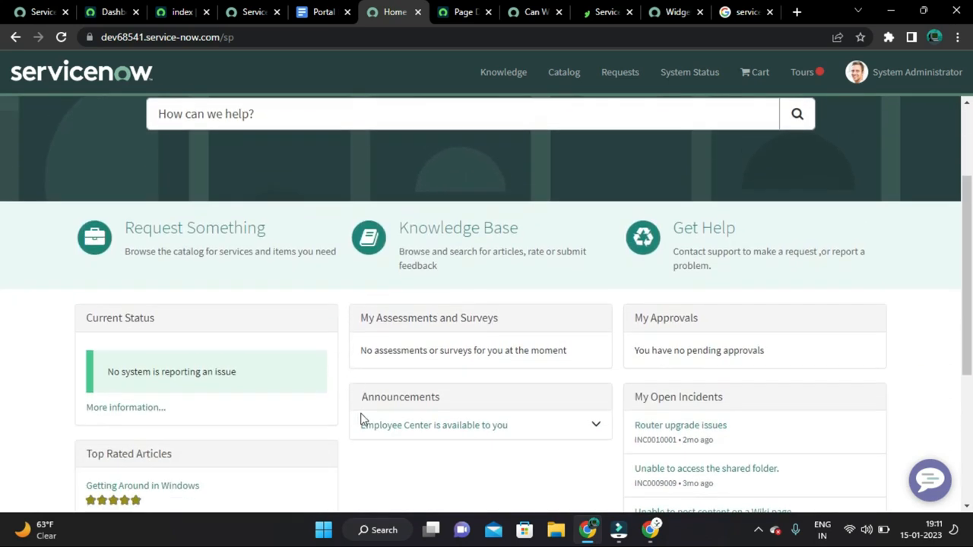
scroll(down, 3)
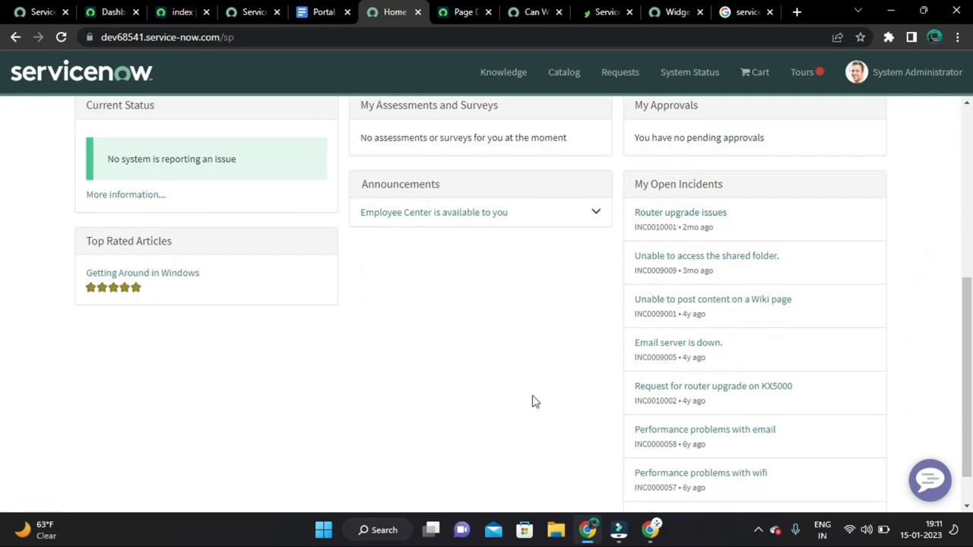
scroll(up, 3)
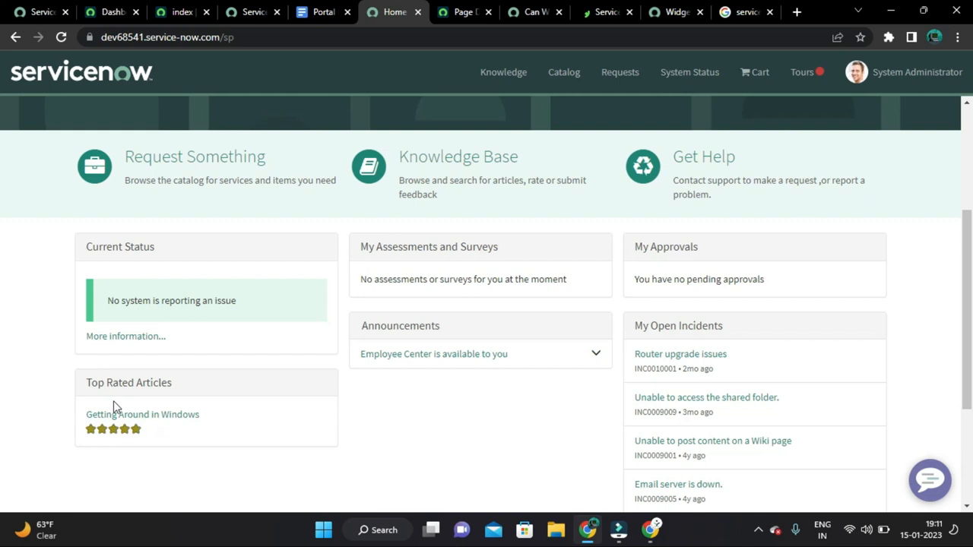
scroll(up, 3)
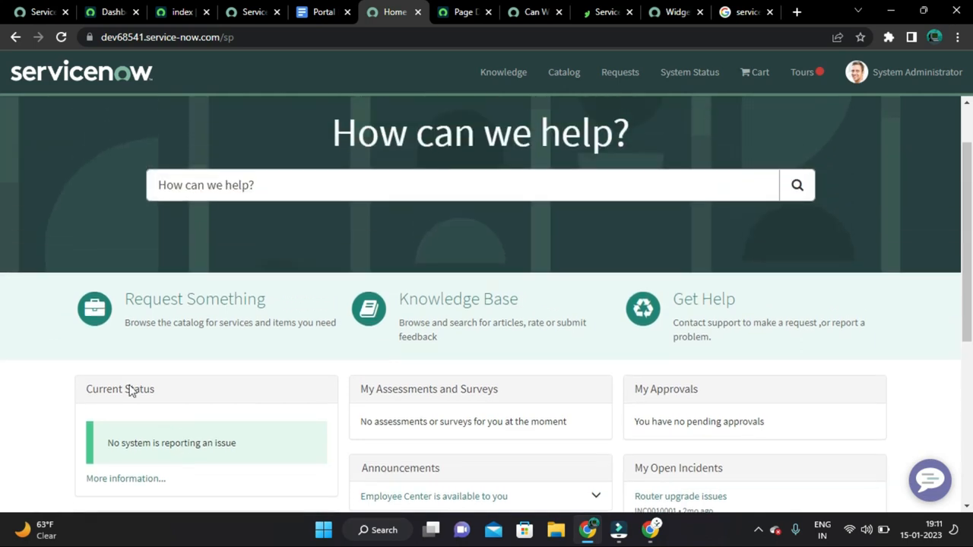
scroll(up, 3)
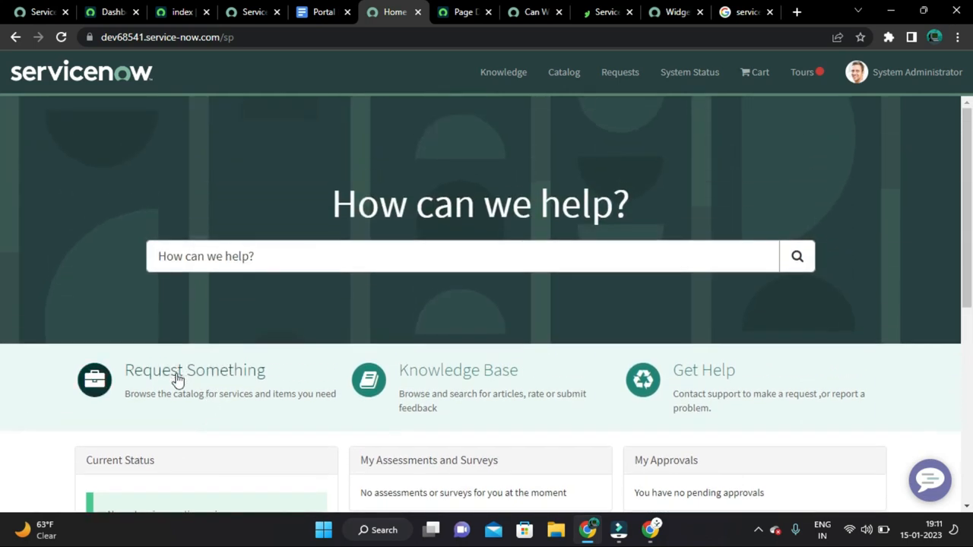
mouse_move(211, 383)
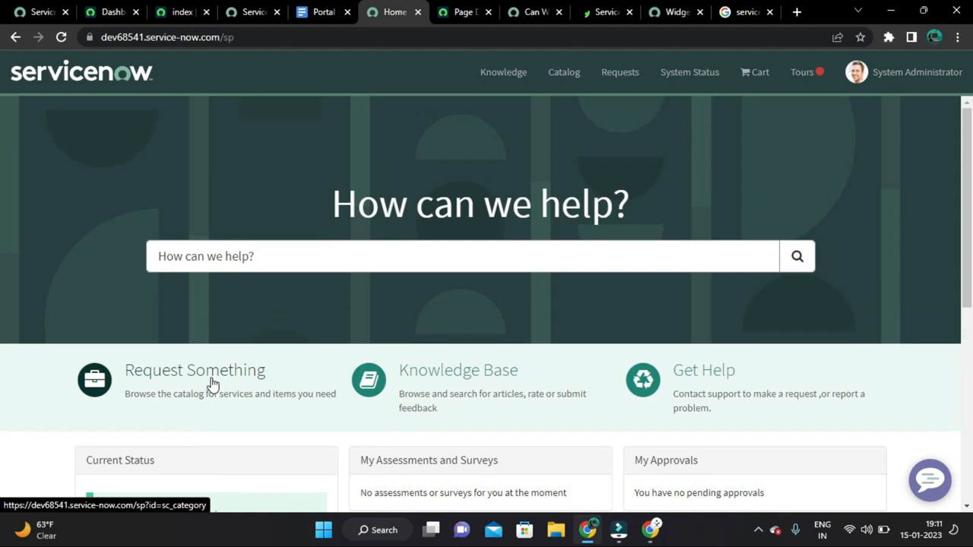
mouse_move(463, 377)
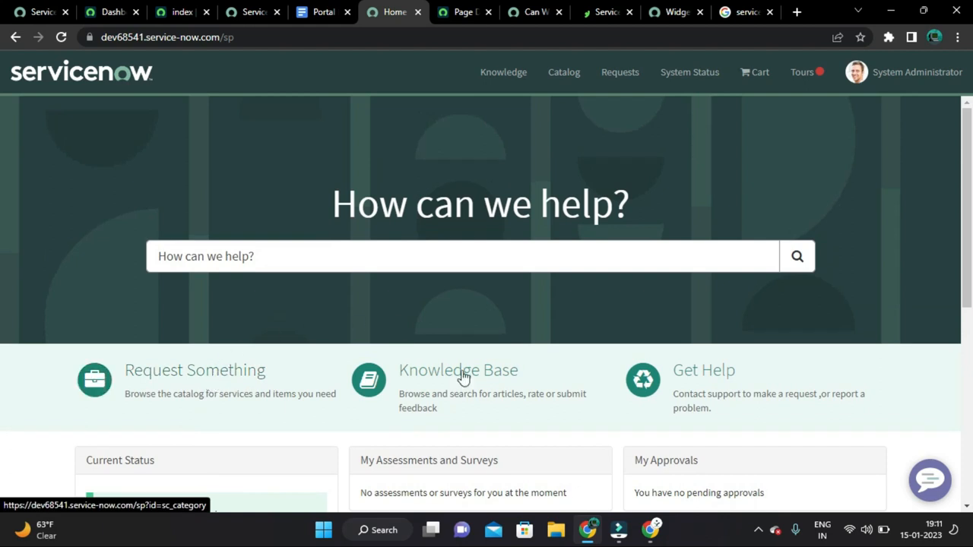
mouse_move(237, 423)
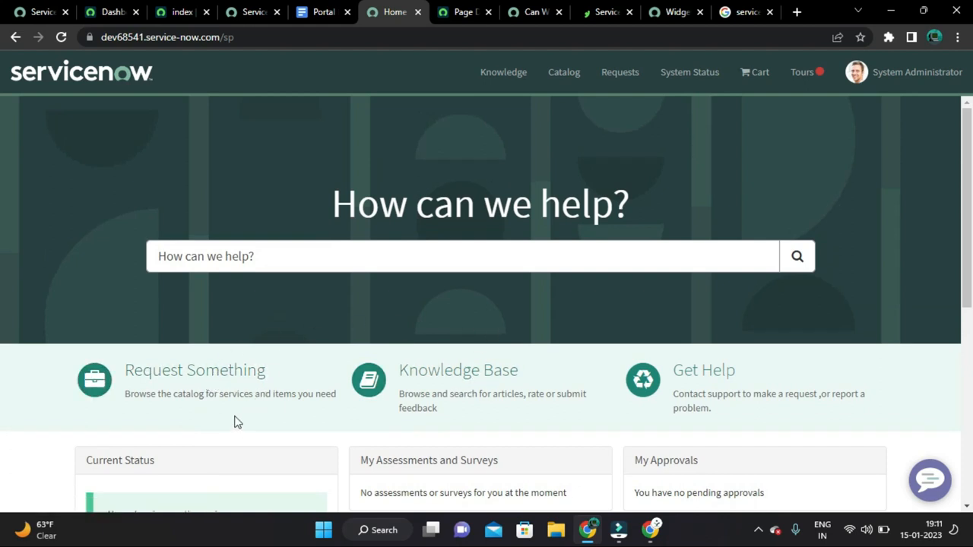
click(323, 13)
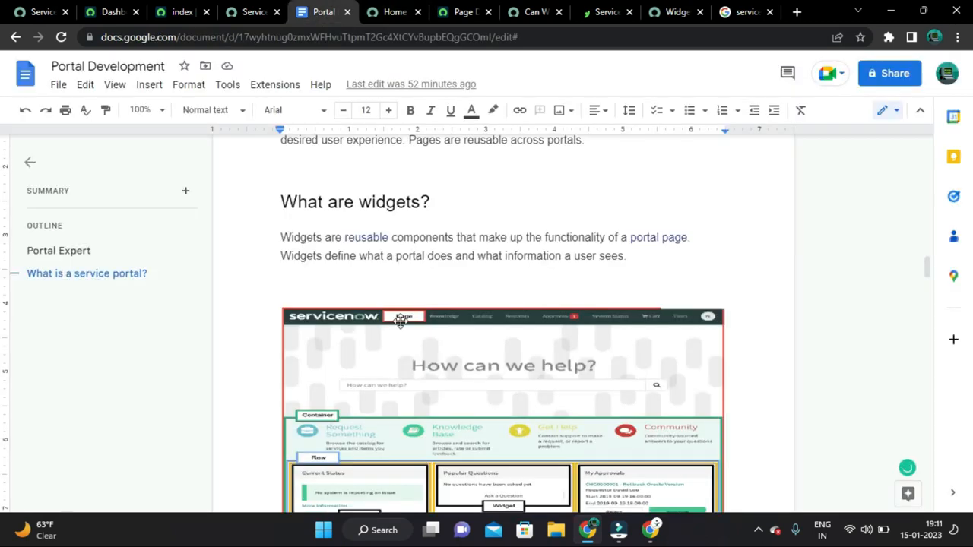
mouse_move(447, 237)
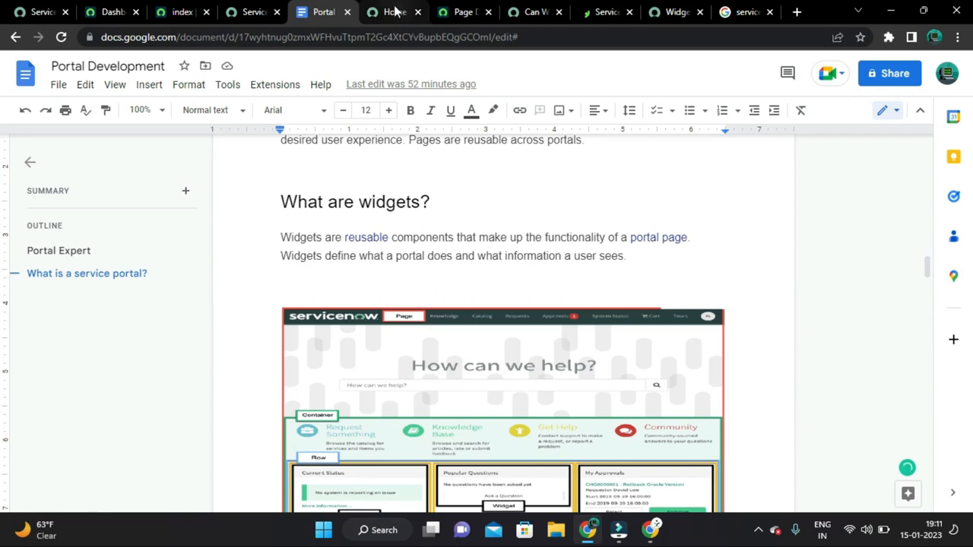
Step: View Widget Diagnostics for the Request Something icon link on the portal home
click(394, 12)
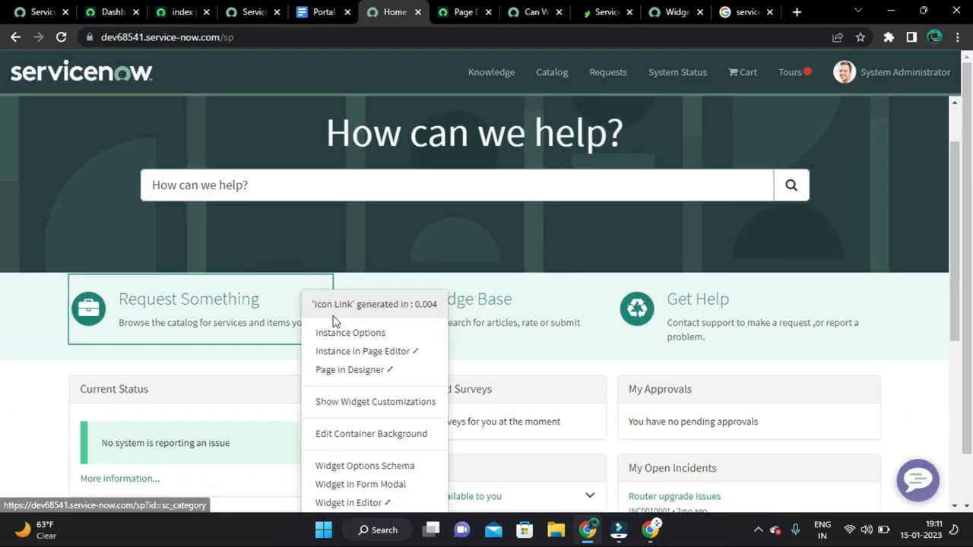
mouse_move(374, 401)
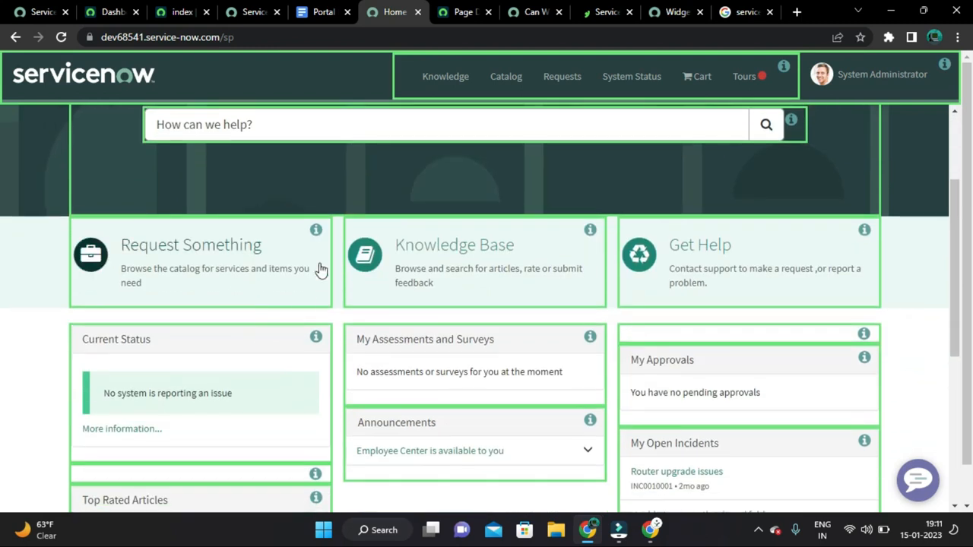
mouse_move(681, 271)
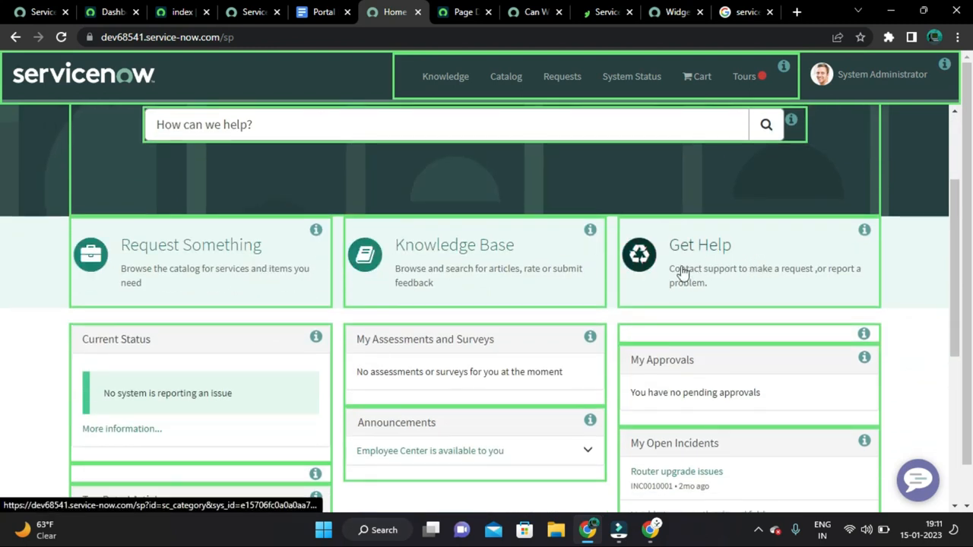
mouse_move(736, 250)
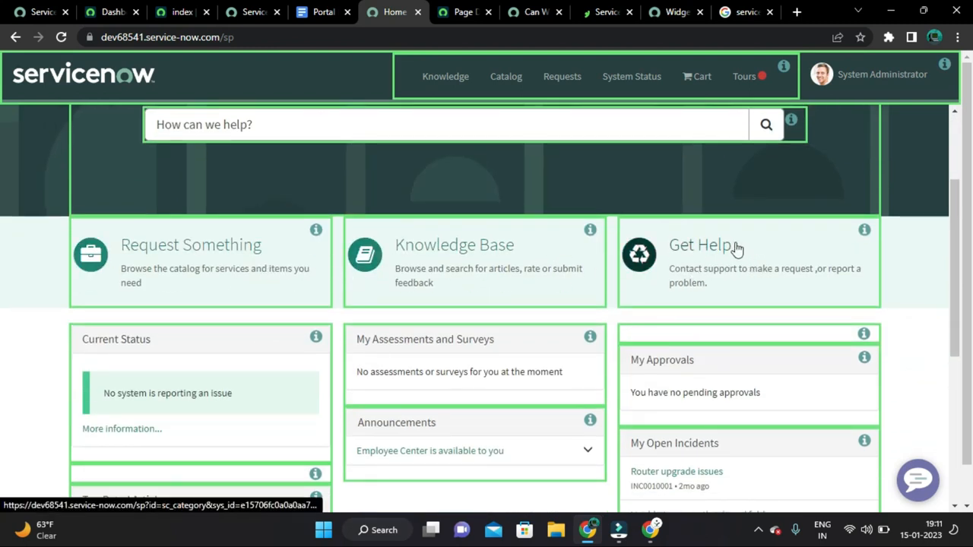
mouse_move(318, 231)
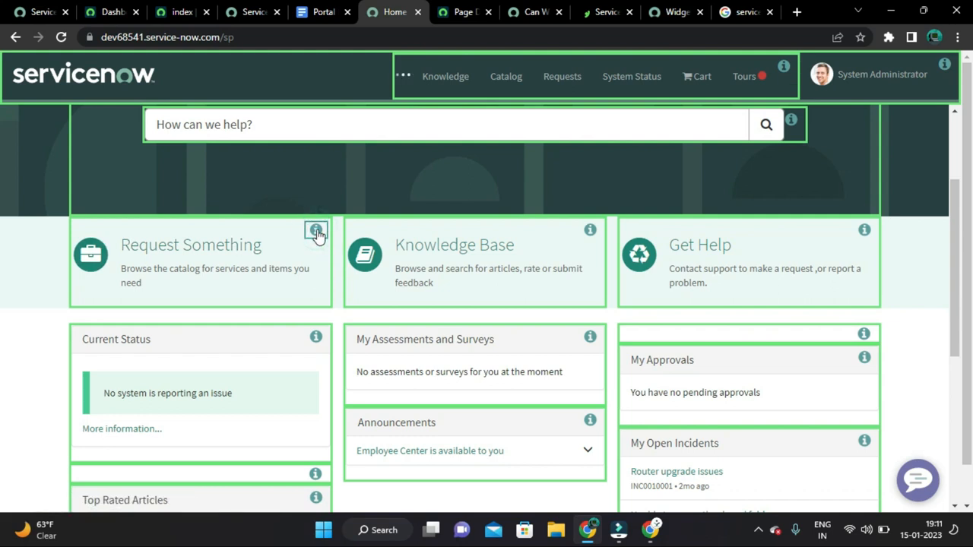
click(316, 231)
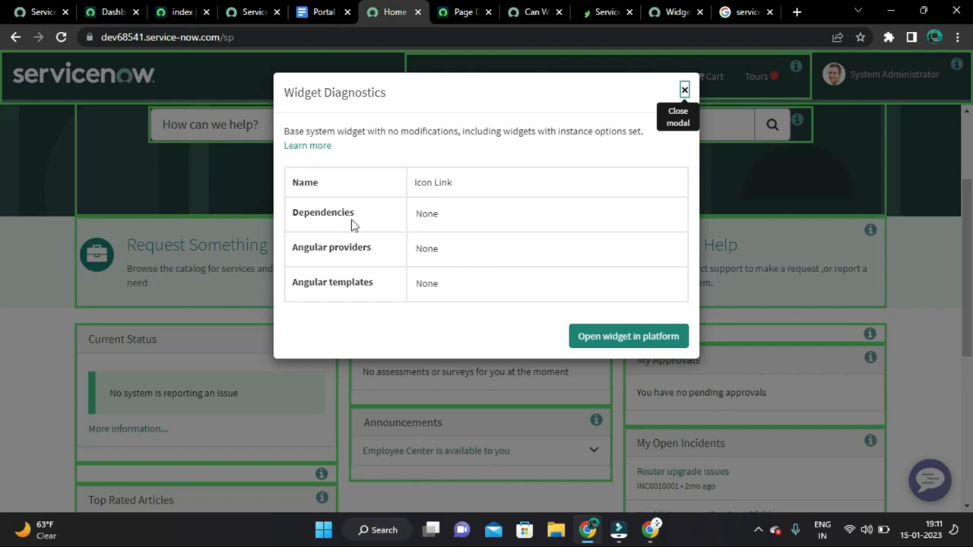
mouse_move(688, 100)
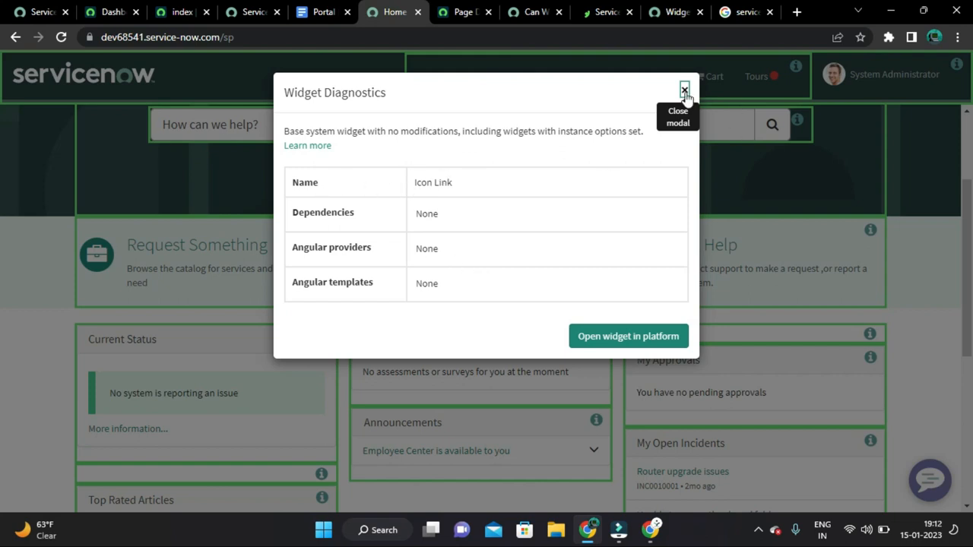
click(685, 90)
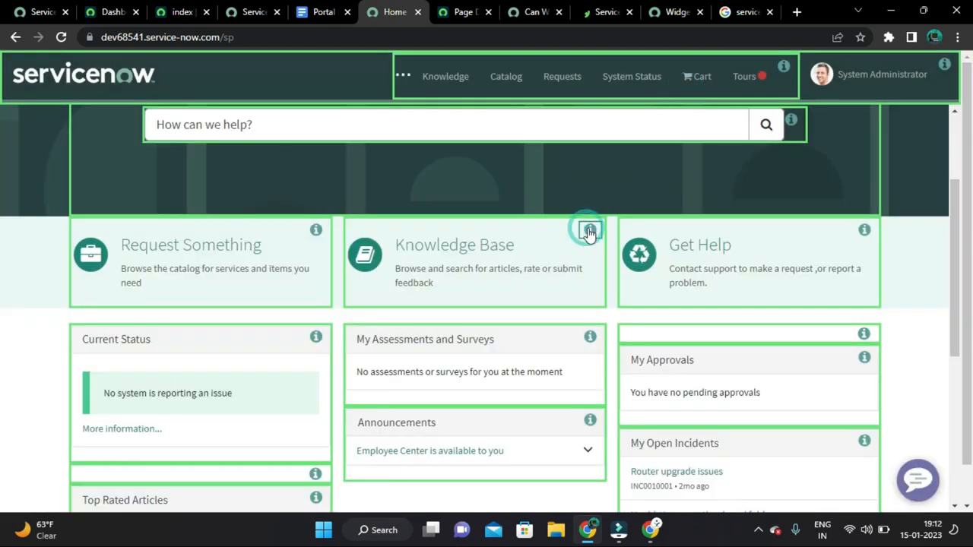
Step: View Widget Diagnostics for the Knowledge Base and Get Help icon links, showing no dependencies
click(590, 231)
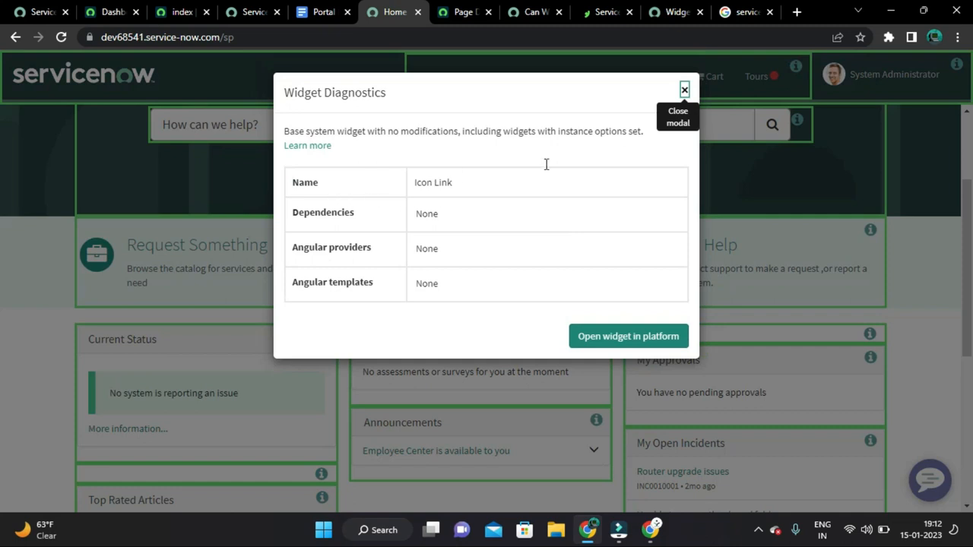
click(684, 90)
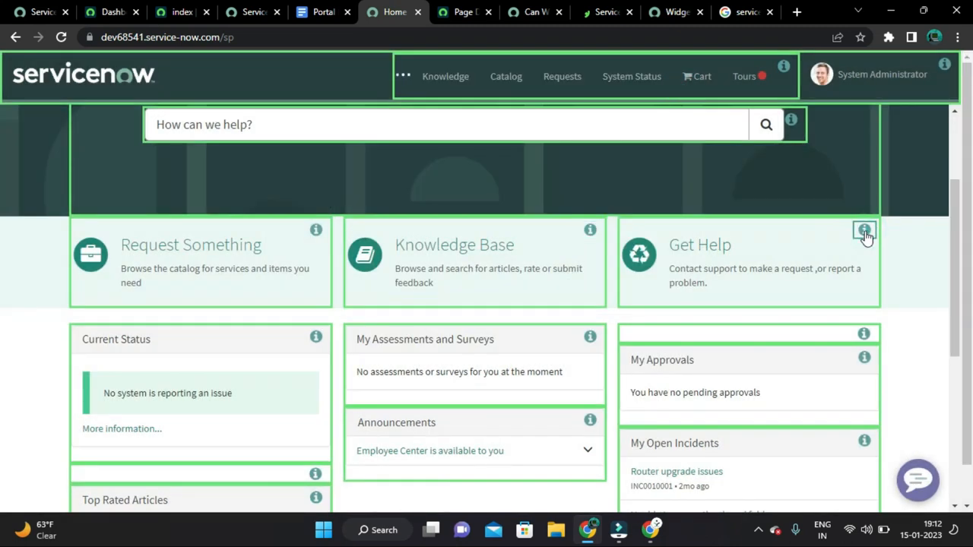
click(864, 231)
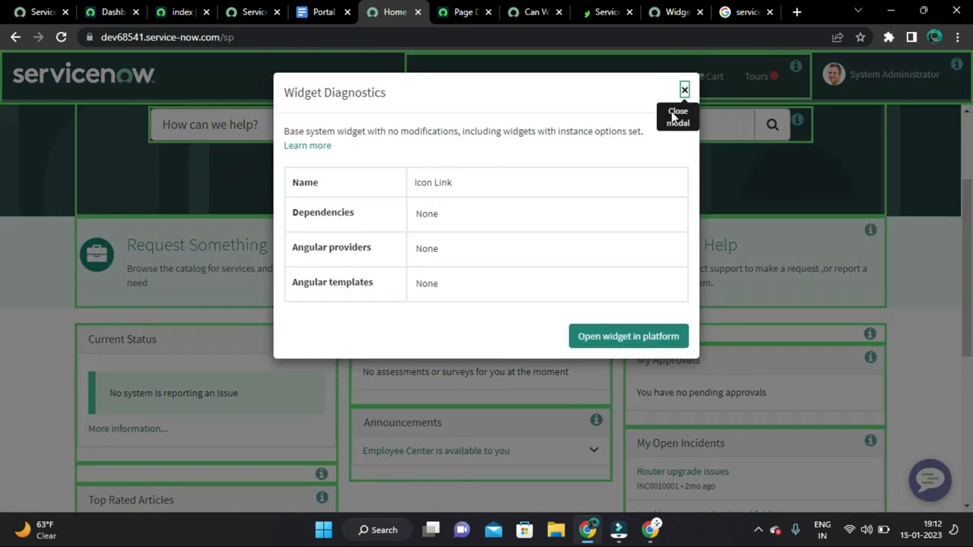
Step: Leave the diagnostics and return to the Portal Development notes on widgets
click(323, 12)
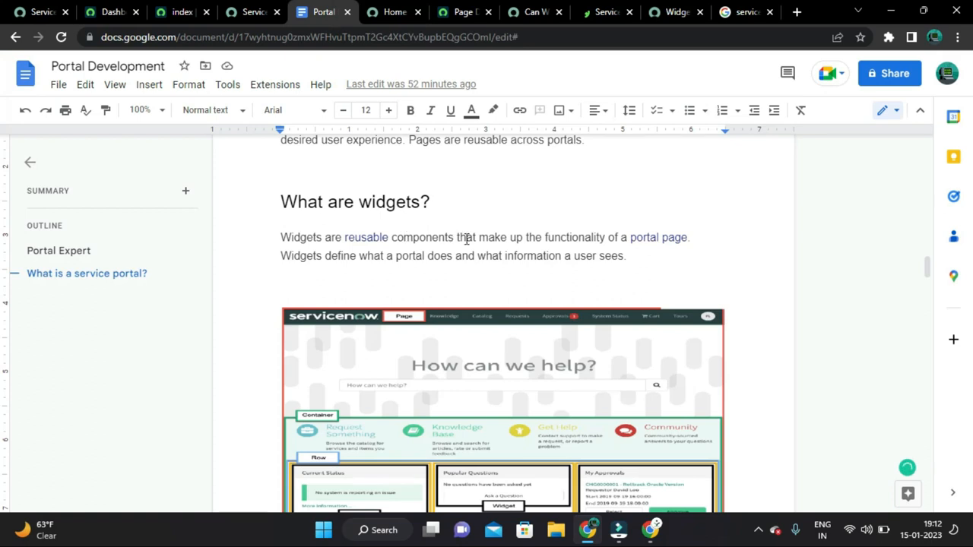
mouse_move(677, 244)
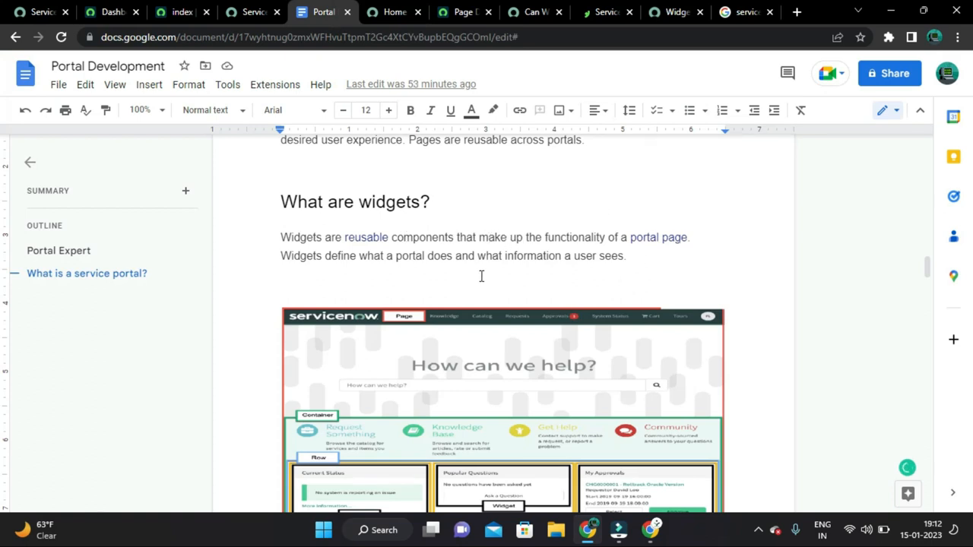
mouse_move(401, 289)
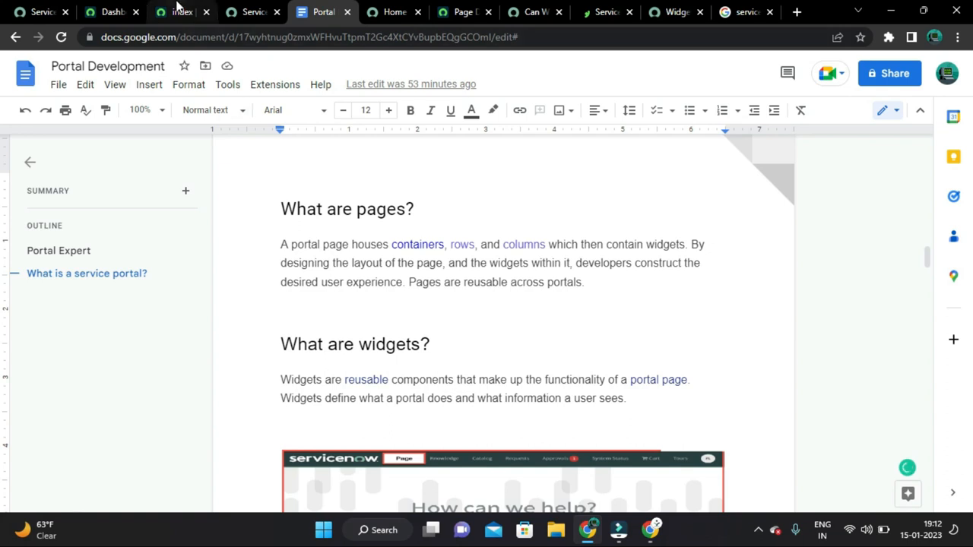
Step: Show the list of Service Portal records via the filter navigator search 'portal'
click(111, 13)
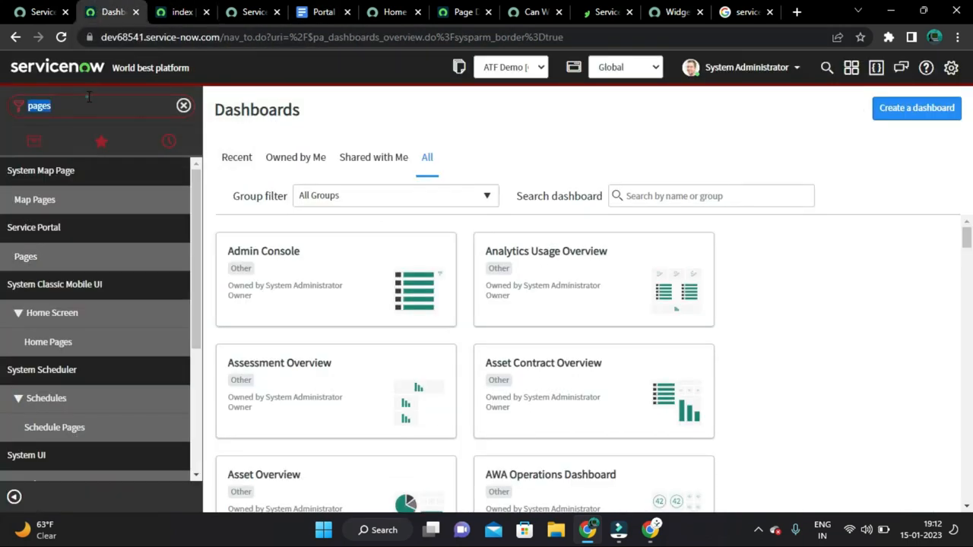
click(182, 105)
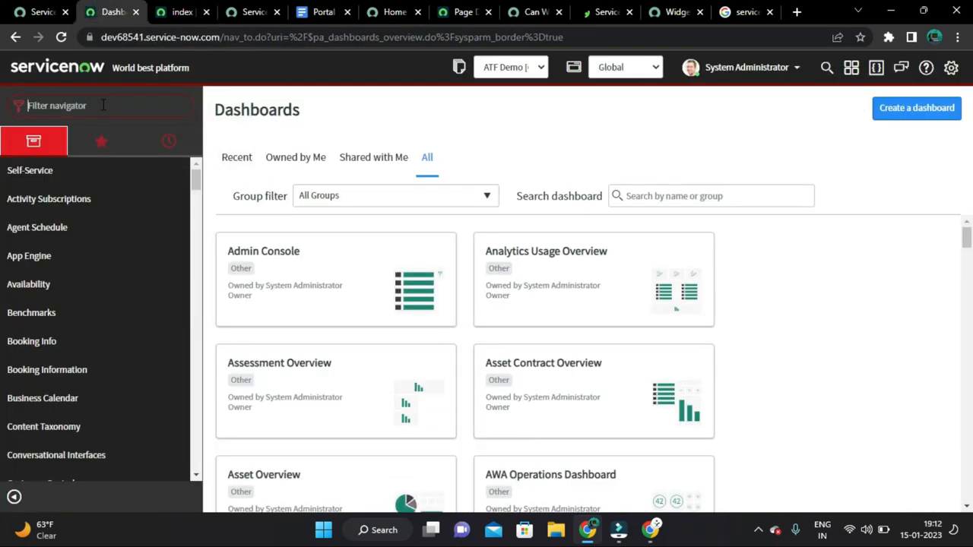
text(portals)
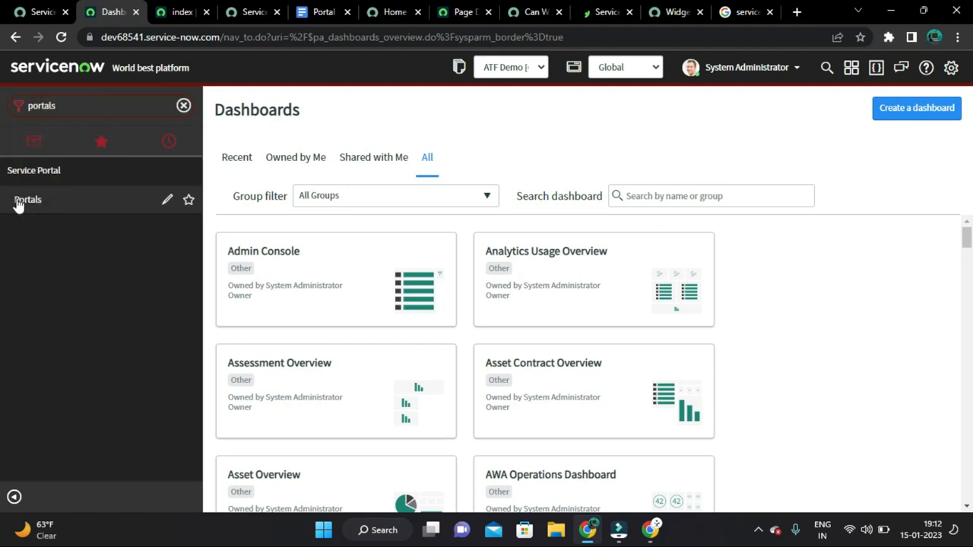
click(27, 199)
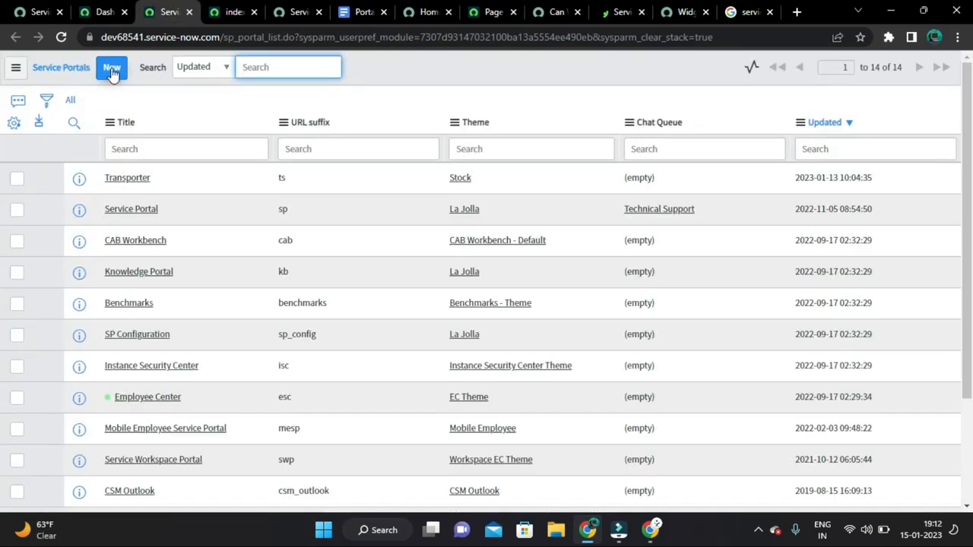
Step: Start a new Service Portal record titled 'Portal Development' with URL suffix 'pd'
click(113, 67)
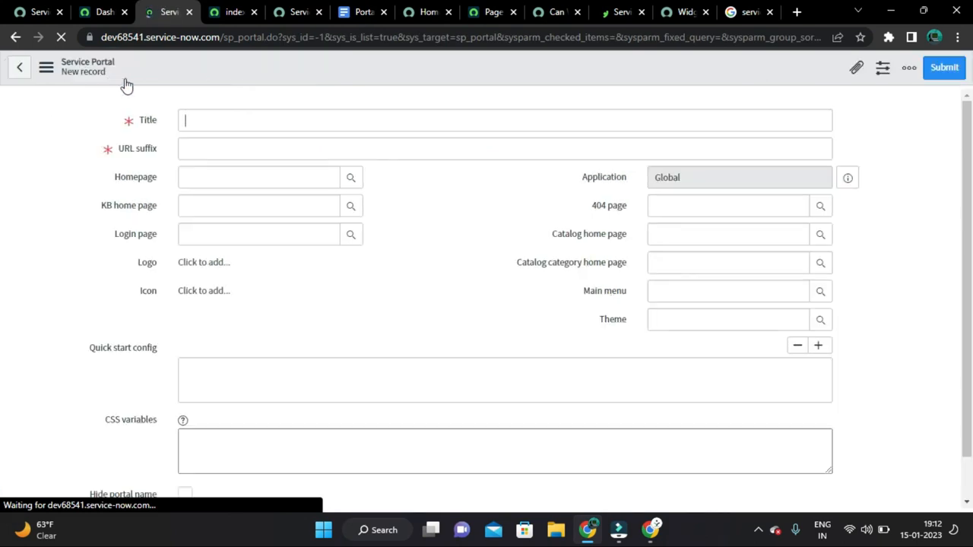
click(505, 120)
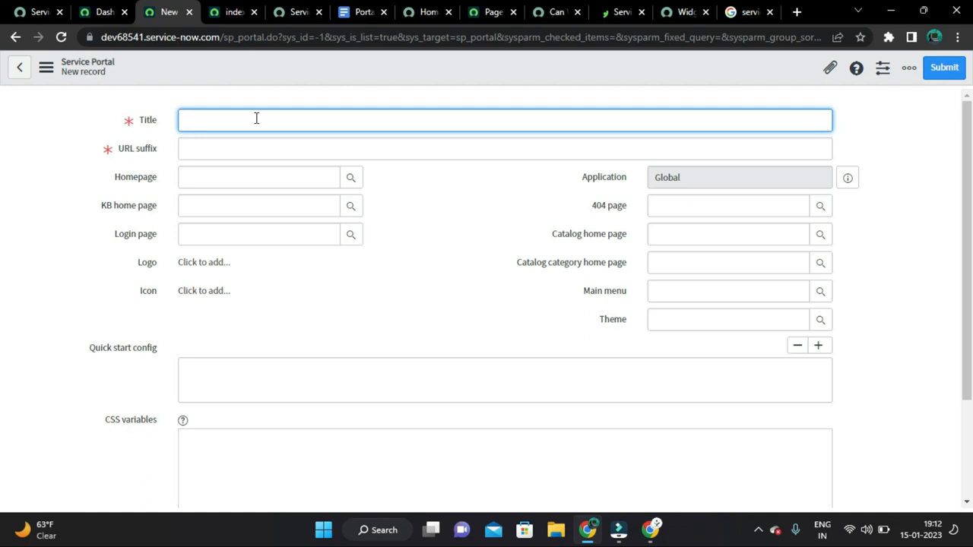
text(Deo)
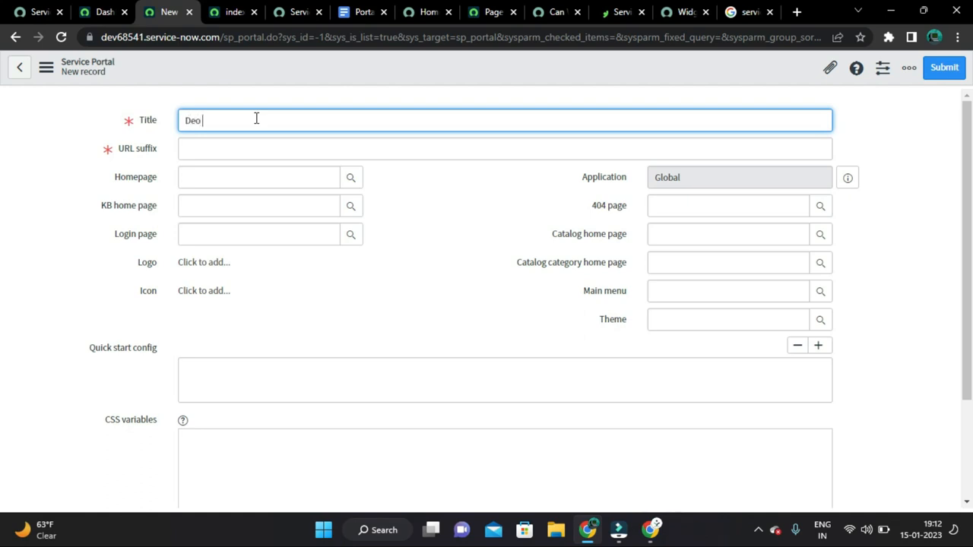
key(Ctrl+a)
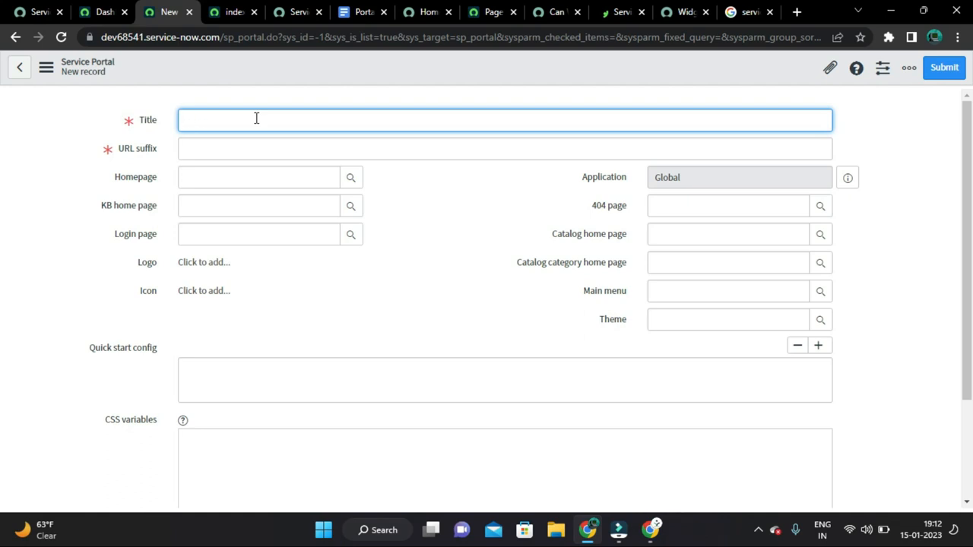
text(Service)
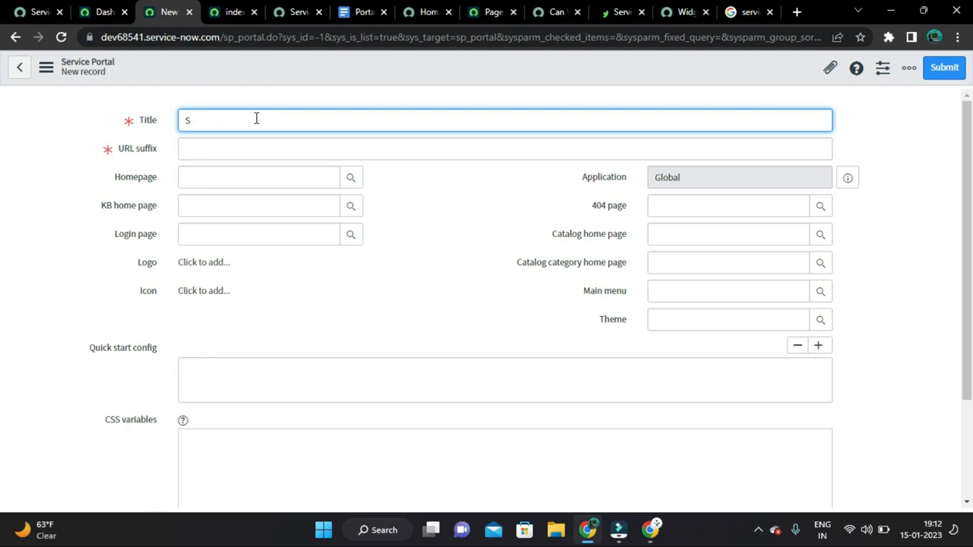
text(Portal)
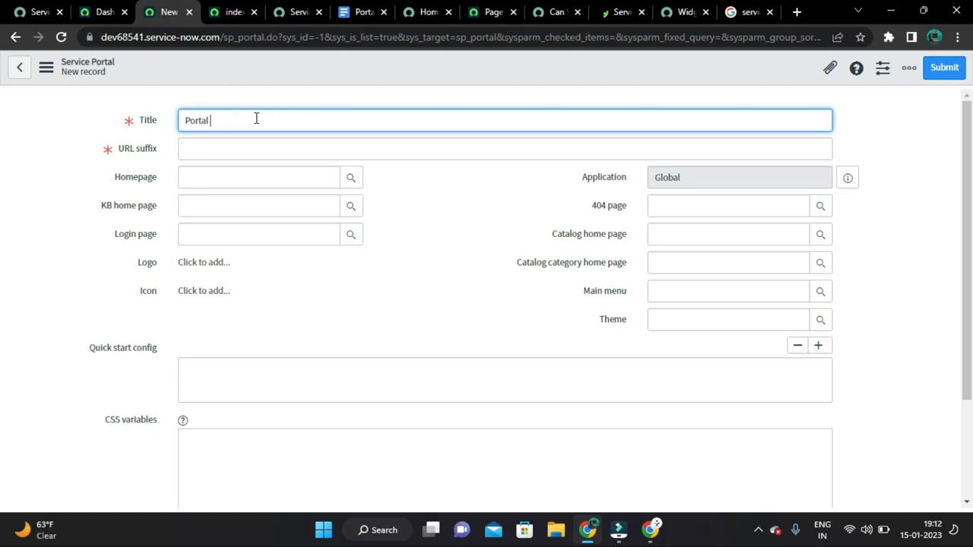
text(Devel)
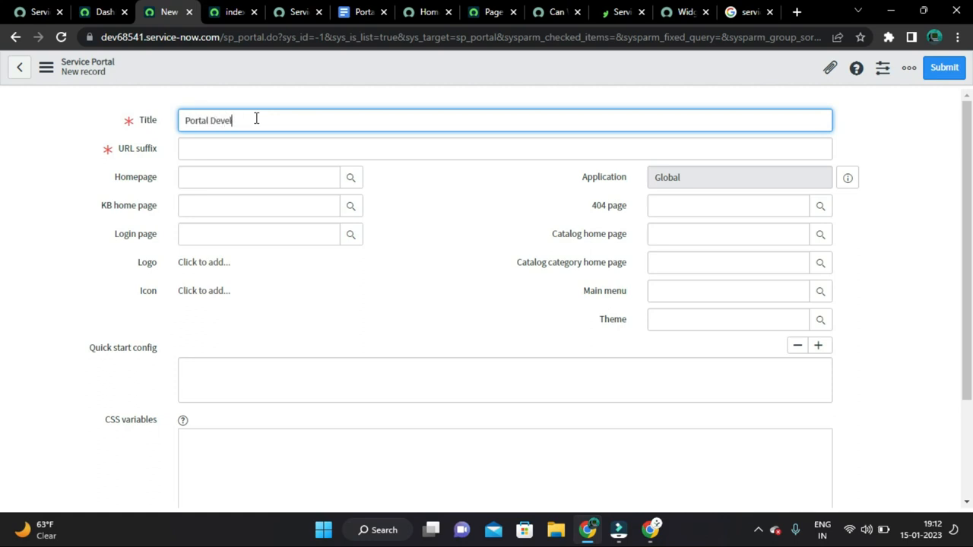
text(opment)
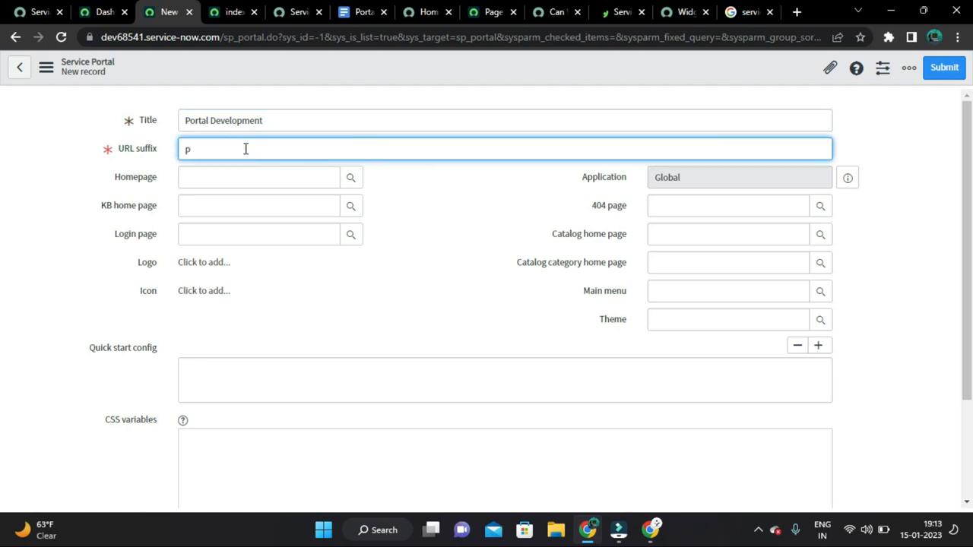
text(d)
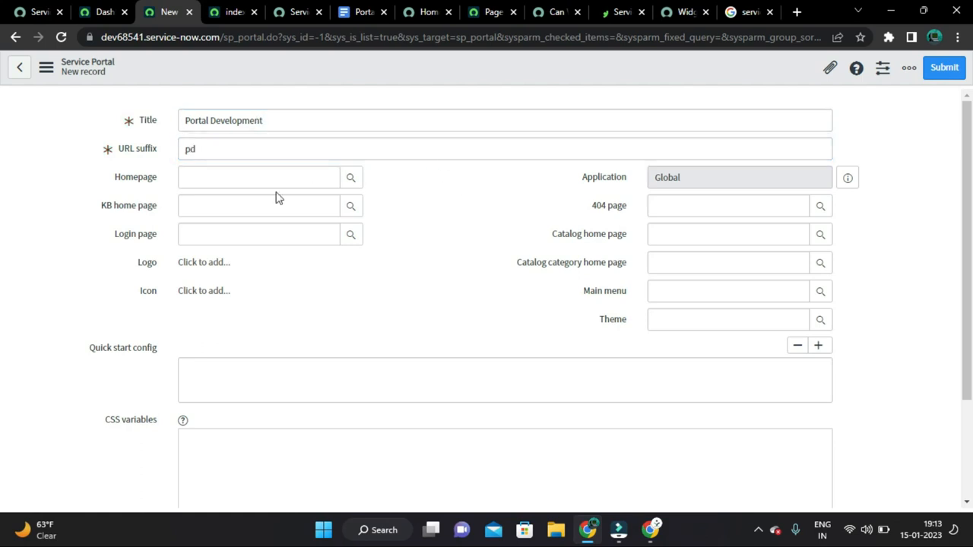
mouse_move(161, 155)
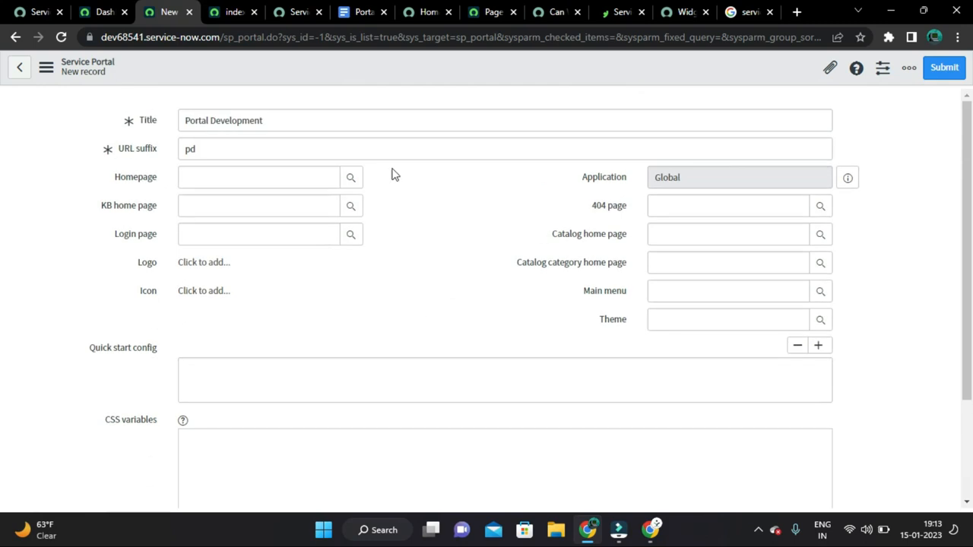
Step: Review the hide-portal-name and homepage fields, then submit the new Portal Development record
scroll(down, 3)
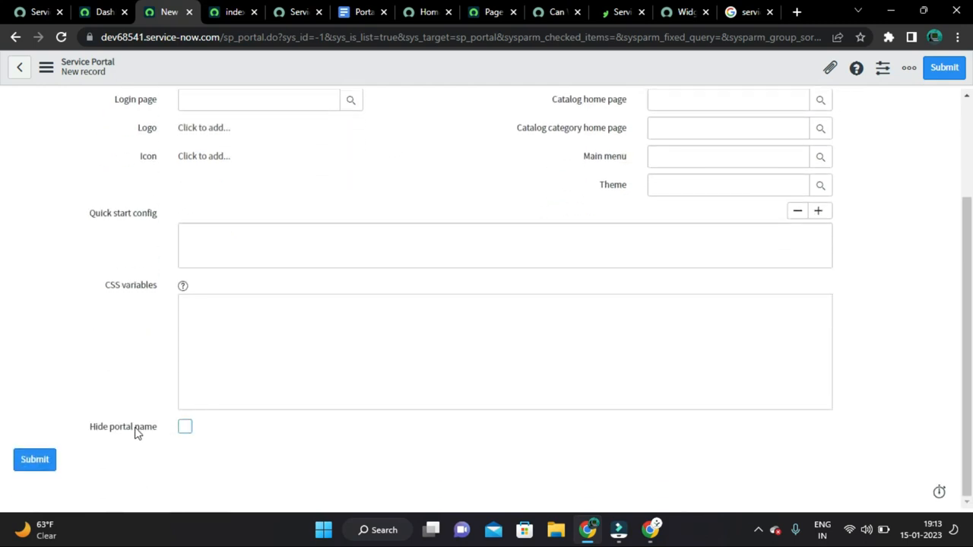
click(185, 426)
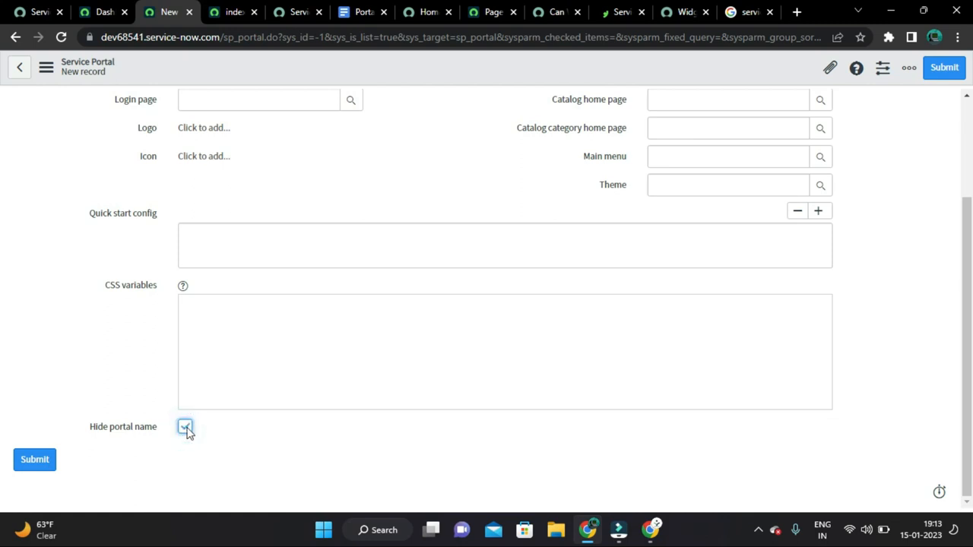
scroll(up, 3)
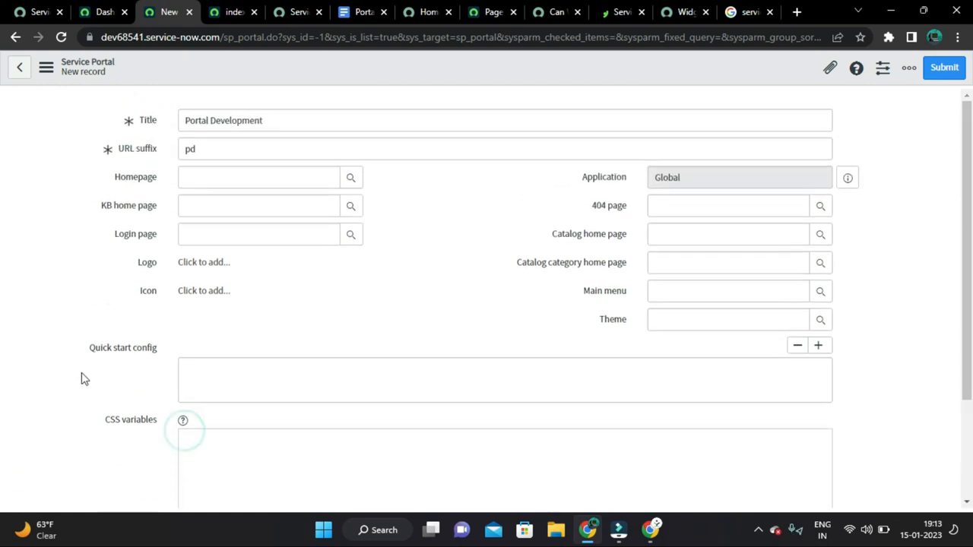
click(259, 177)
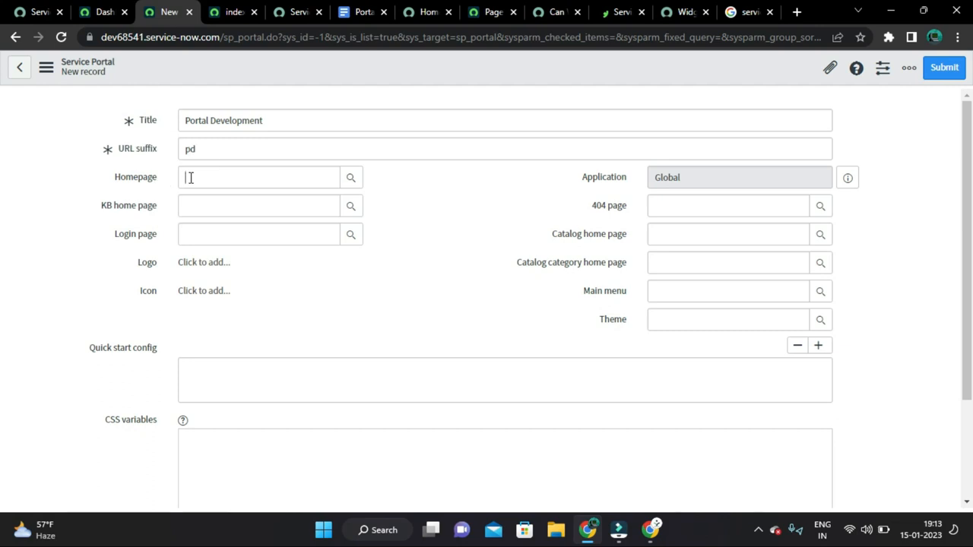
click(259, 177)
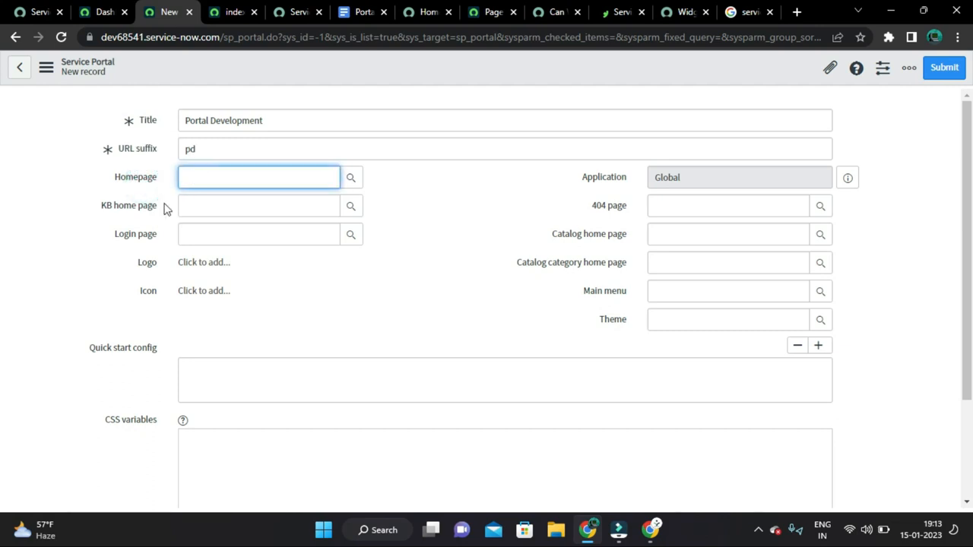
click(258, 176)
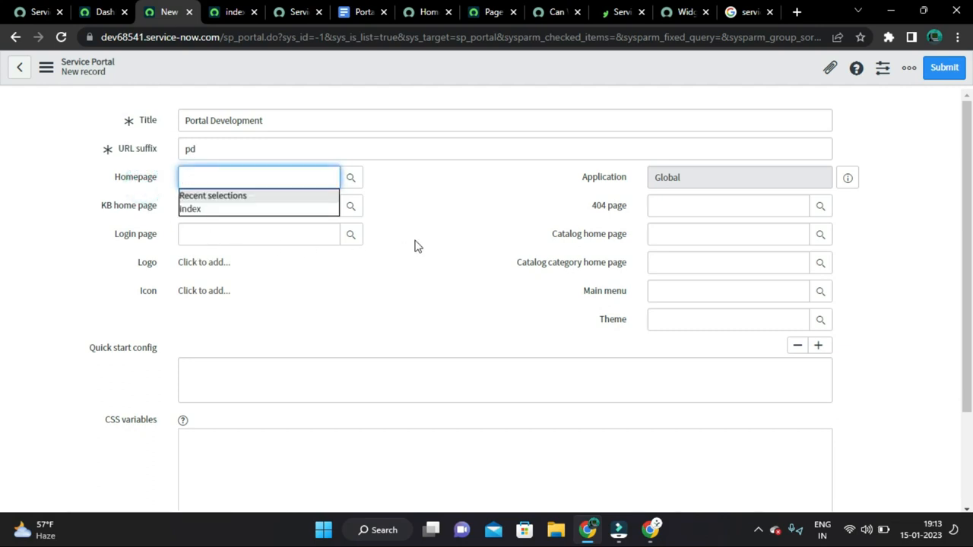
click(514, 259)
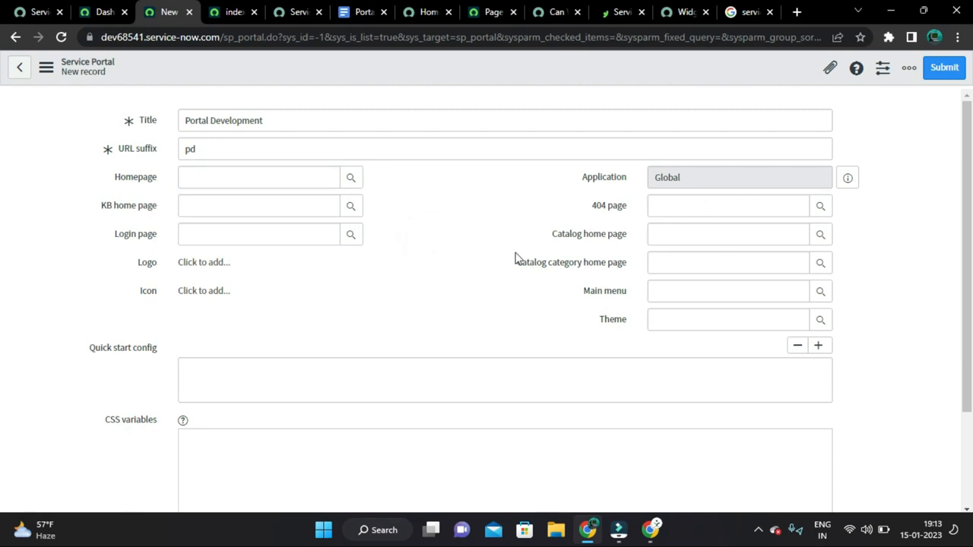
click(945, 67)
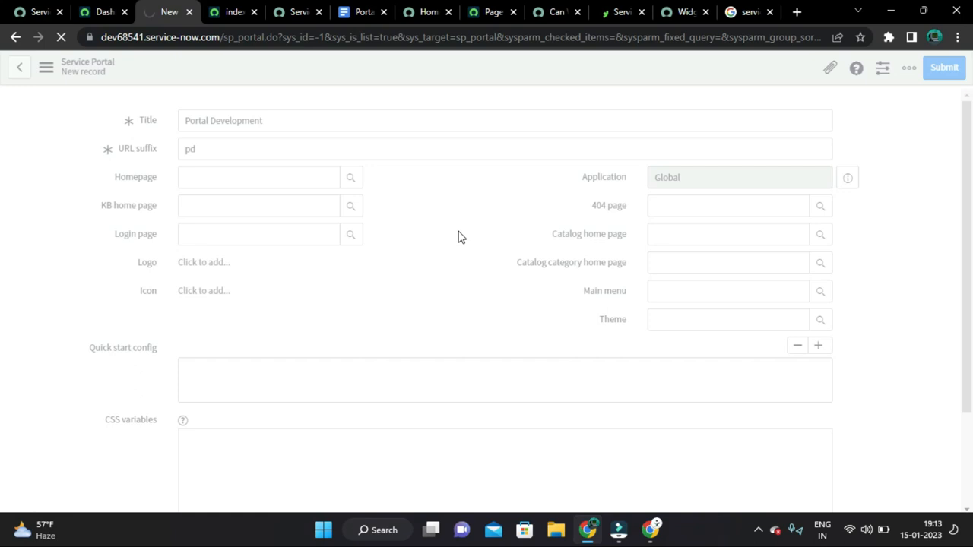
click(944, 67)
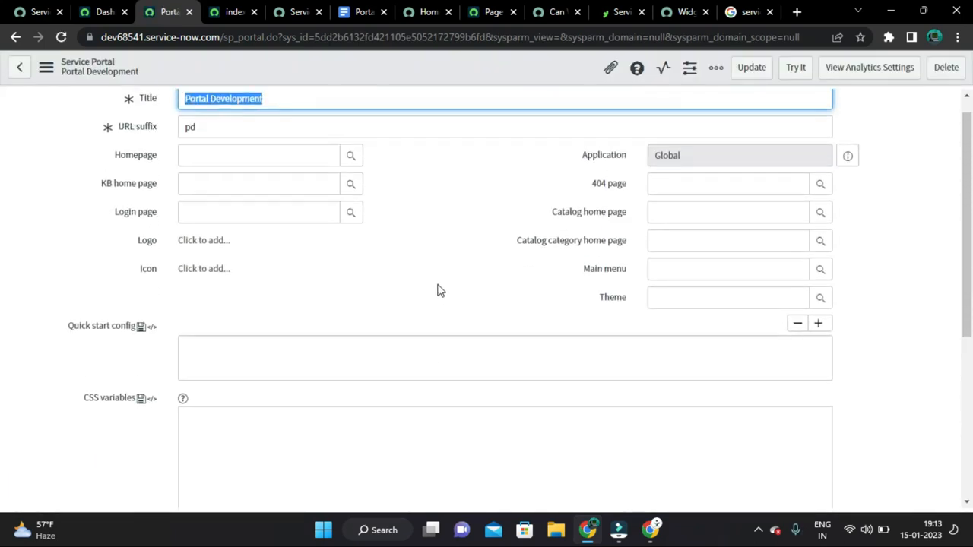
Step: Show the Service Portal Pages list in a new browser tab via the navigator search
scroll(up, 3)
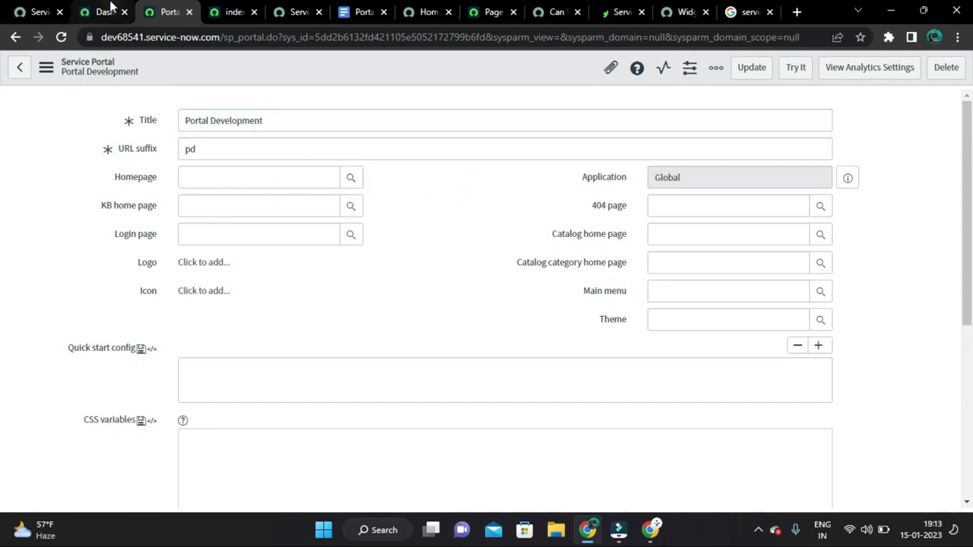
click(104, 12)
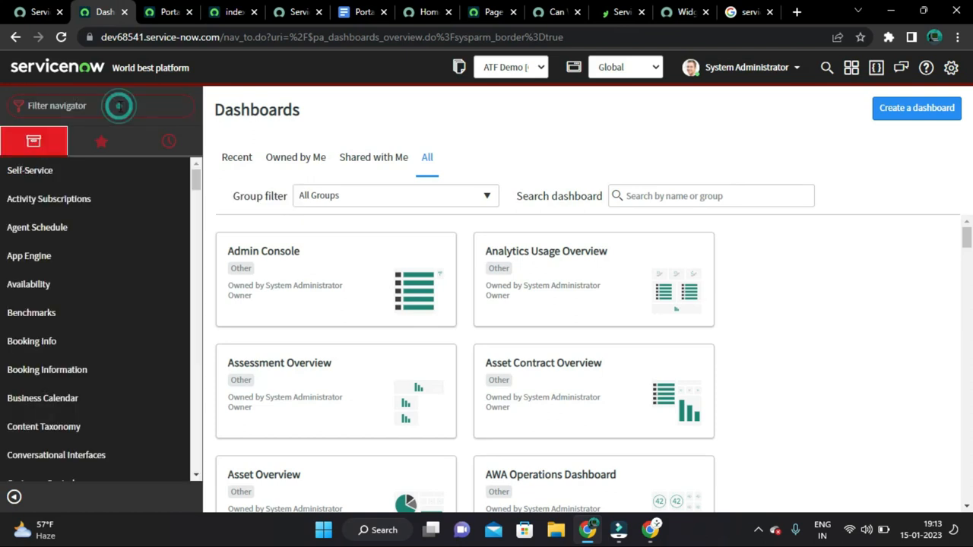
text(wi)
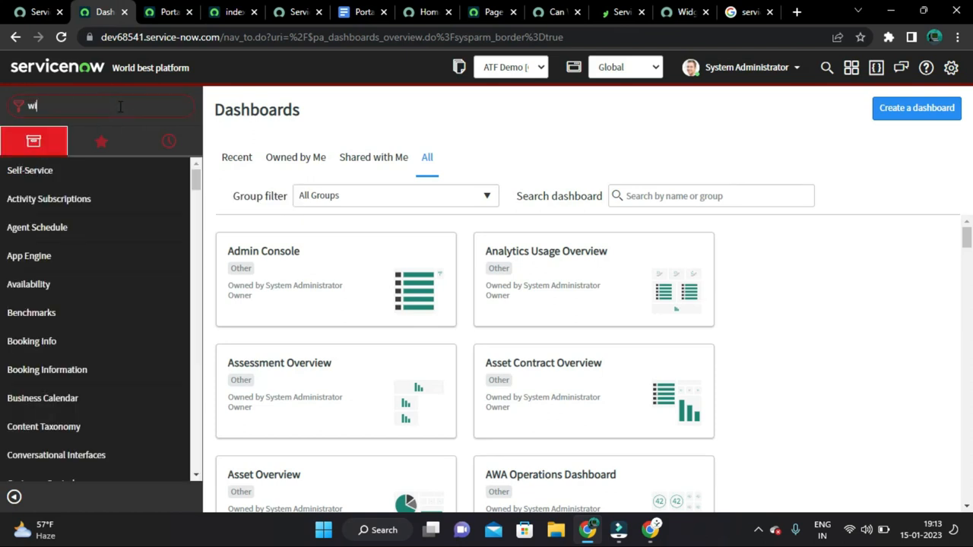
text(wi)
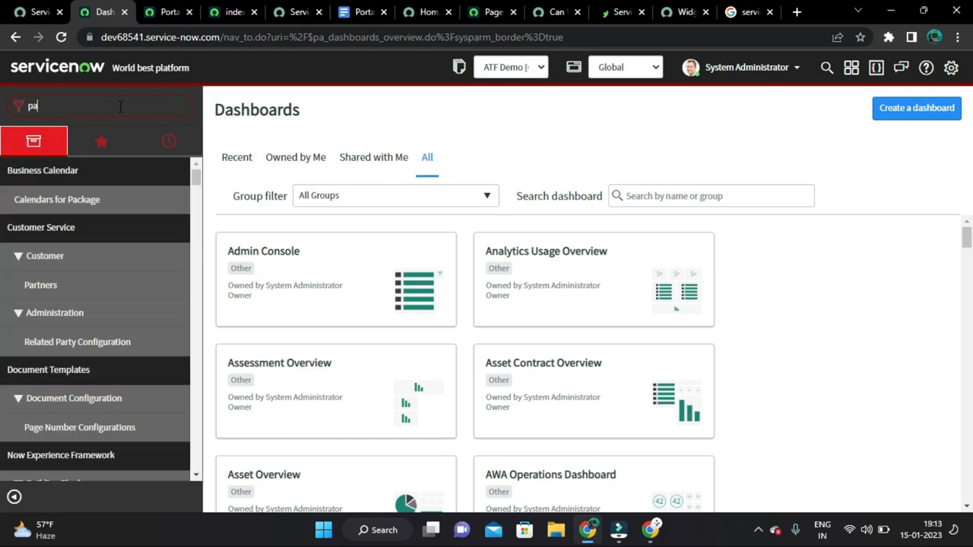
text(ges)
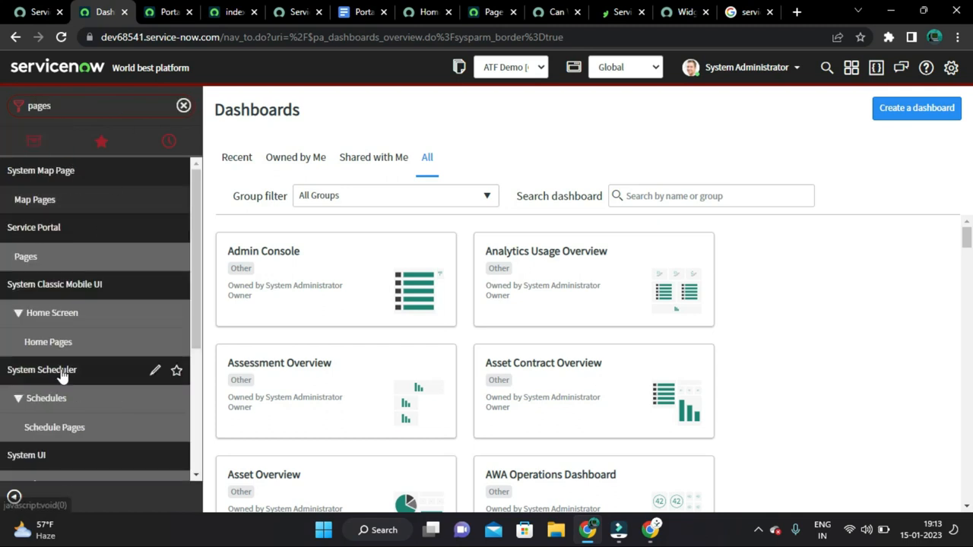
scroll(down, 3)
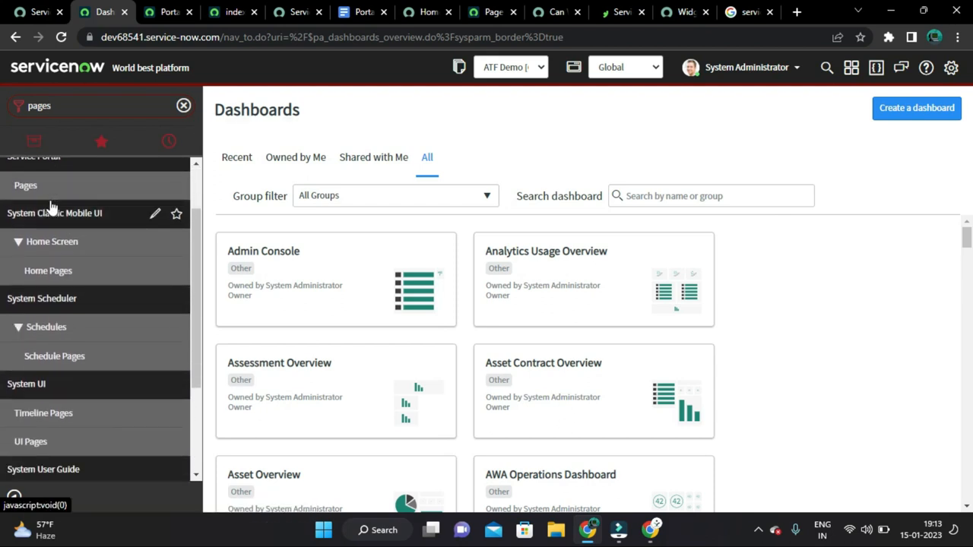
scroll(up, 3)
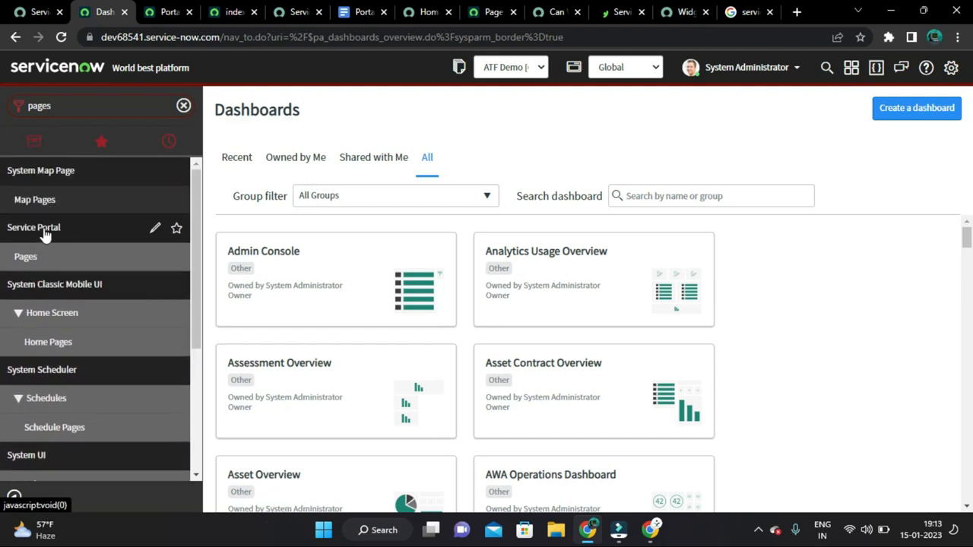
right_click(25, 255)
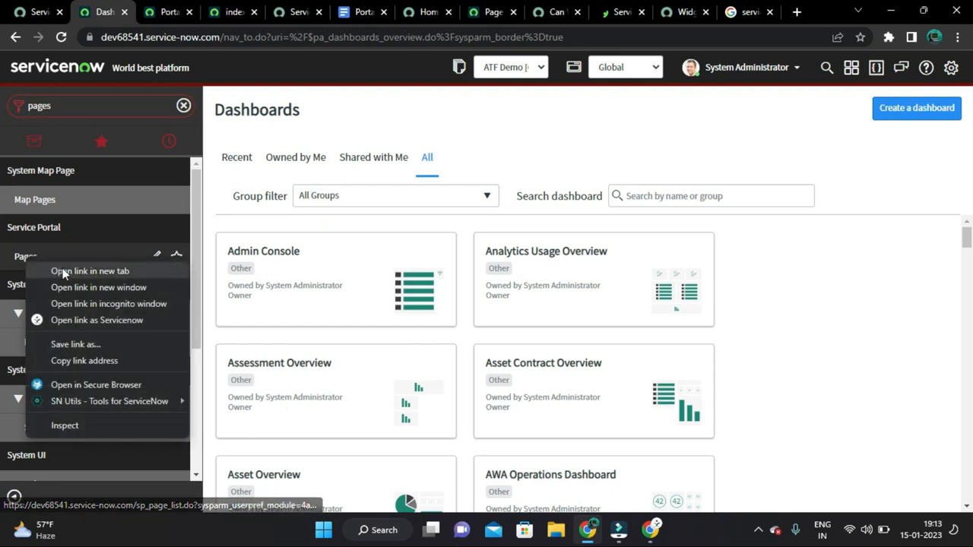
click(90, 270)
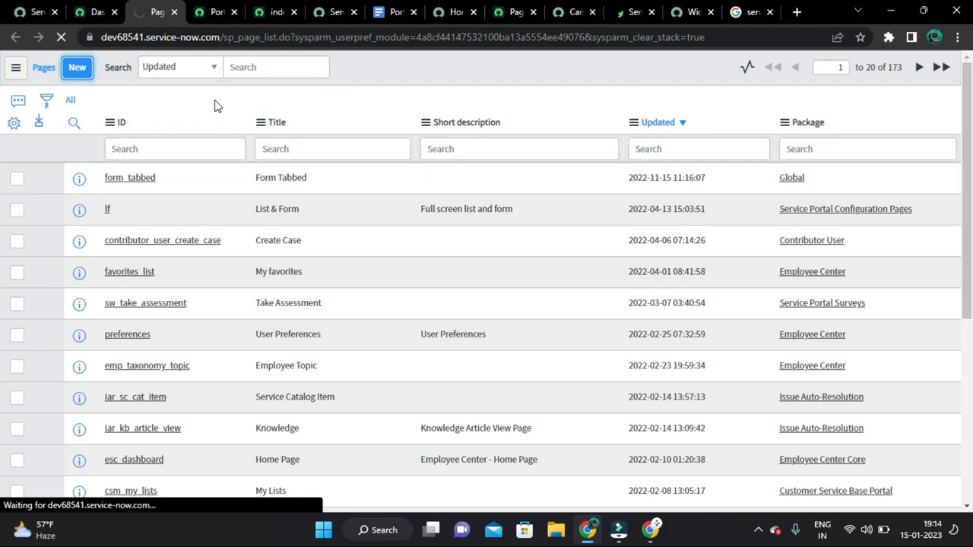
Step: Create a portal page titled 'Demo Index Page' with ID 'demo_index_page' and submit it
click(76, 67)
text(Demo Index)
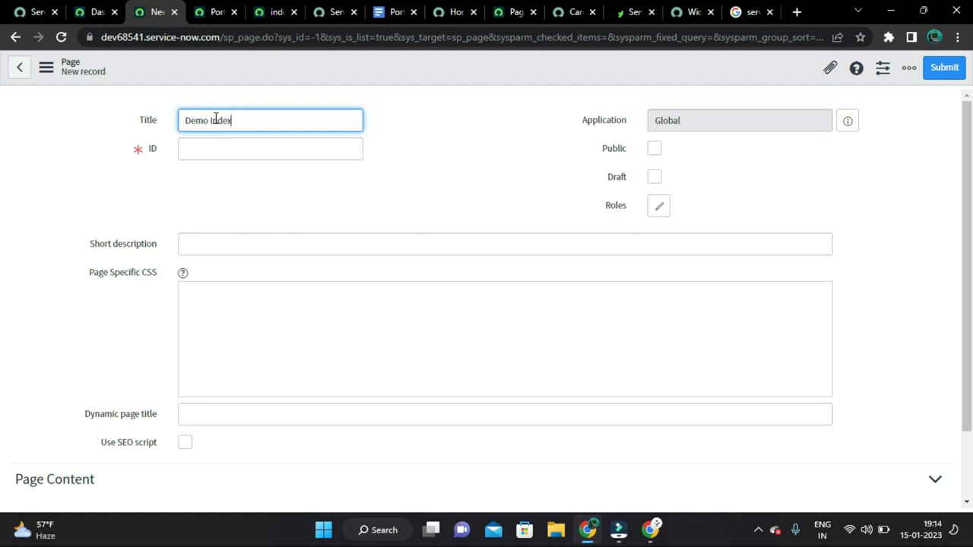
text(Page)
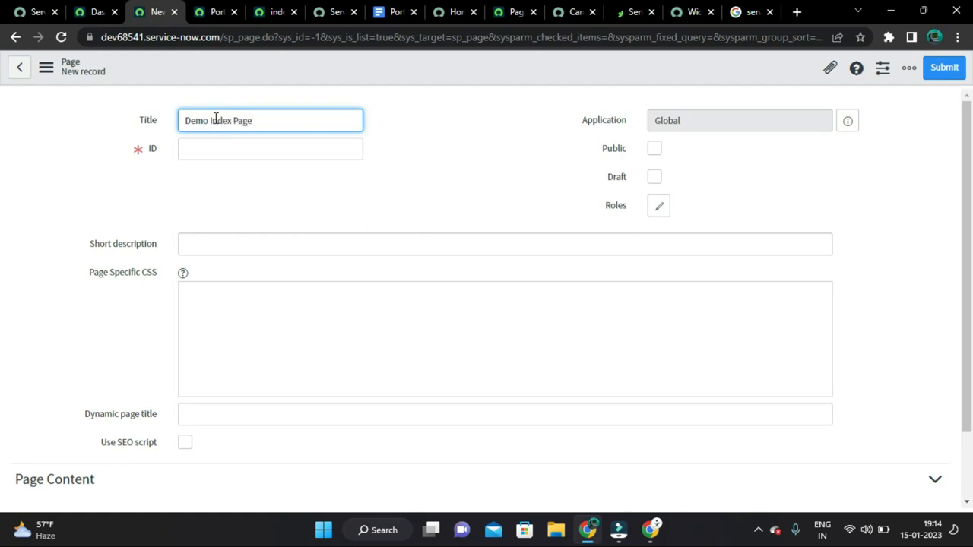
text(den)
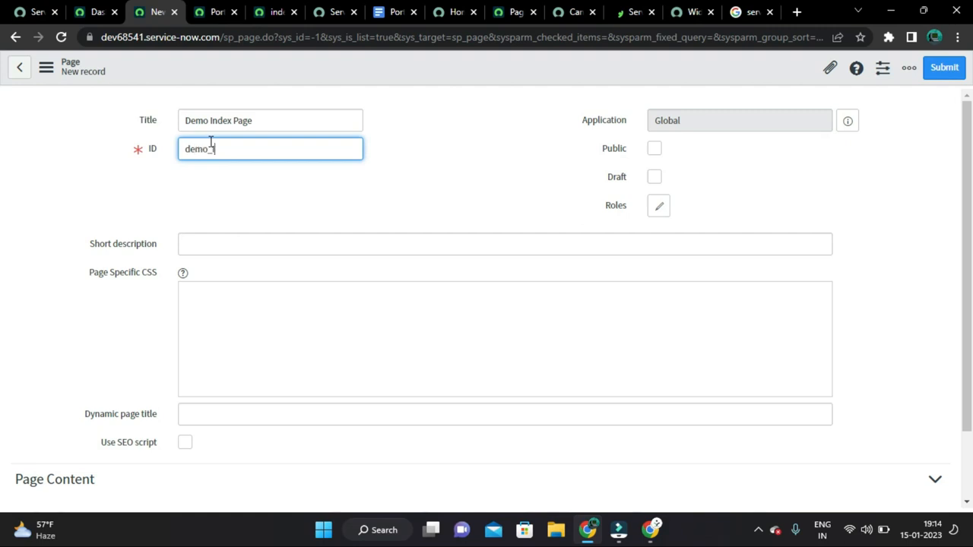
text(index_page)
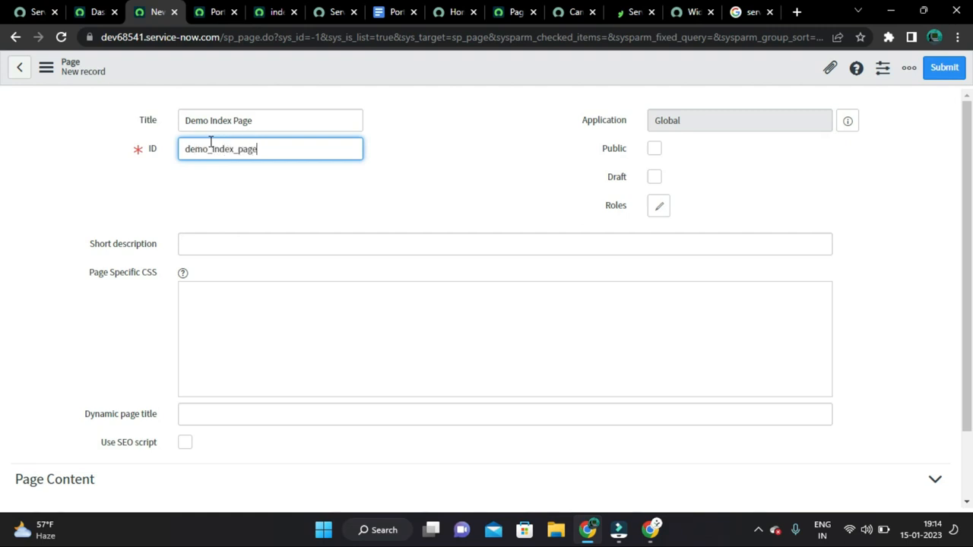
click(909, 67)
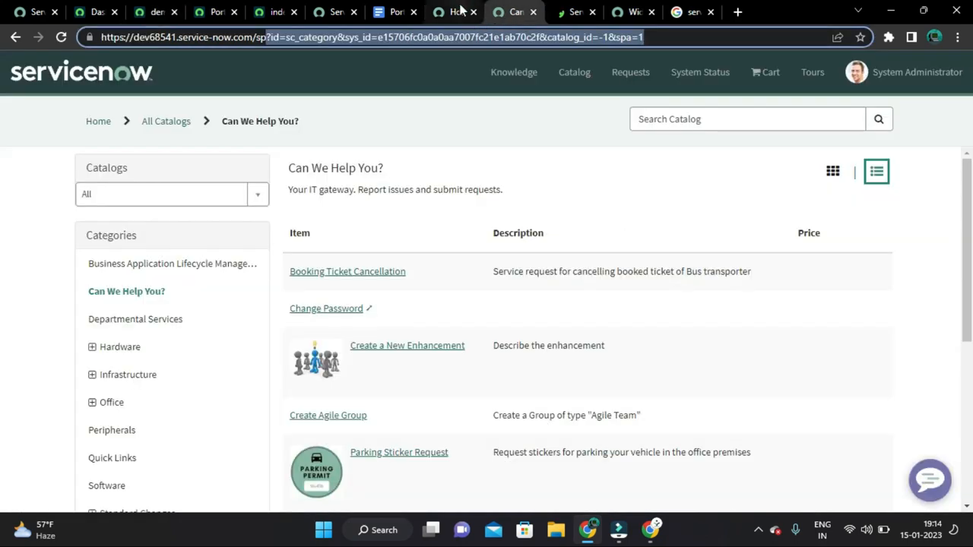
click(167, 12)
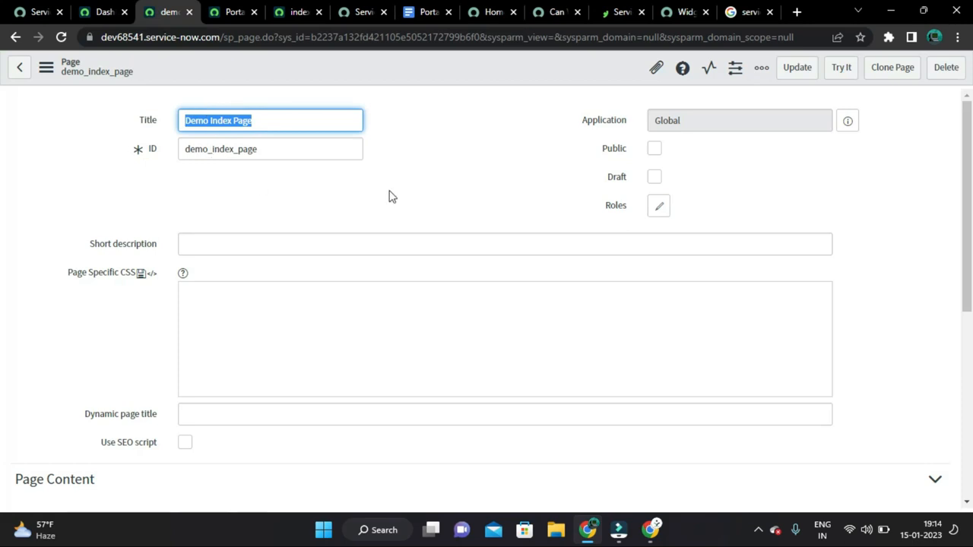
Step: Set demo_index_page as the Portal Development portal's homepage and save the record
click(231, 12)
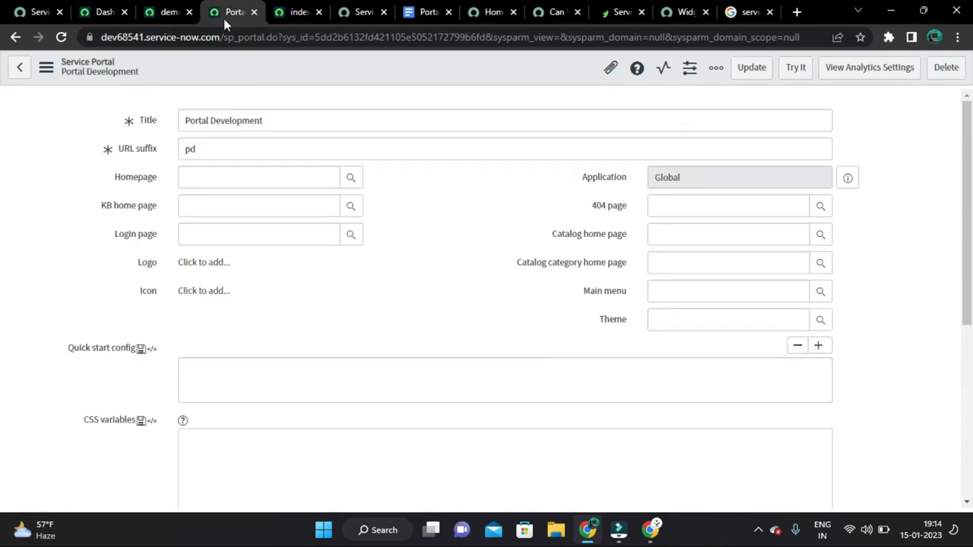
click(167, 12)
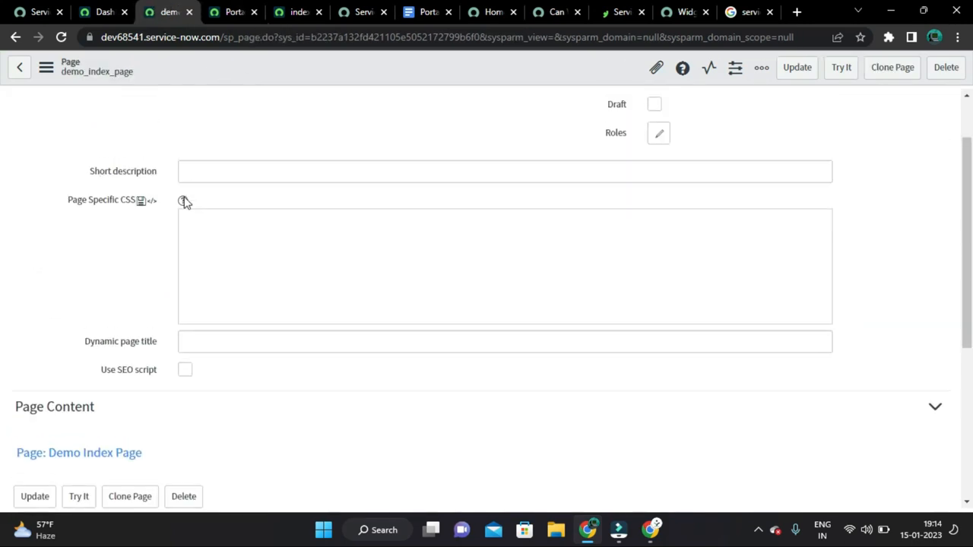
scroll(up, 3)
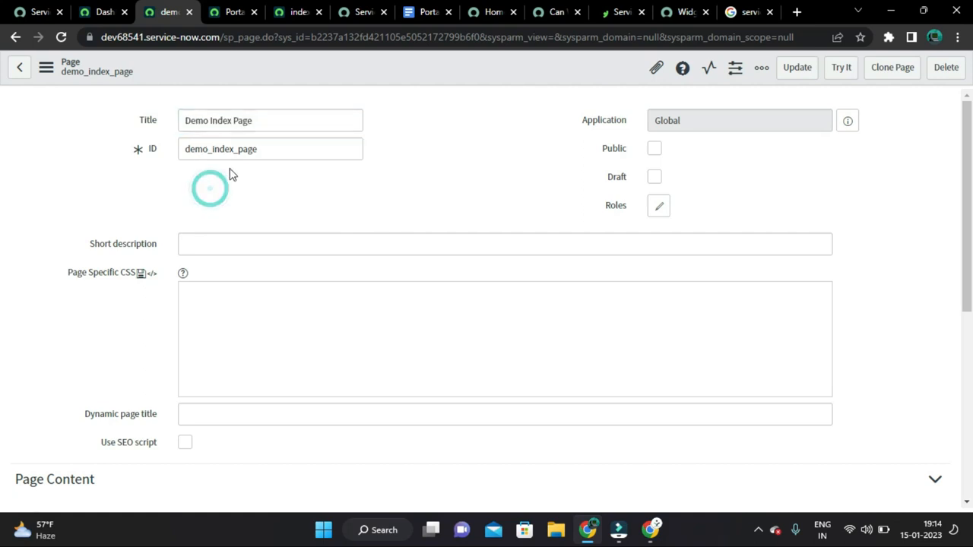
click(231, 13)
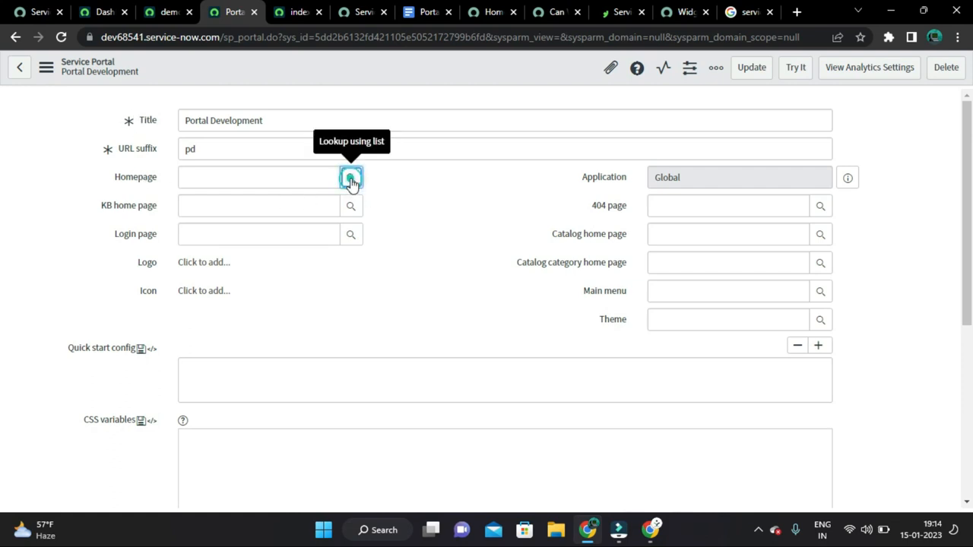
click(351, 177)
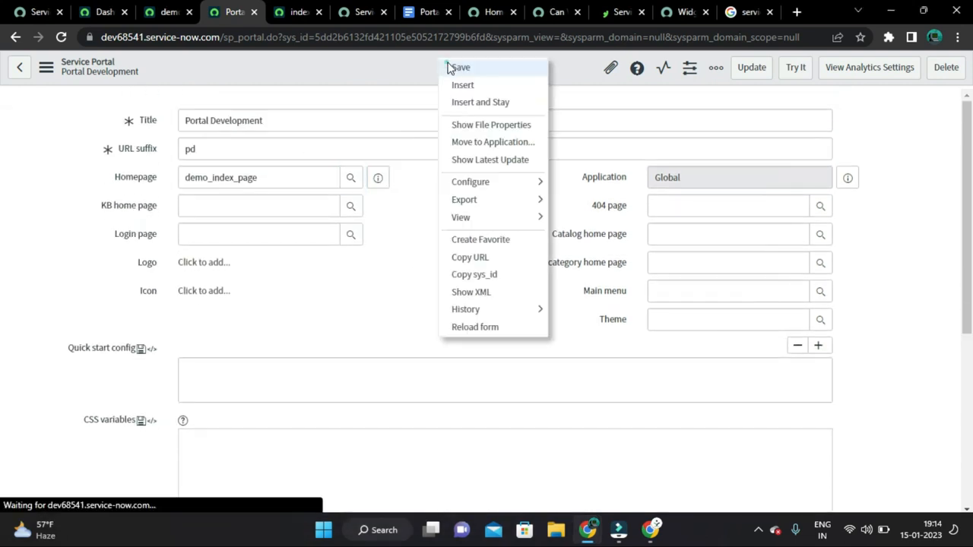
click(460, 67)
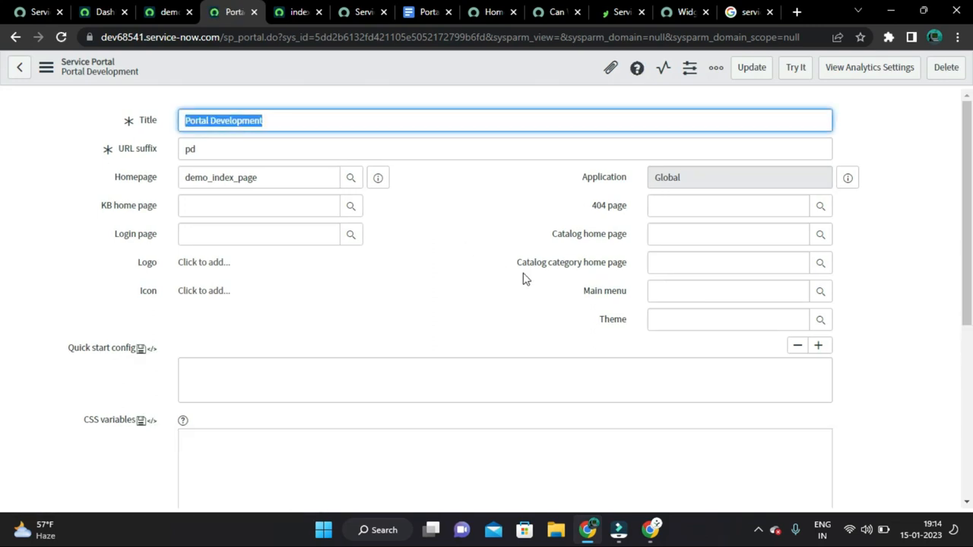
Step: Choose SP Header Menu as the portal's main menu
click(727, 291)
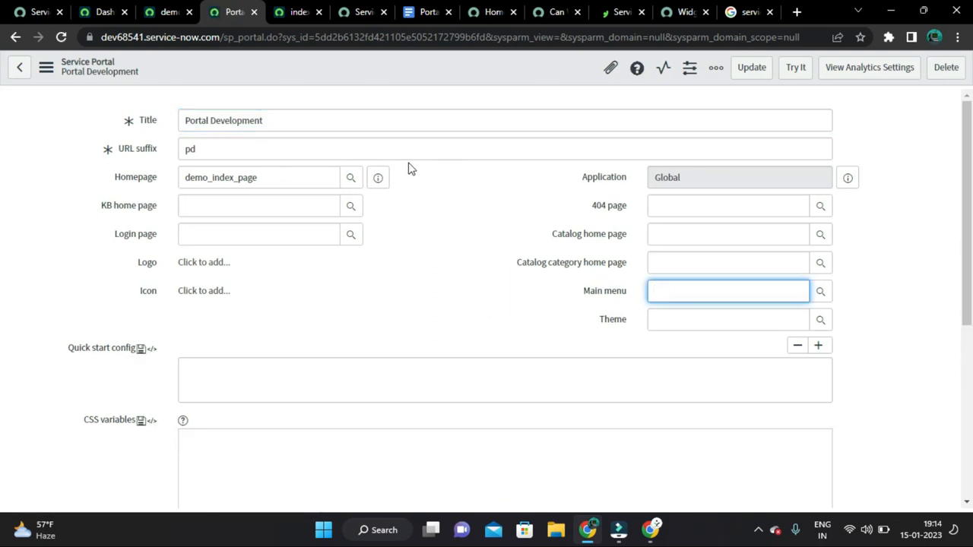
mouse_move(438, 281)
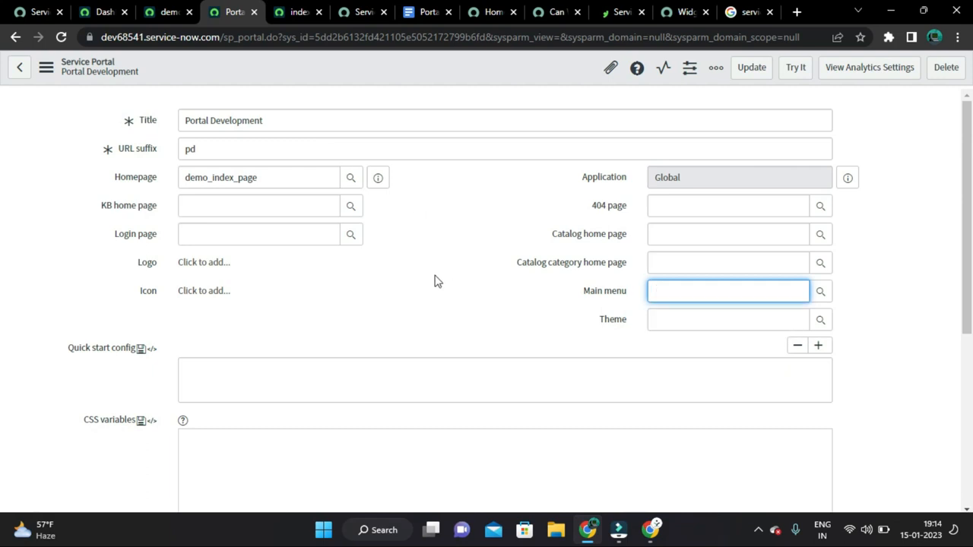
scroll(down, 3)
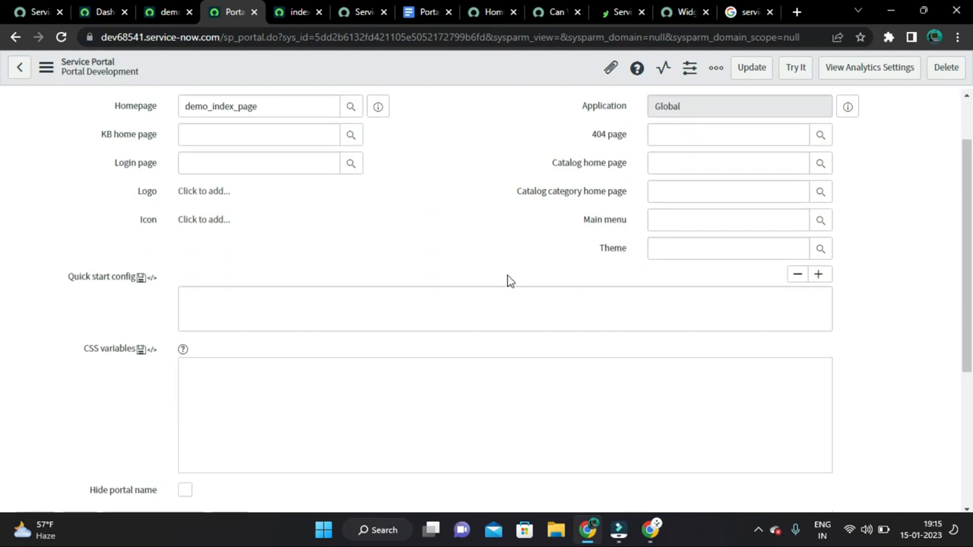
scroll(up, 3)
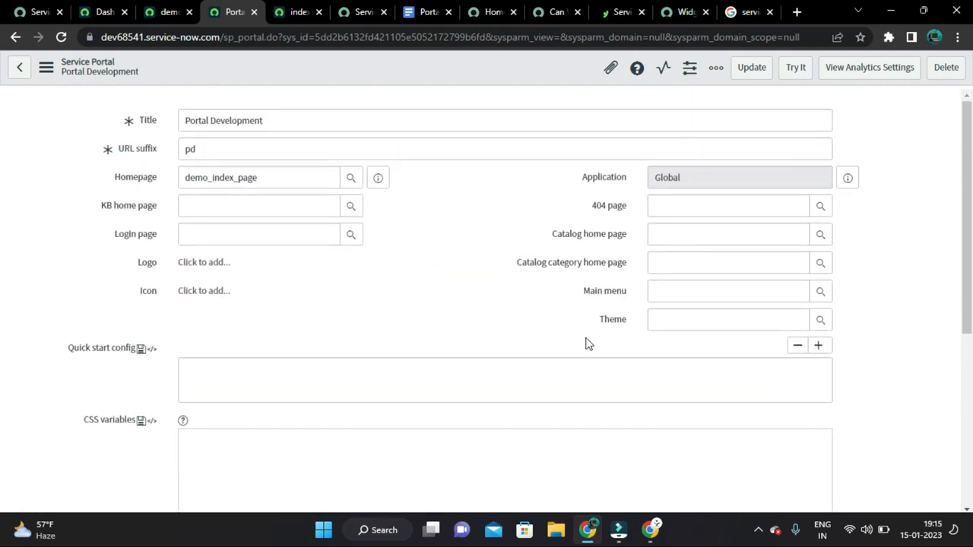
mouse_move(821, 319)
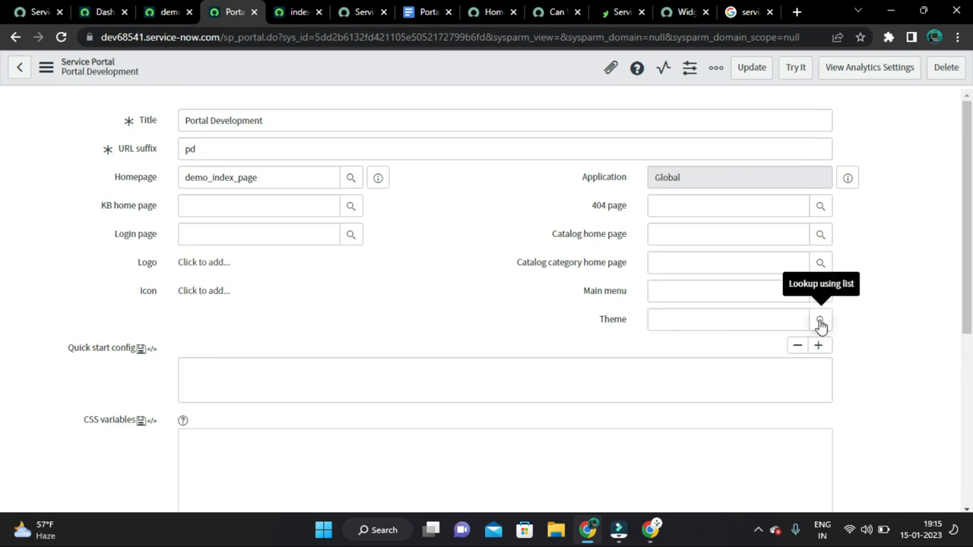
mouse_move(820, 295)
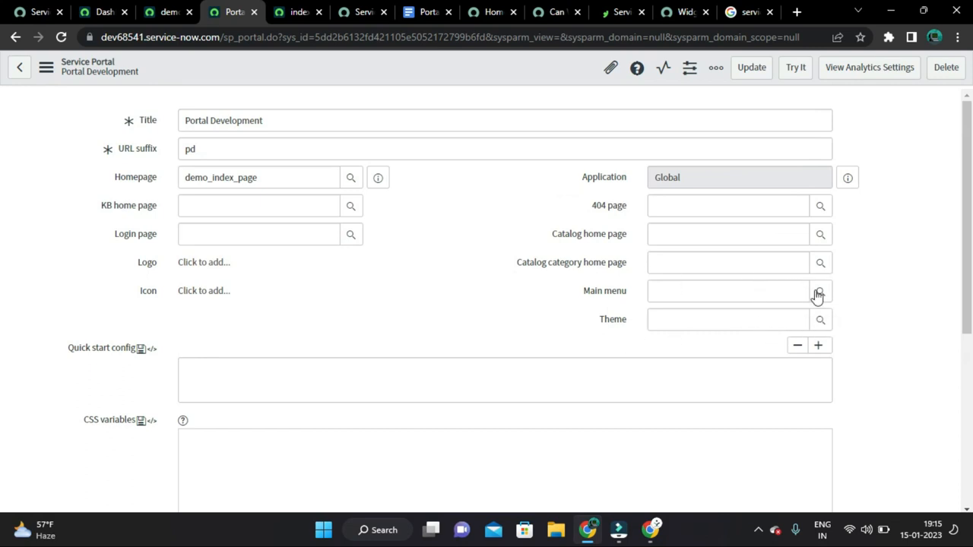
click(820, 292)
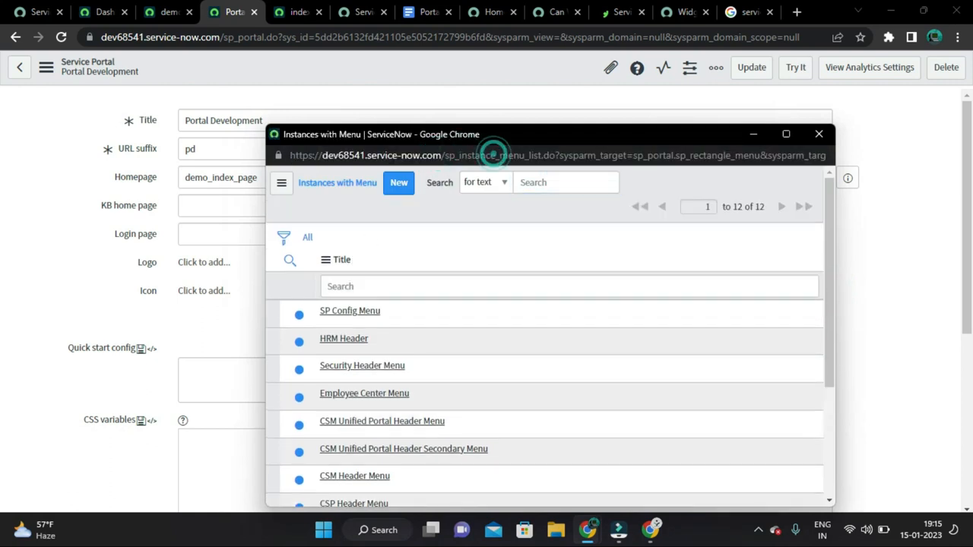
click(818, 134)
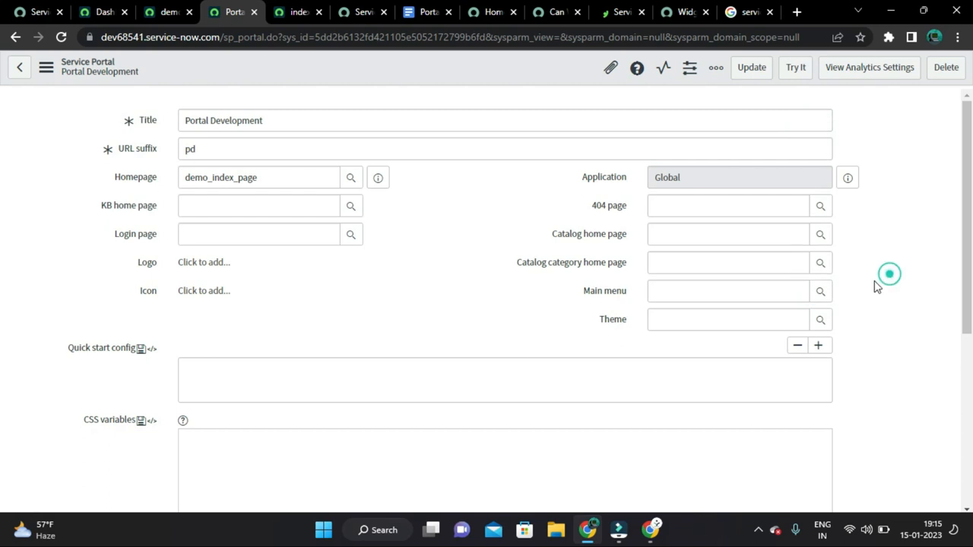
click(821, 292)
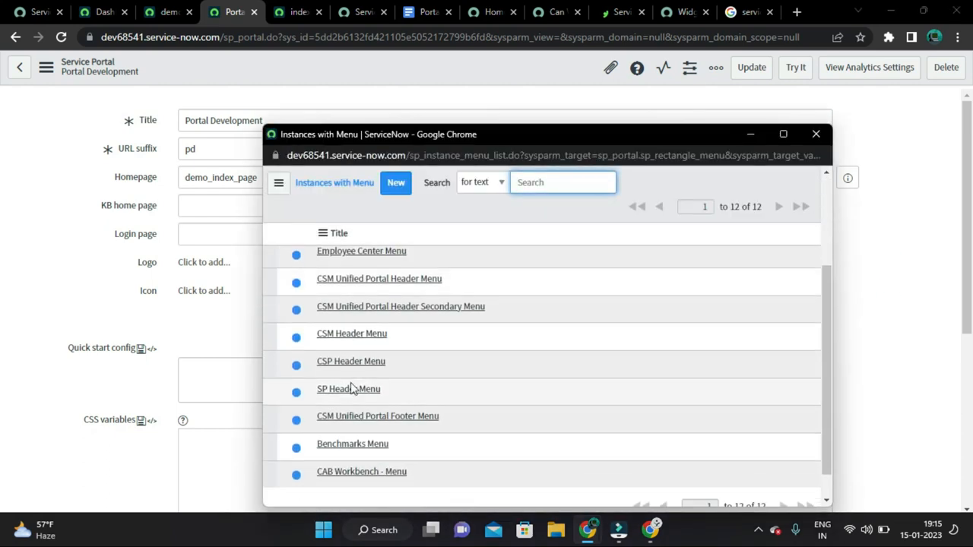
click(349, 389)
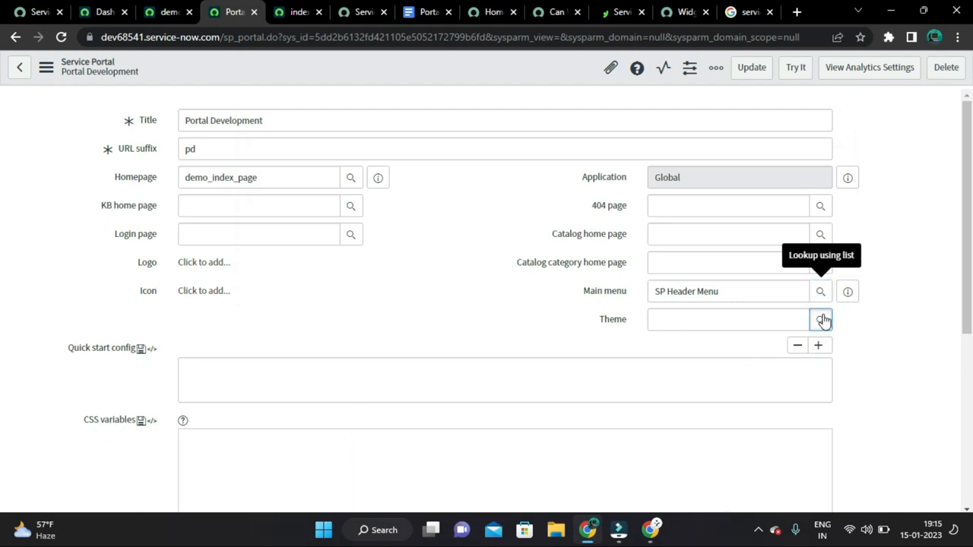
Step: Choose Stock as the portal's theme
click(821, 319)
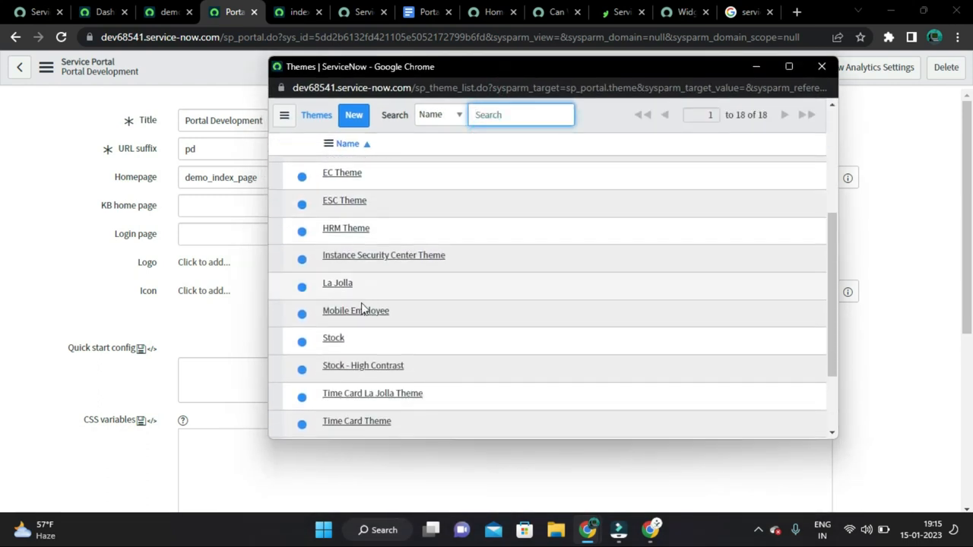
click(333, 337)
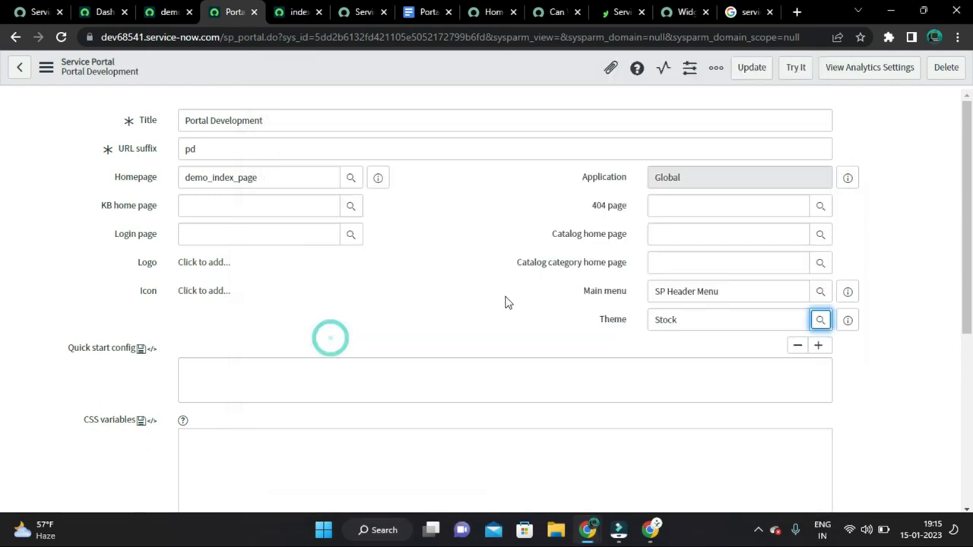
click(822, 319)
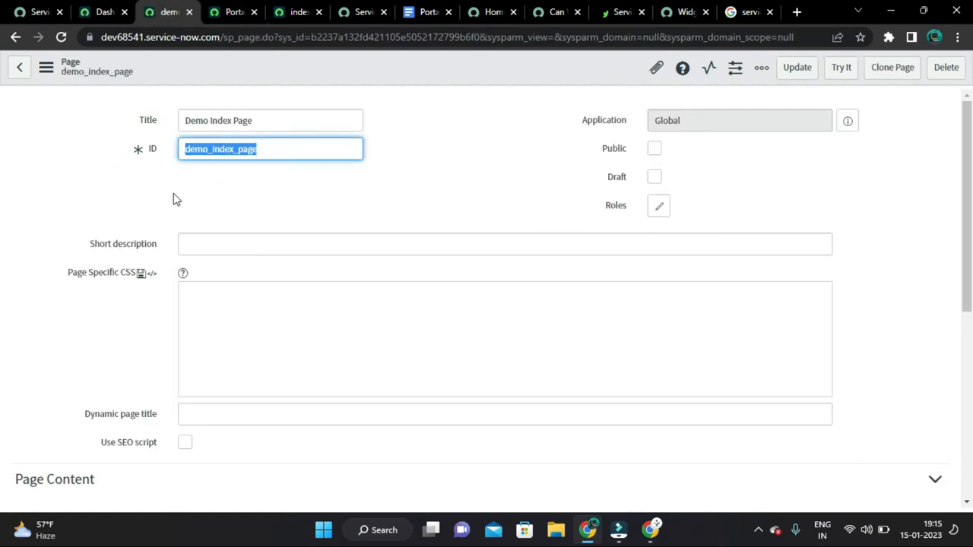
Step: Load the new portal at its /pd address, then return to the Portal Development notes
click(234, 12)
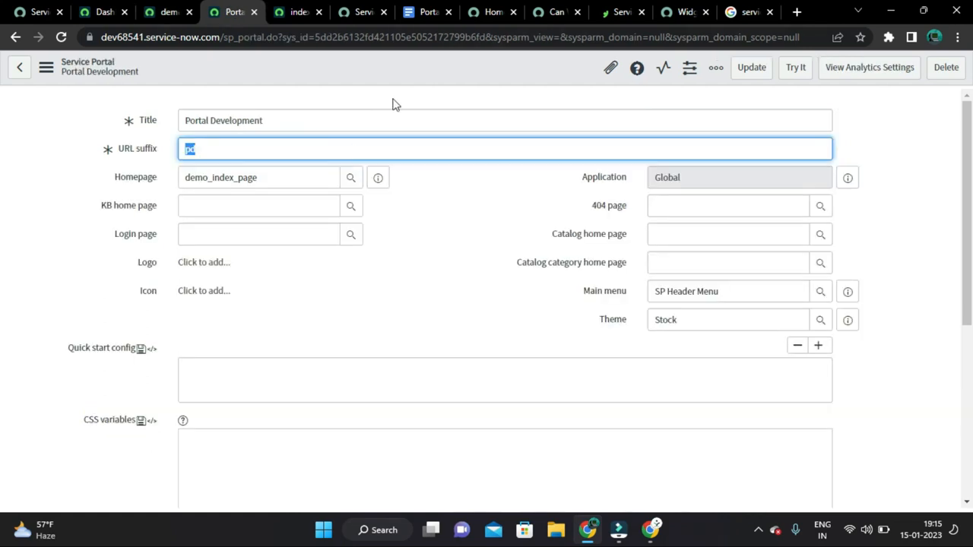
mouse_move(368, 6)
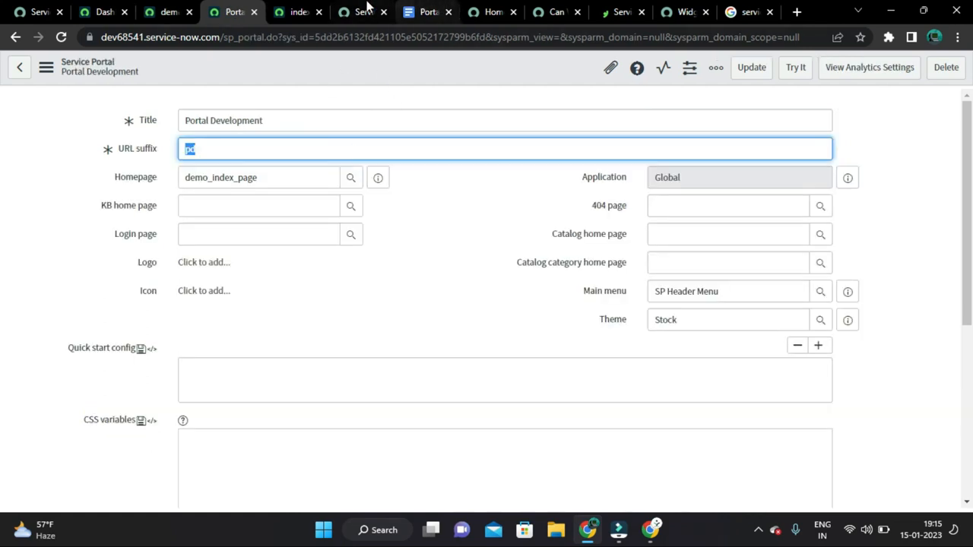
click(362, 12)
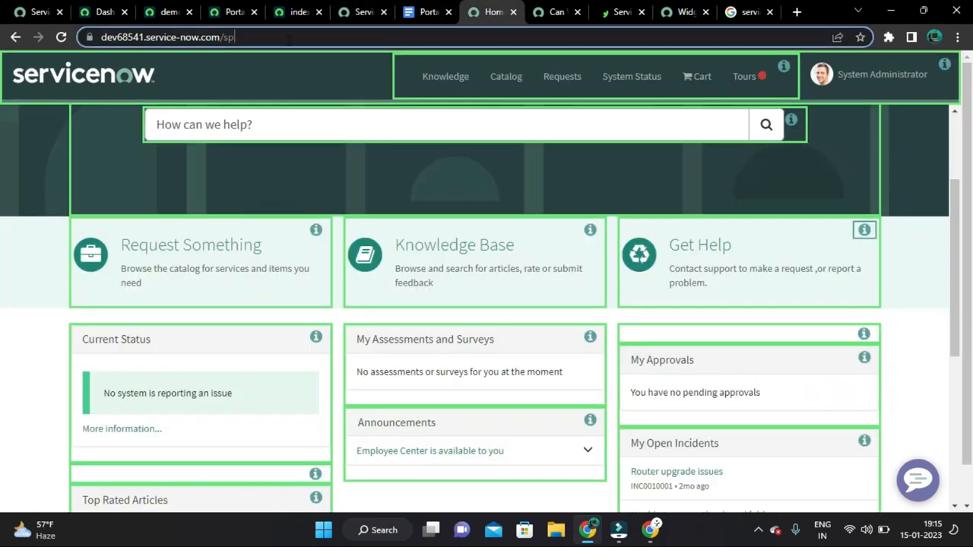
text(/pd)
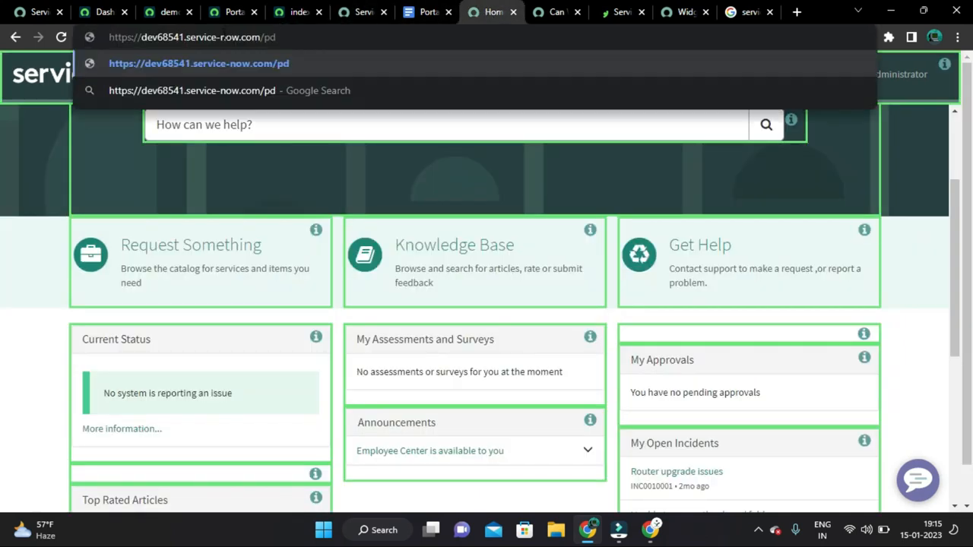
key(Return)
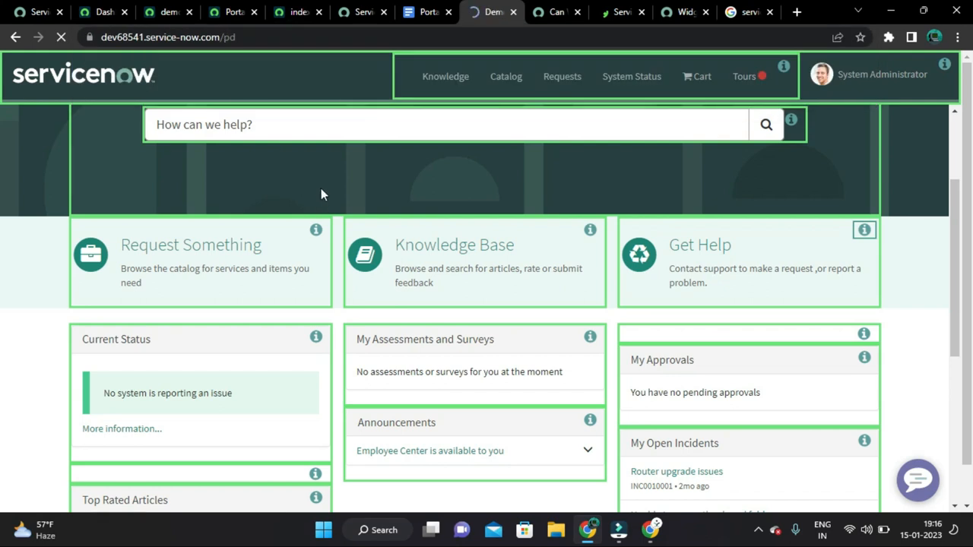
click(231, 12)
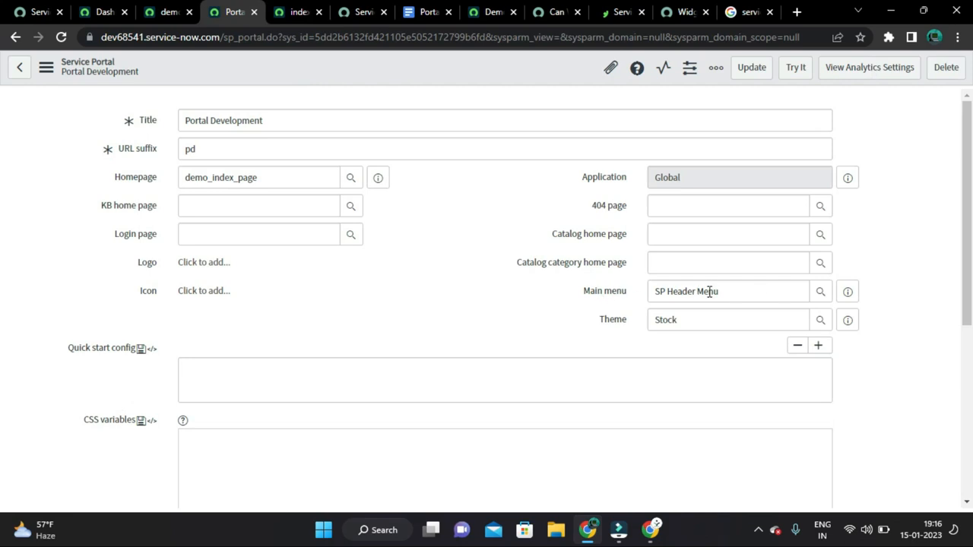
mouse_move(453, 254)
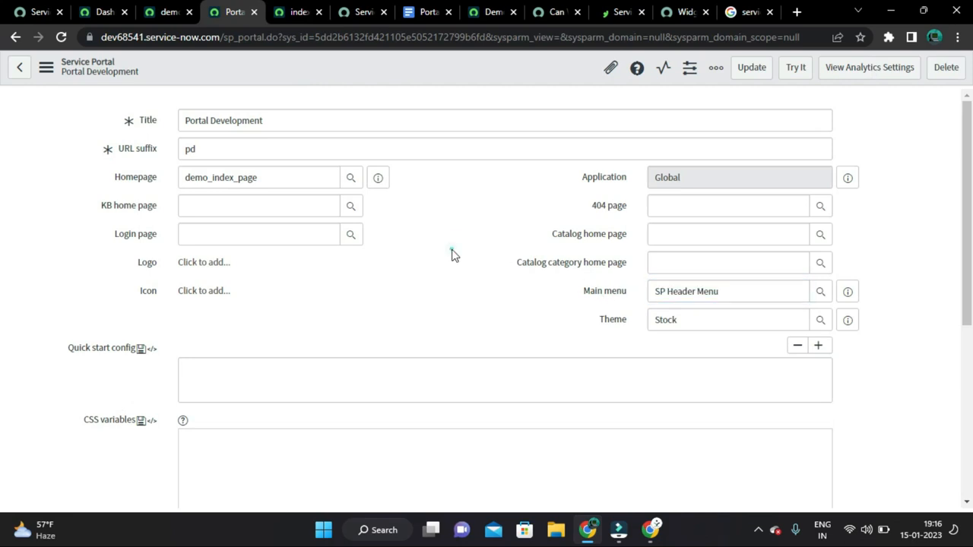
click(362, 12)
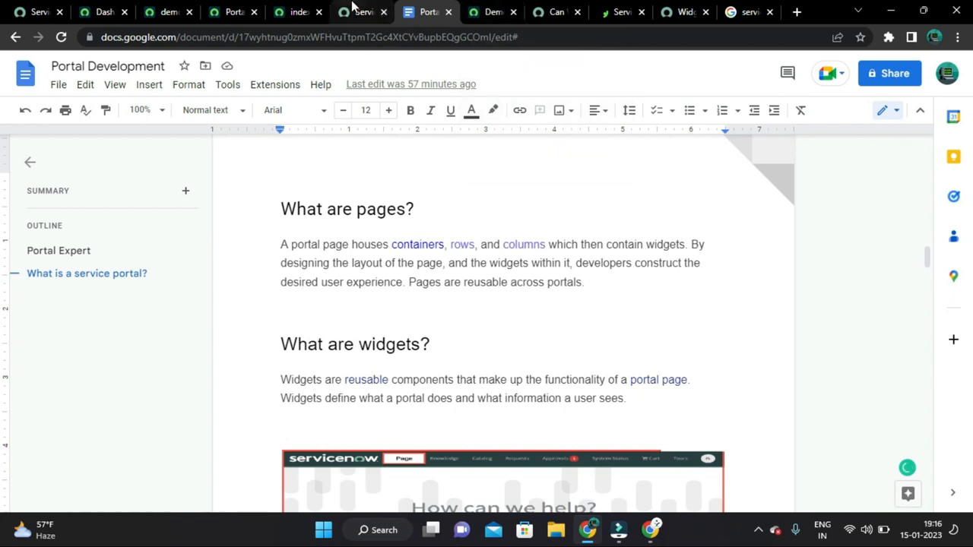
Step: Review the notes section on pages and widgets in the Google Doc
click(362, 12)
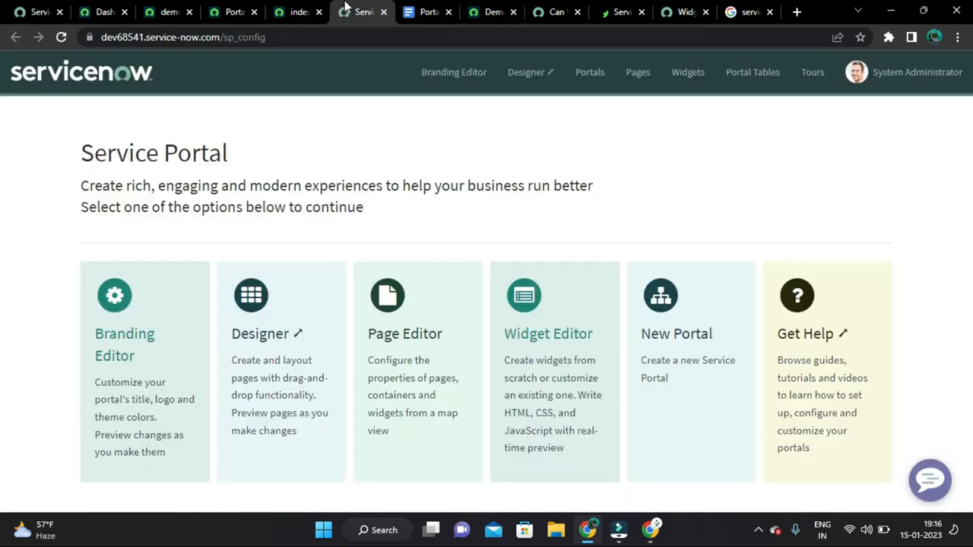
click(427, 13)
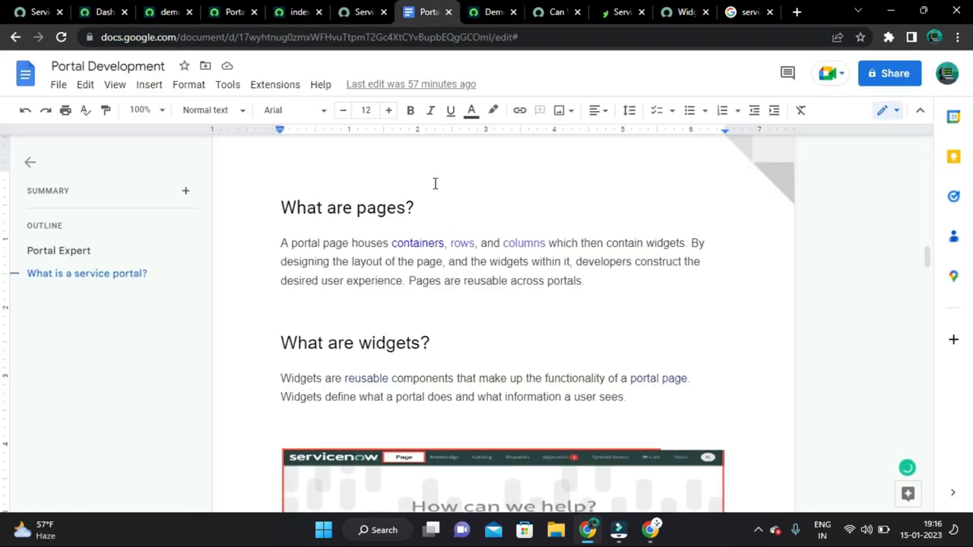
scroll(down, 3)
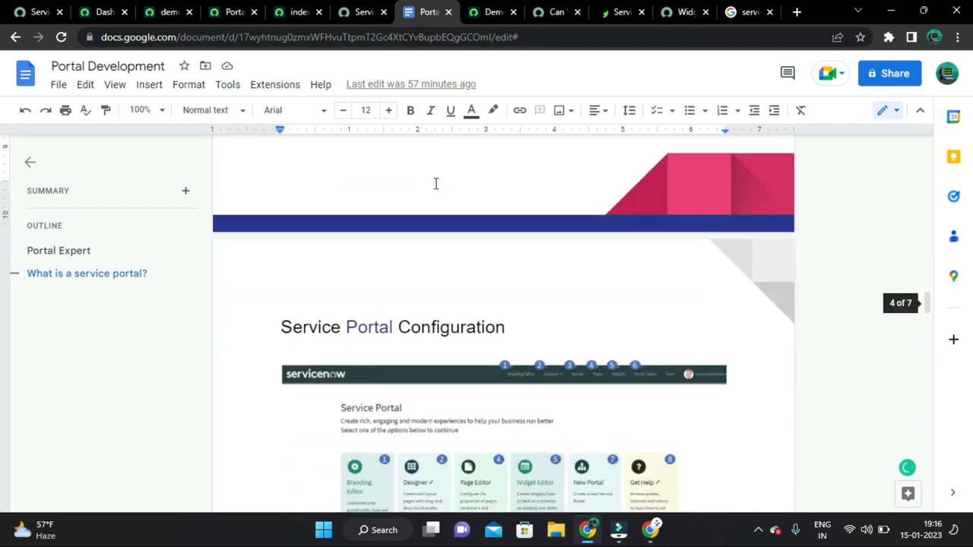
scroll(down, 3)
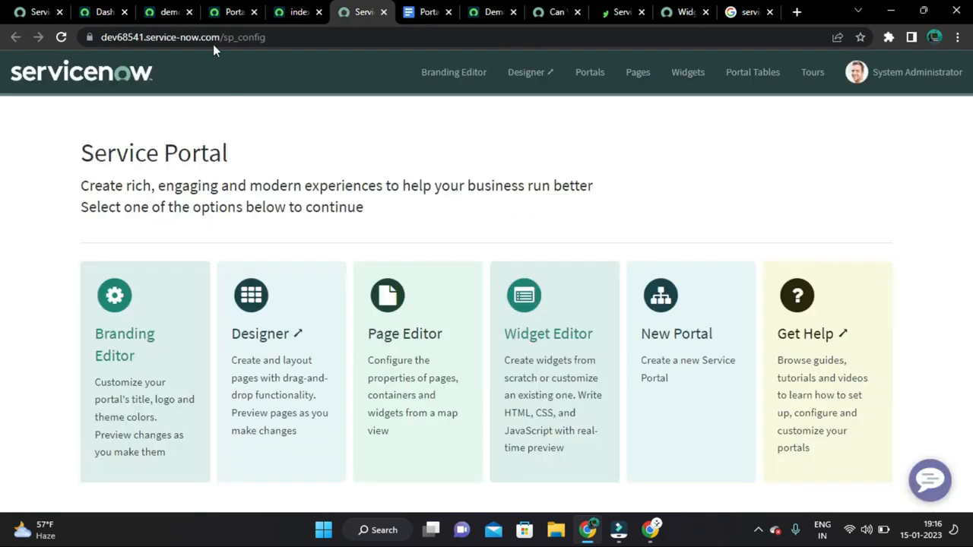
Step: Navigate to the Service Portal Configuration home via the navigator search 'Service Portals'
click(103, 12)
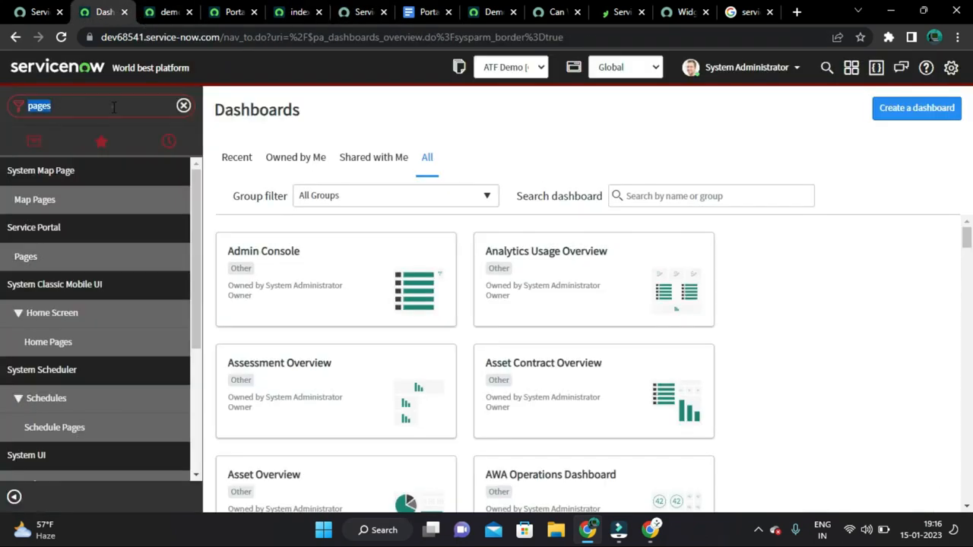
text(Service P)
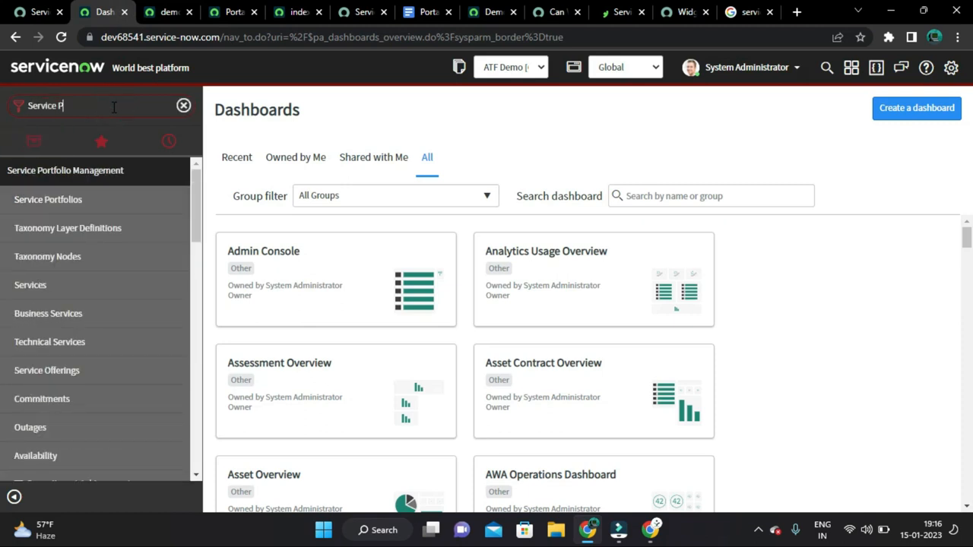
text(ortals)
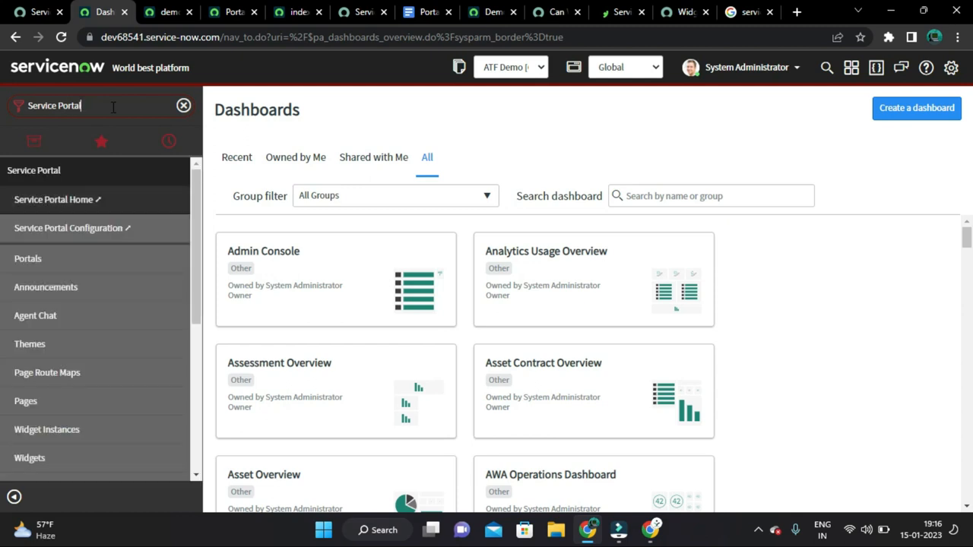
mouse_move(68, 228)
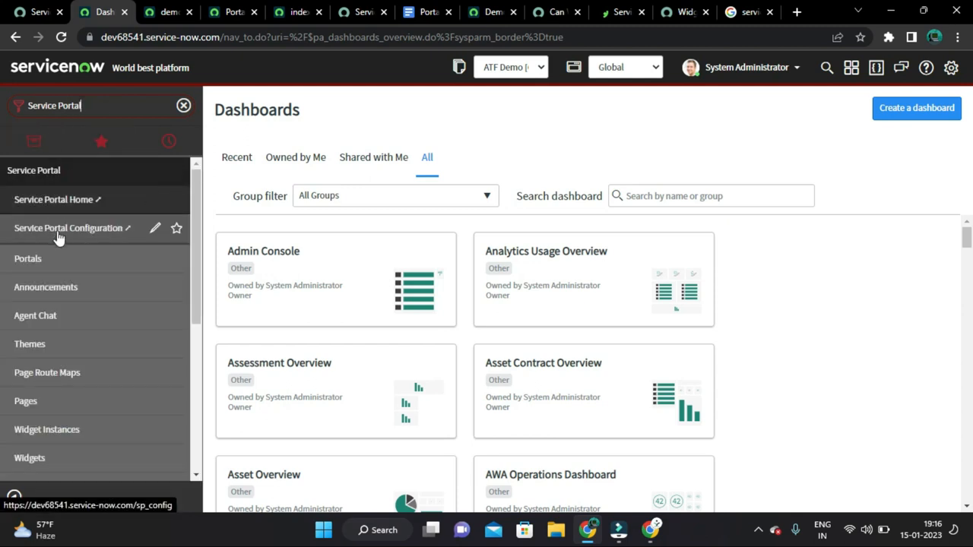
mouse_move(104, 231)
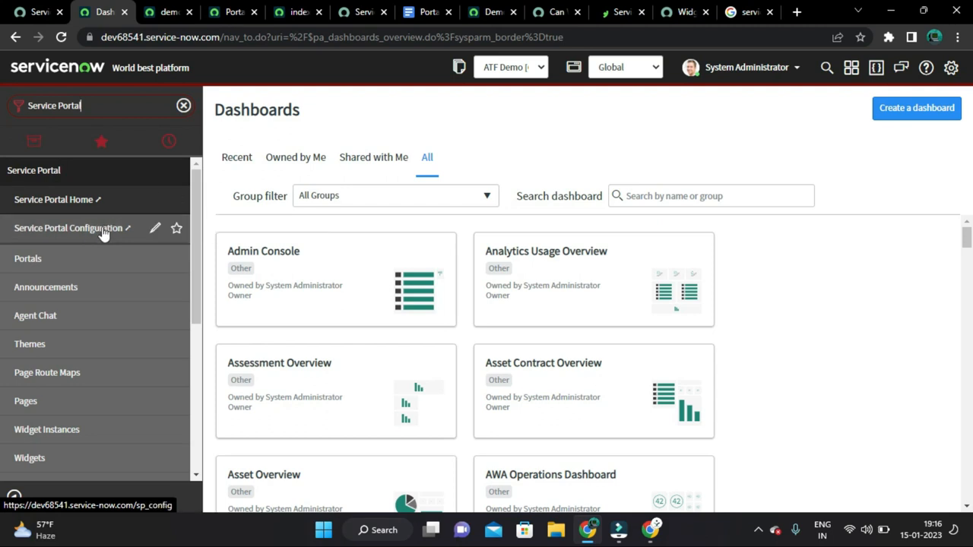
click(68, 228)
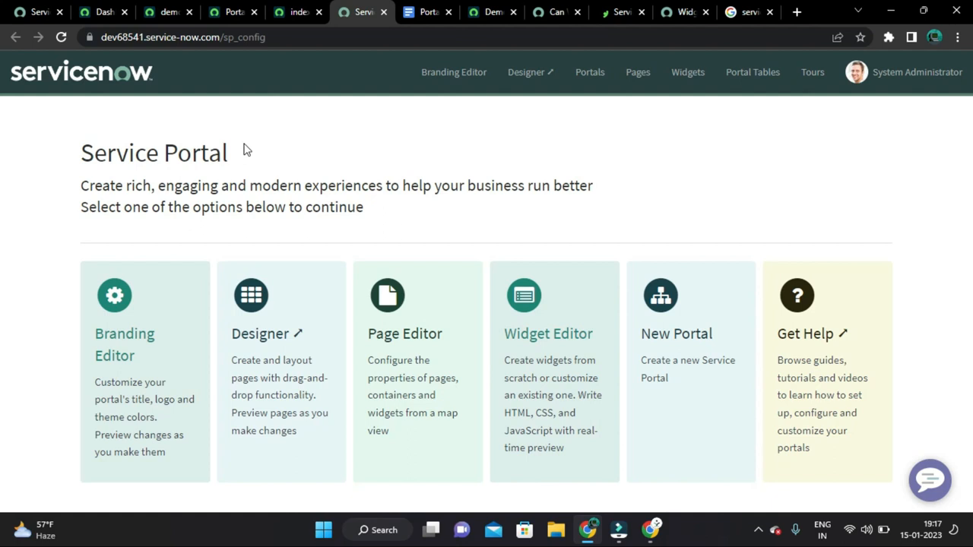
mouse_move(67, 347)
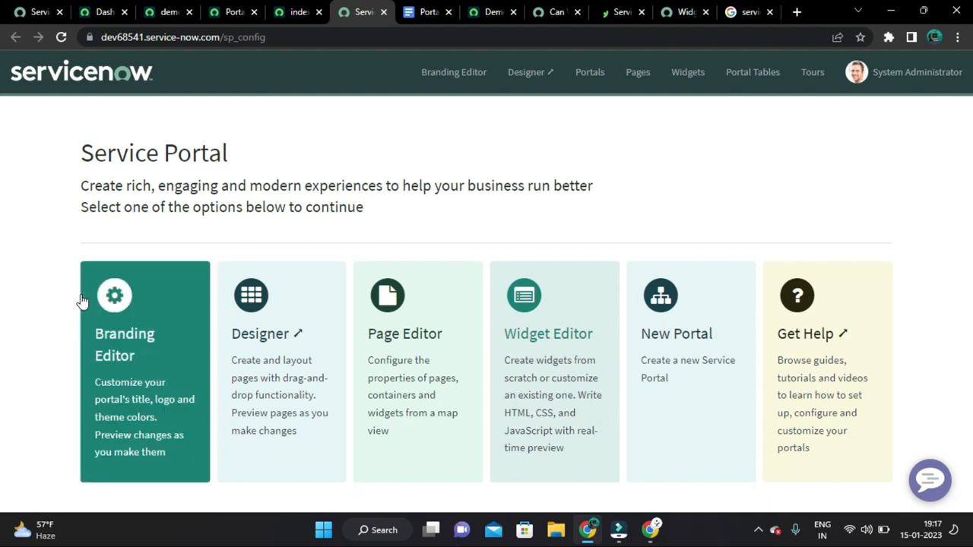
mouse_move(93, 228)
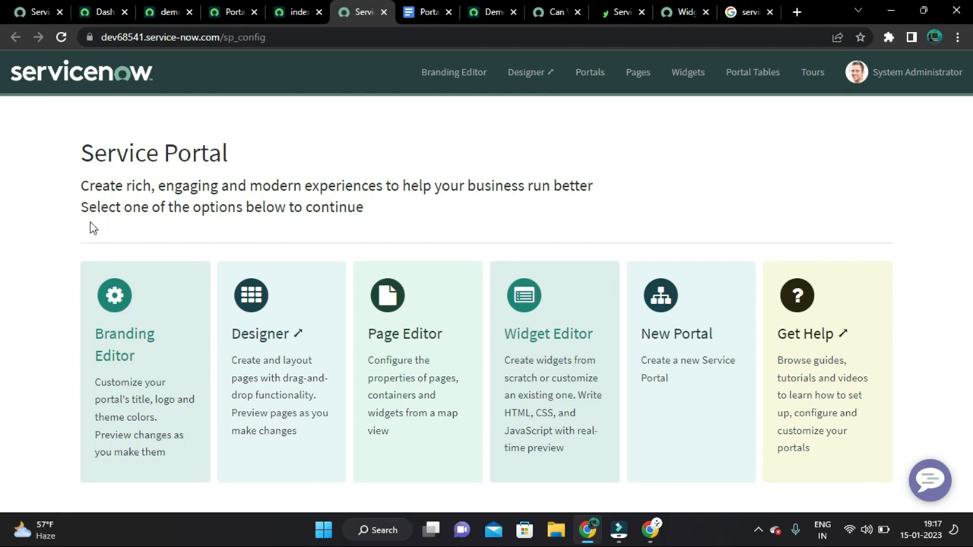
mouse_move(540, 318)
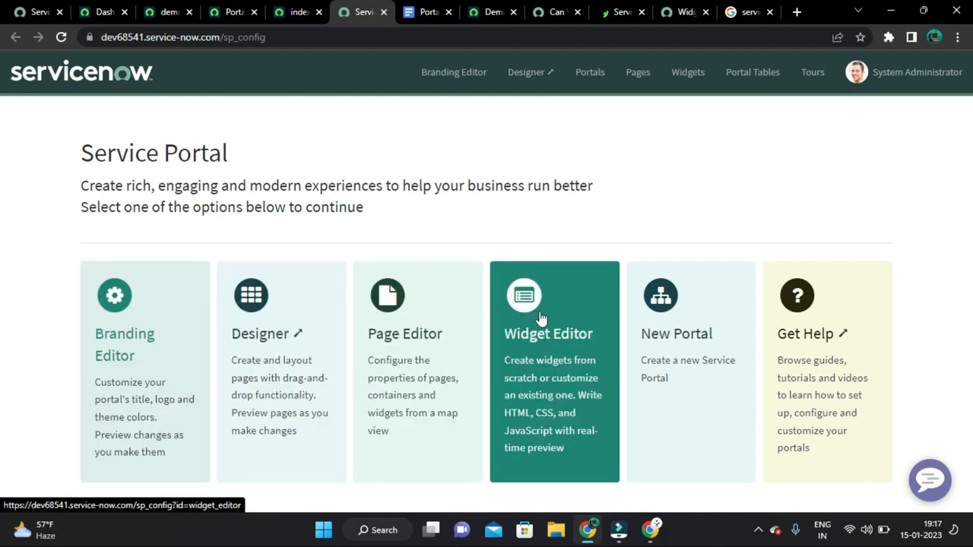
mouse_move(259, 347)
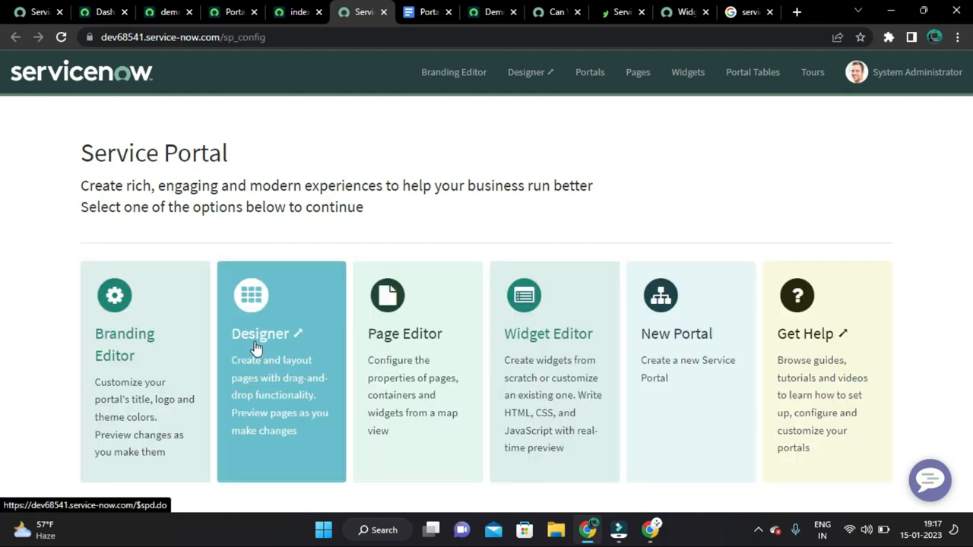
mouse_move(599, 157)
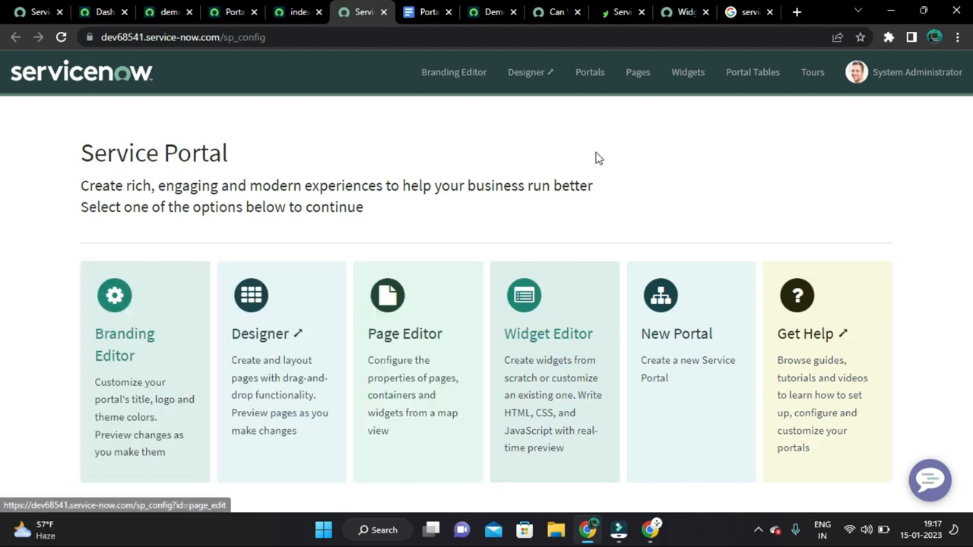
mouse_move(39, 277)
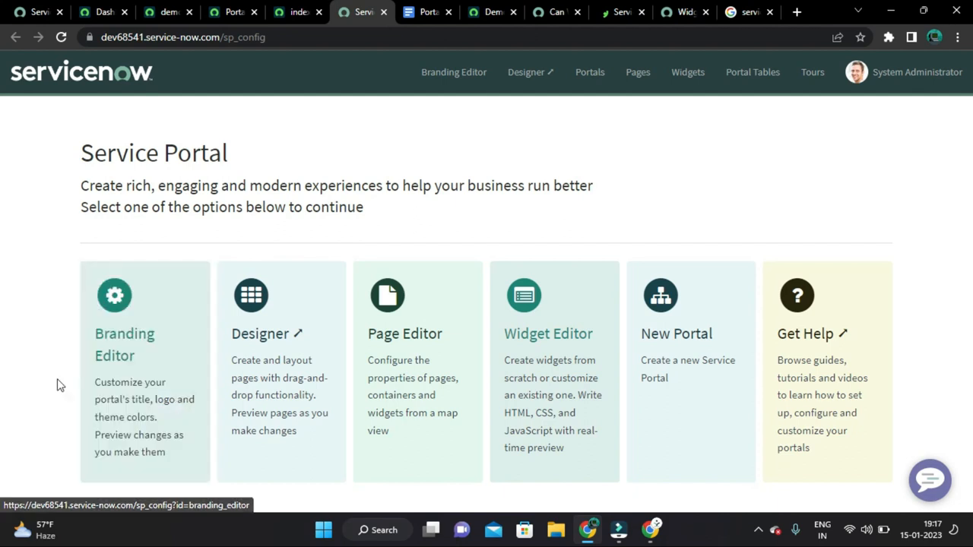
mouse_move(197, 454)
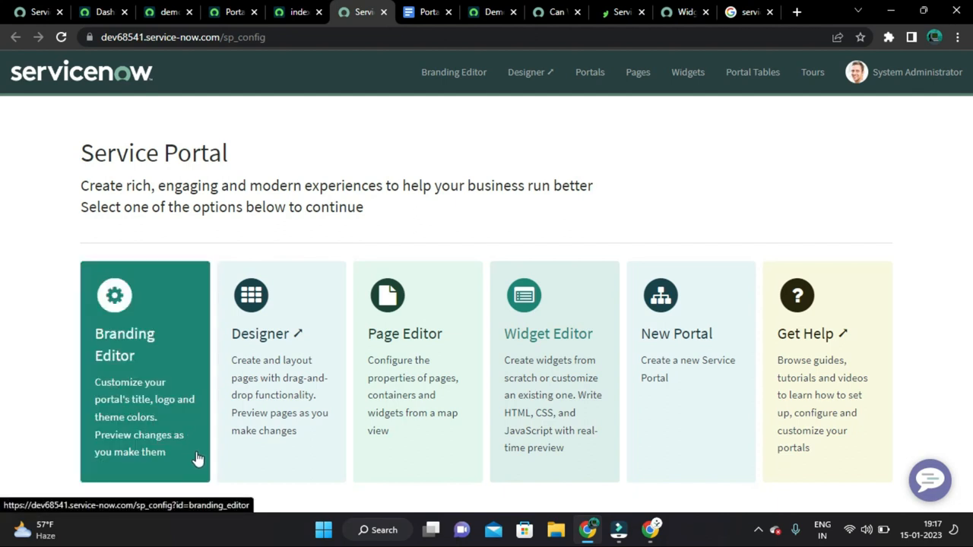
mouse_move(181, 329)
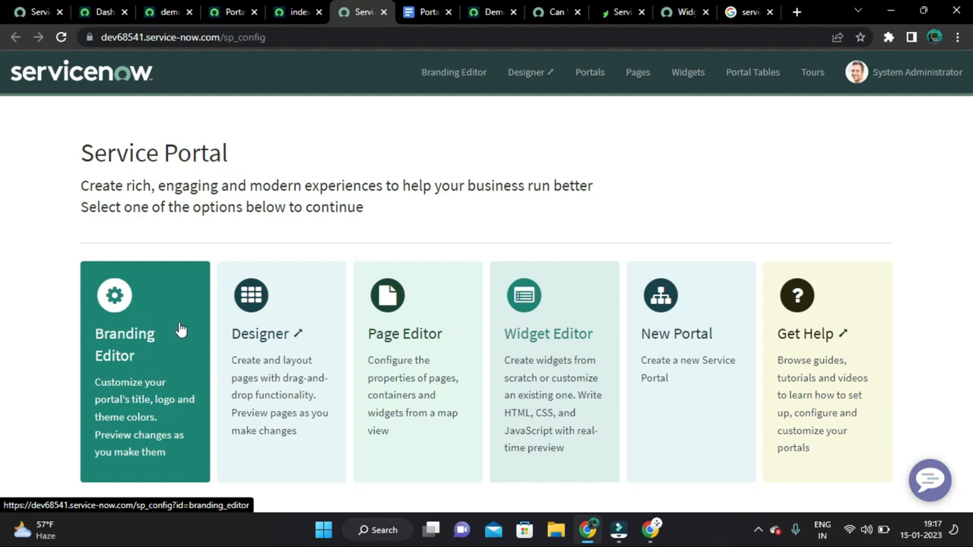
mouse_move(281, 357)
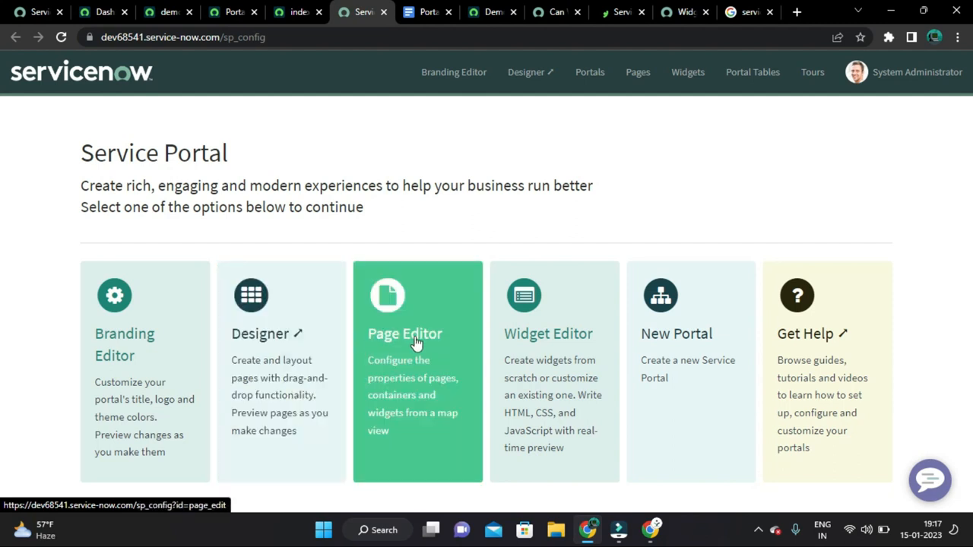
mouse_move(140, 338)
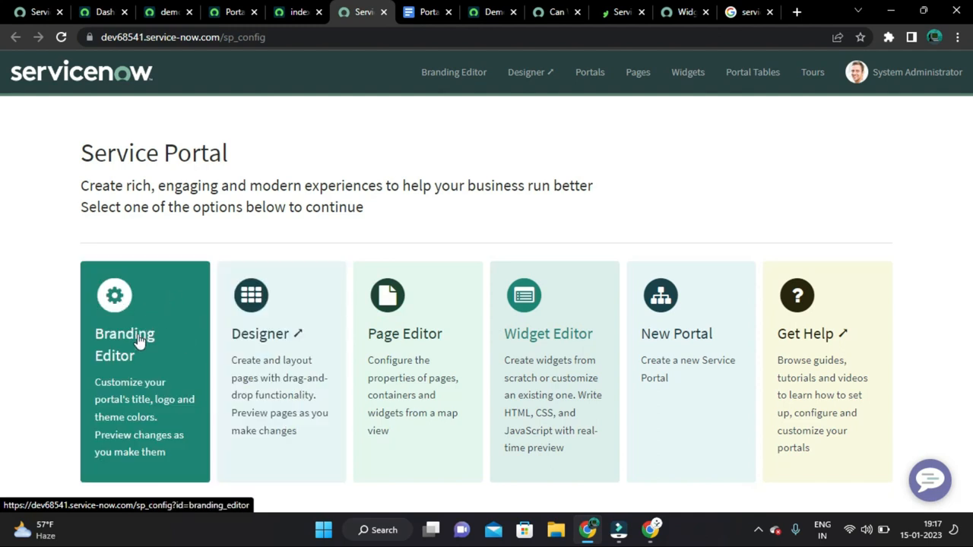
Step: Launch the Branding Editor and start searching the portal picker
click(124, 344)
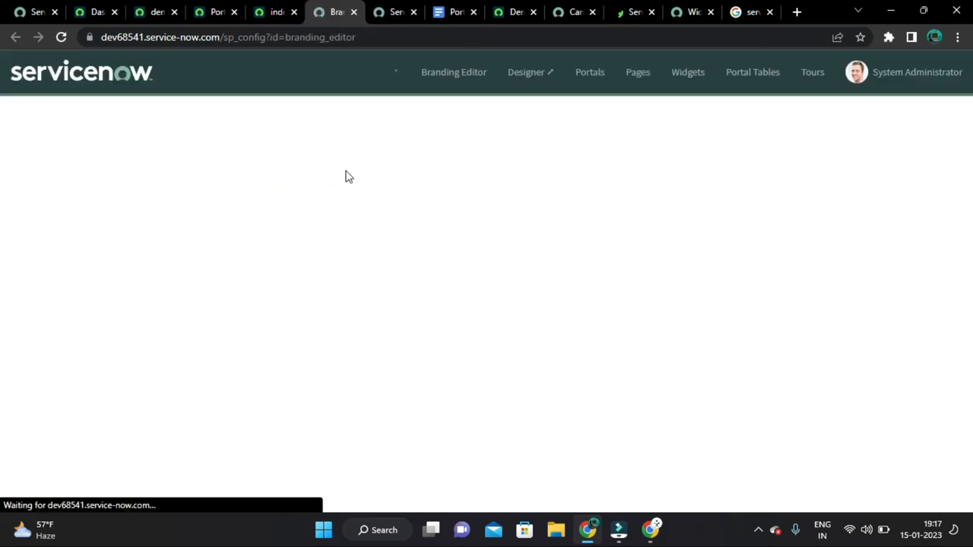
click(395, 13)
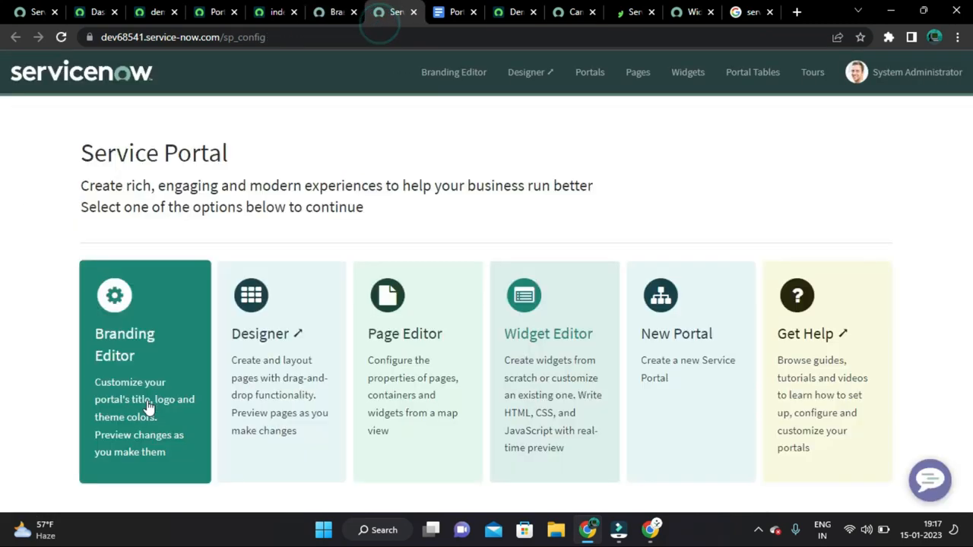
mouse_move(145, 436)
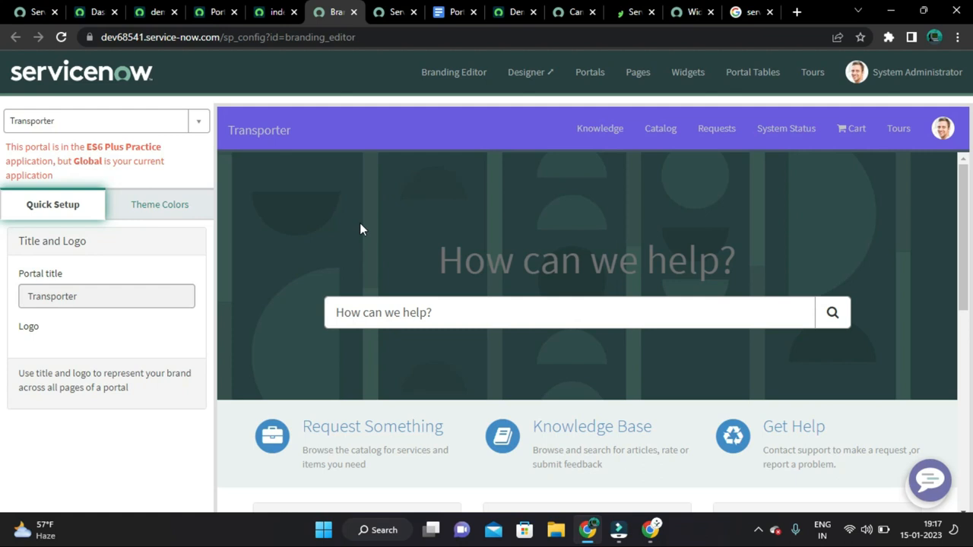
click(198, 122)
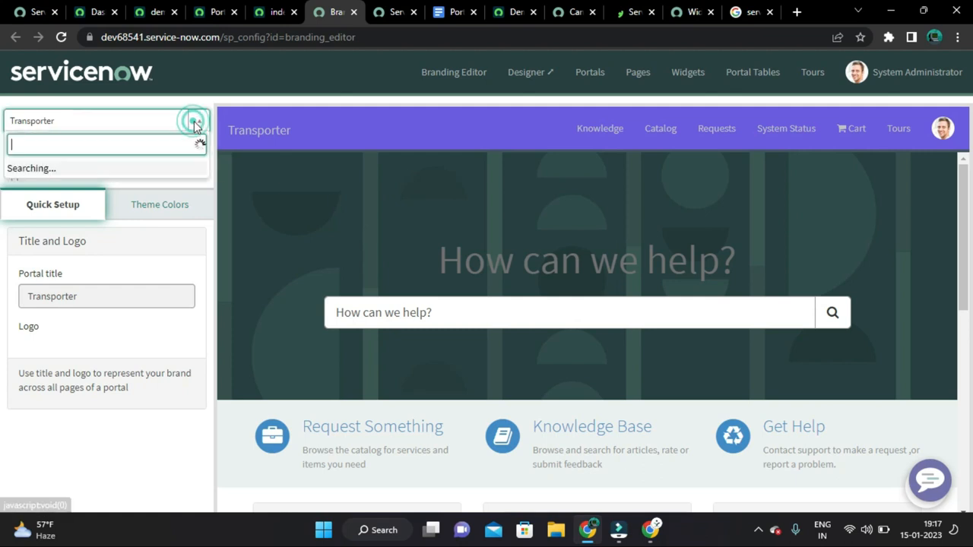
click(394, 12)
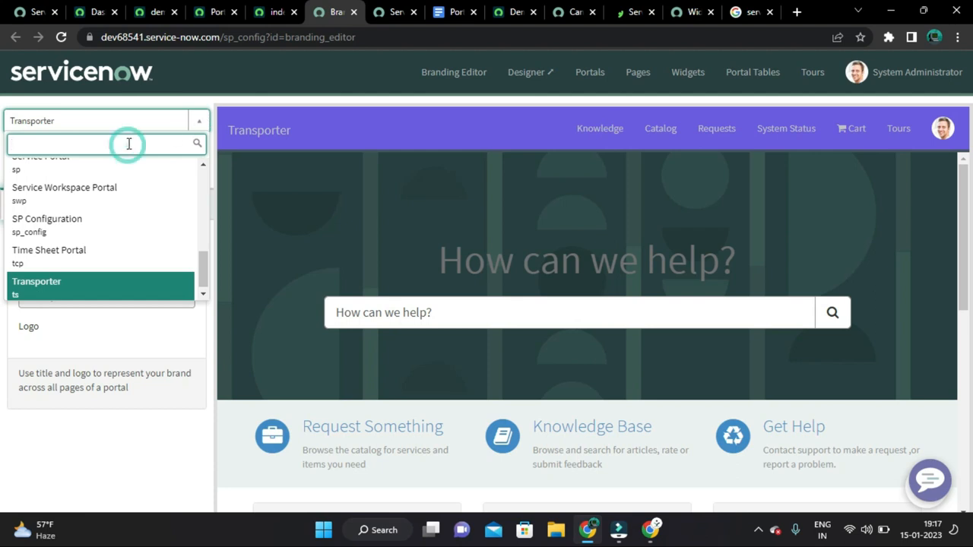
Step: Search for 'Service Port' and select the Portal Development portal
text(Serv)
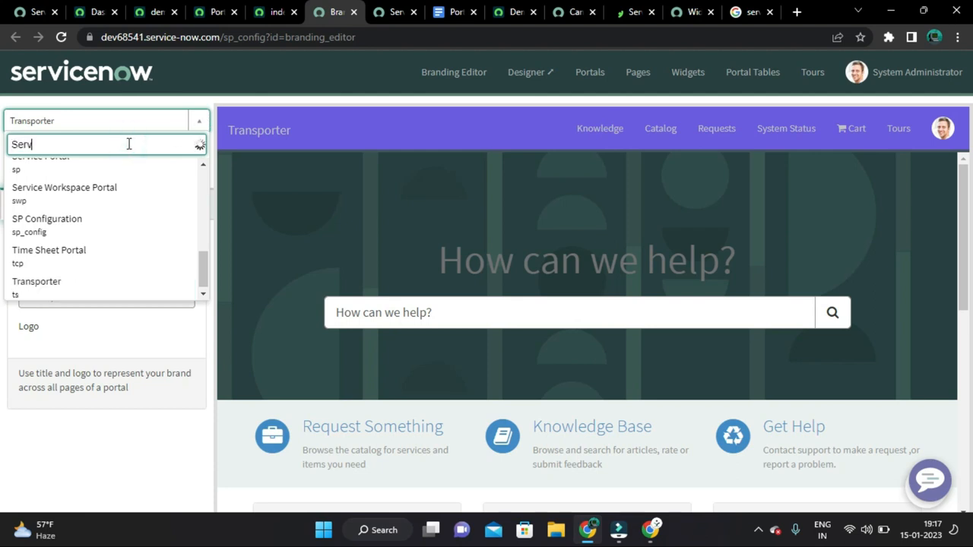
text(ice)
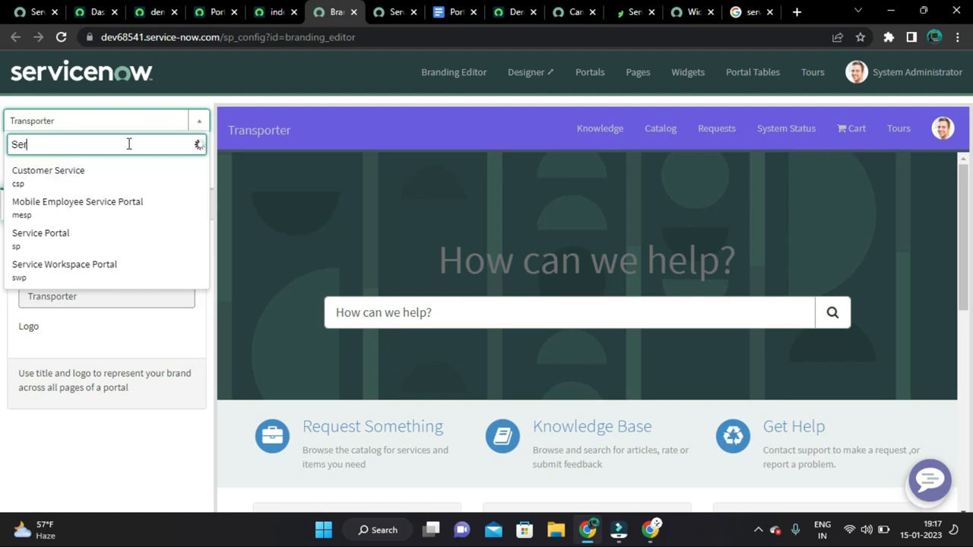
text(Portal Develo)
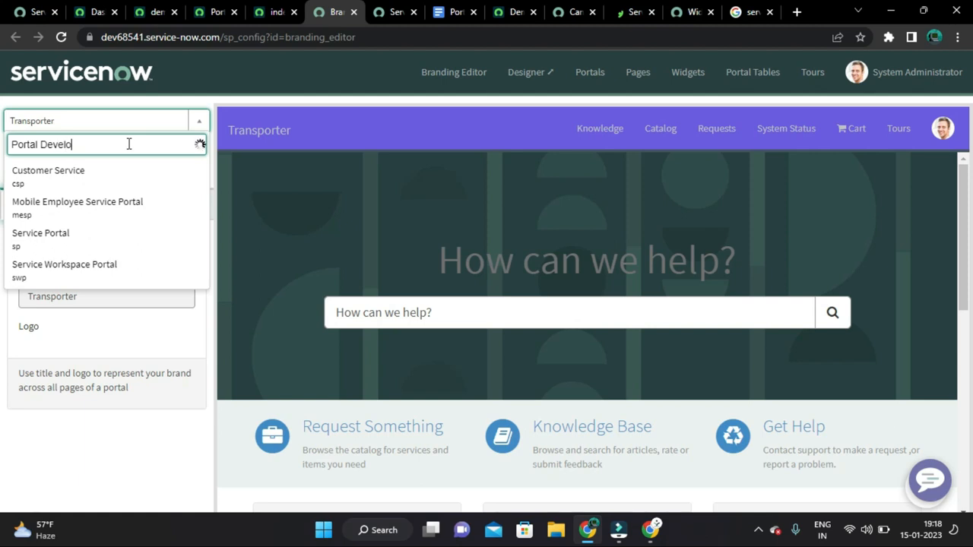
text(pment)
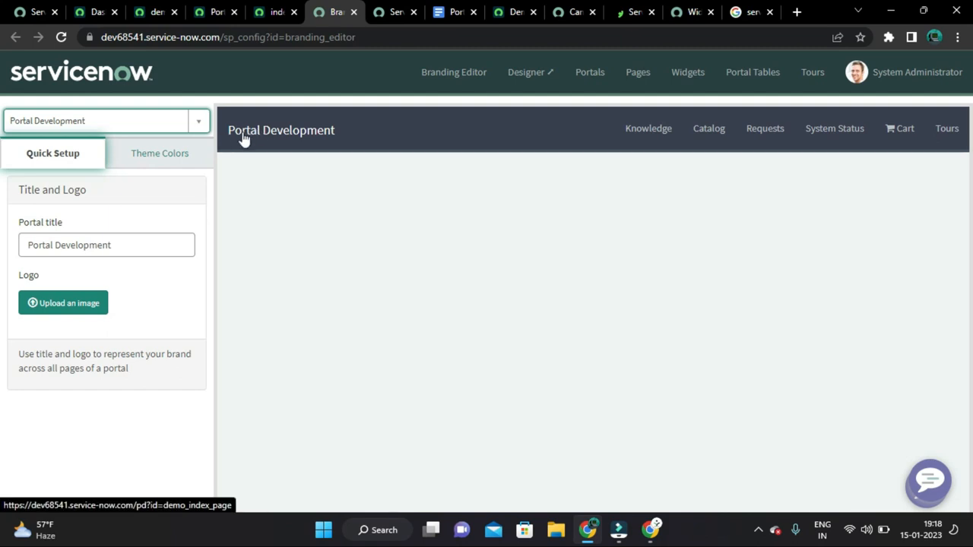
click(394, 12)
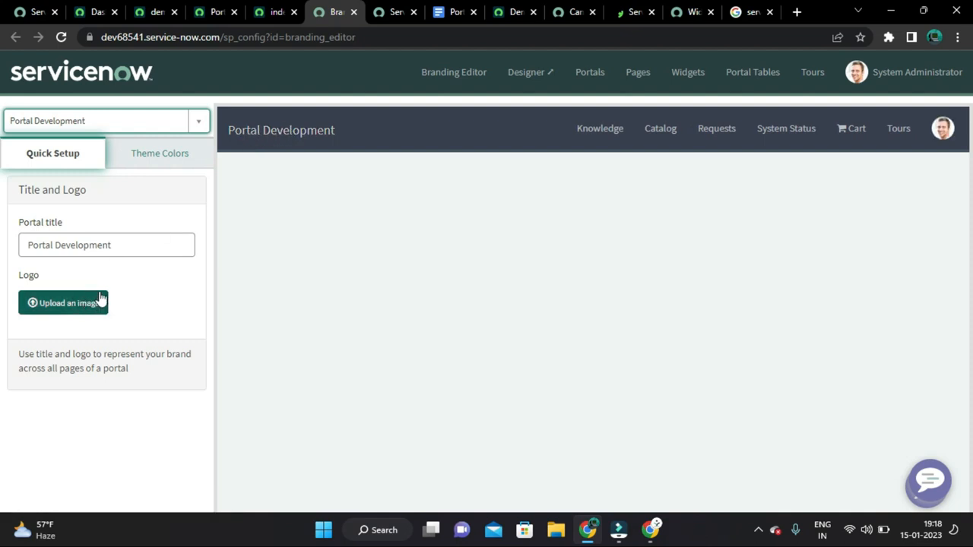
mouse_move(764, 23)
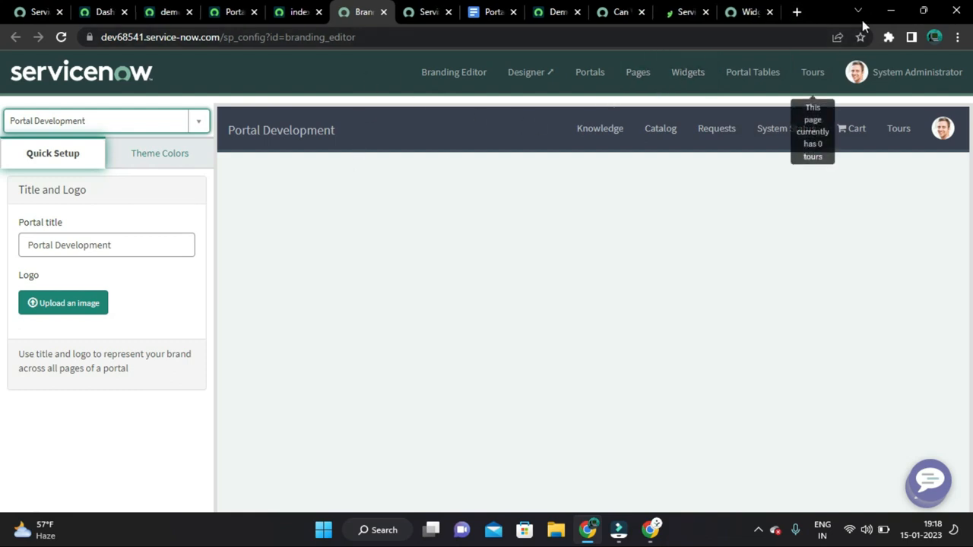
Step: Search Google Images for servicenow icon in a new tab
click(796, 12)
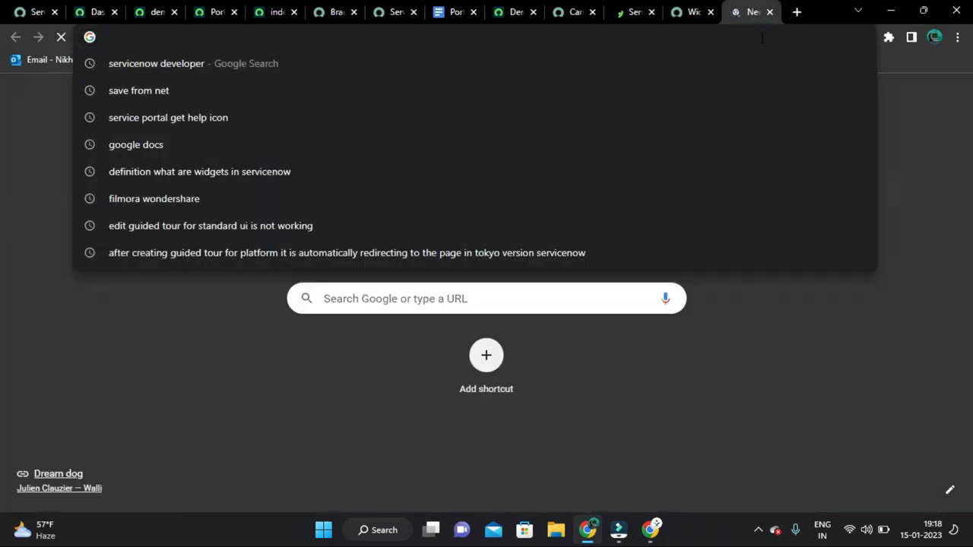
click(167, 117)
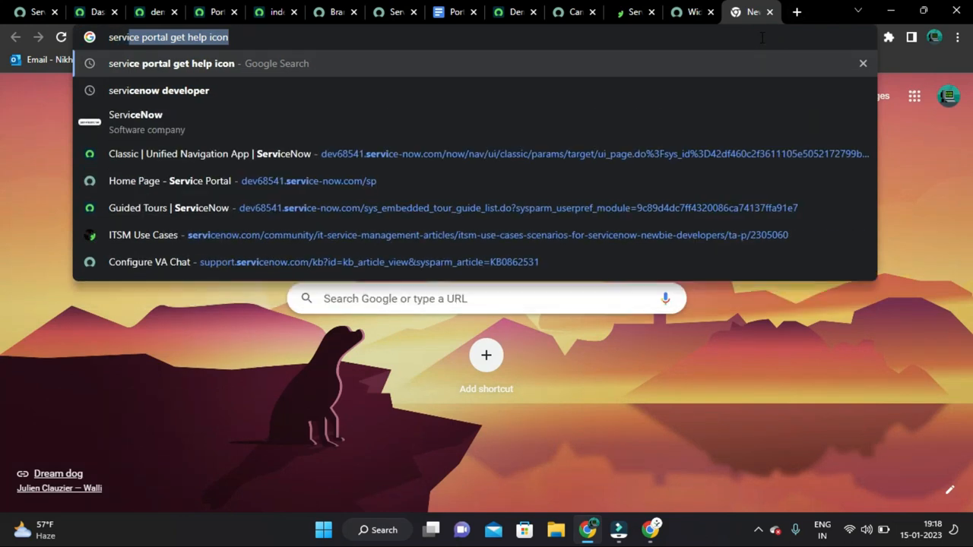
text(servicenow i)
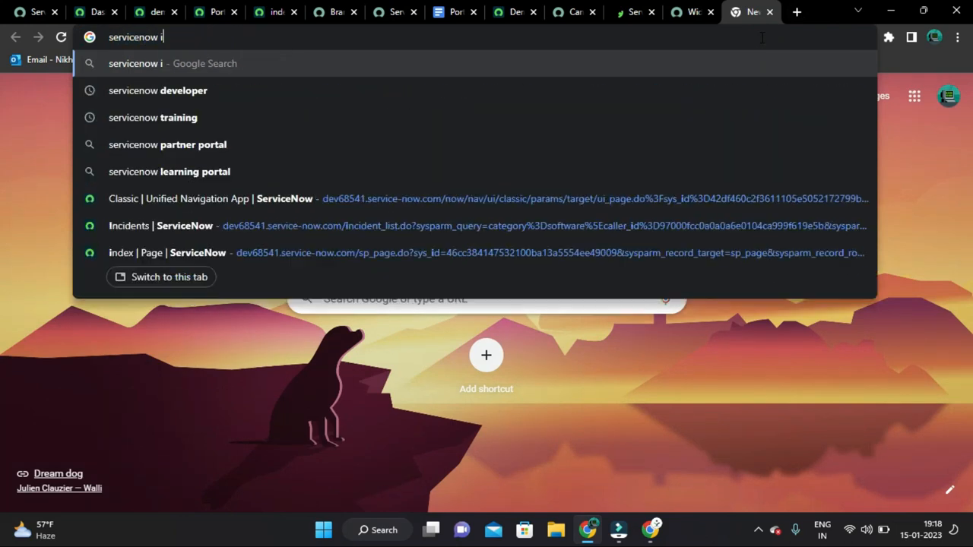
text(amges icon)
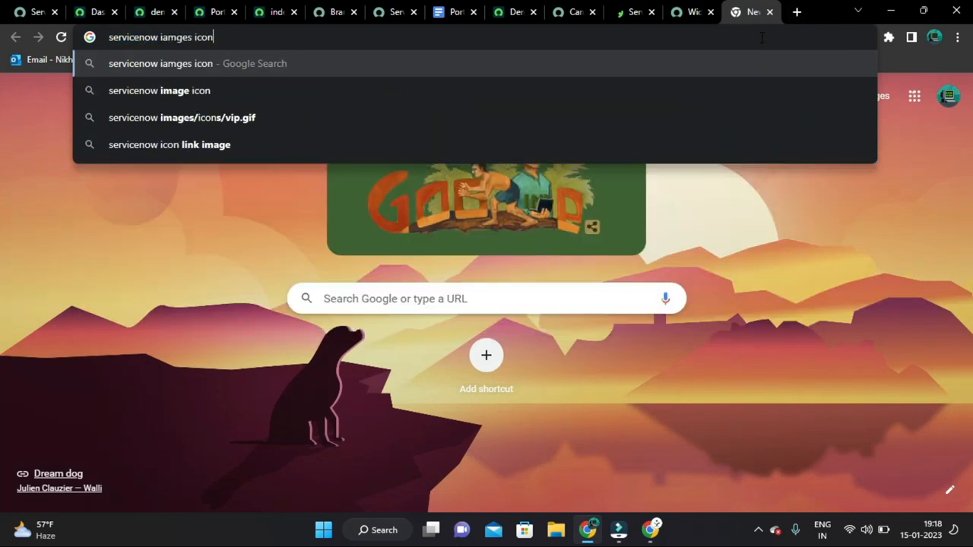
key(Return)
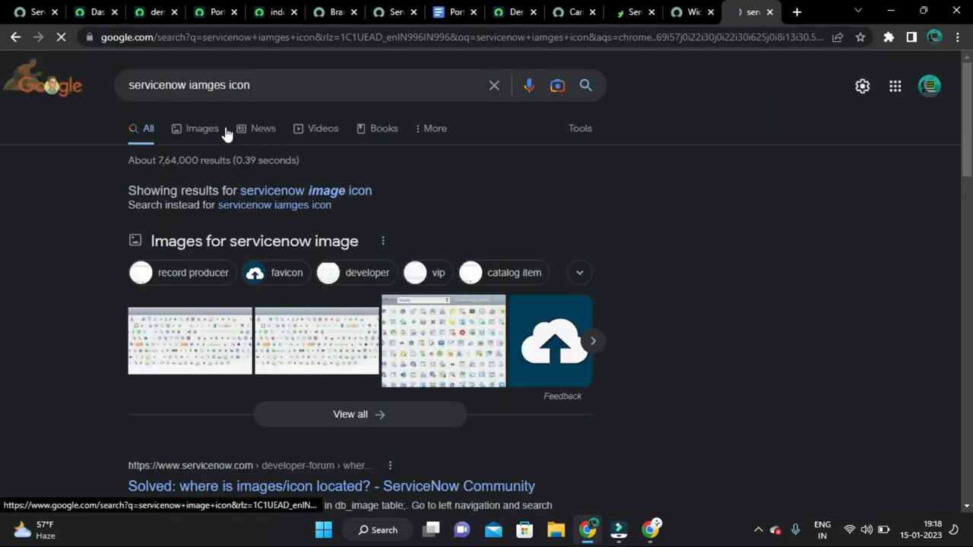
click(203, 128)
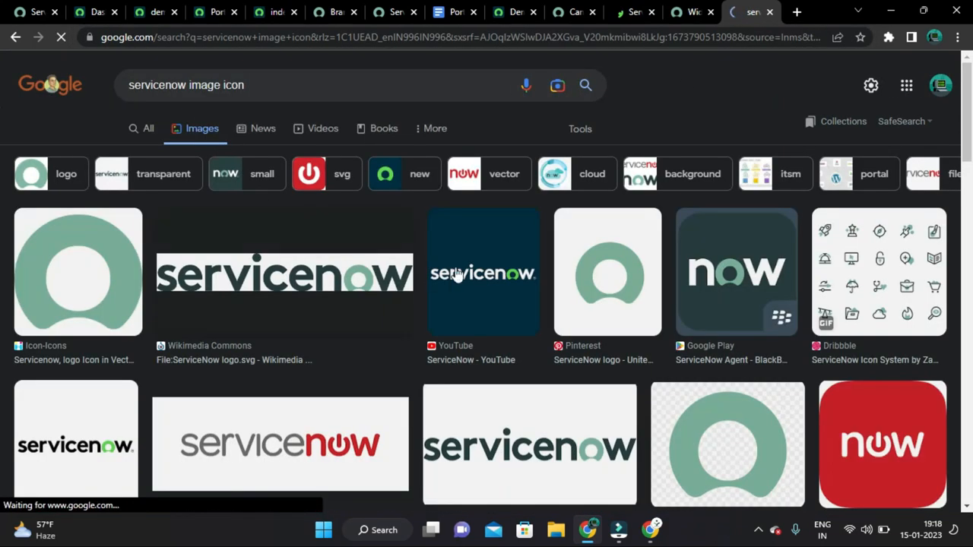
Step: Browse the logo results and preview a green ring logo on dark blue
scroll(down, 3)
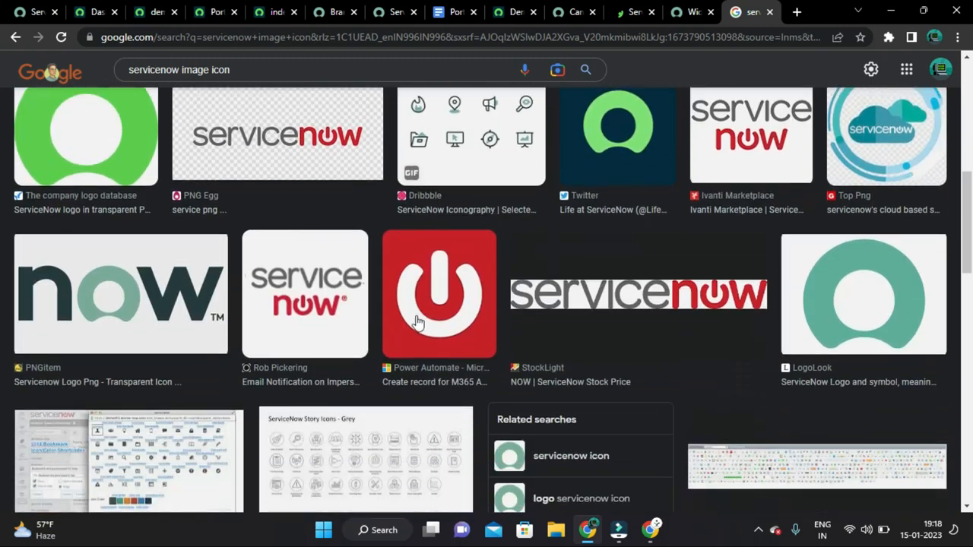
scroll(down, 3)
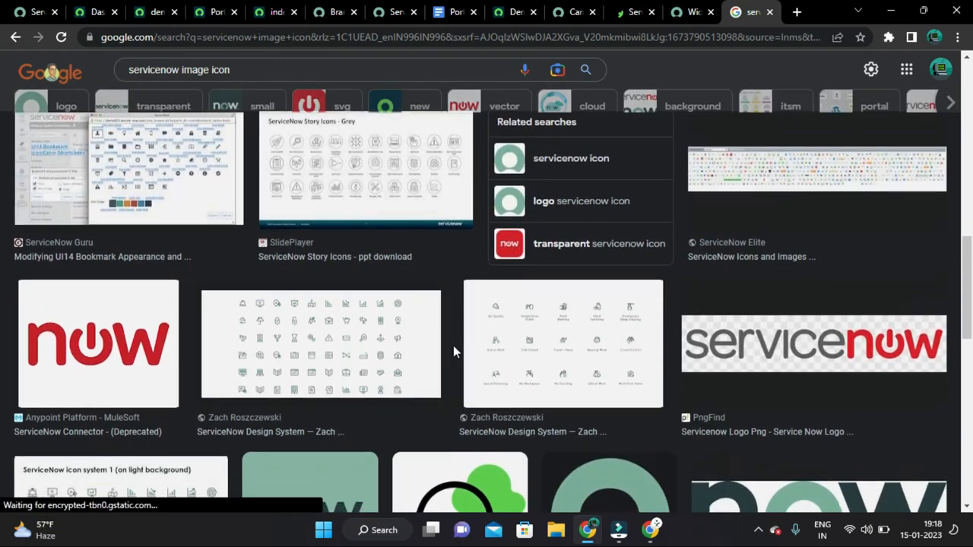
scroll(down, 3)
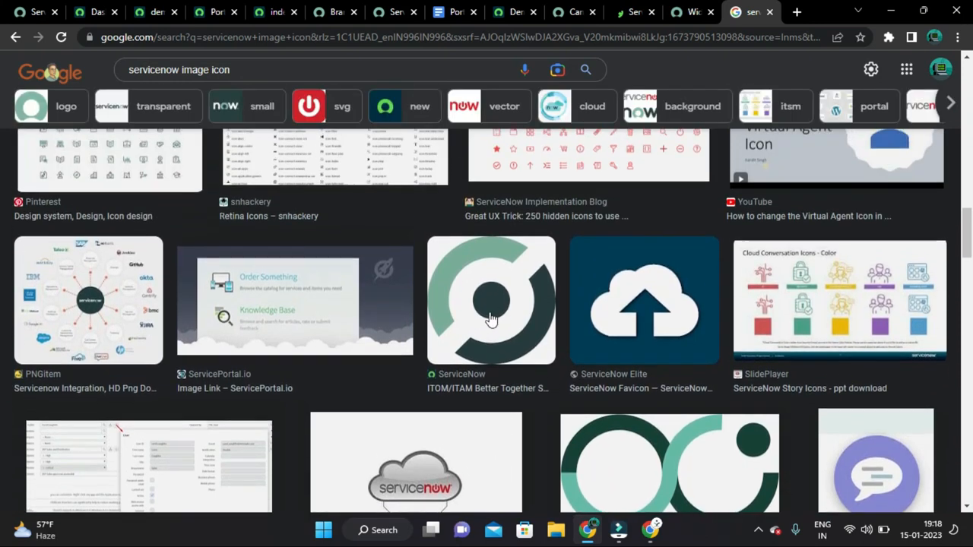
scroll(down, 3)
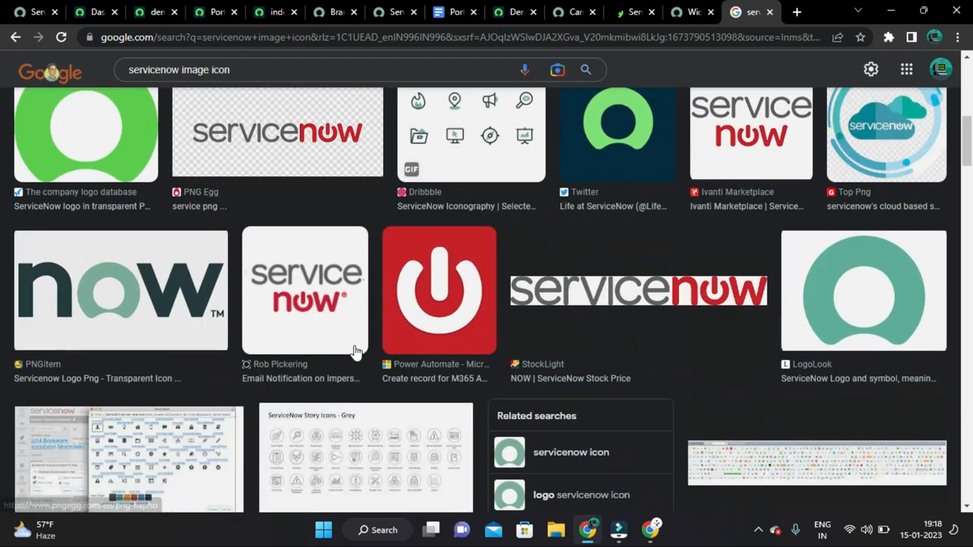
scroll(up, 3)
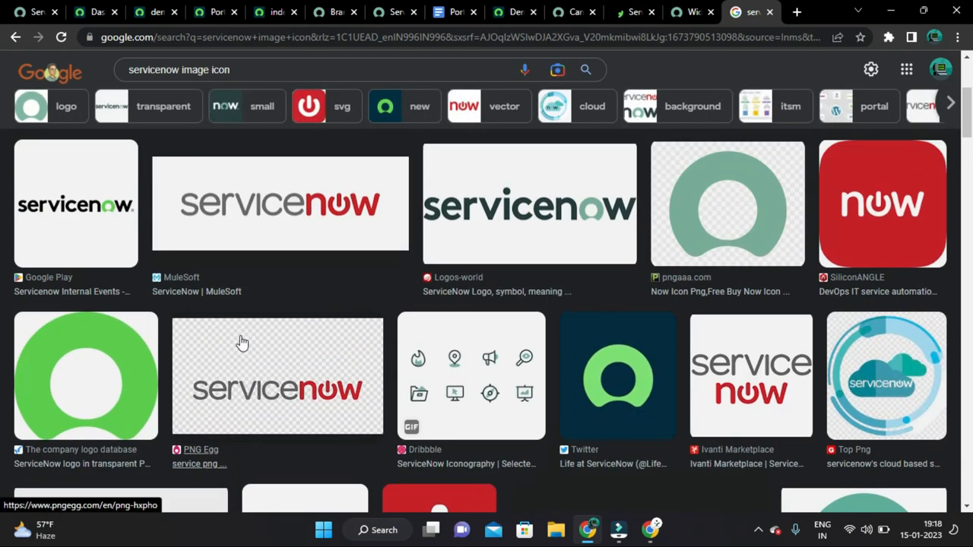
scroll(down, 3)
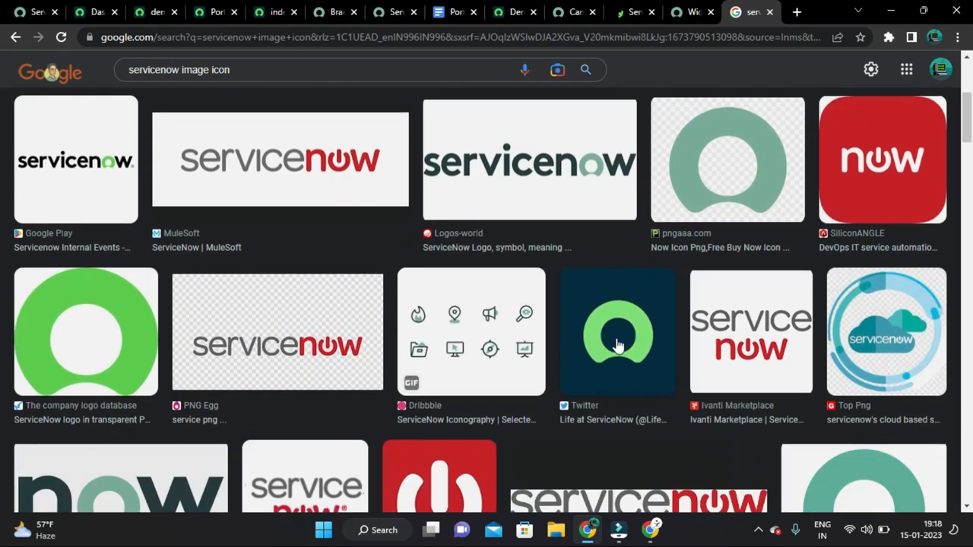
click(617, 332)
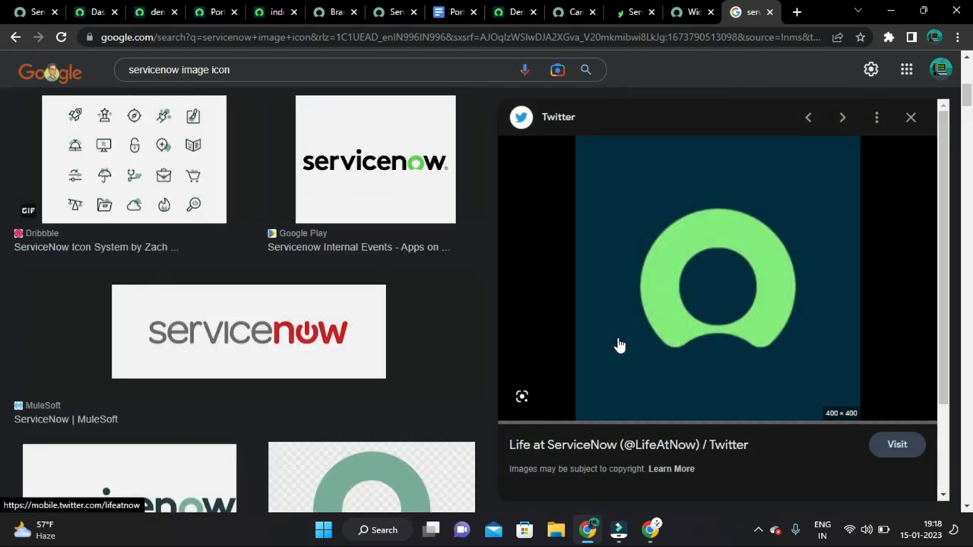
click(911, 117)
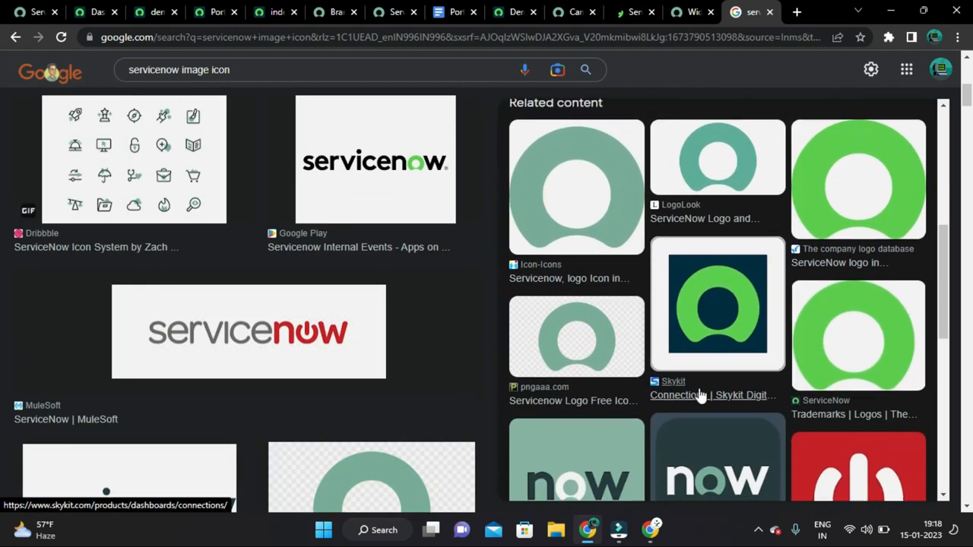
scroll(down, 3)
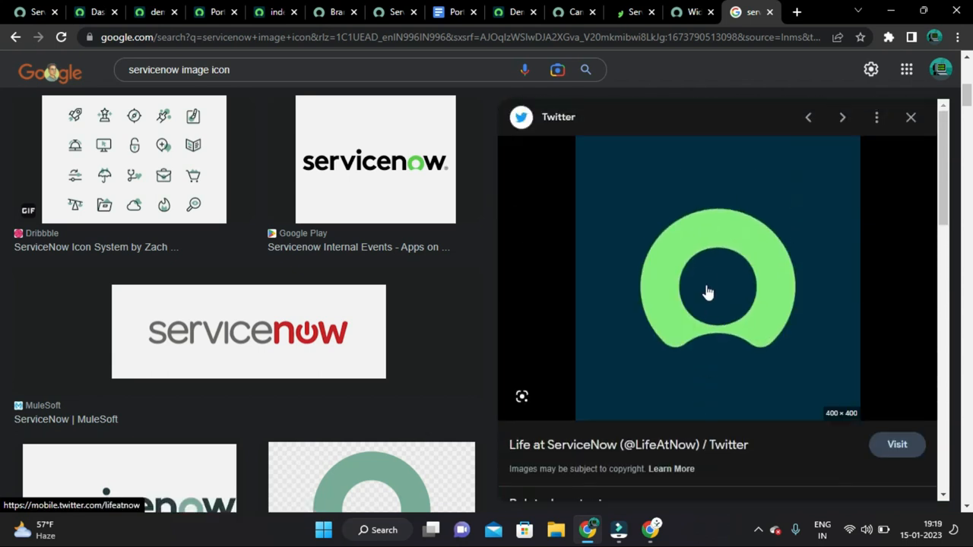
mouse_move(374, 143)
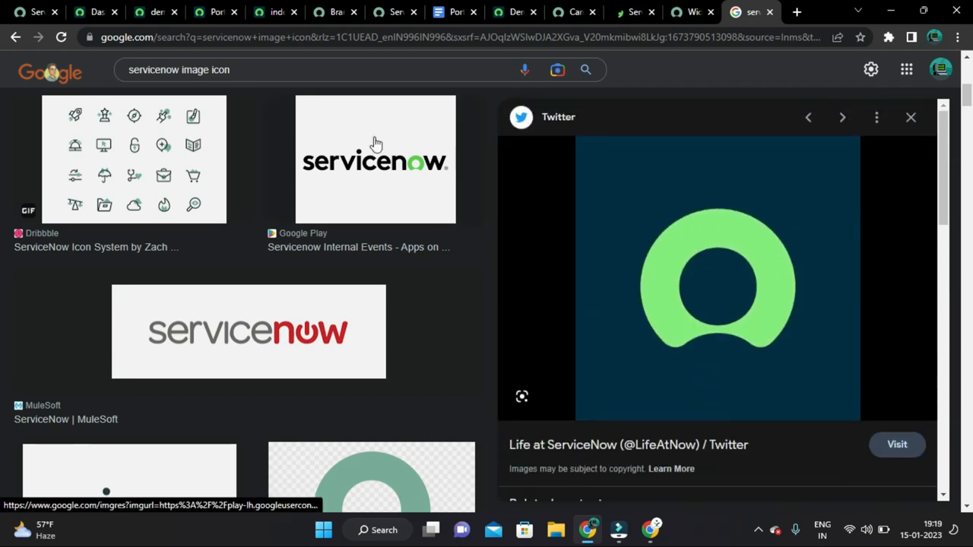
Step: Preview the black servicenow wordmark and choose Save image as
click(374, 160)
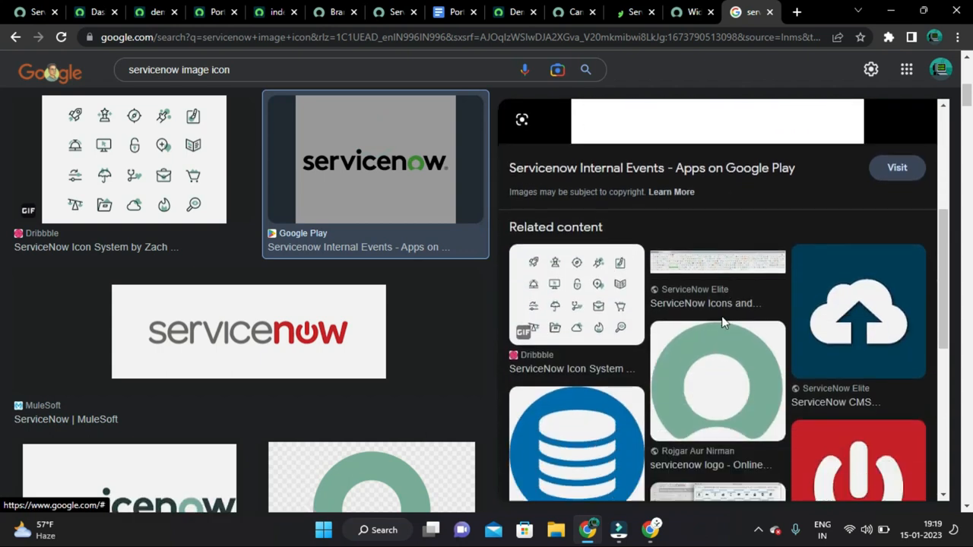
right_click(715, 286)
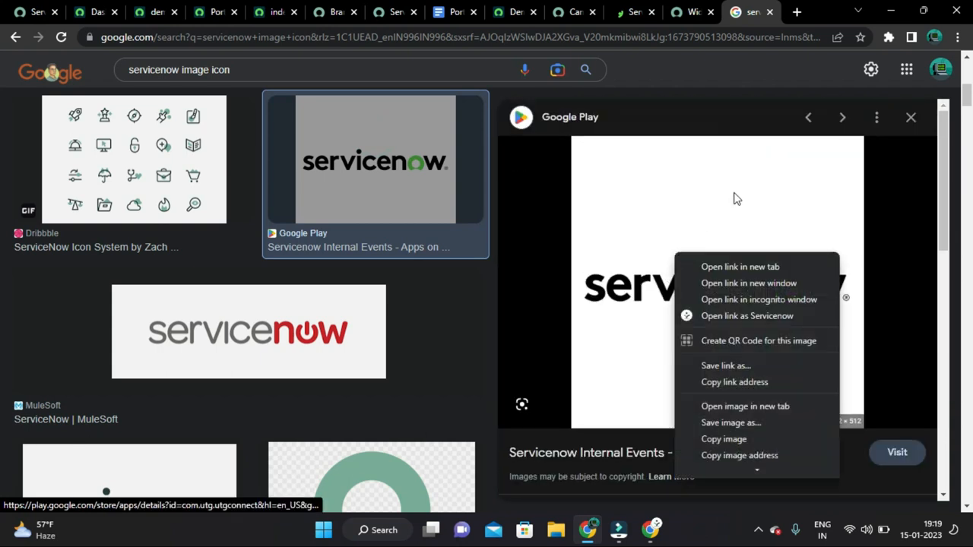
click(739, 267)
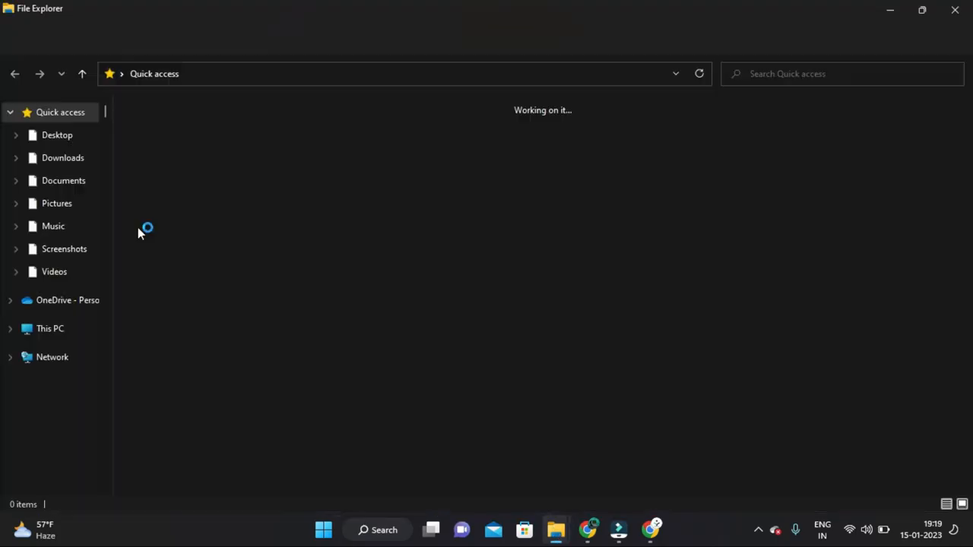
Step: Load unnamed.png from the Desktop in Photos and enter crop mode
click(58, 134)
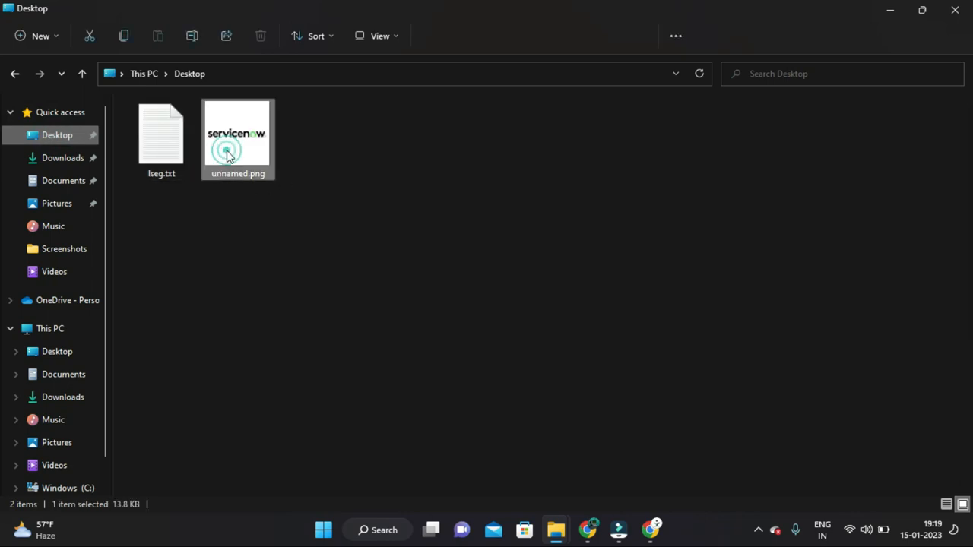
double_click(237, 137)
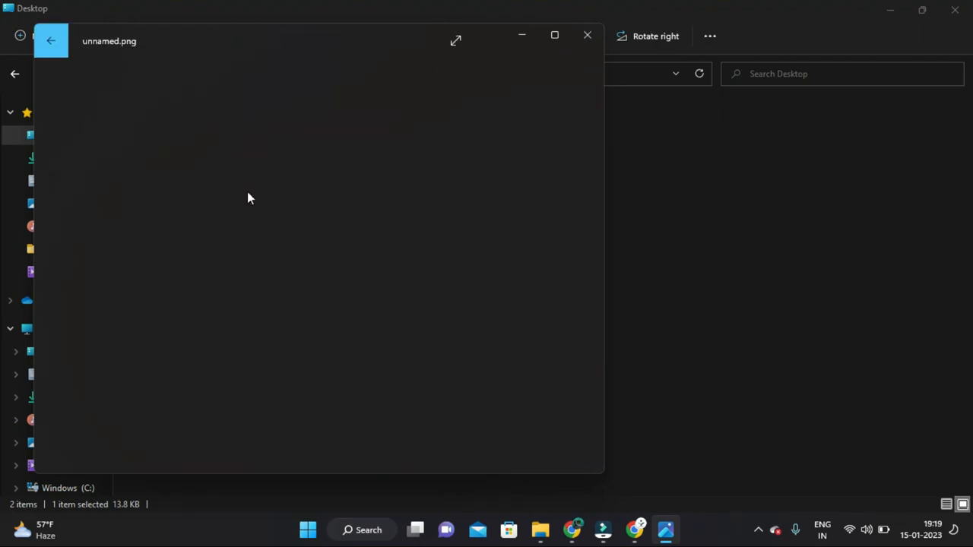
click(273, 85)
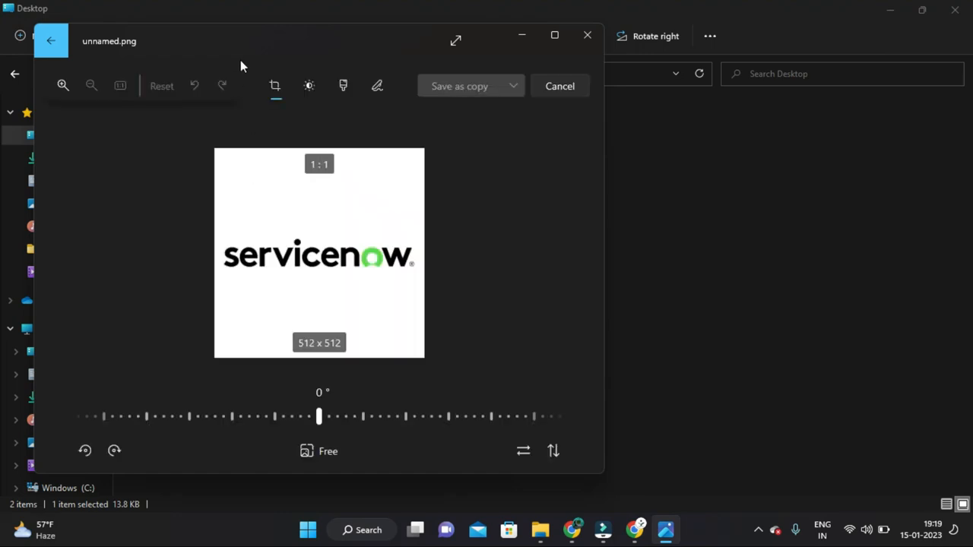
click(274, 85)
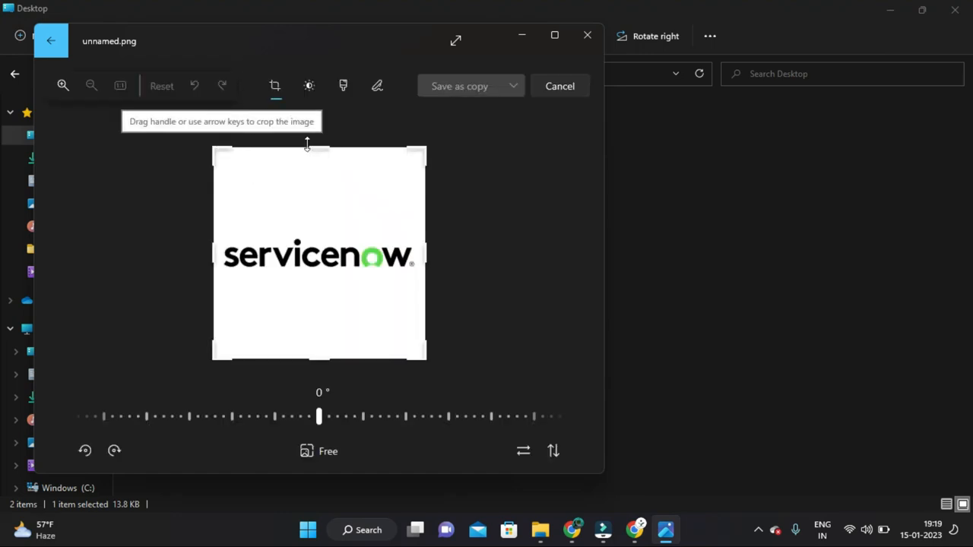
Step: Crop top and bottom to a 512 x 97 wordmark strip, save a copy and close Photos
drag(319, 146, 319, 231)
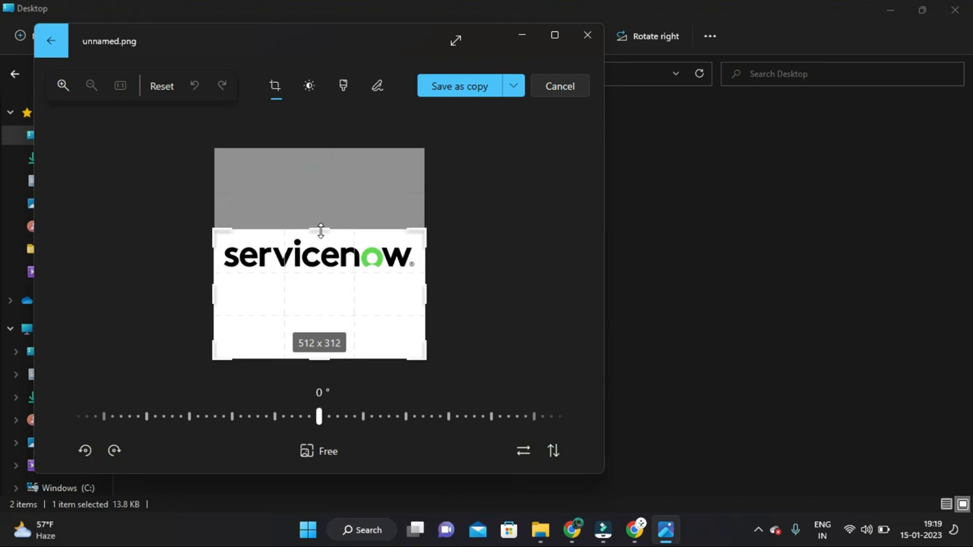
drag(319, 231, 319, 149)
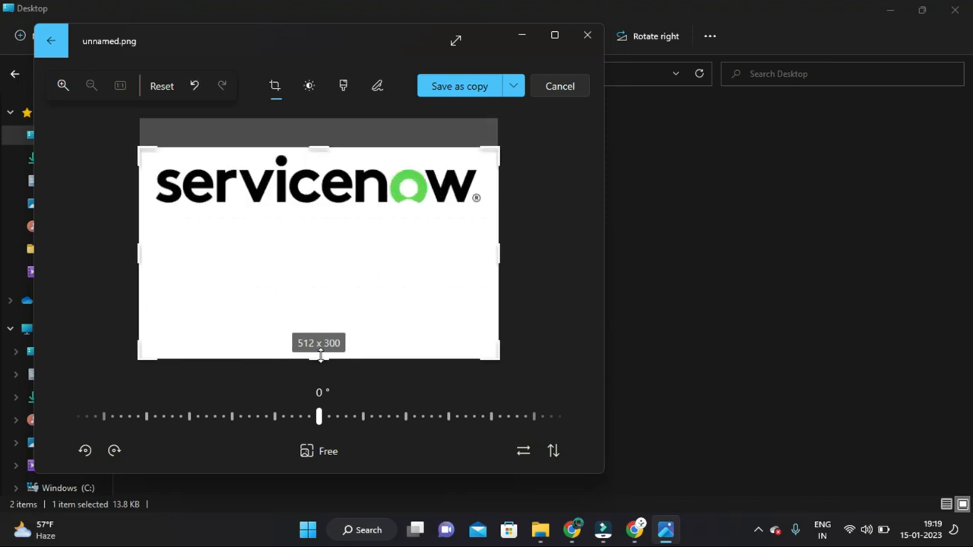
drag(320, 359, 320, 219)
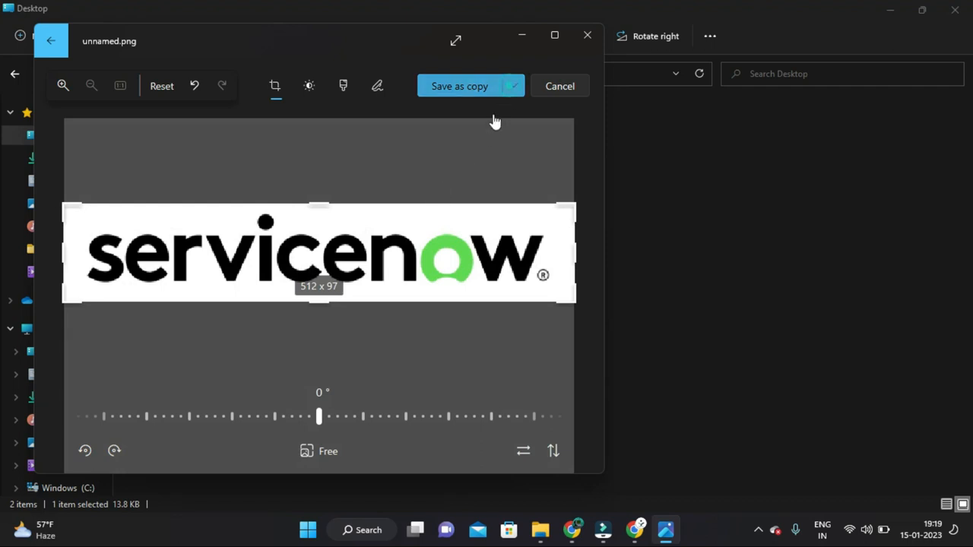
click(459, 86)
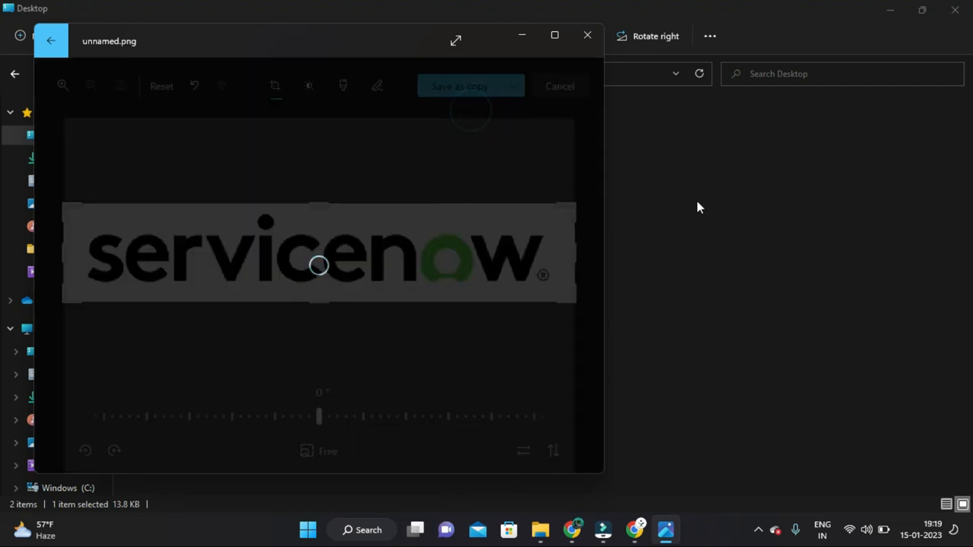
click(560, 86)
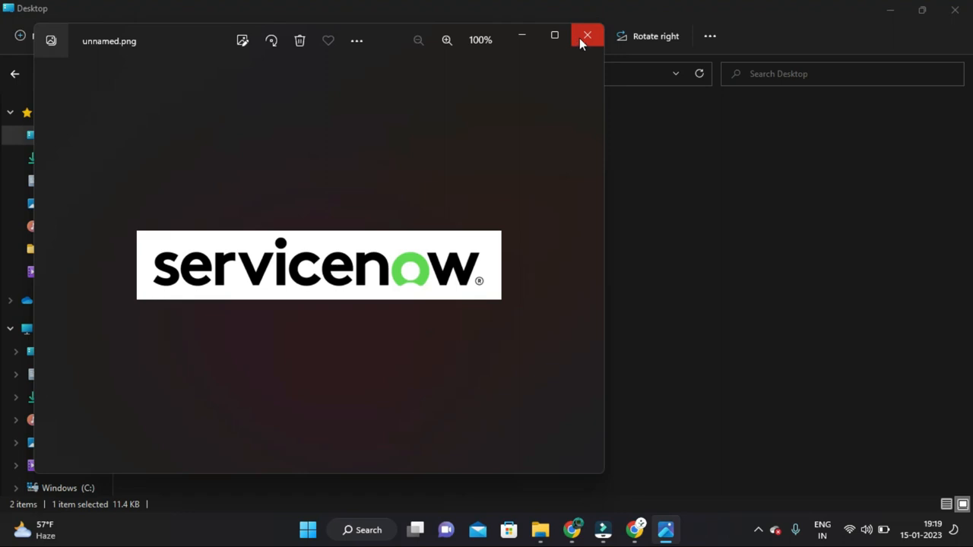
click(586, 37)
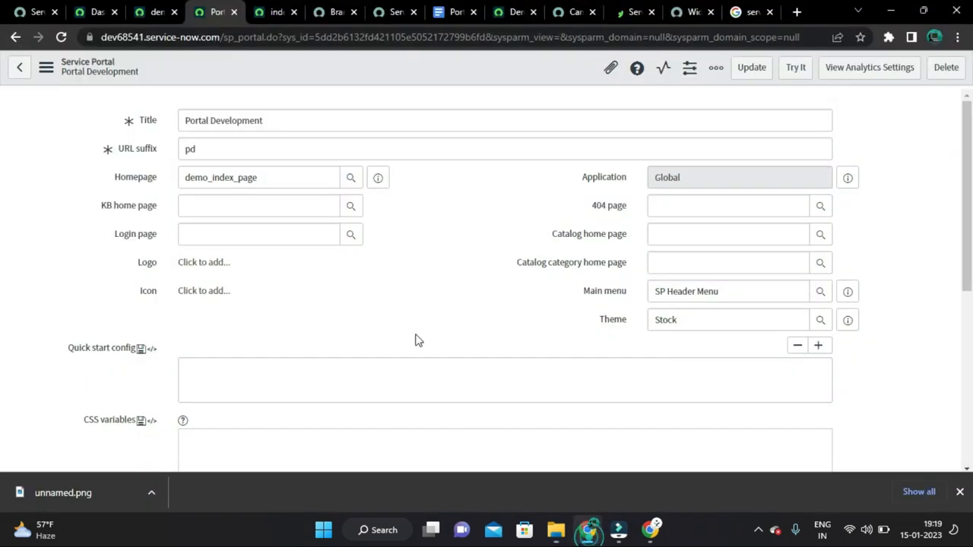
Step: Upload the cropped unnamed.png as the Portal Development logo
click(335, 12)
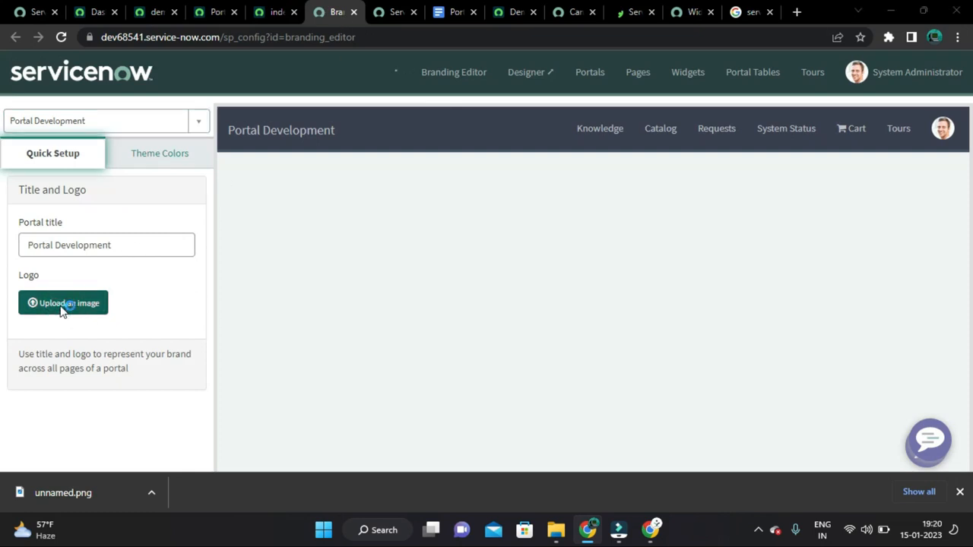
click(64, 302)
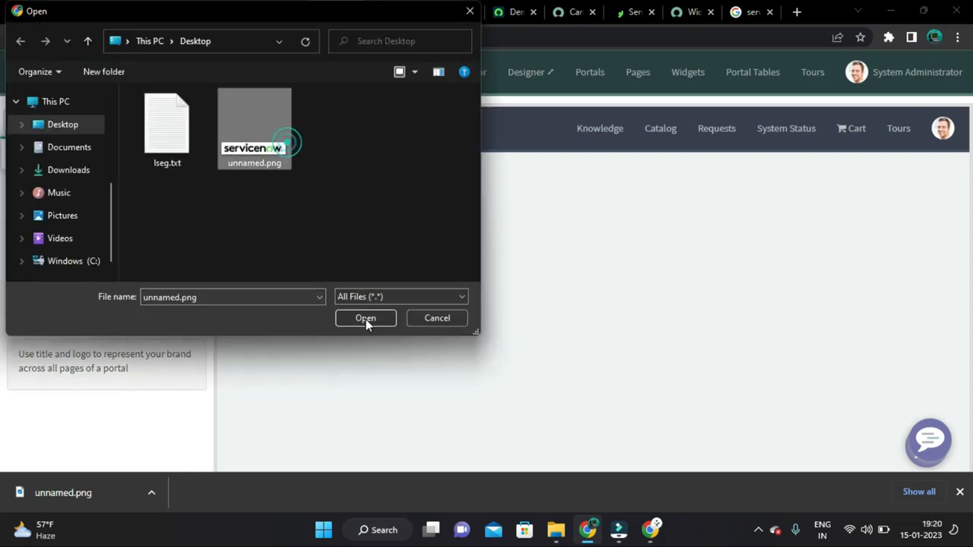
click(365, 318)
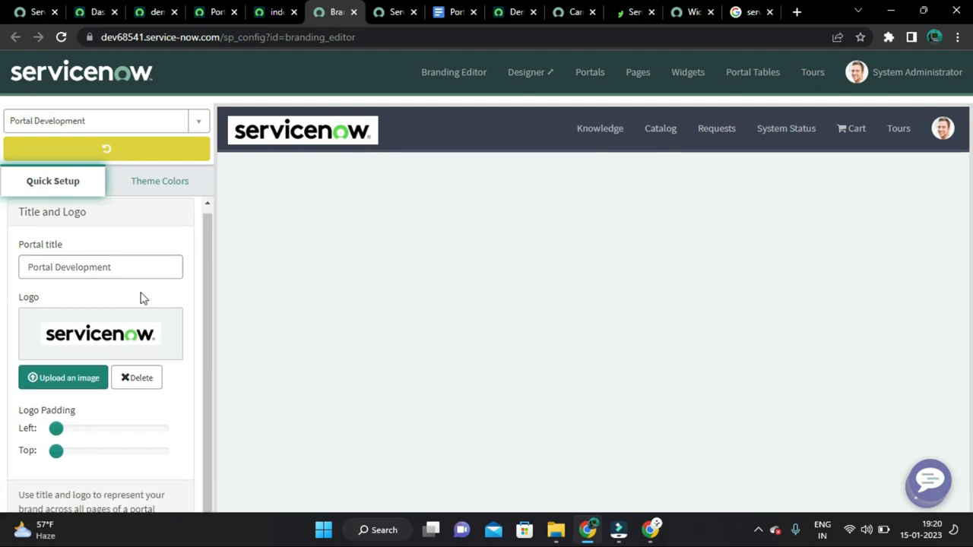
mouse_move(160, 318)
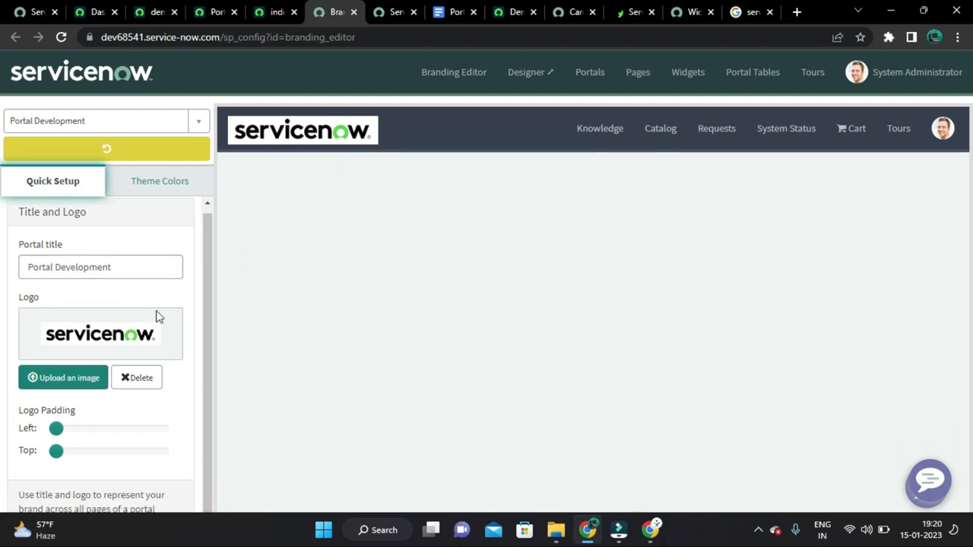
mouse_move(416, 127)
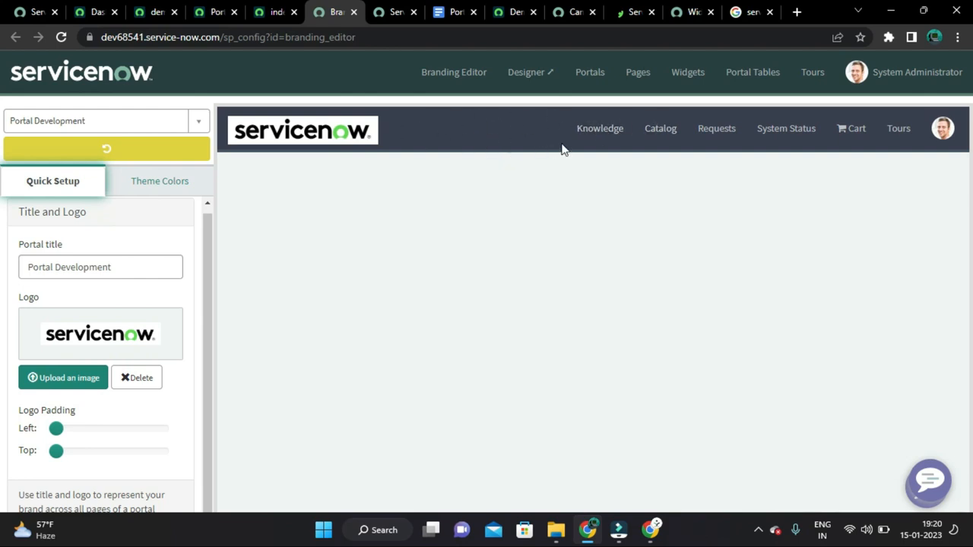
mouse_move(160, 181)
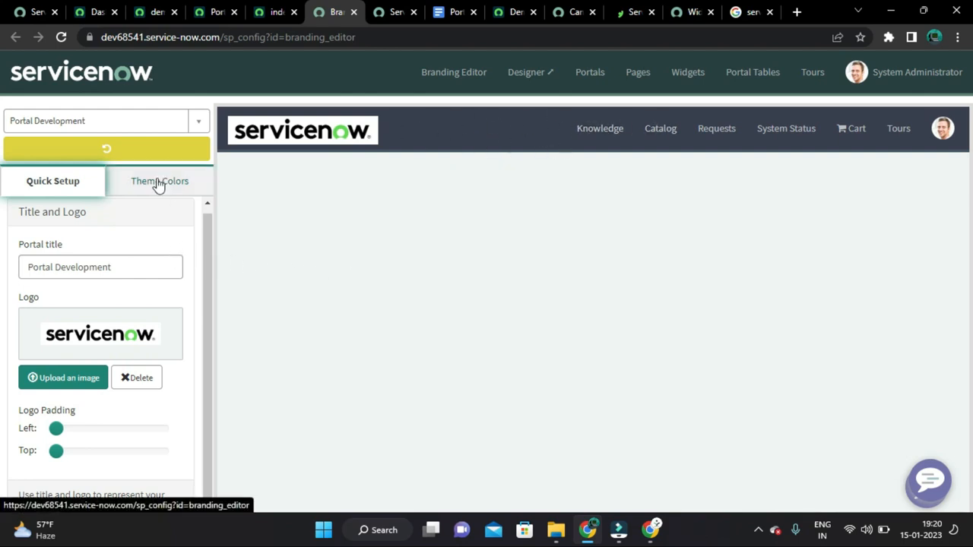
Step: In Theme Colors set navbar background #ffffff and a very light navbar divider
click(158, 181)
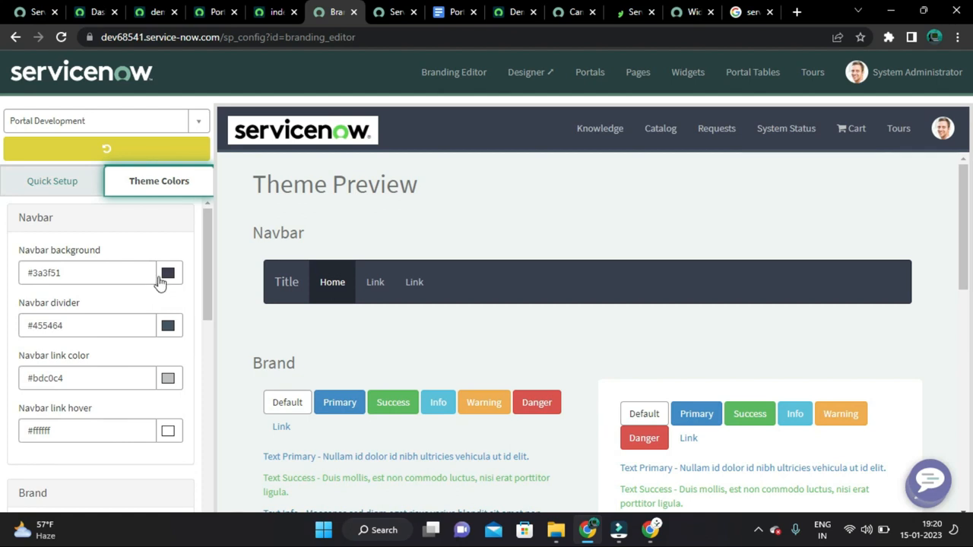
click(167, 273)
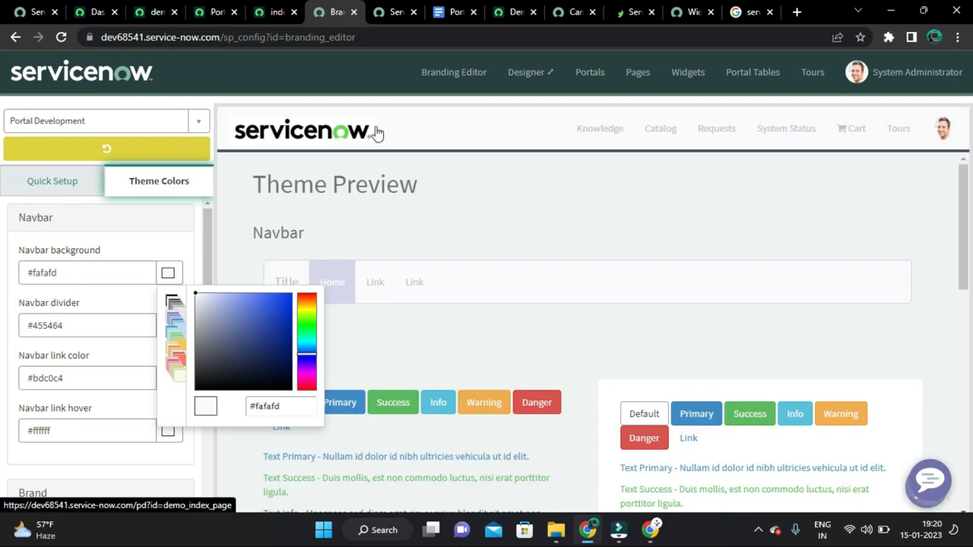
click(271, 406)
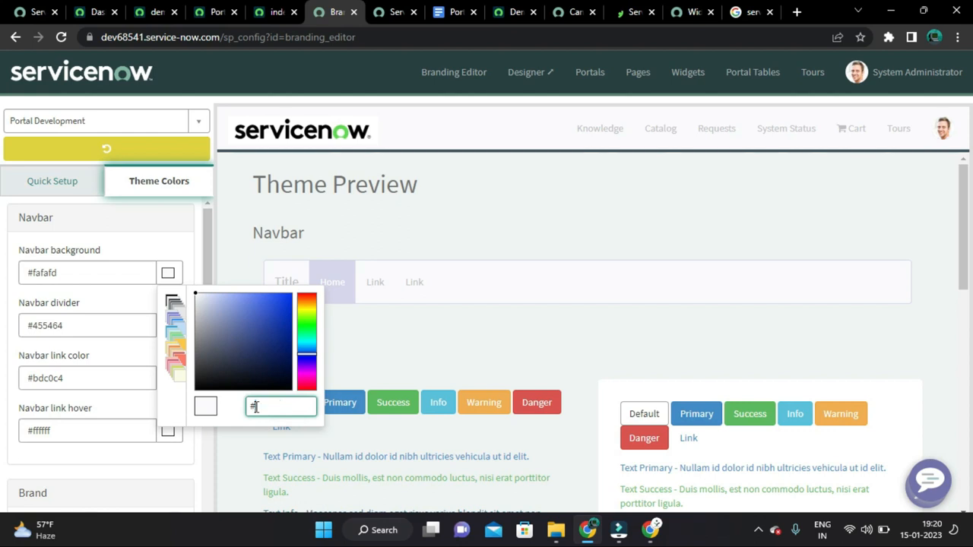
text(ffffff)
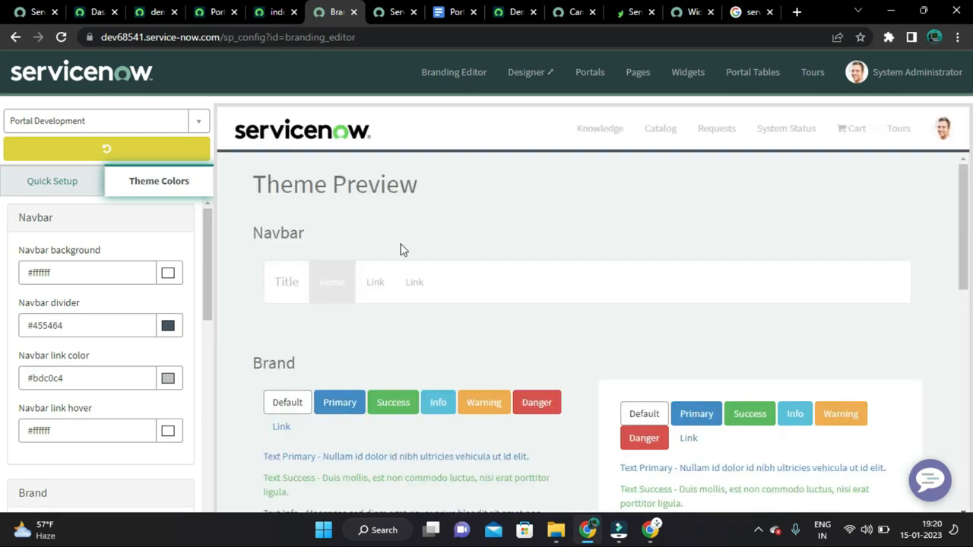
mouse_move(523, 208)
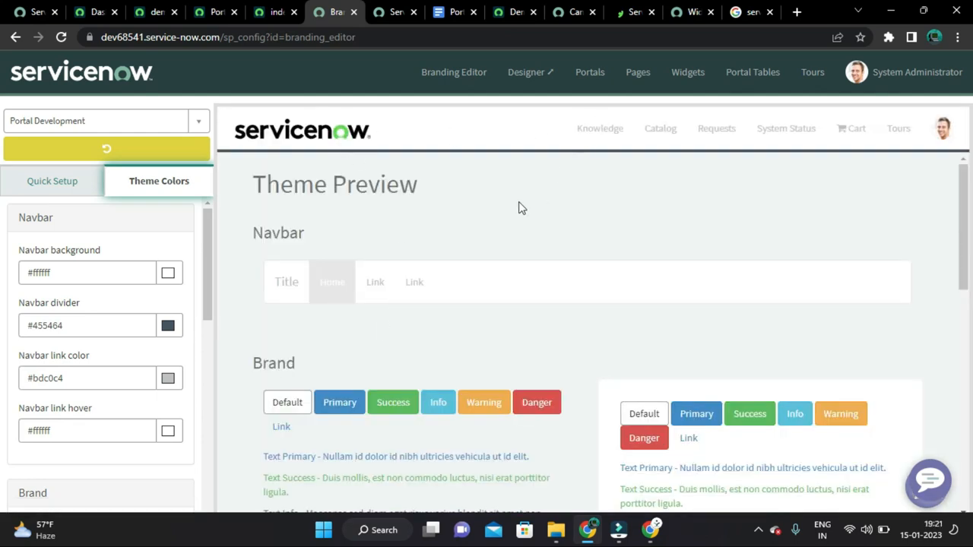
mouse_move(237, 334)
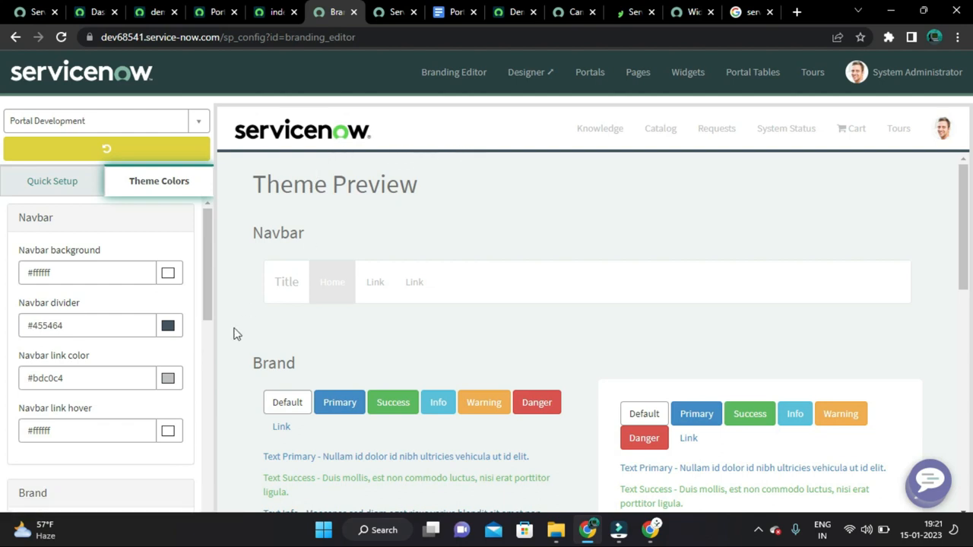
click(167, 326)
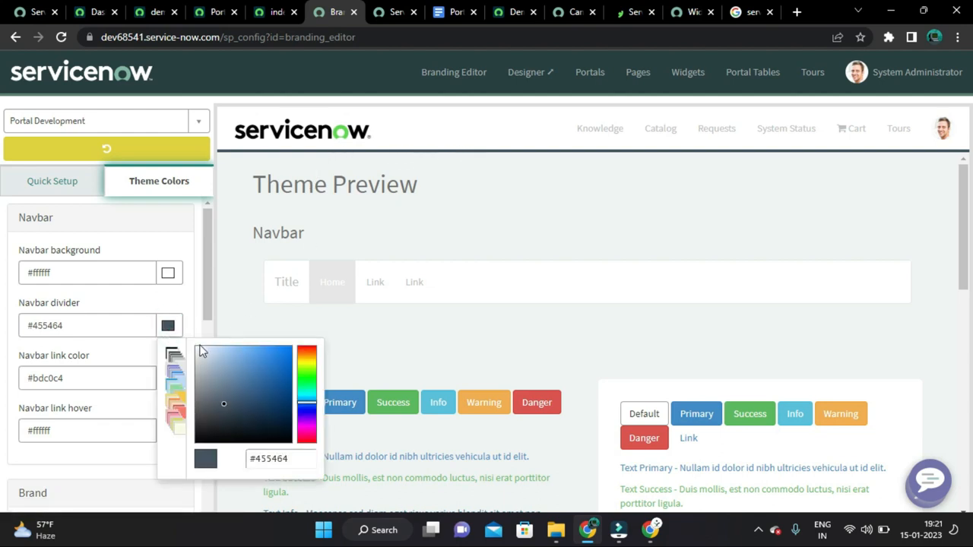
click(205, 357)
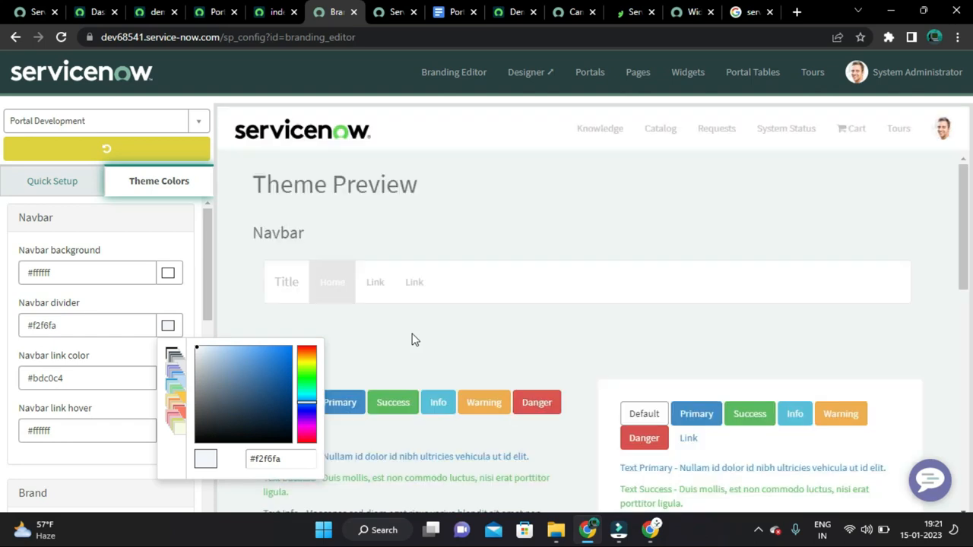
mouse_move(833, 133)
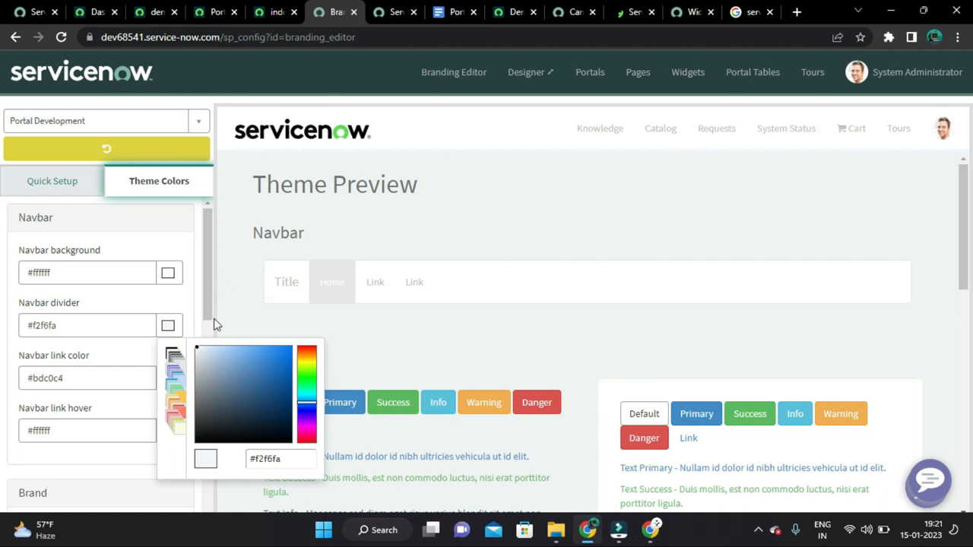
Step: Set navbar link color near-black #060606 and hover bright green #13ee36
click(167, 377)
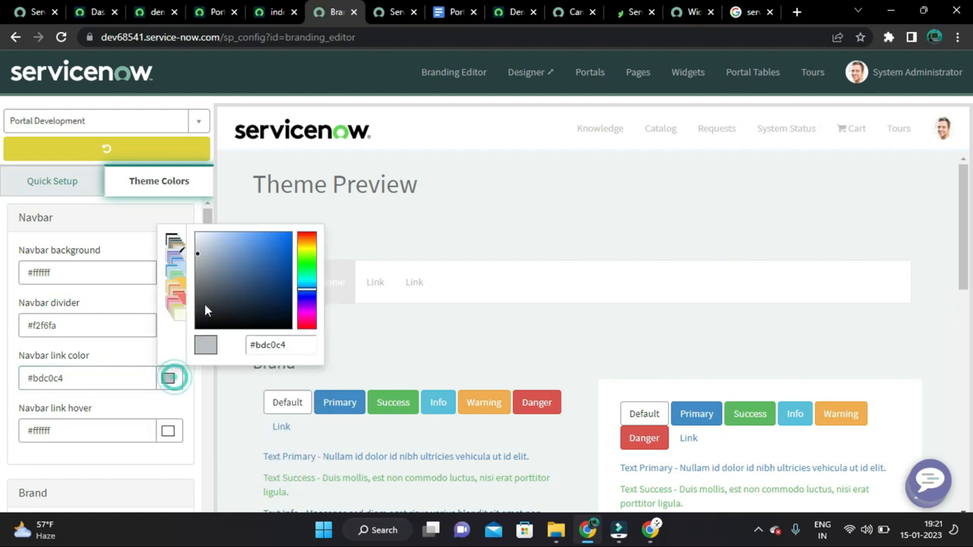
click(199, 335)
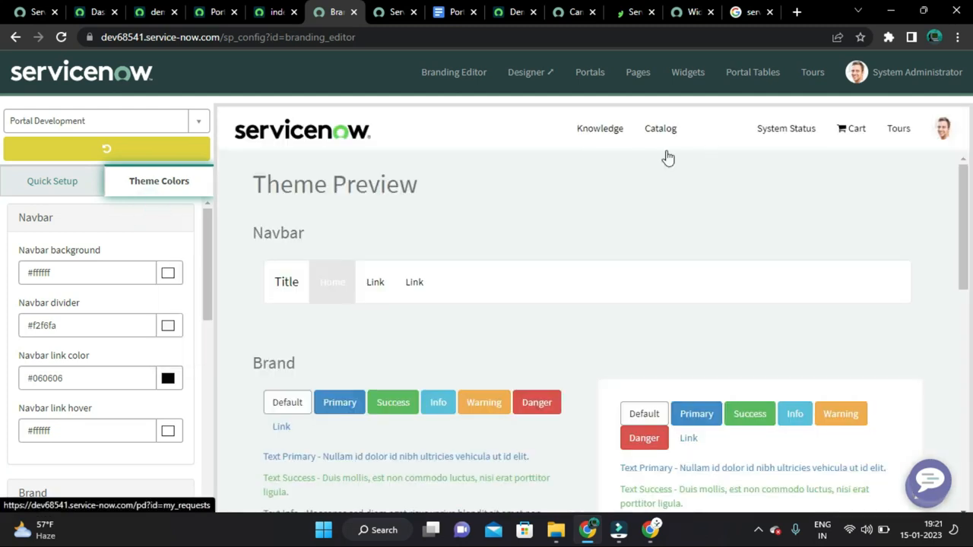
scroll(down, 3)
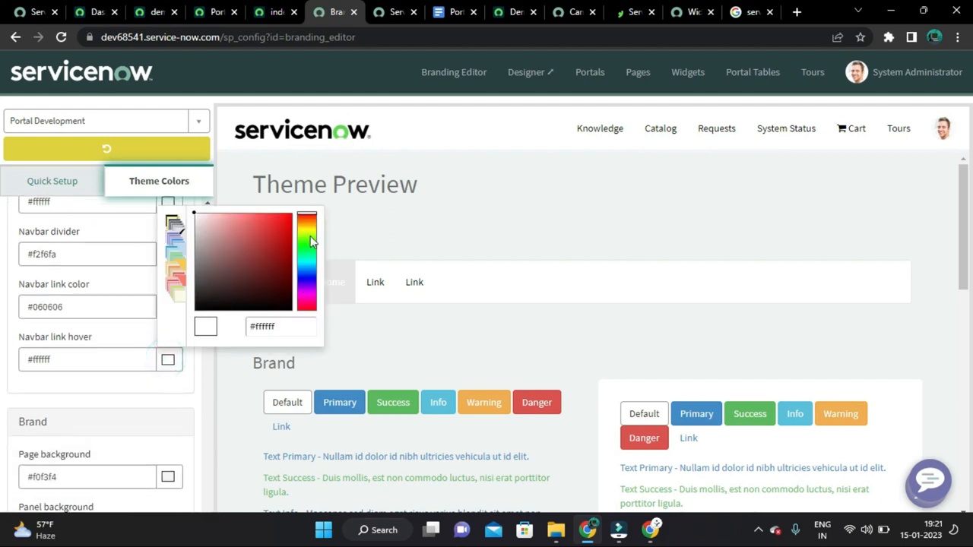
click(307, 236)
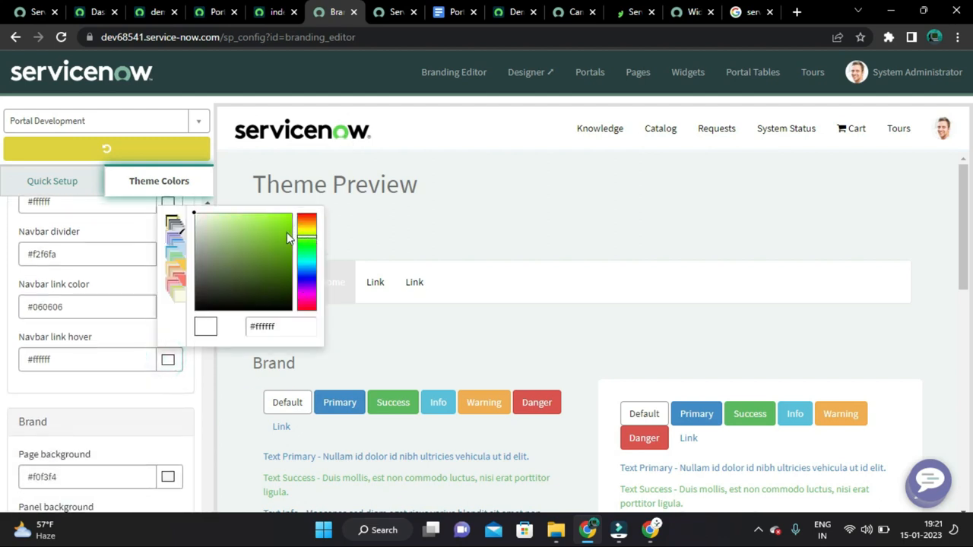
mouse_move(303, 252)
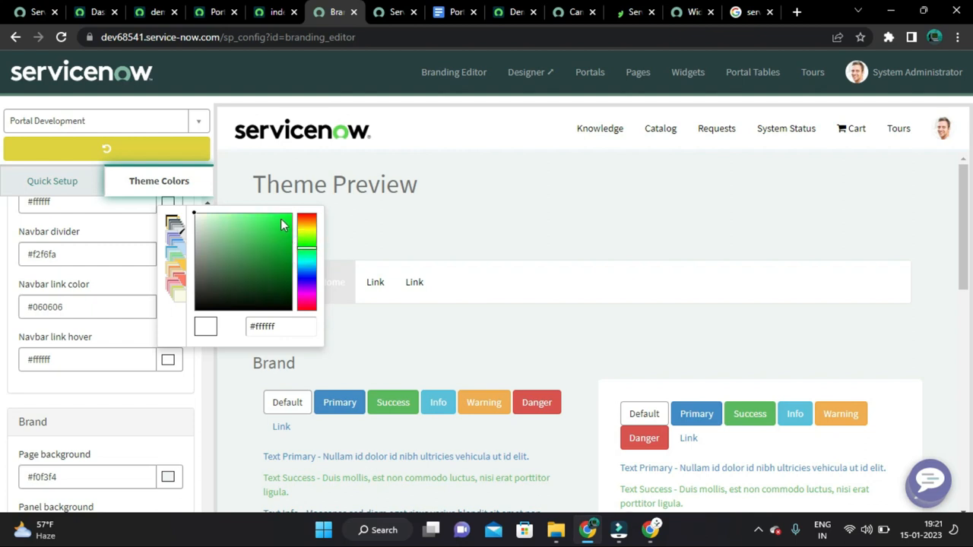
click(283, 219)
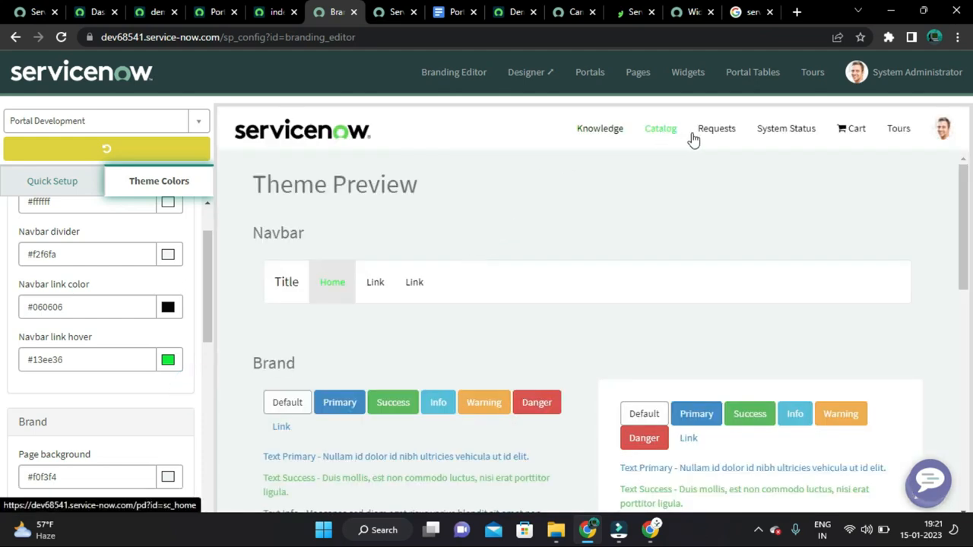
mouse_move(815, 145)
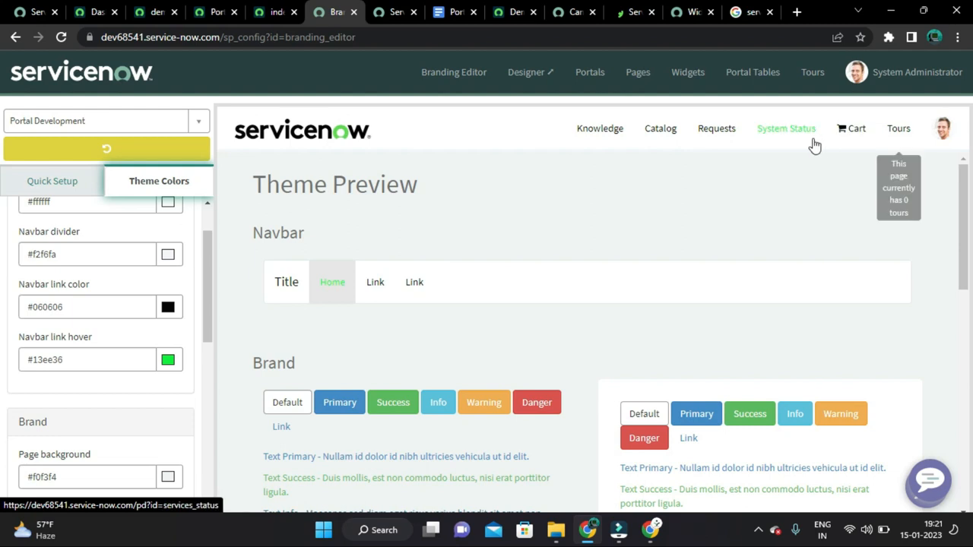
mouse_move(798, 134)
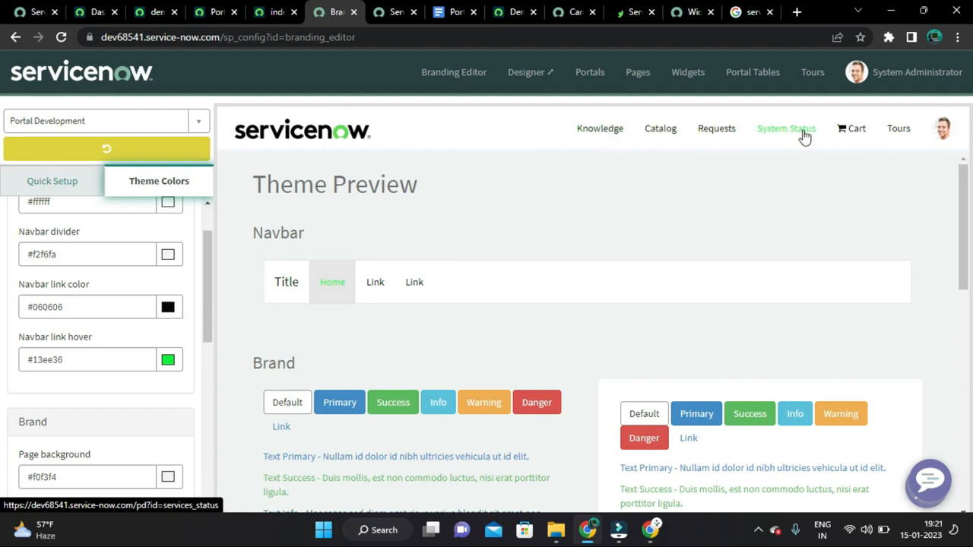
scroll(down, 3)
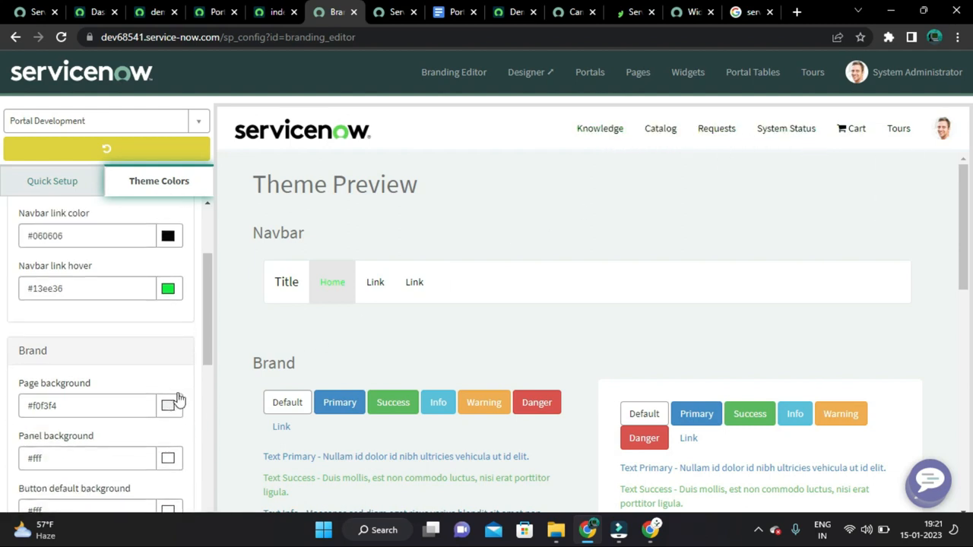
mouse_move(899, 128)
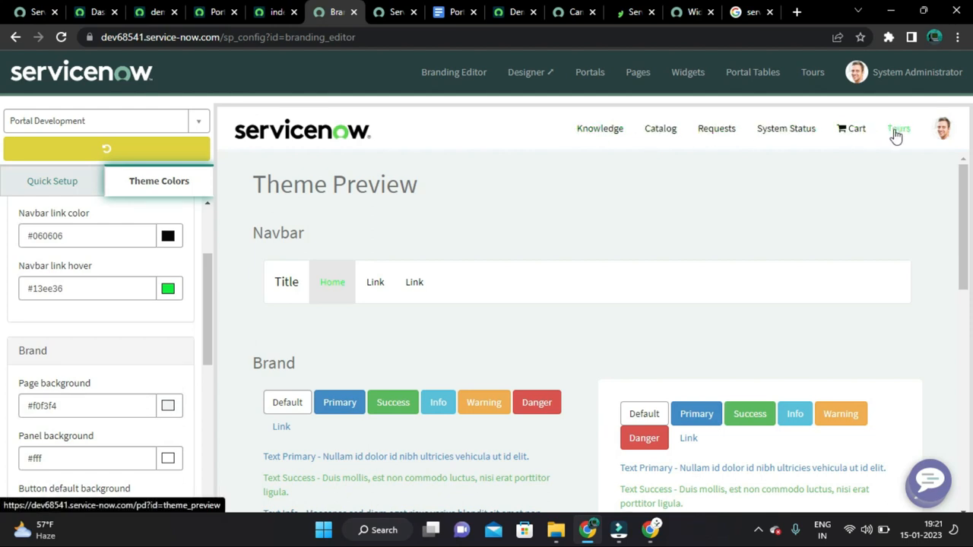
click(395, 12)
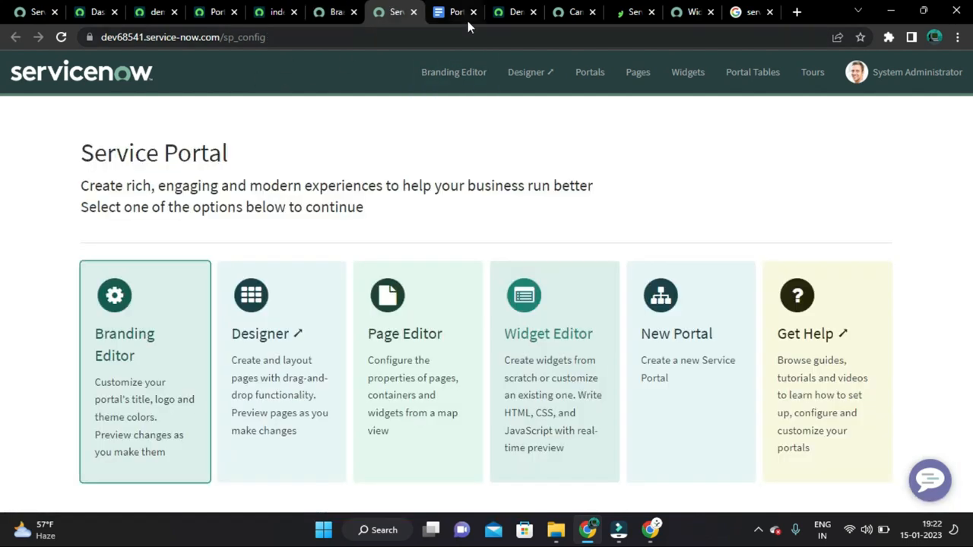
click(514, 12)
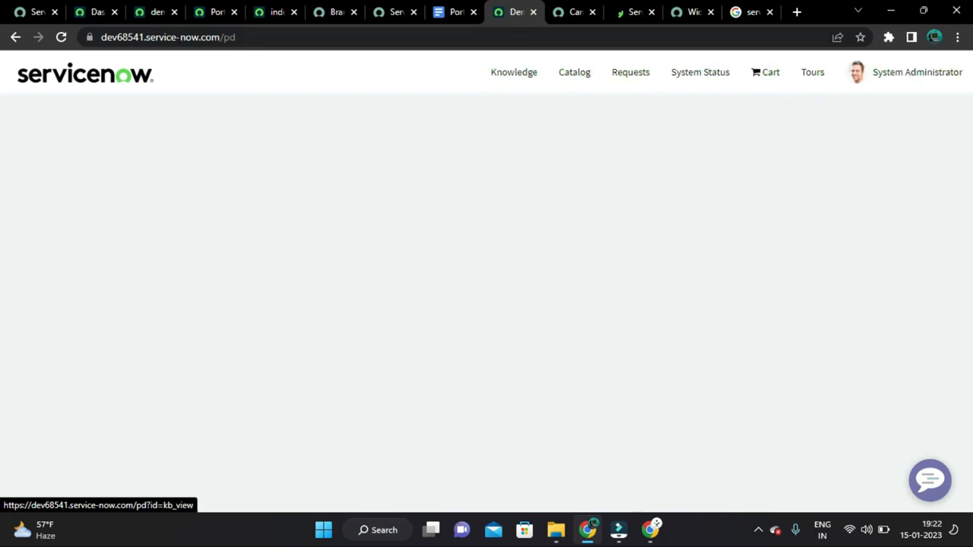
click(334, 12)
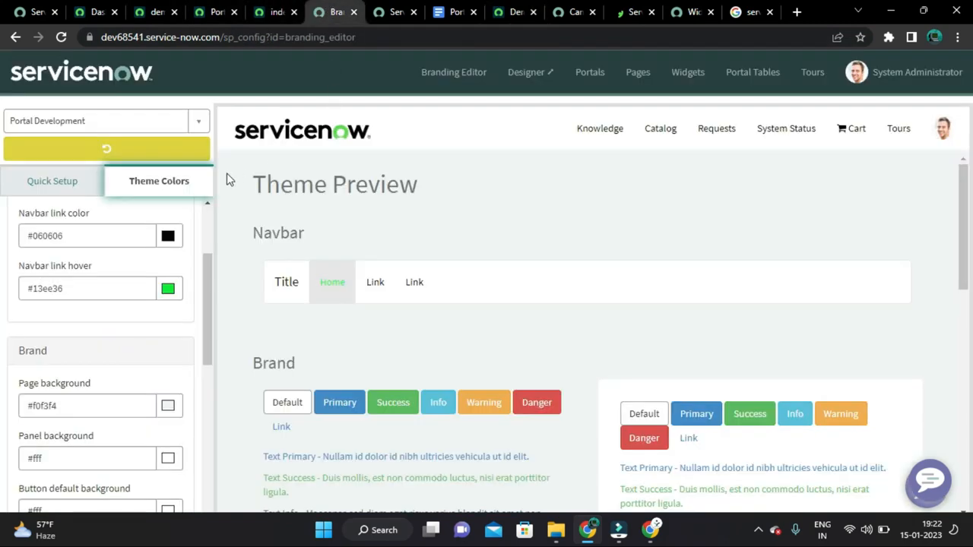
scroll(down, 3)
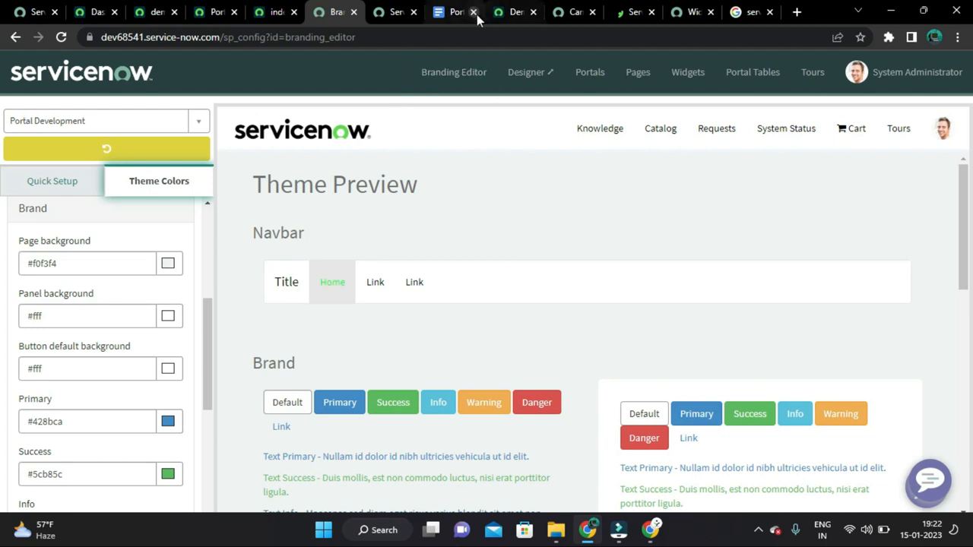
click(515, 12)
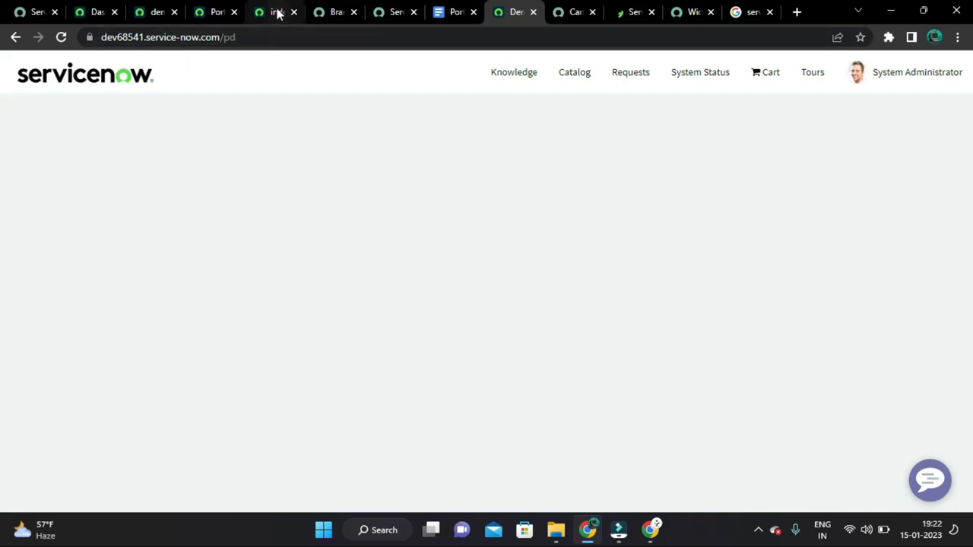
click(335, 12)
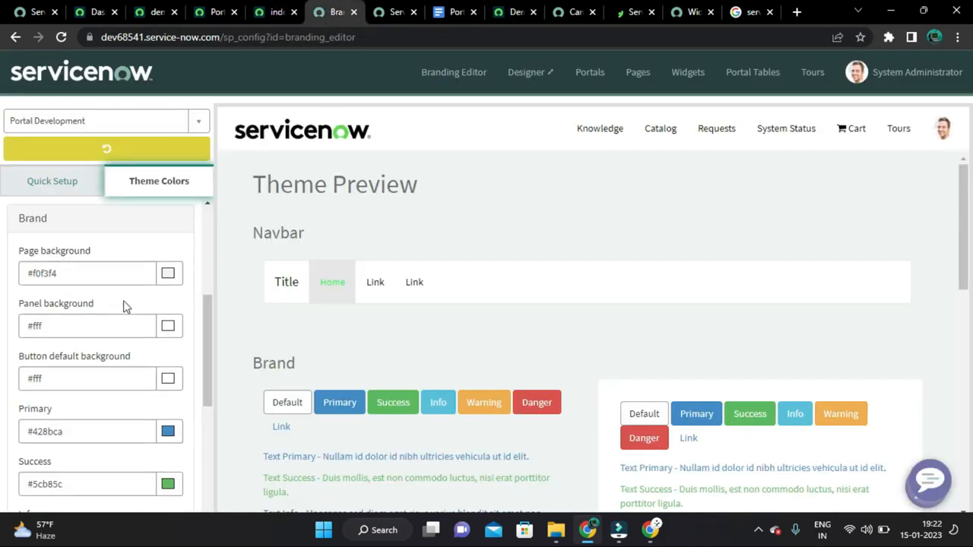
Step: Set the Brand page background to slightly darker grey #eaedee
scroll(up, 3)
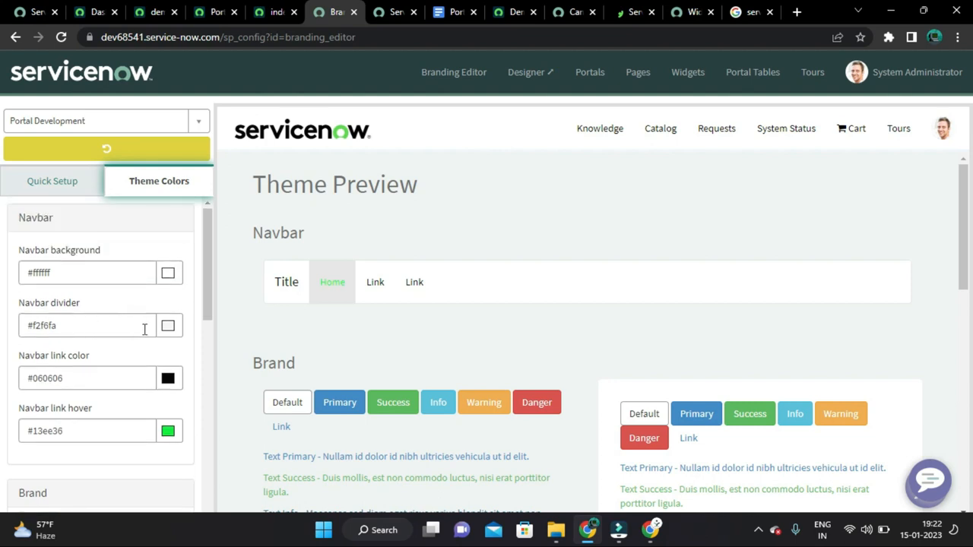
scroll(down, 3)
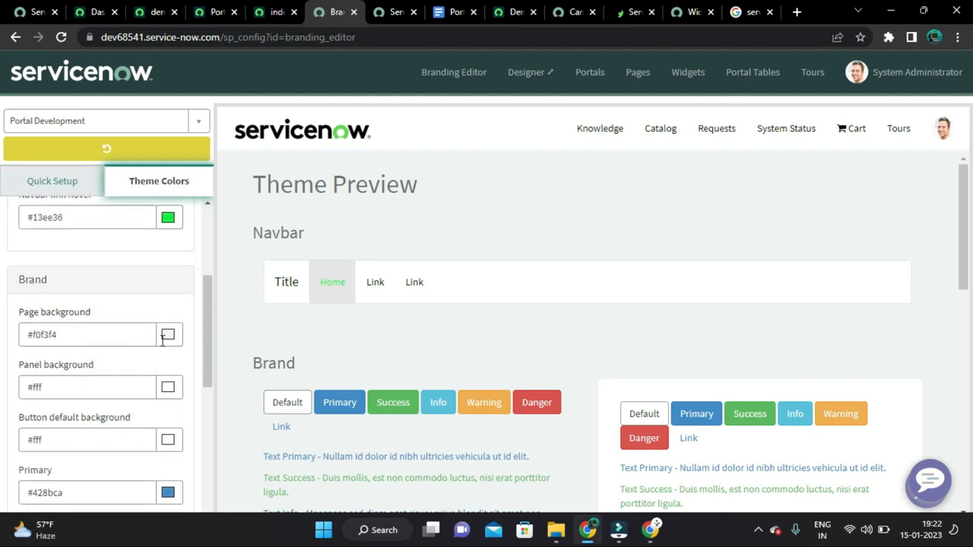
scroll(up, 3)
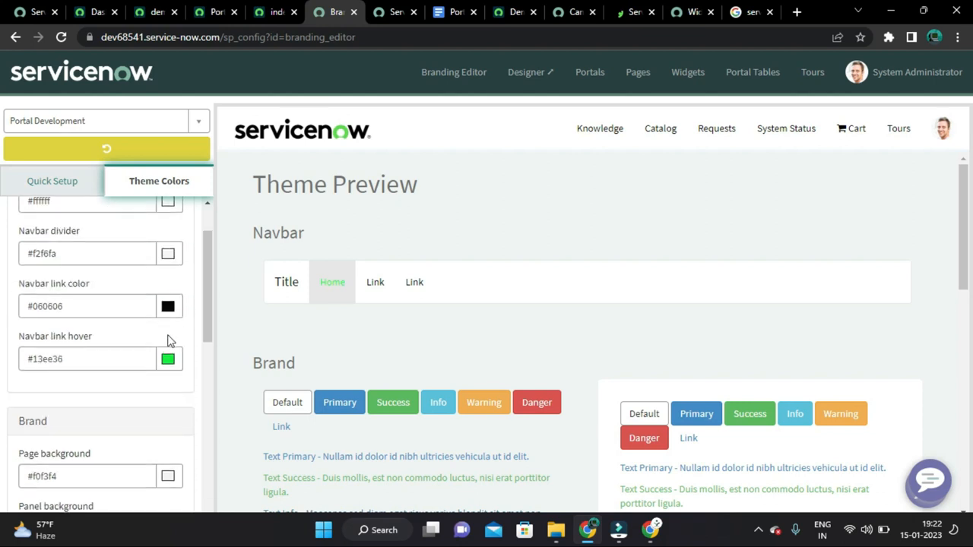
click(167, 334)
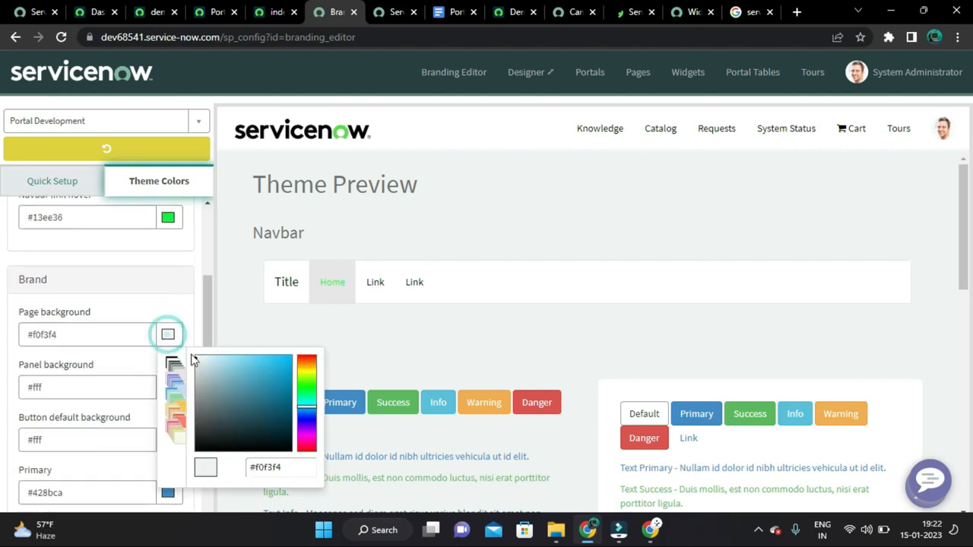
click(198, 365)
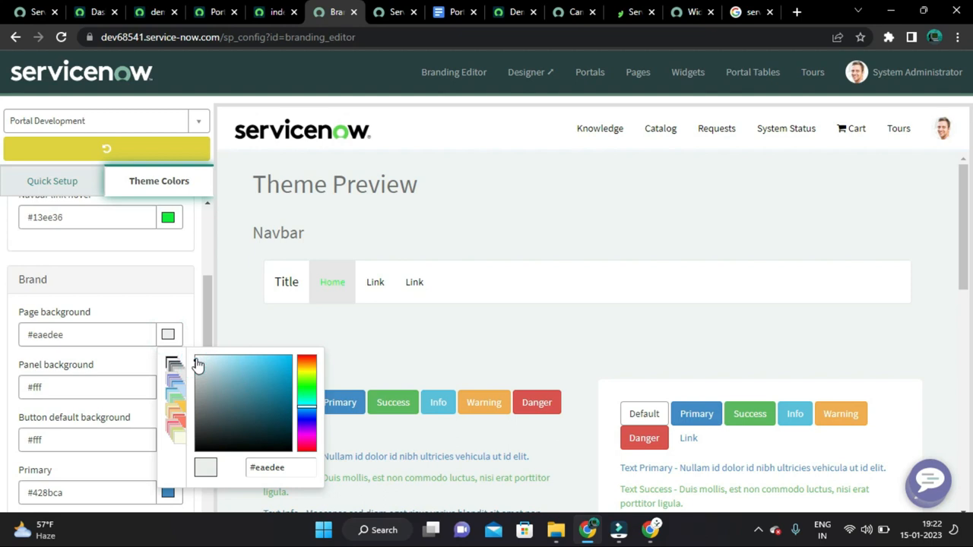
click(201, 322)
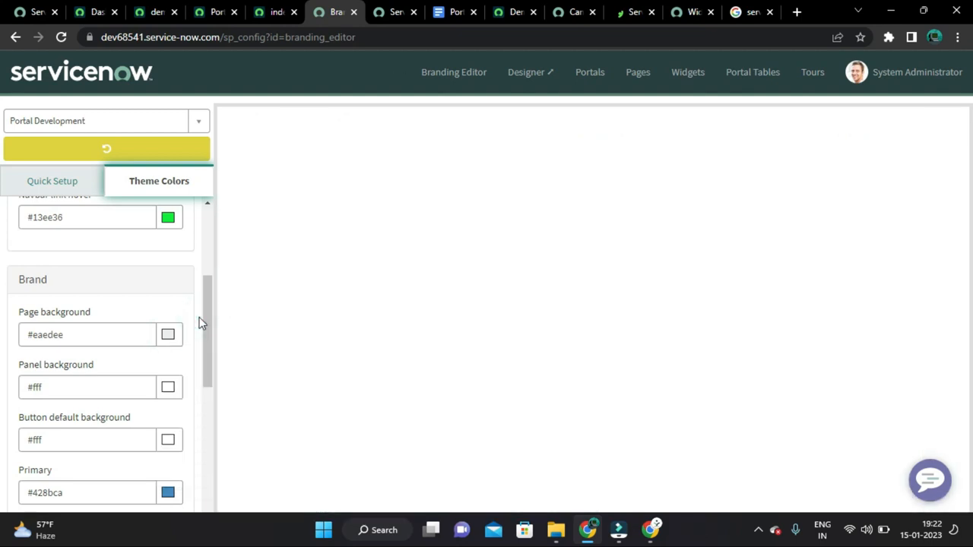
click(107, 149)
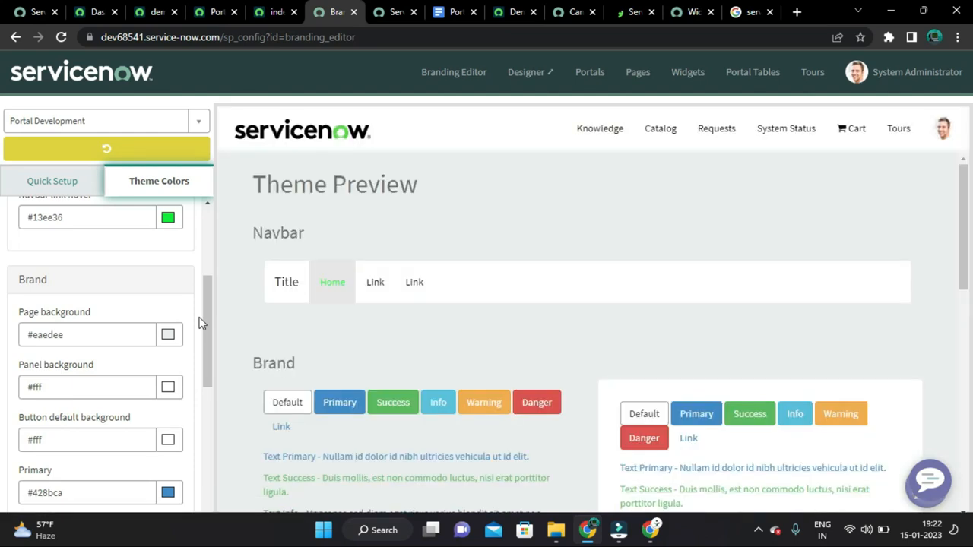
mouse_move(260, 189)
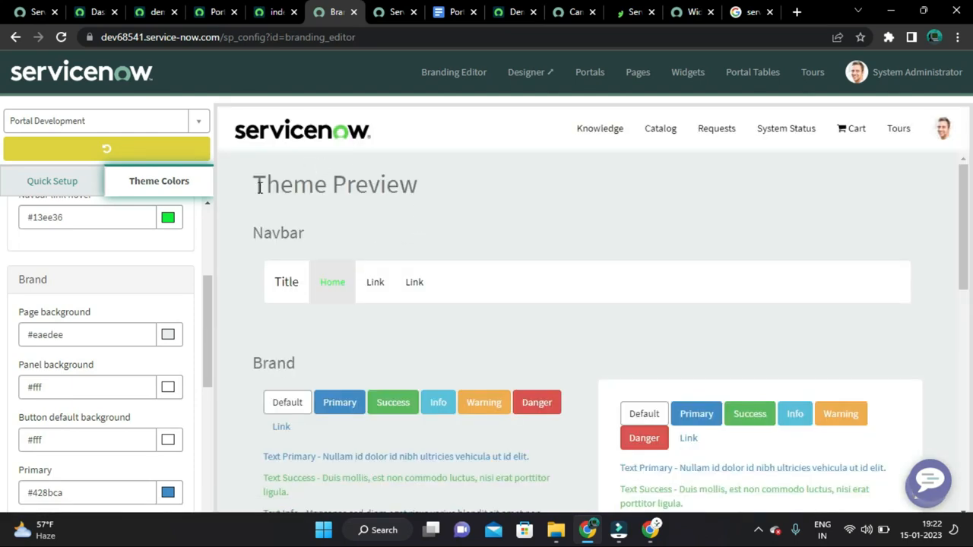
Step: Check the live portal tab, return to Theme Colors and start a new tab for palettes
scroll(down, 3)
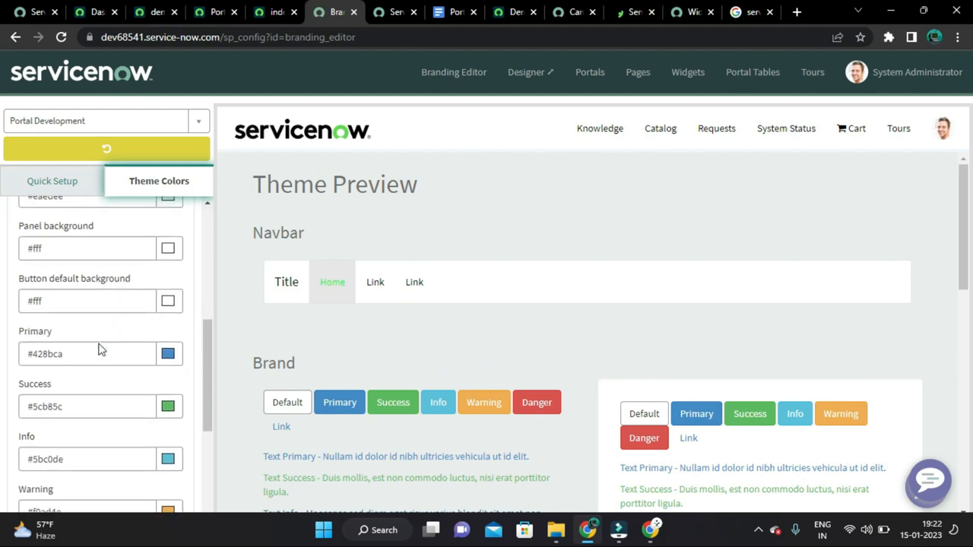
scroll(up, 3)
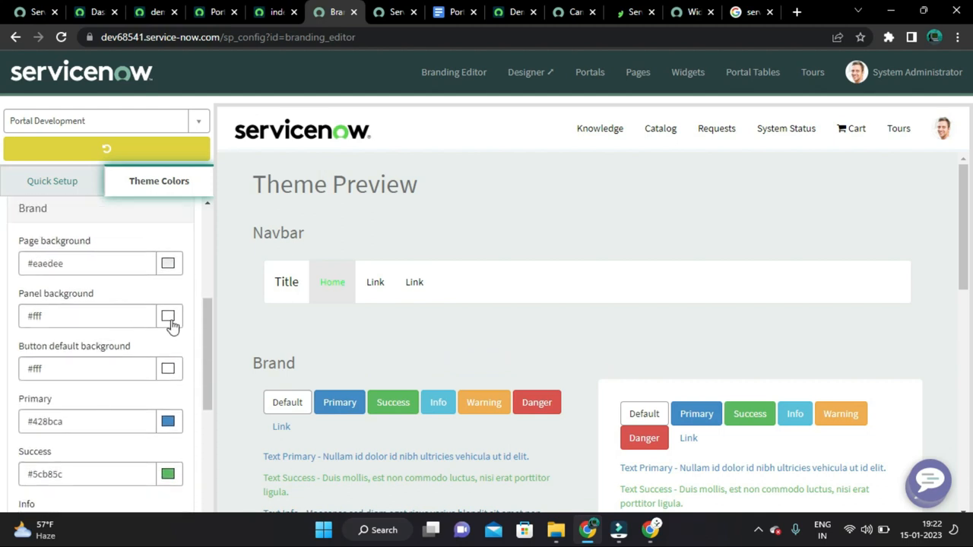
click(514, 13)
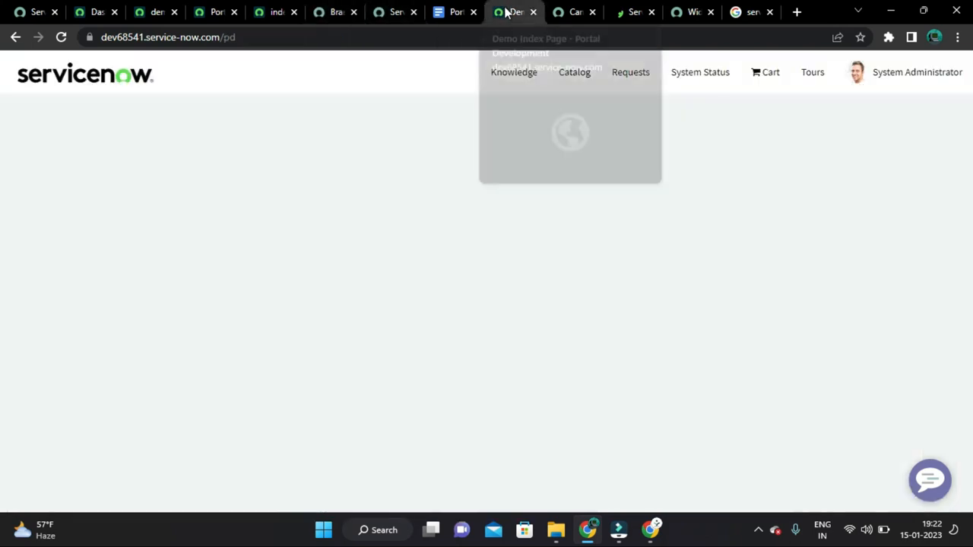
click(334, 12)
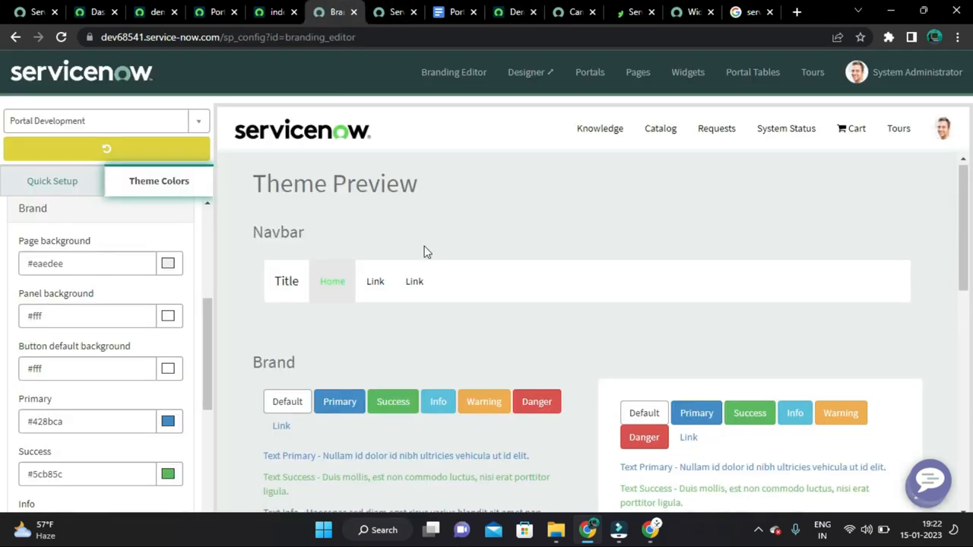
scroll(down, 3)
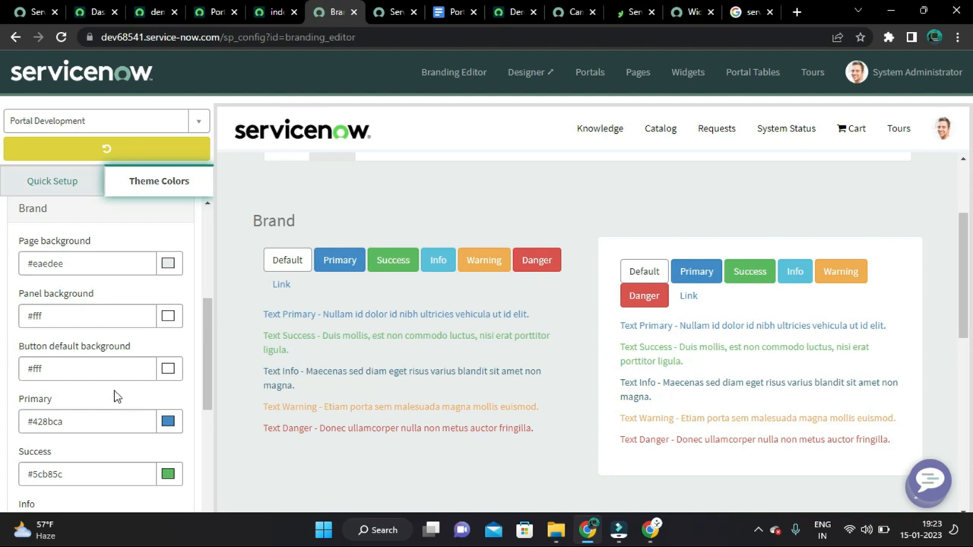
scroll(down, 3)
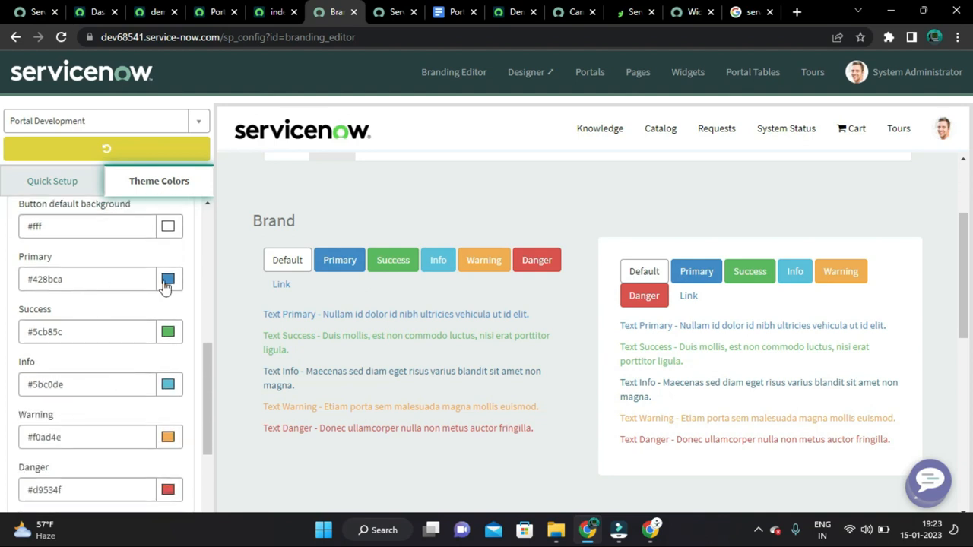
mouse_move(169, 286)
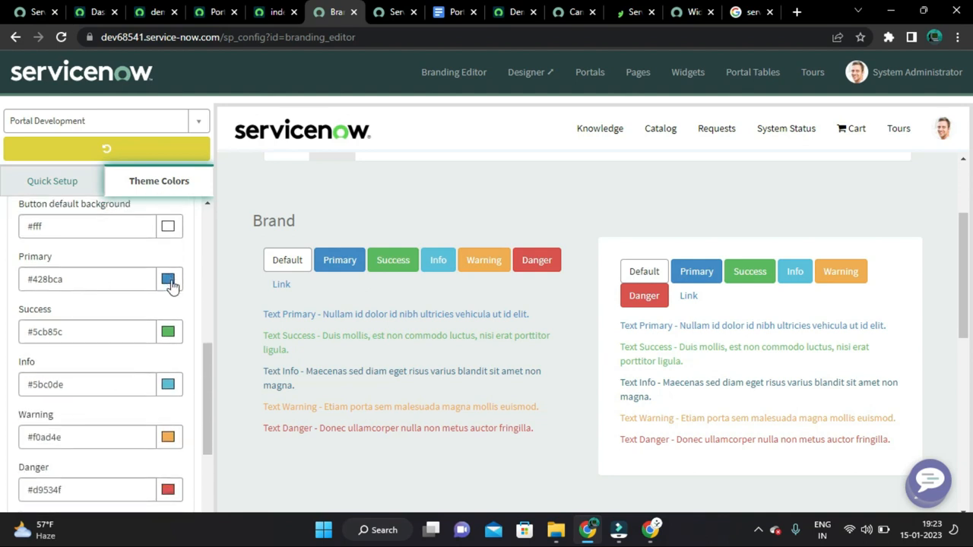
click(797, 12)
text(flat)
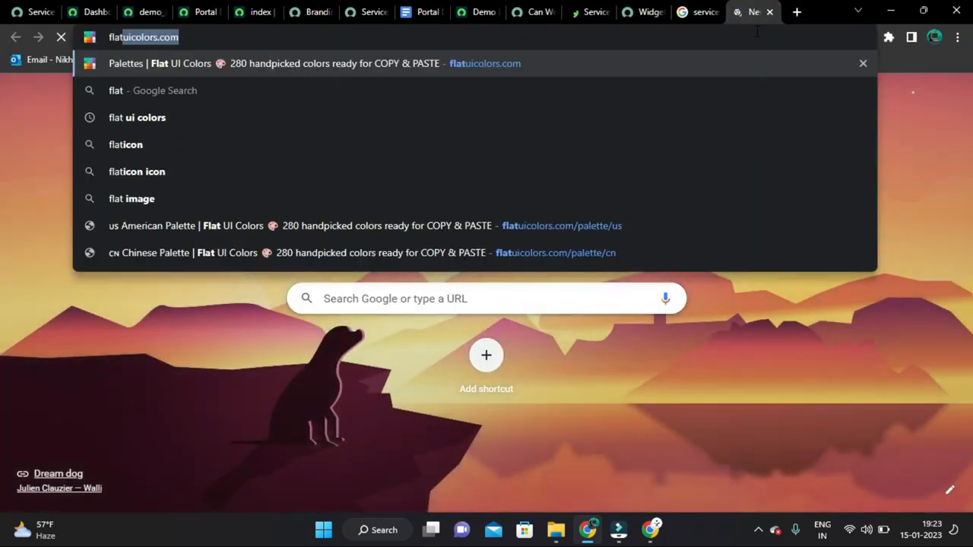
Step: Load flatuicolors.com's Canadian palette alongside the theme colour settings
click(484, 64)
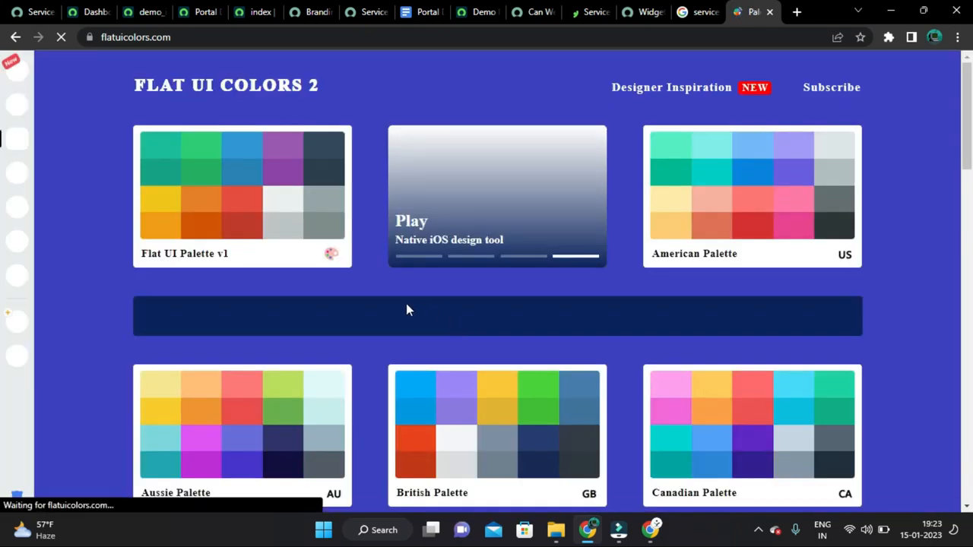
scroll(down, 3)
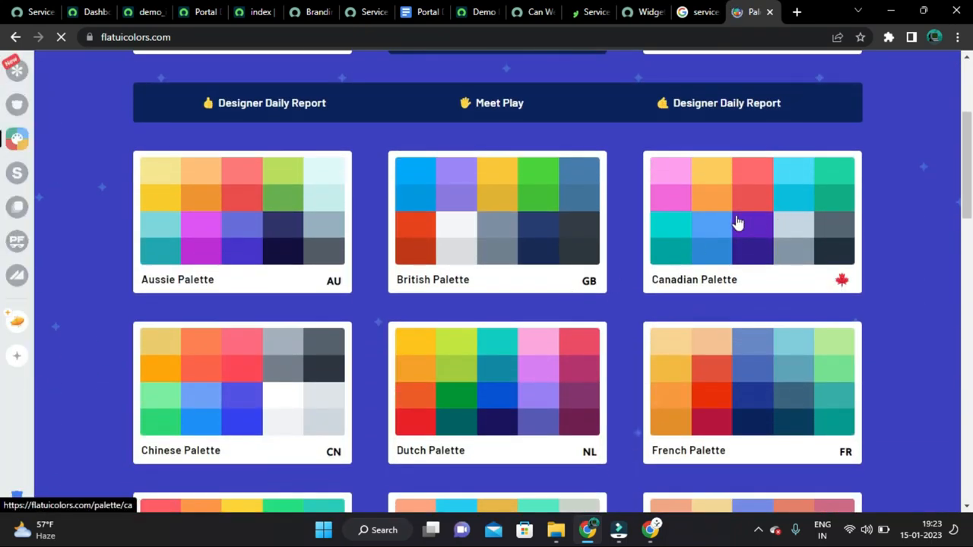
click(738, 220)
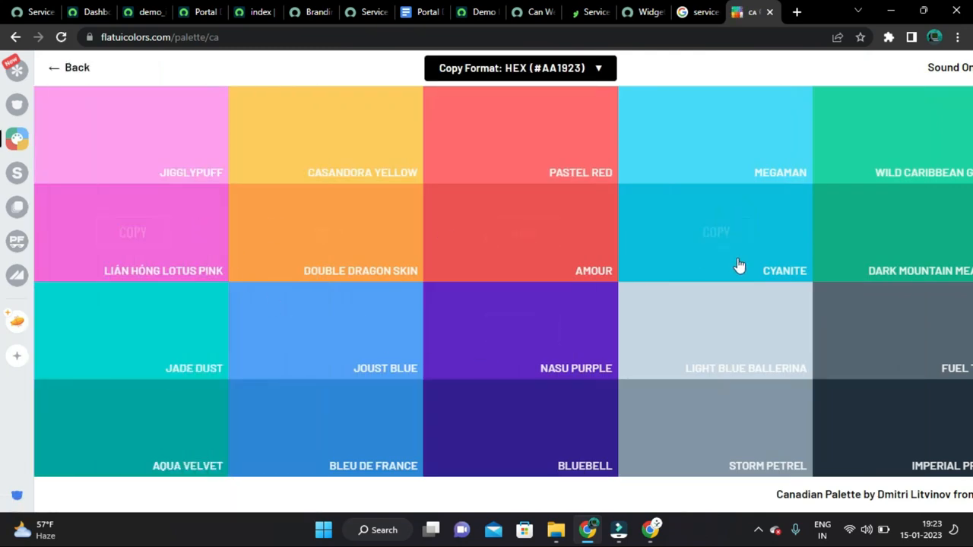
mouse_move(909, 231)
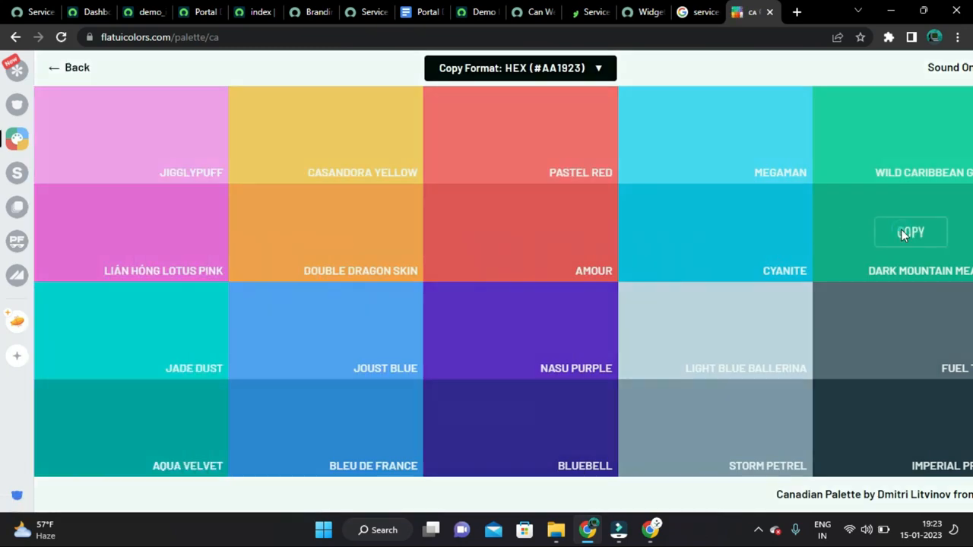
click(199, 13)
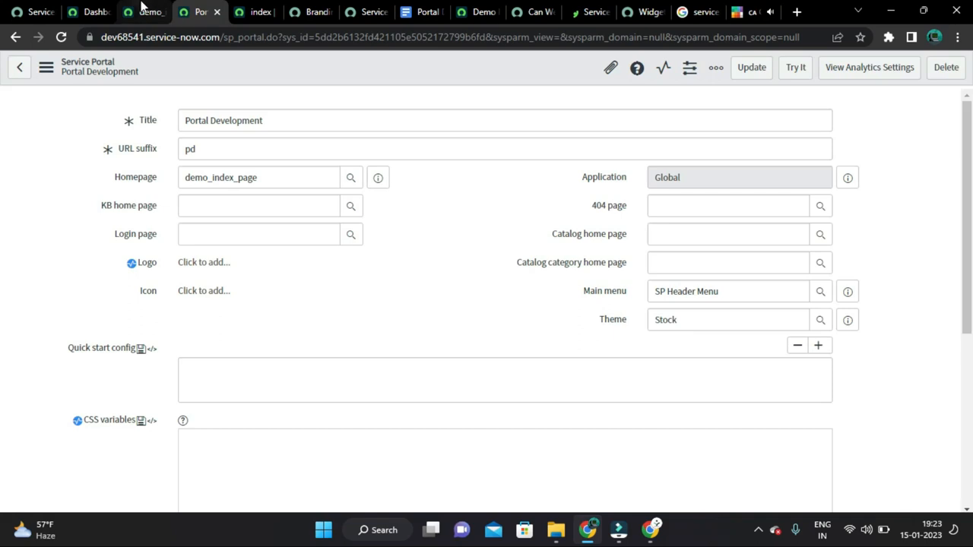
click(310, 12)
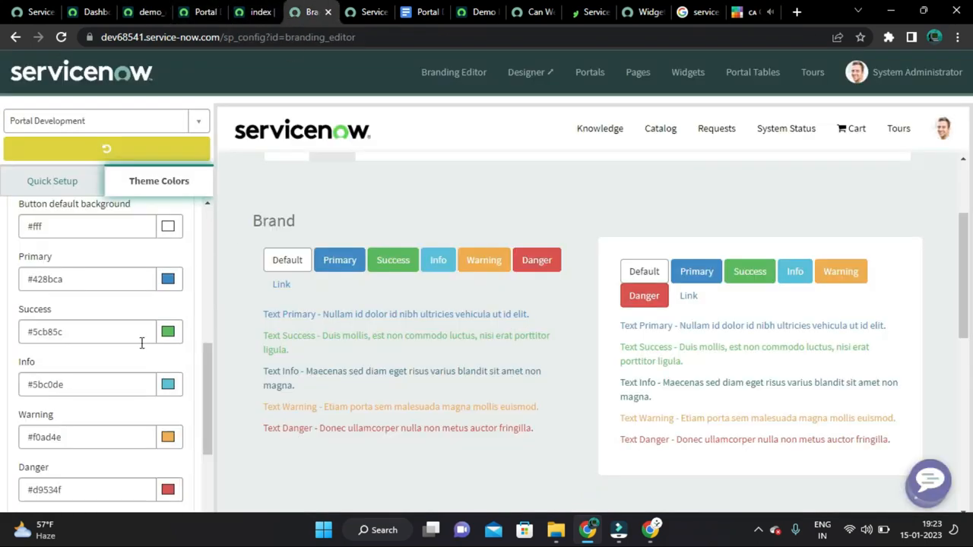
click(752, 12)
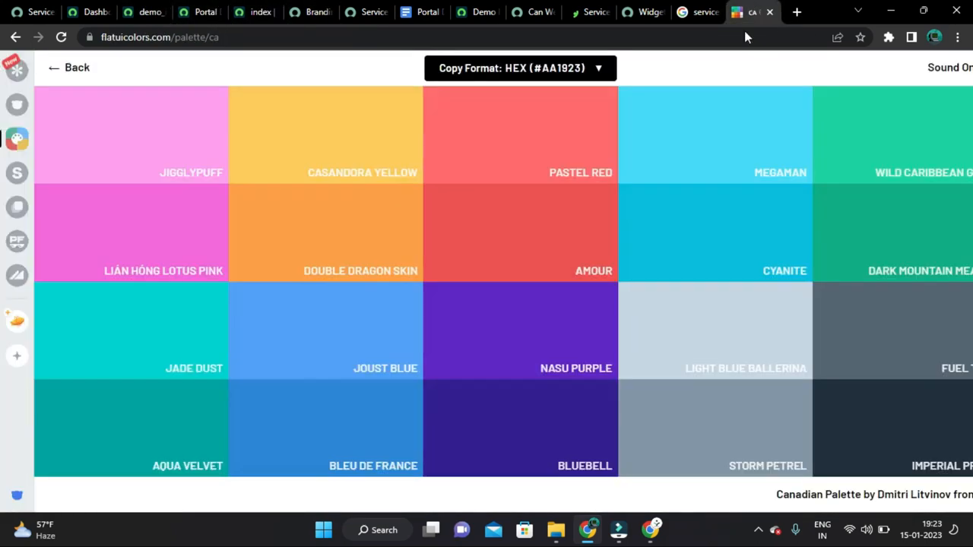
mouse_move(522, 428)
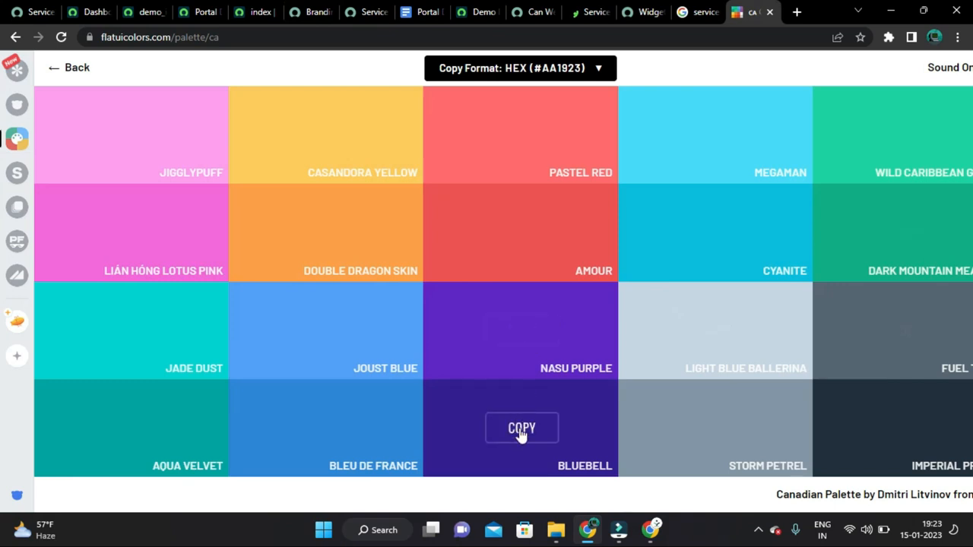
Step: Copy Nasu Purple #341f97 into the Primary colour
click(255, 12)
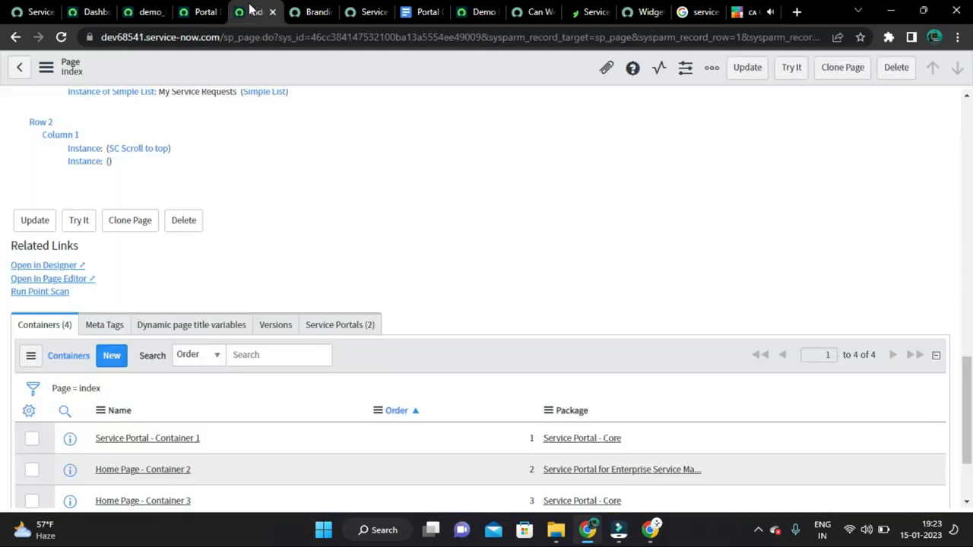
click(310, 13)
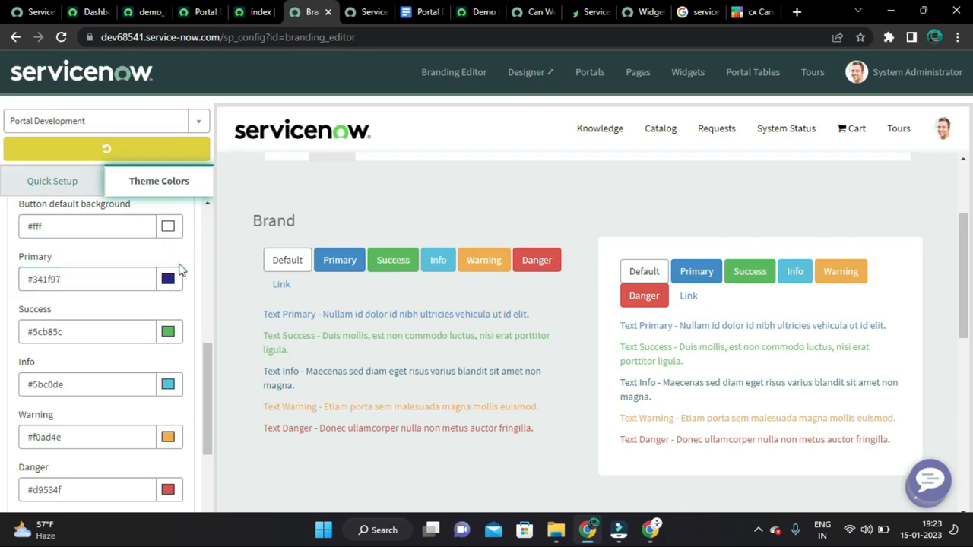
scroll(down, 3)
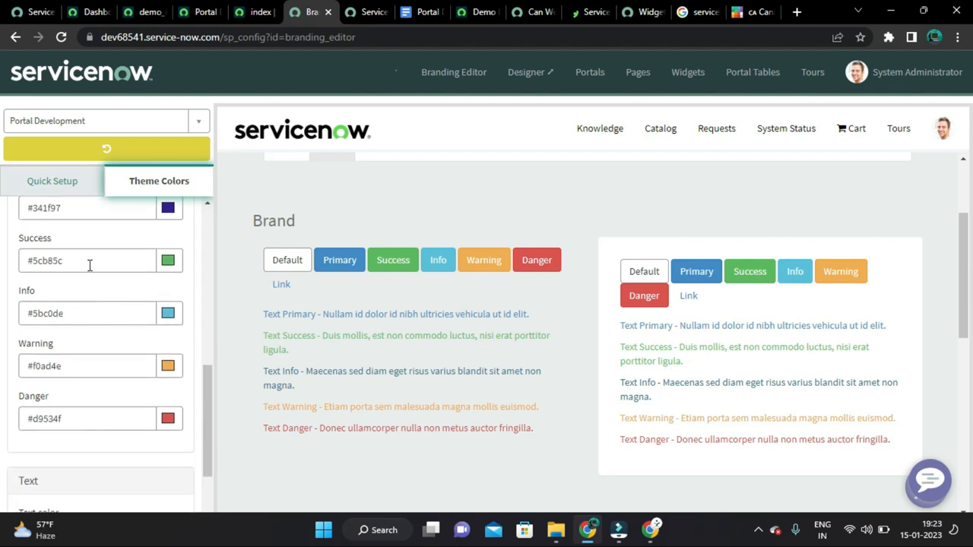
click(752, 13)
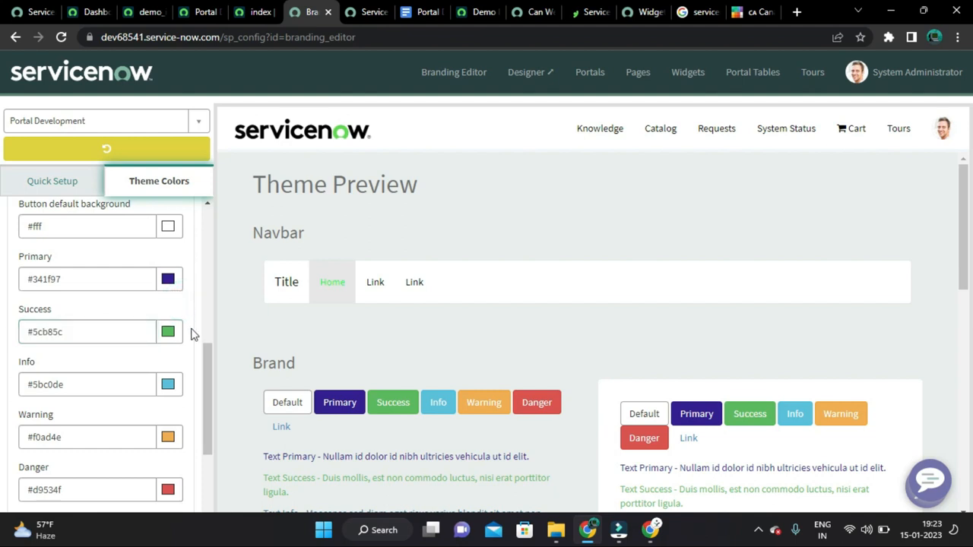
scroll(down, 3)
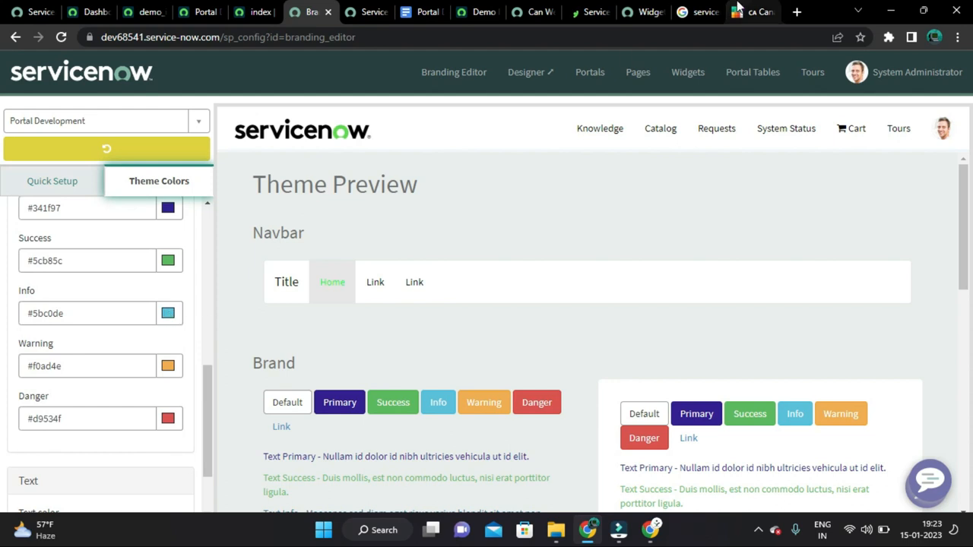
click(751, 12)
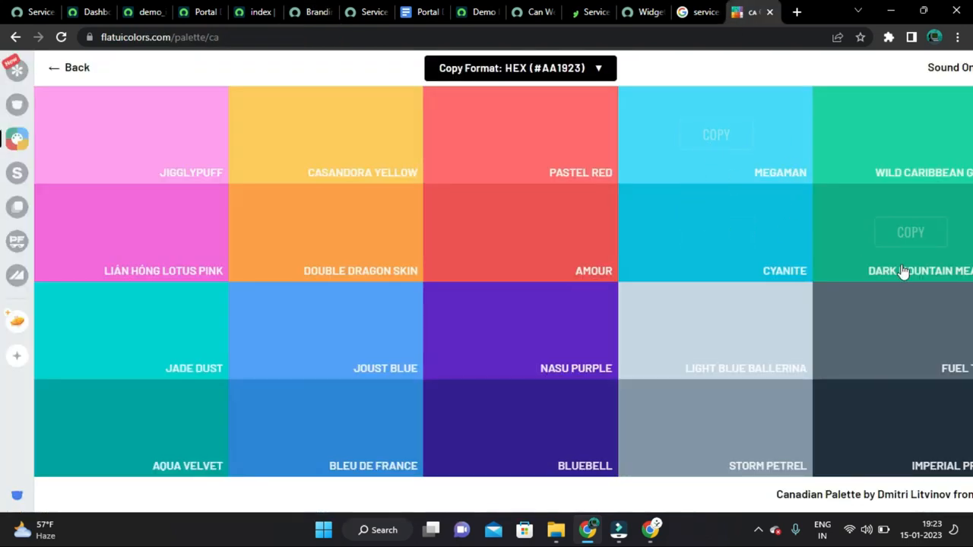
mouse_move(716, 220)
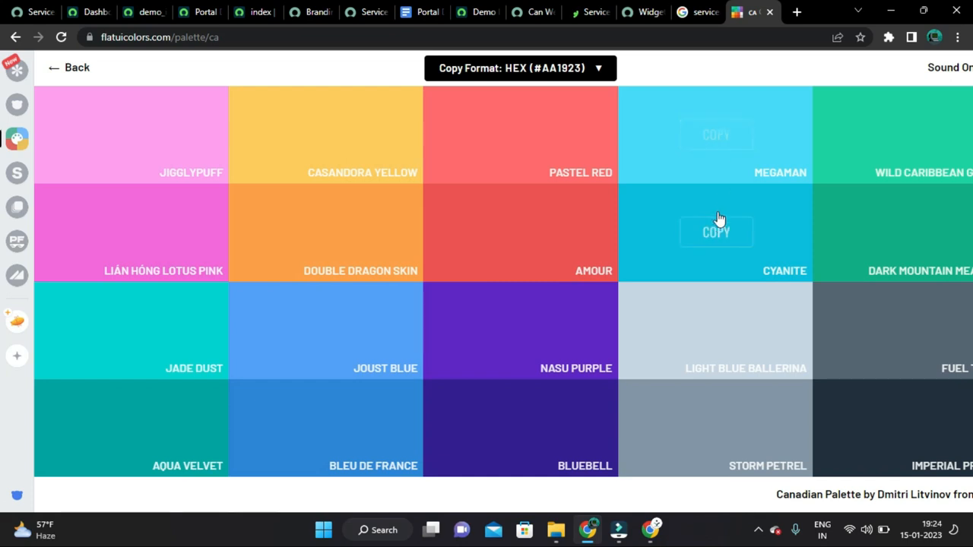
mouse_move(712, 135)
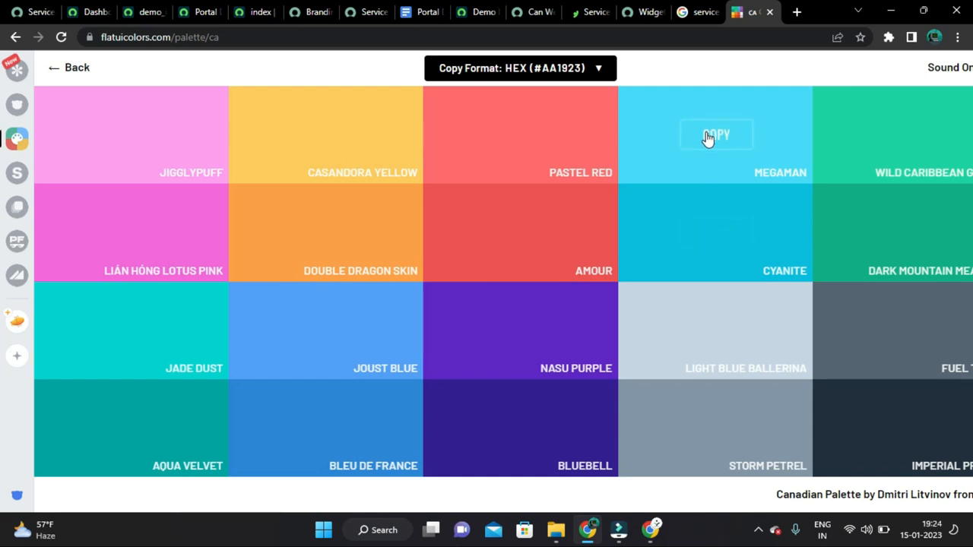
mouse_move(134, 427)
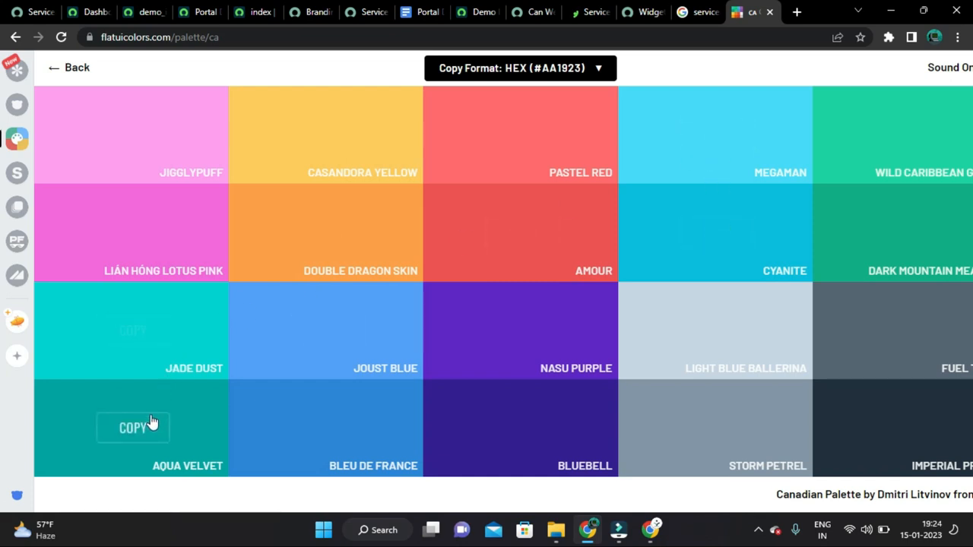
mouse_move(332, 307)
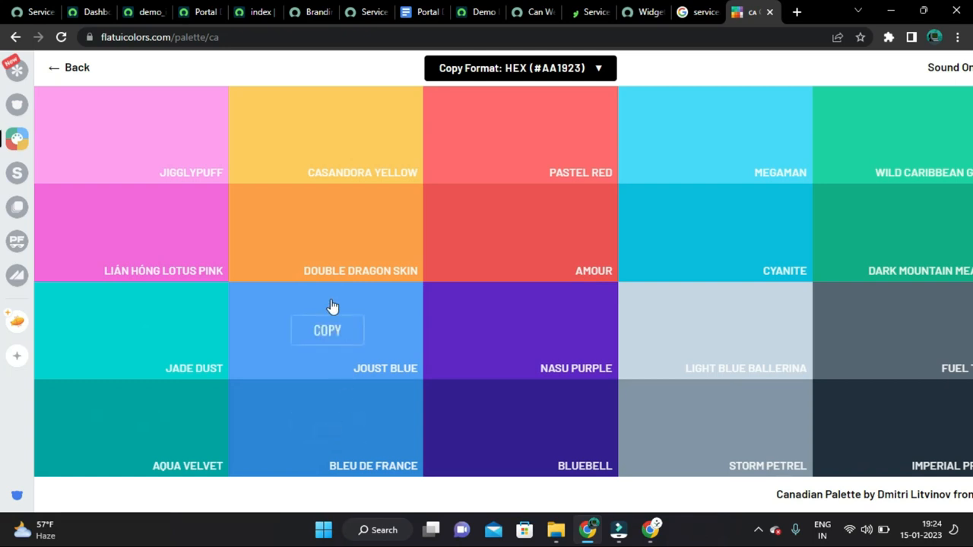
mouse_move(721, 181)
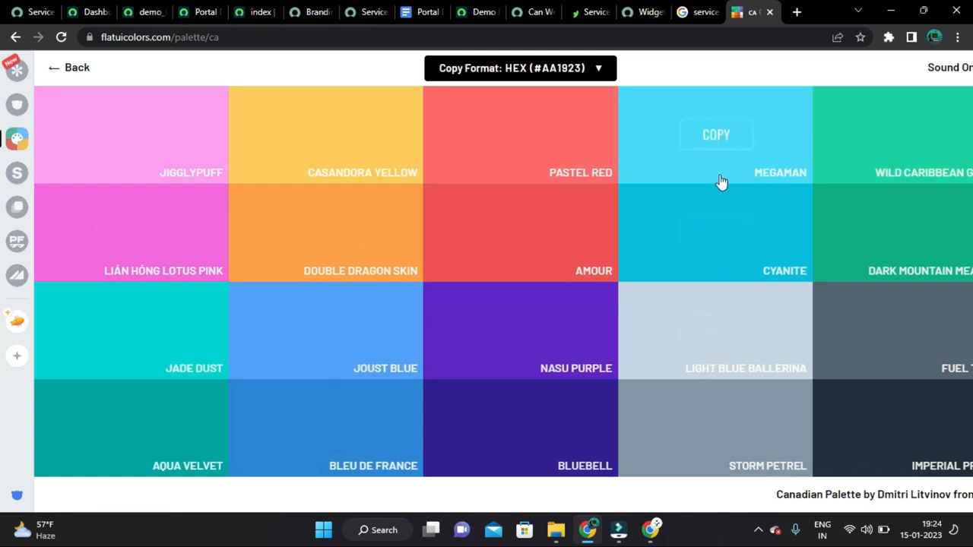
mouse_move(721, 150)
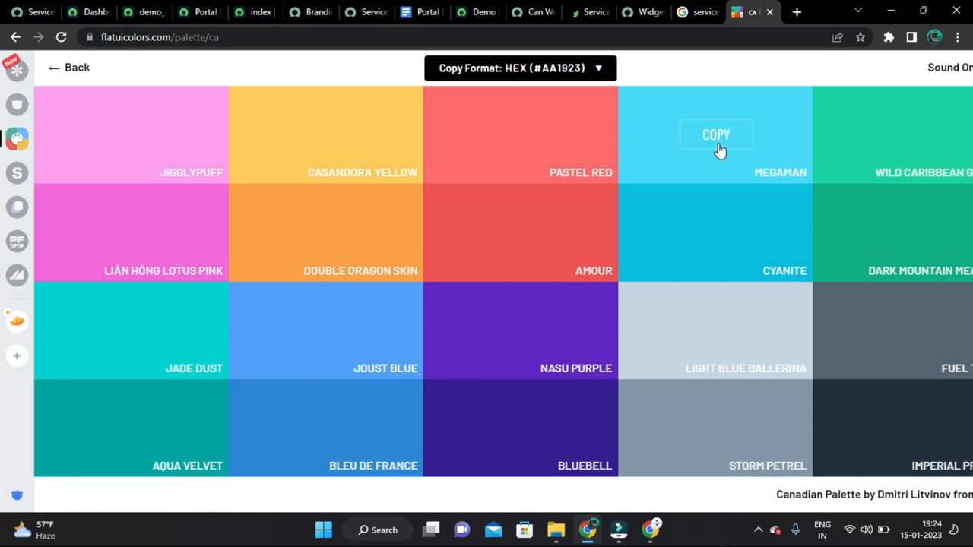
Step: Copy Megaman #48dbfb into the Info colour
click(715, 133)
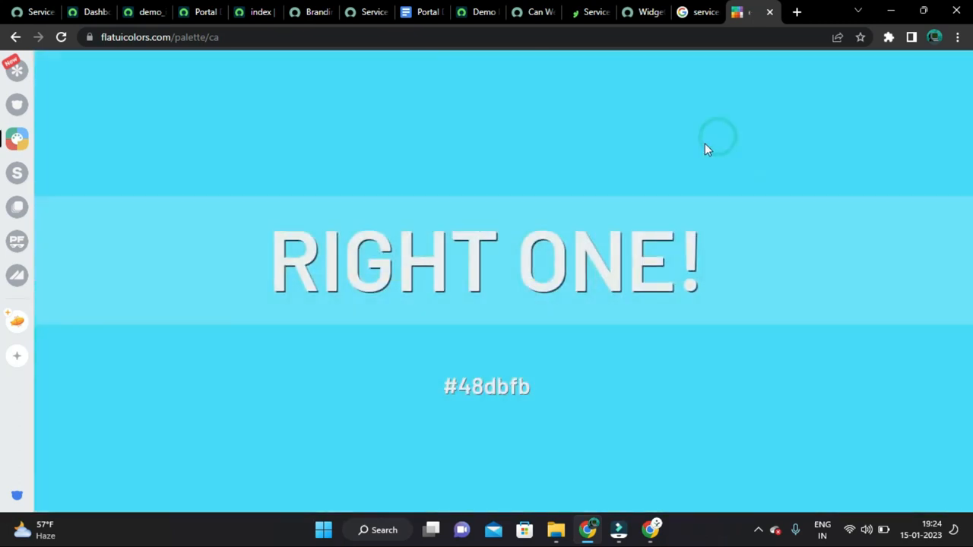
click(312, 13)
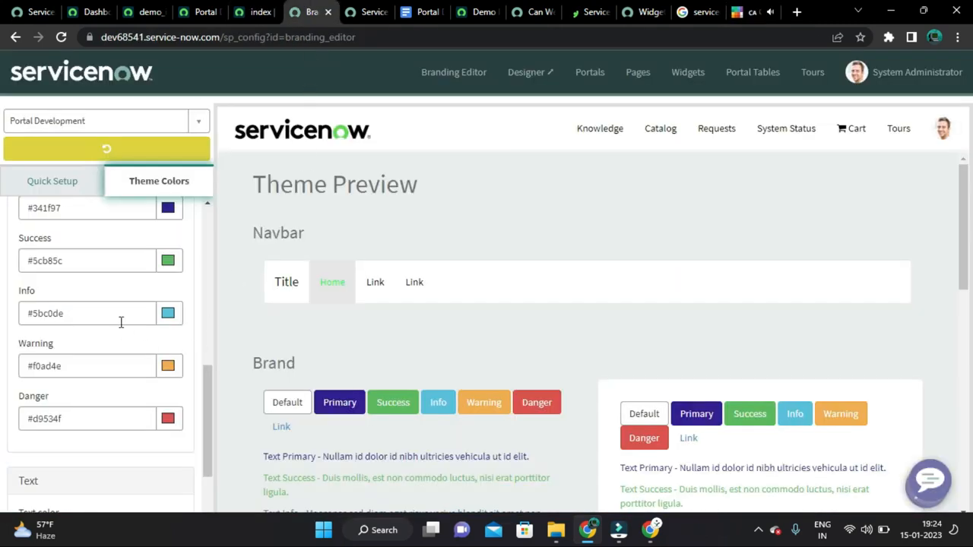
text(#48dbfb)
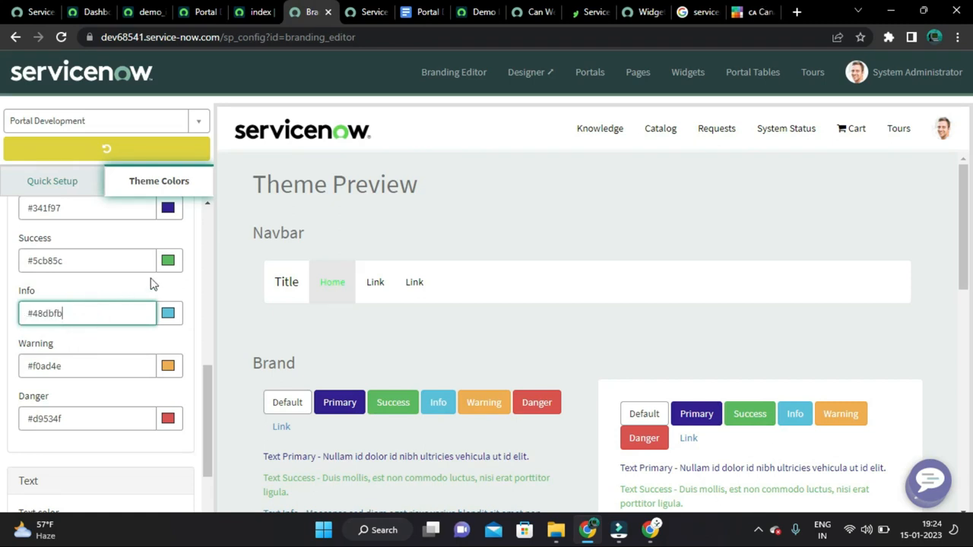
scroll(down, 3)
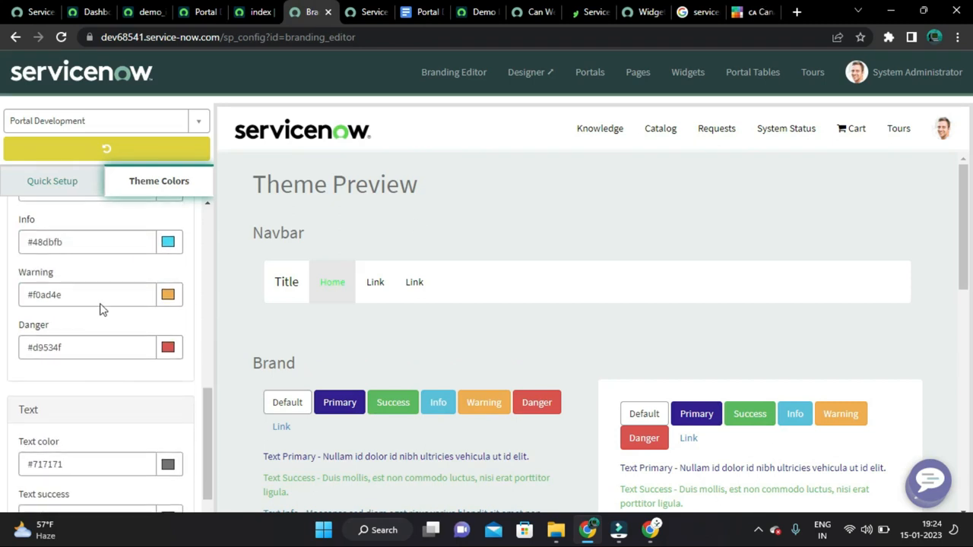
click(748, 12)
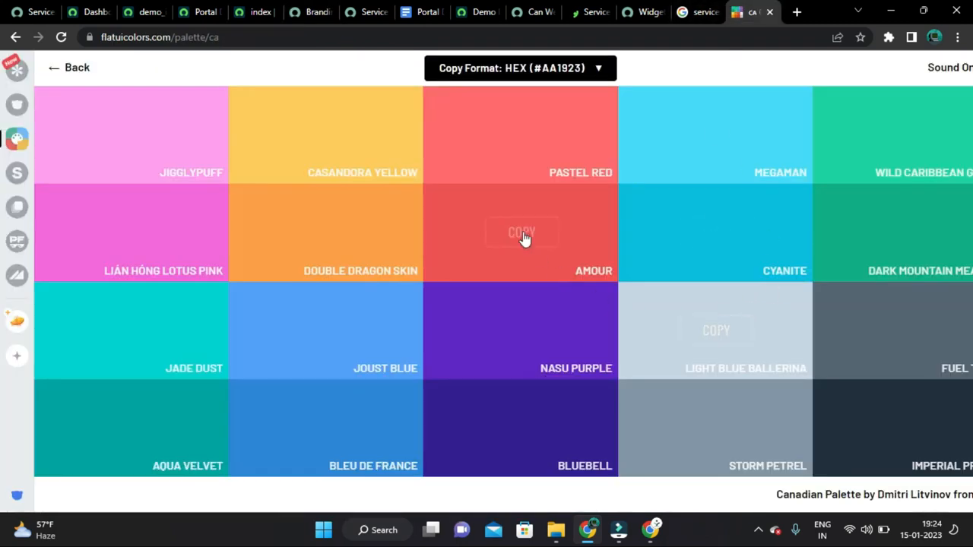
mouse_move(342, 256)
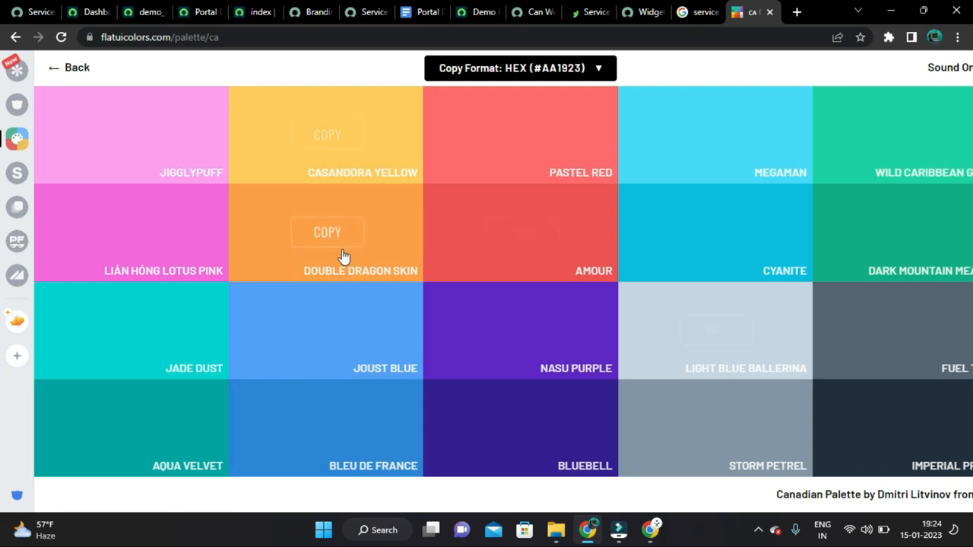
Step: Copy Double Dragon Skin #ff9f43 into Warning and Amour #ee5253 for Danger
click(327, 231)
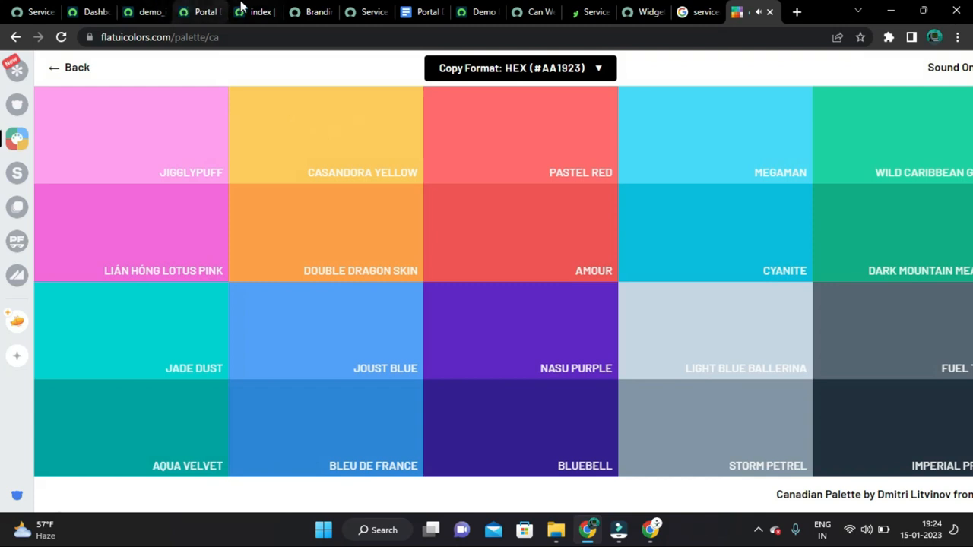
click(310, 12)
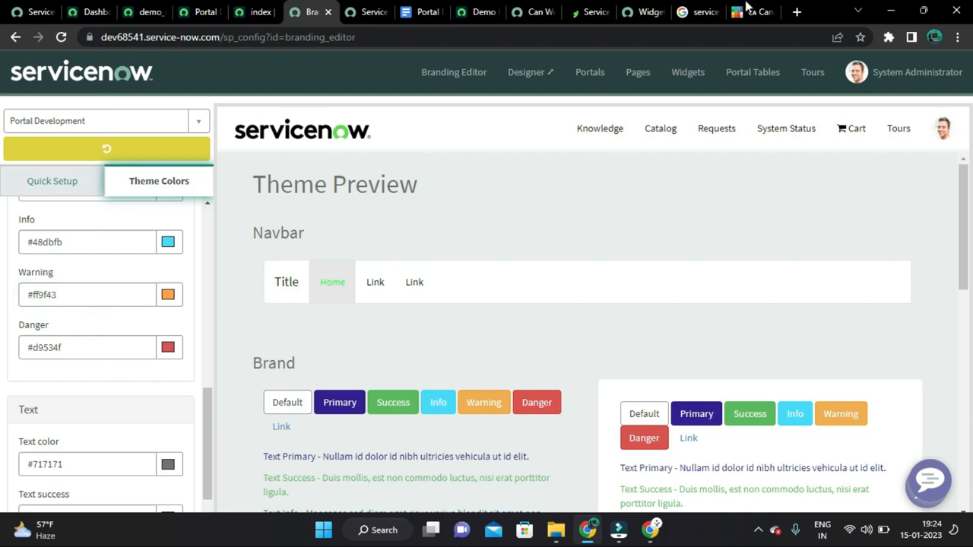
click(751, 12)
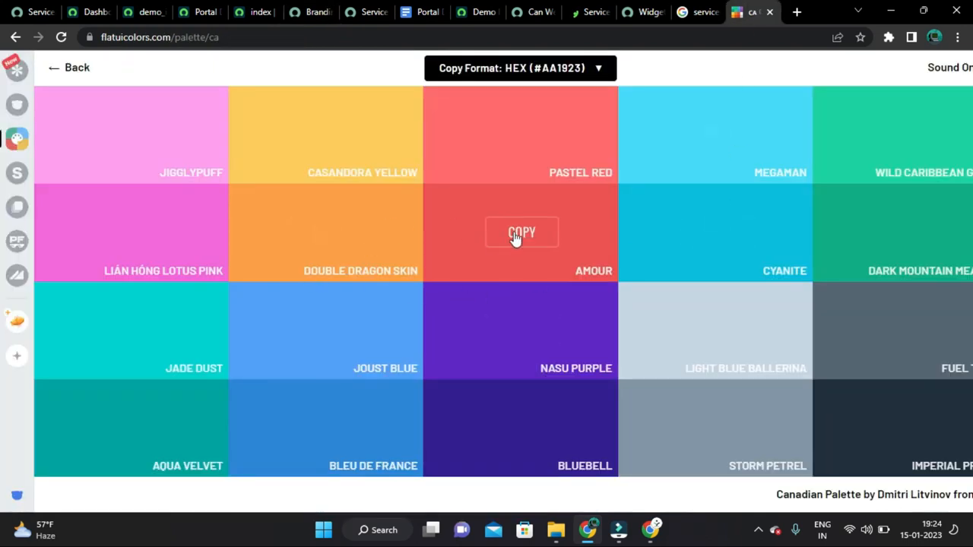
click(521, 231)
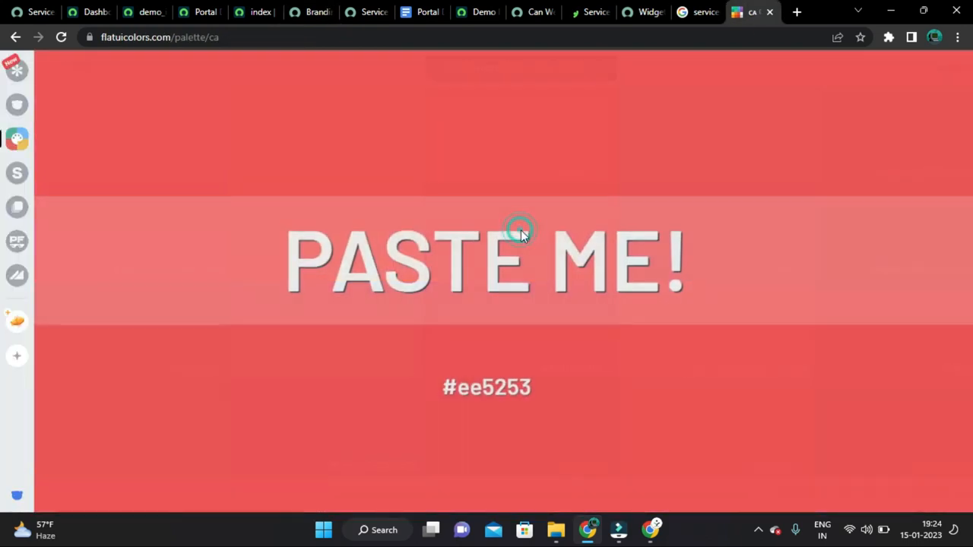
click(308, 12)
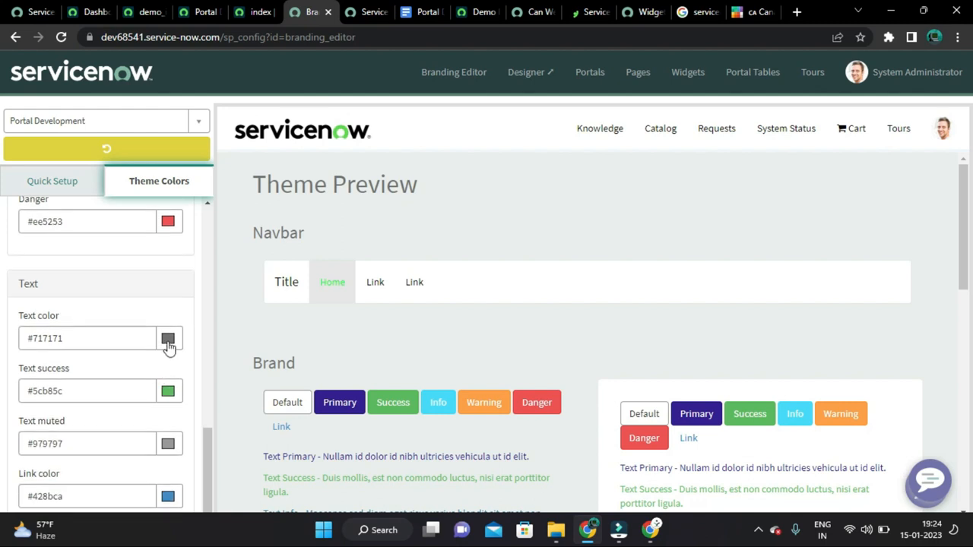
Step: Set muted text to dark grey #464545 via the colour picker
click(167, 337)
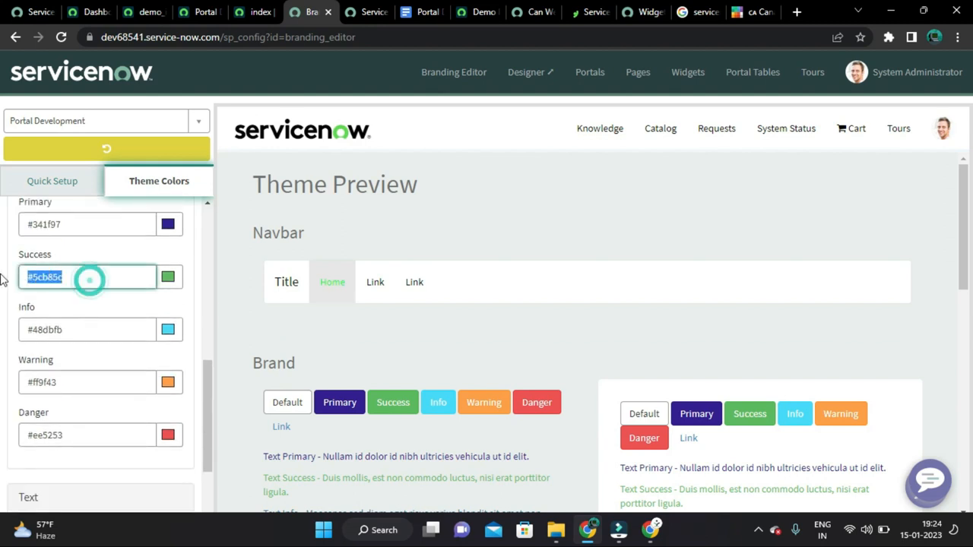
scroll(down, 3)
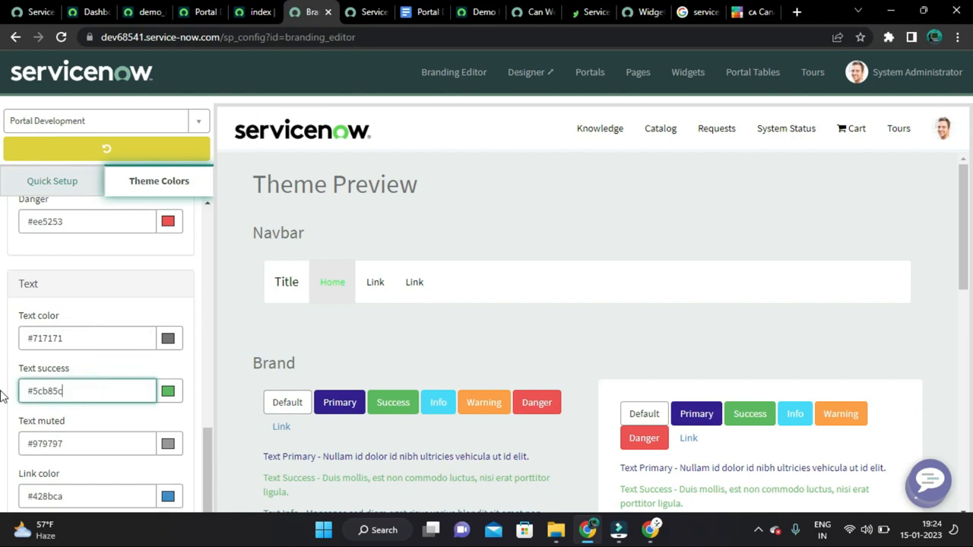
scroll(up, 3)
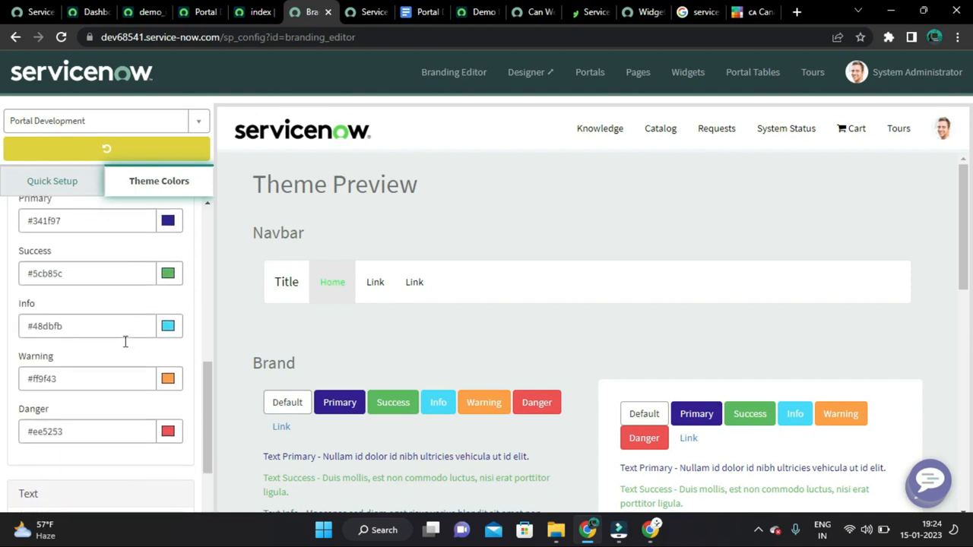
scroll(down, 3)
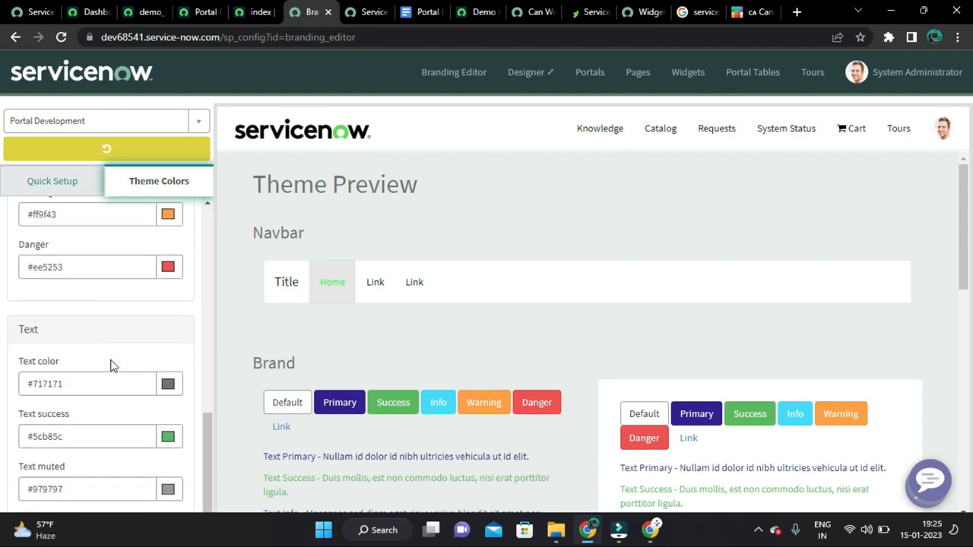
scroll(down, 3)
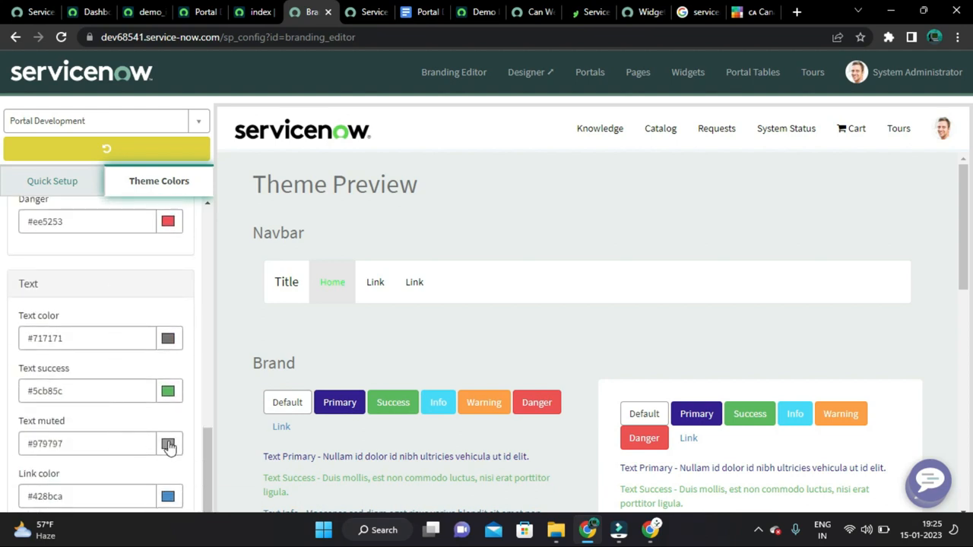
click(167, 444)
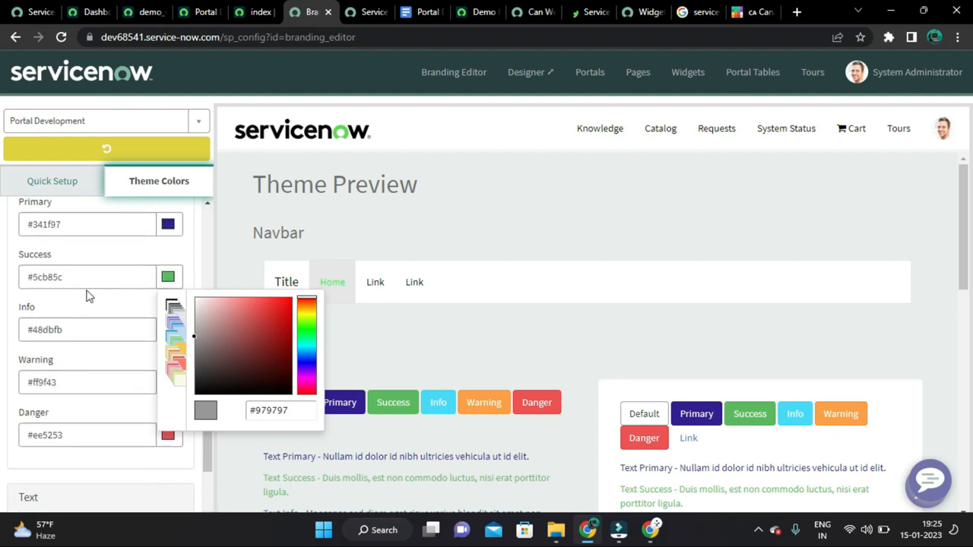
mouse_move(200, 321)
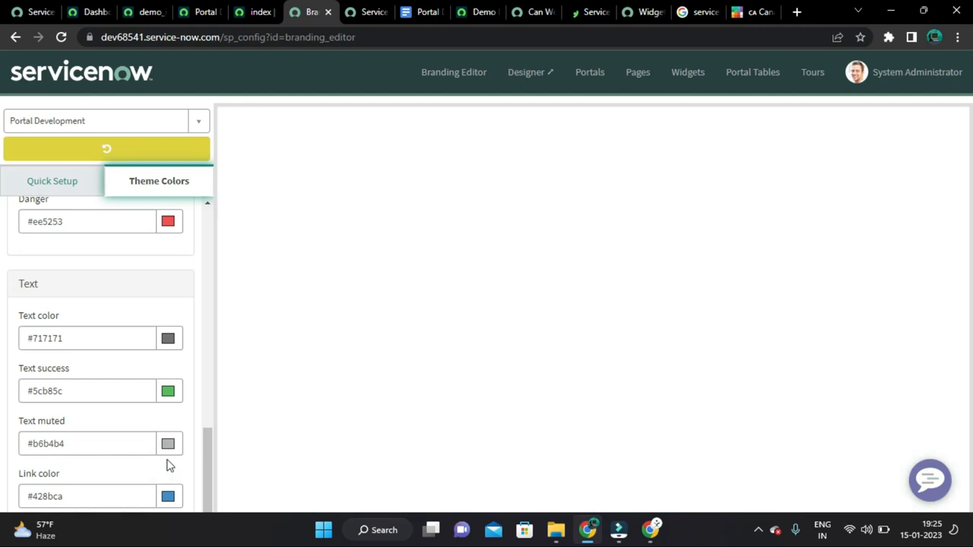
click(168, 444)
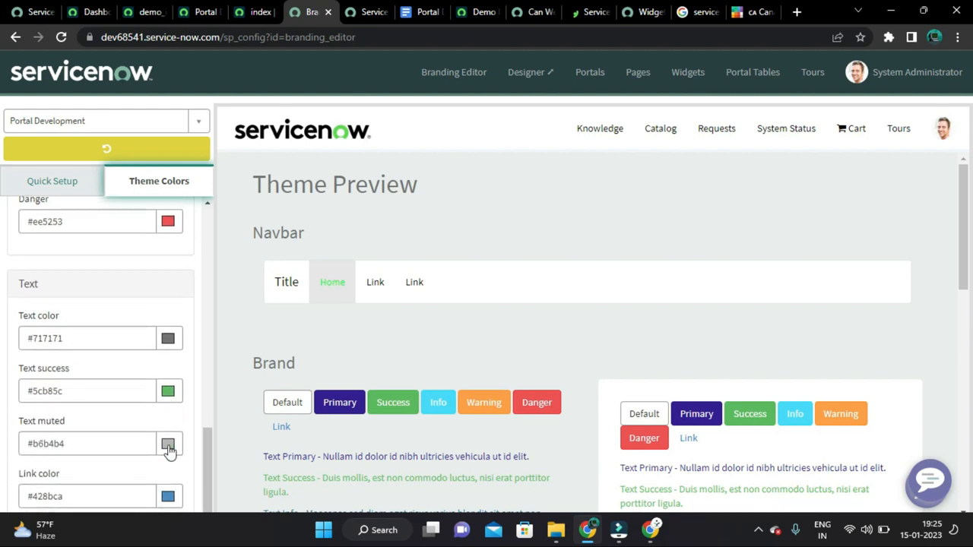
click(168, 444)
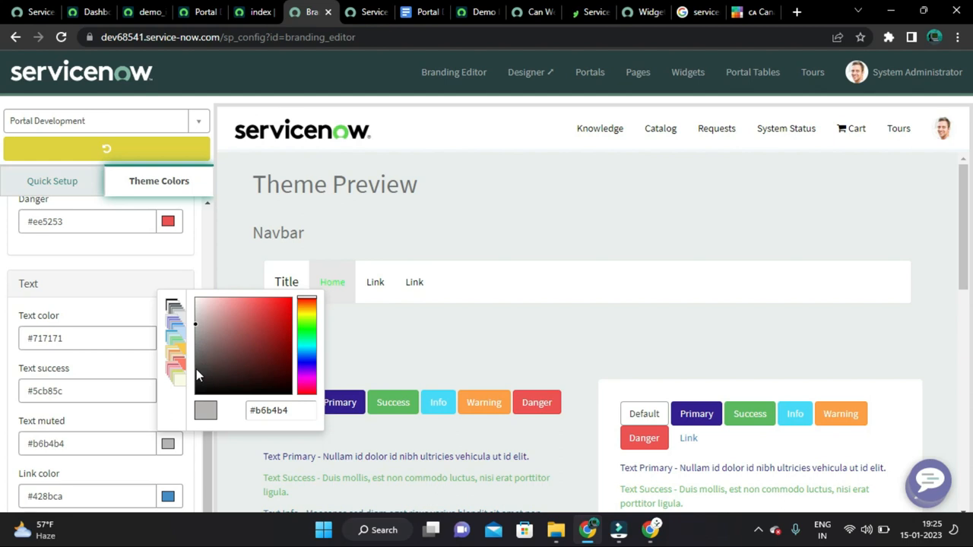
mouse_move(198, 329)
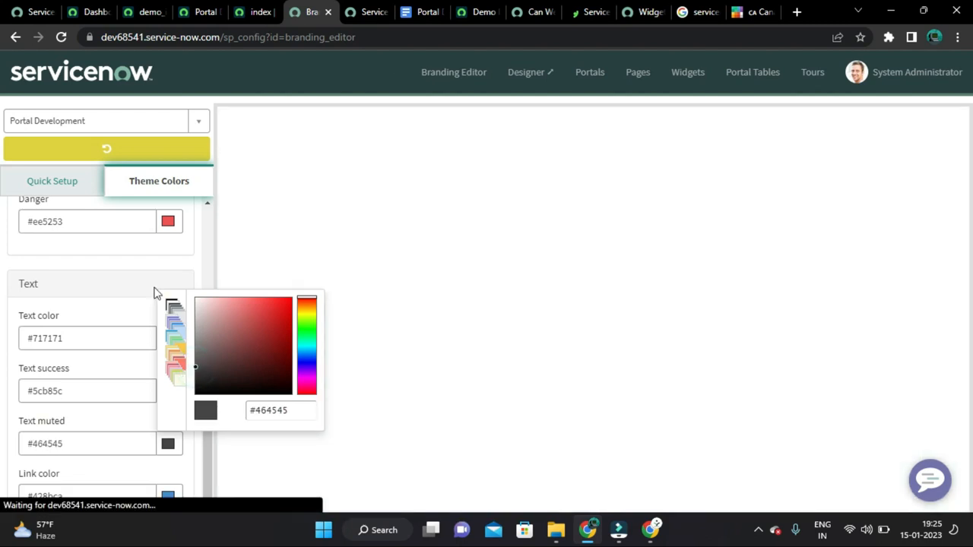
click(167, 338)
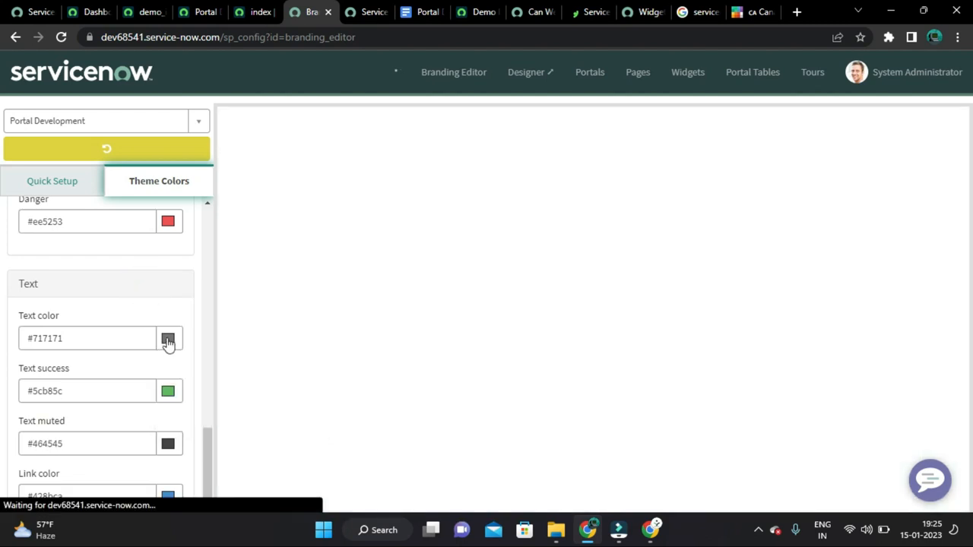
Step: Set text colour #b8b7b7 and link colour #341f97
click(167, 337)
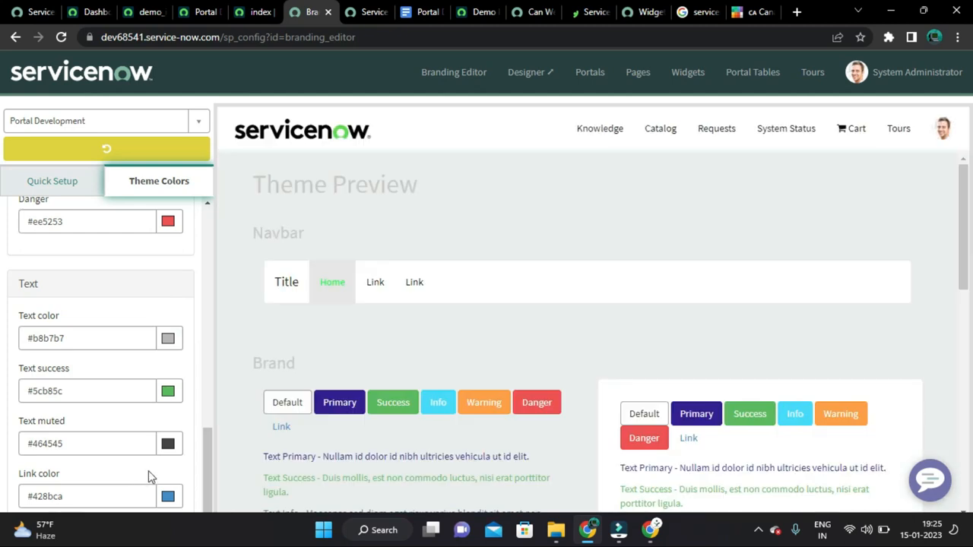
scroll(down, 3)
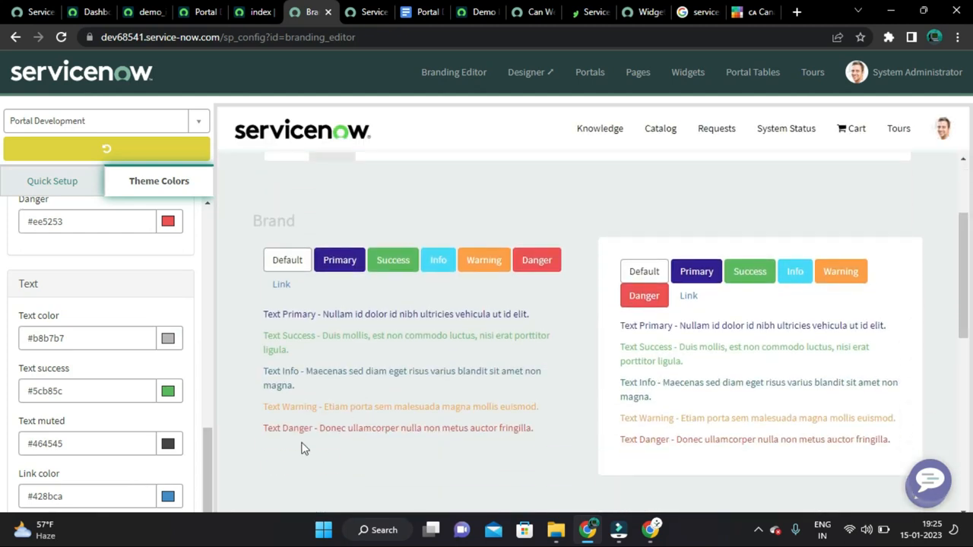
mouse_move(337, 444)
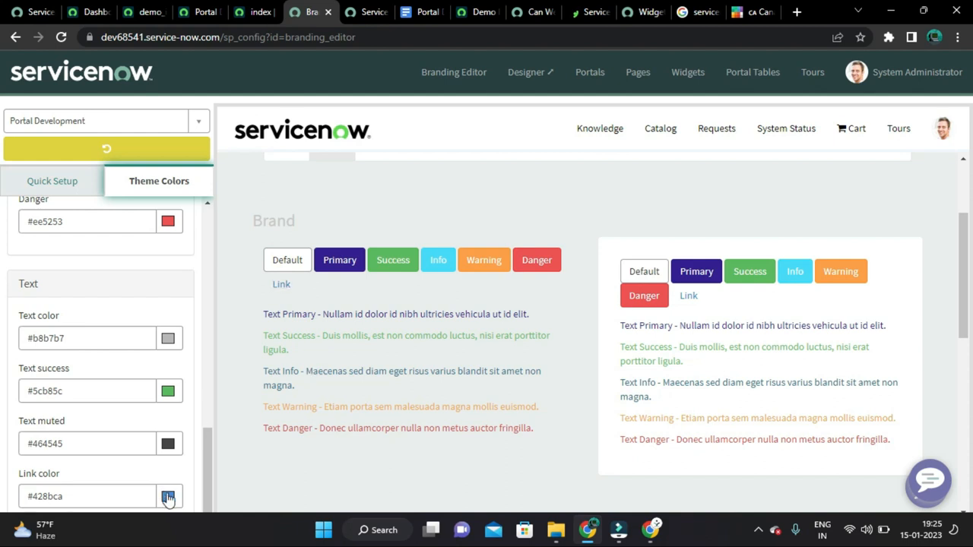
scroll(up, 3)
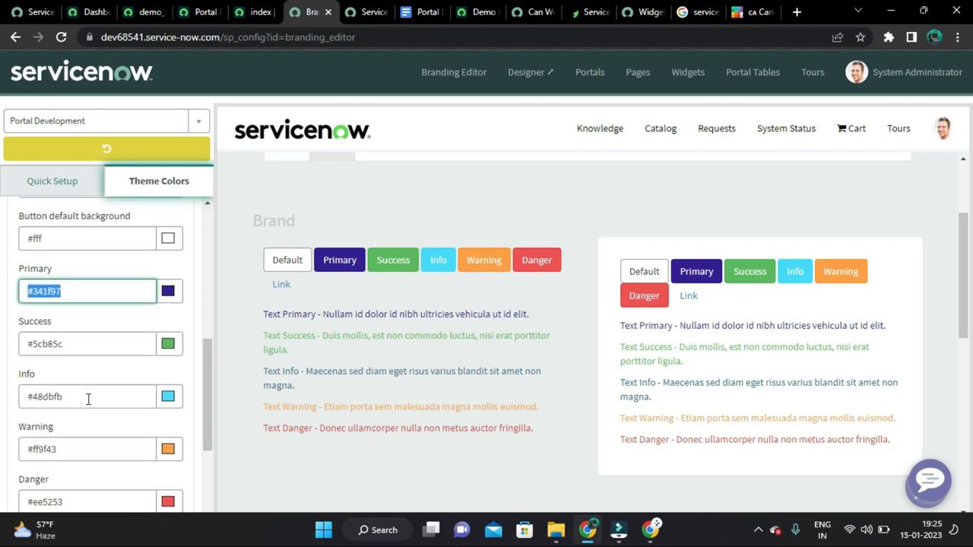
scroll(down, 3)
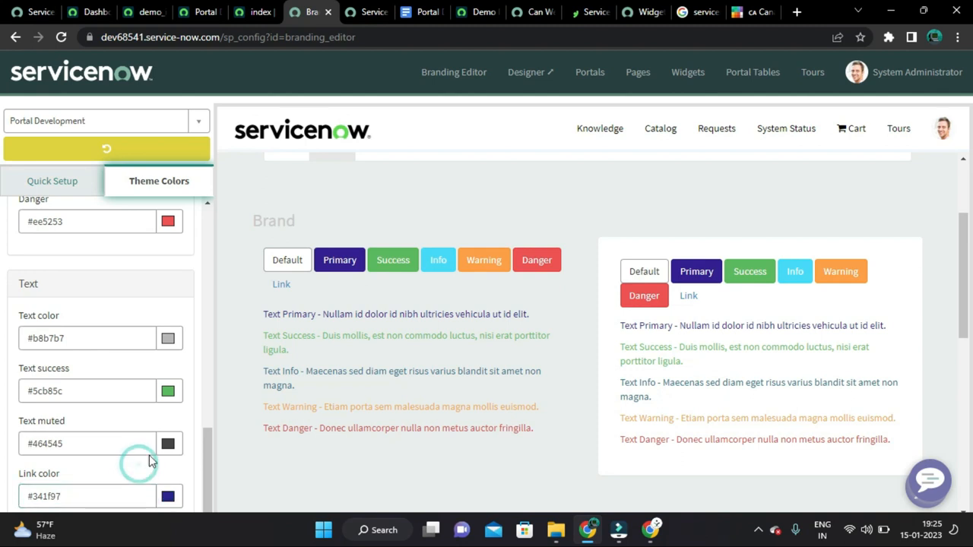
mouse_move(253, 440)
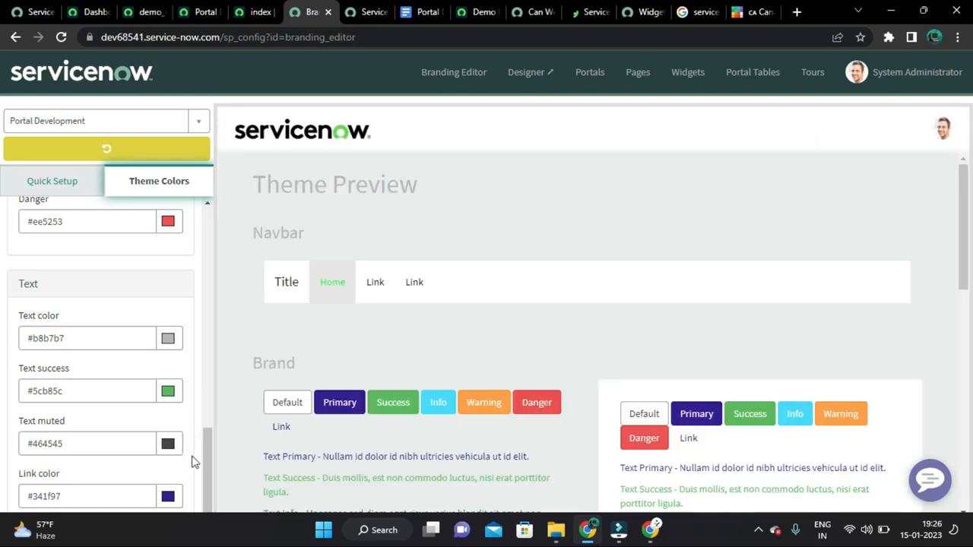
Step: Review Quick Setup and Theme Colors, then switch to the /pd portal page tab
scroll(up, 3)
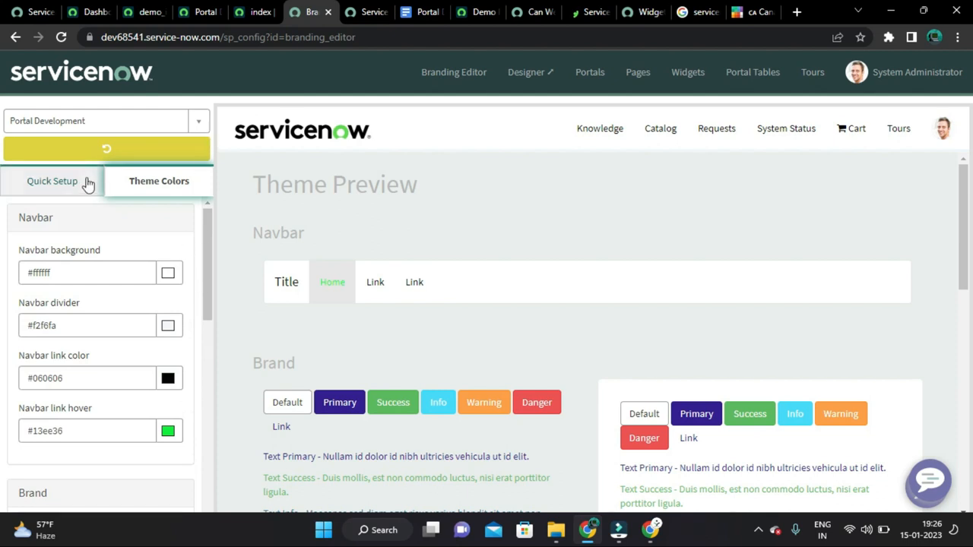
click(51, 181)
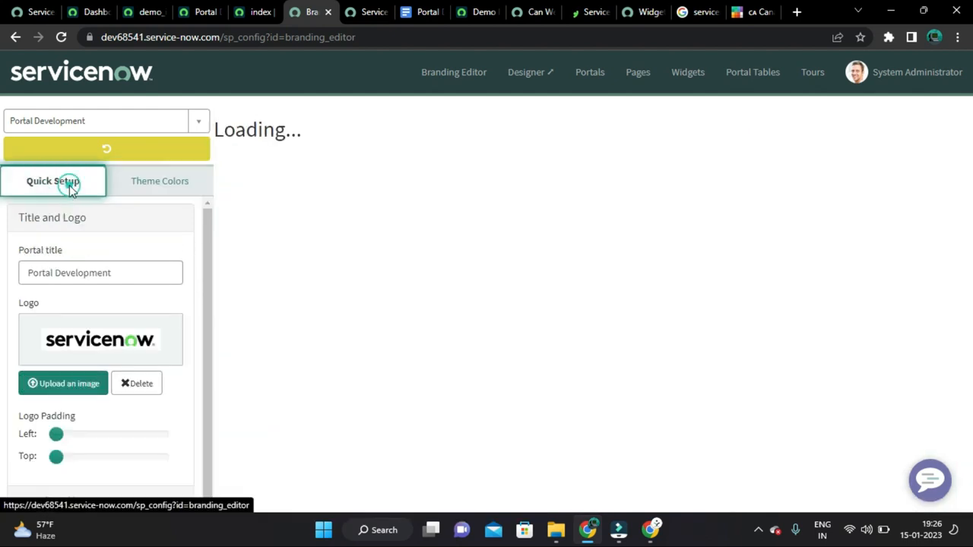
click(158, 181)
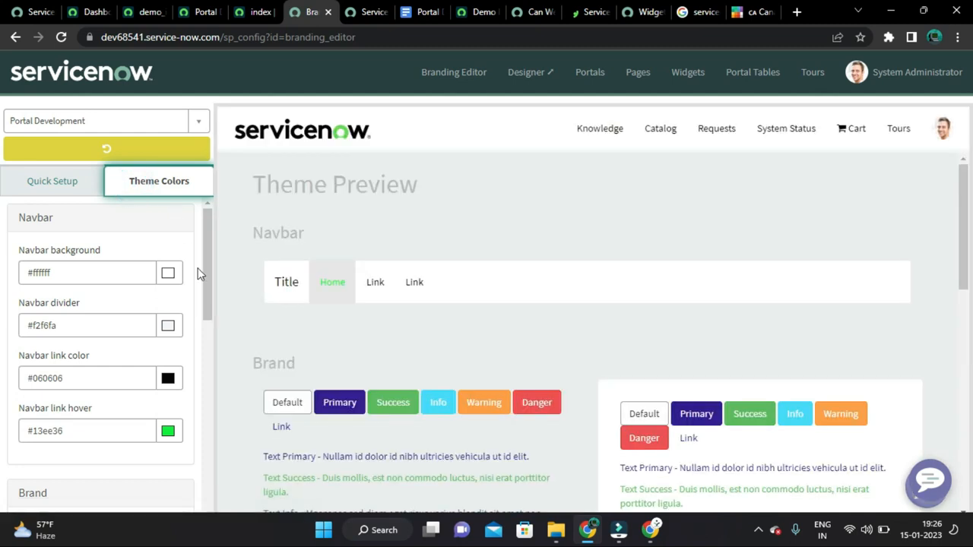
scroll(down, 3)
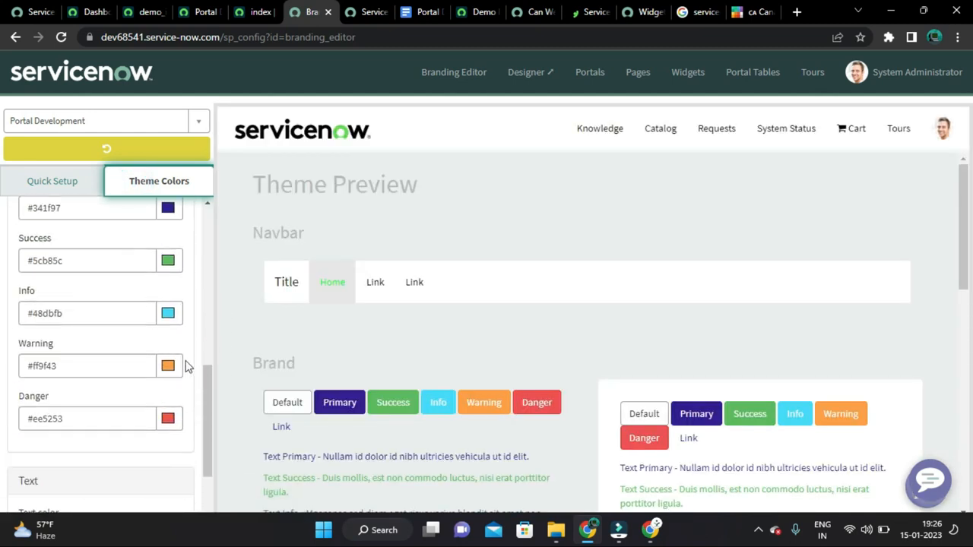
scroll(up, 3)
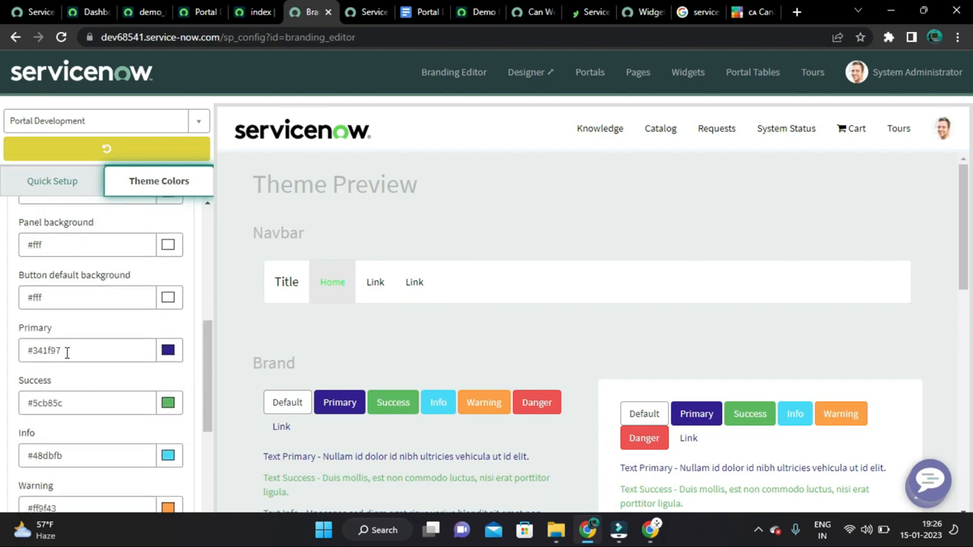
mouse_move(99, 403)
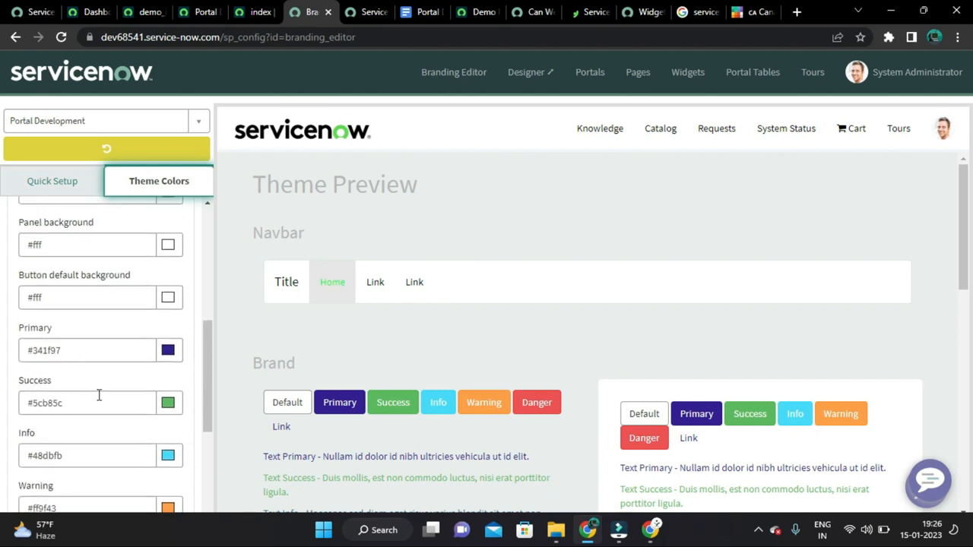
scroll(down, 3)
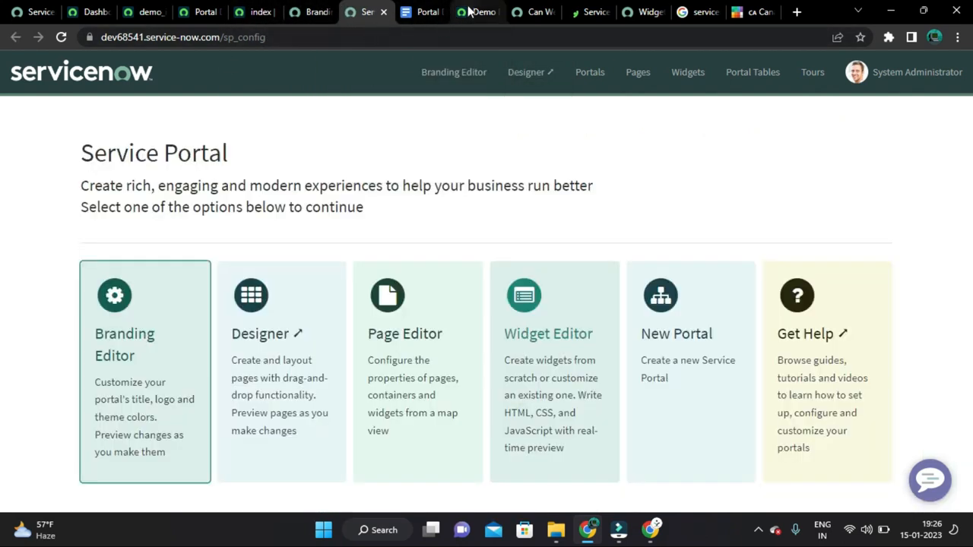
click(478, 13)
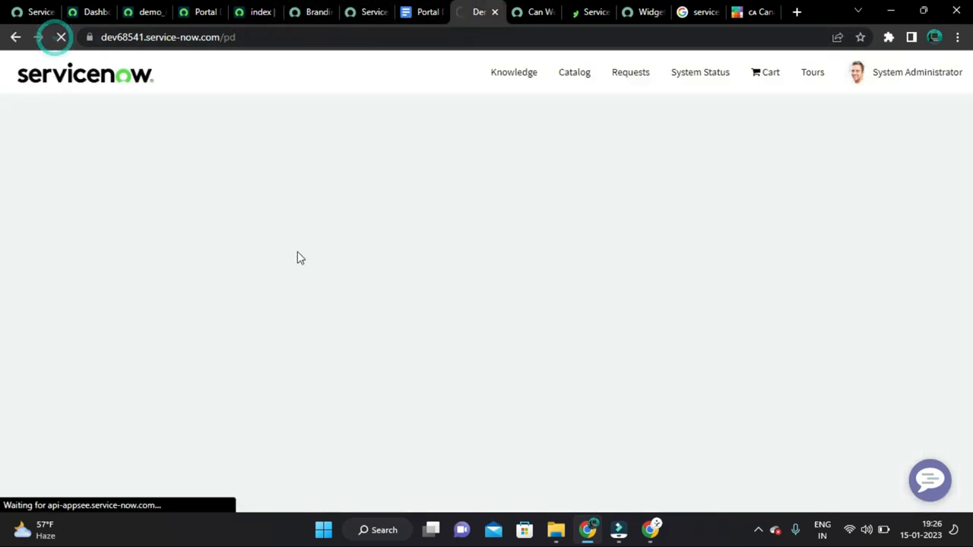